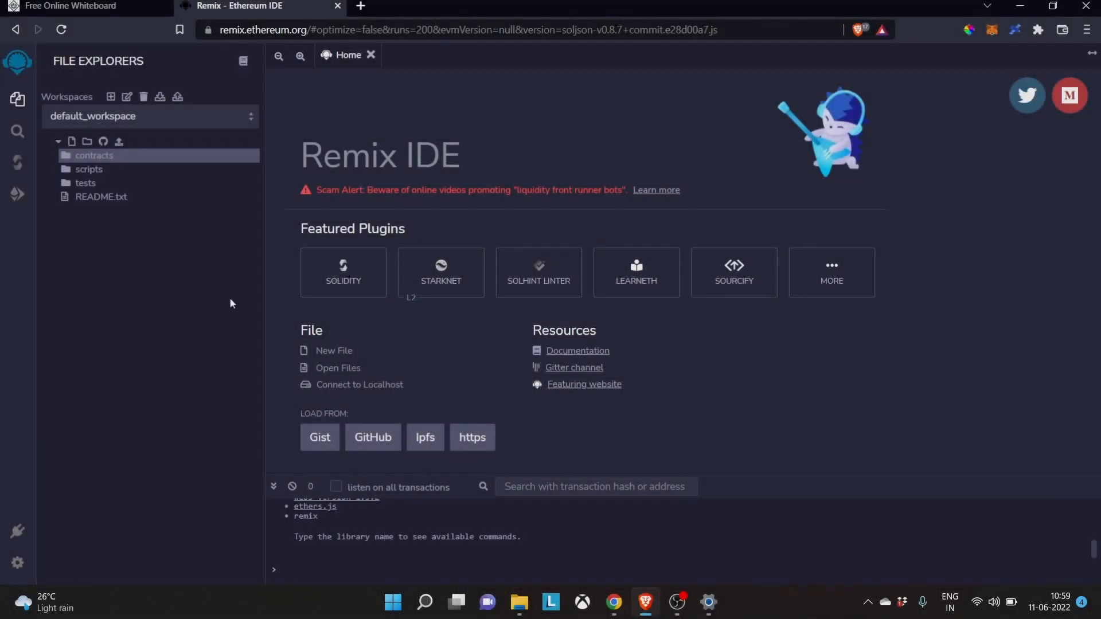
mouse_move(197, 311)
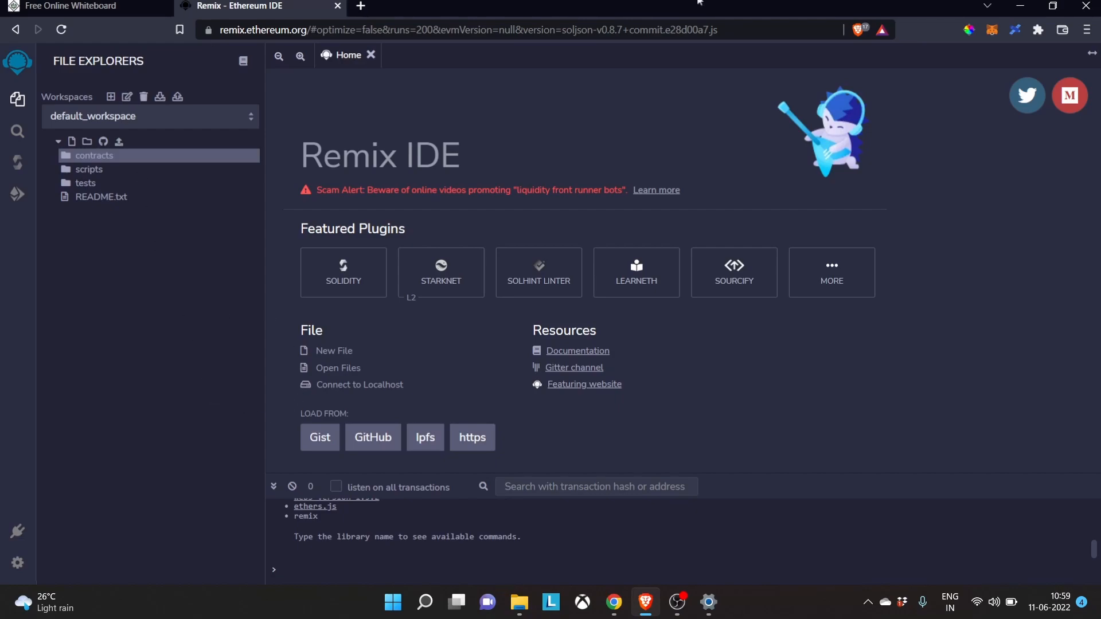
mouse_move(231, 240)
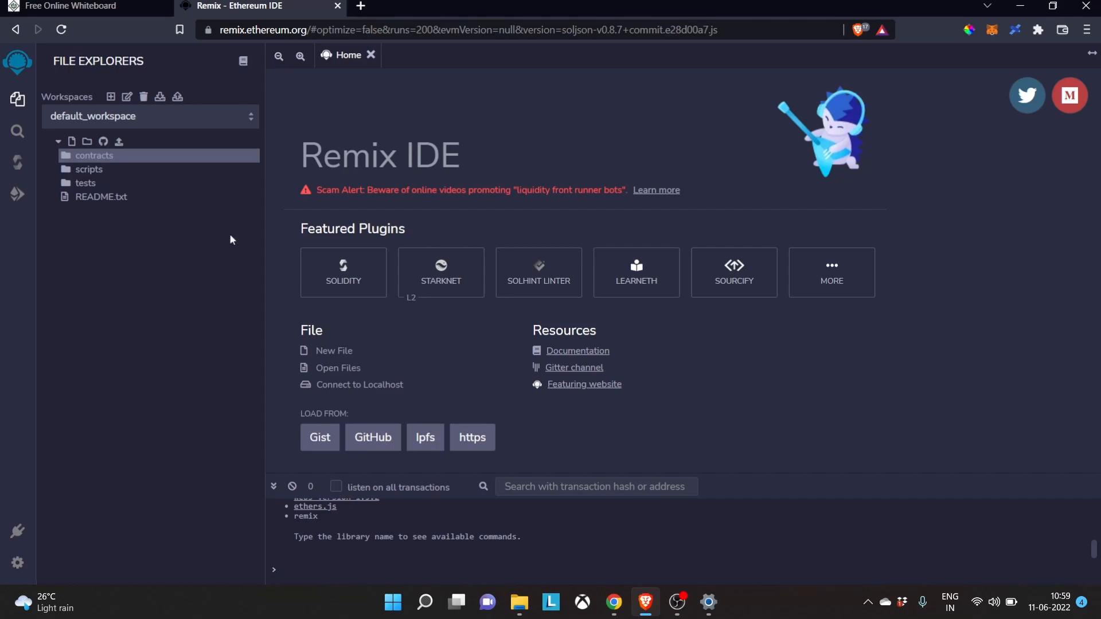
mouse_move(116, 122)
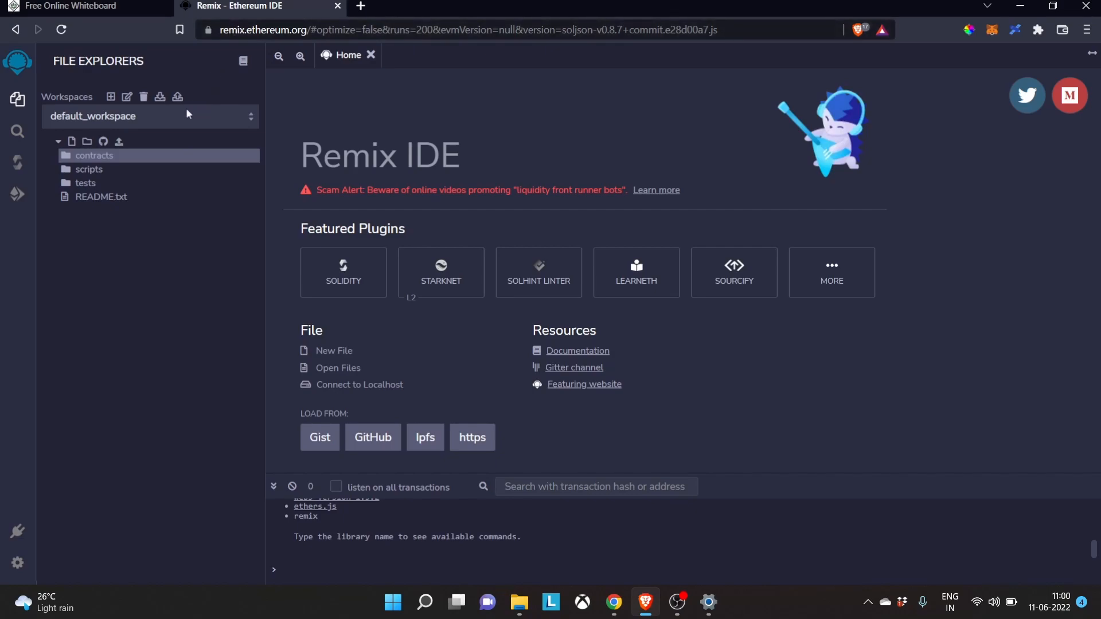
mouse_move(75, 110)
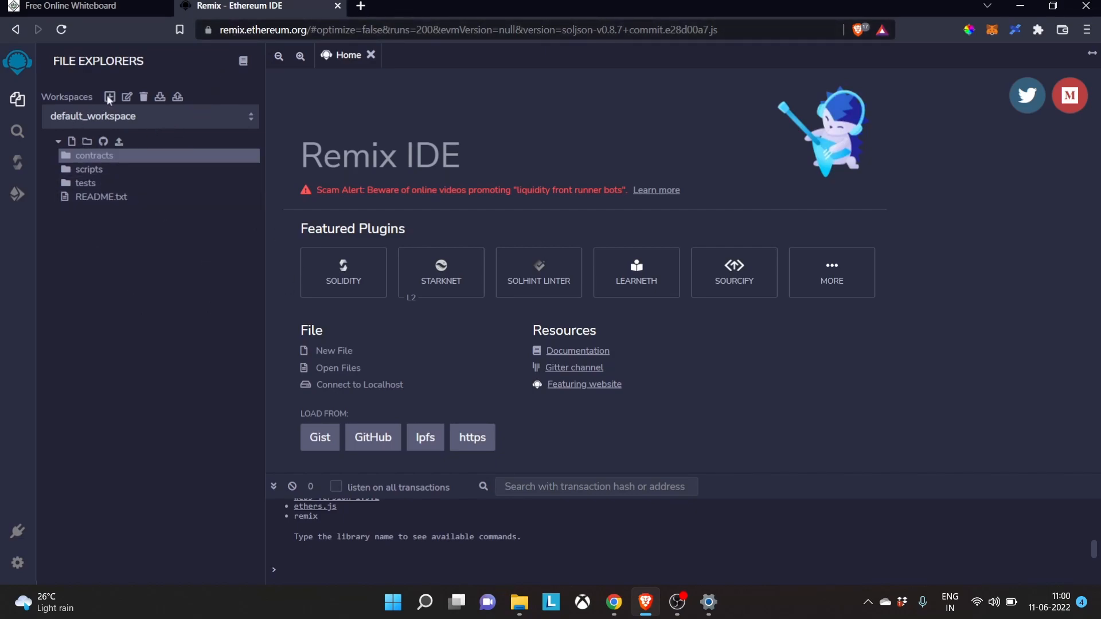
Step: Create a new workspace named 'lottery' from the Default template
click(109, 97)
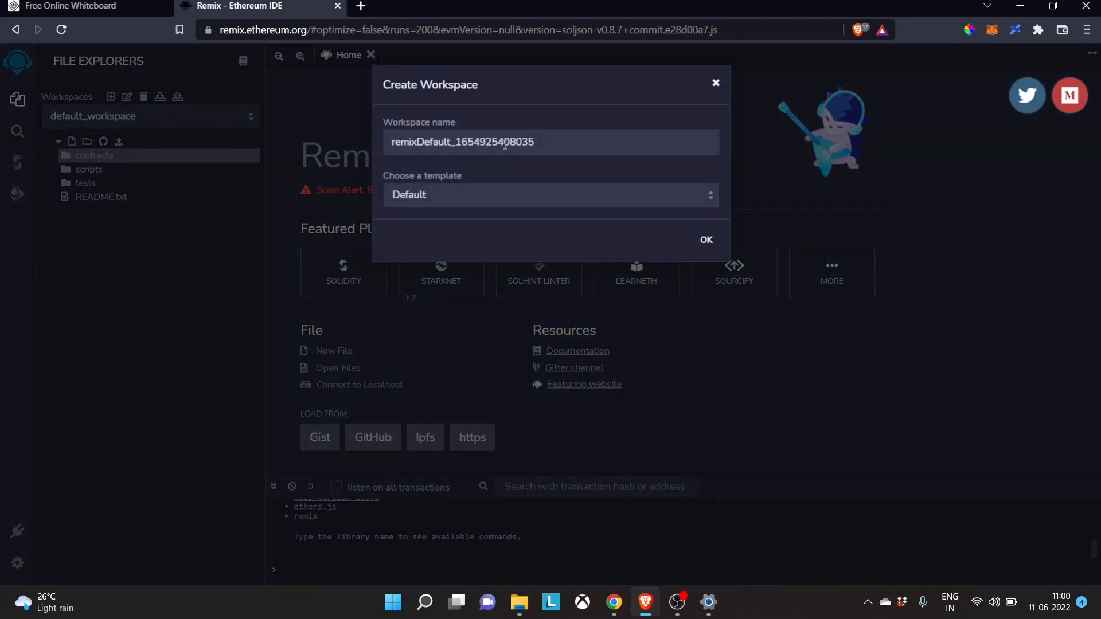
text(lottery)
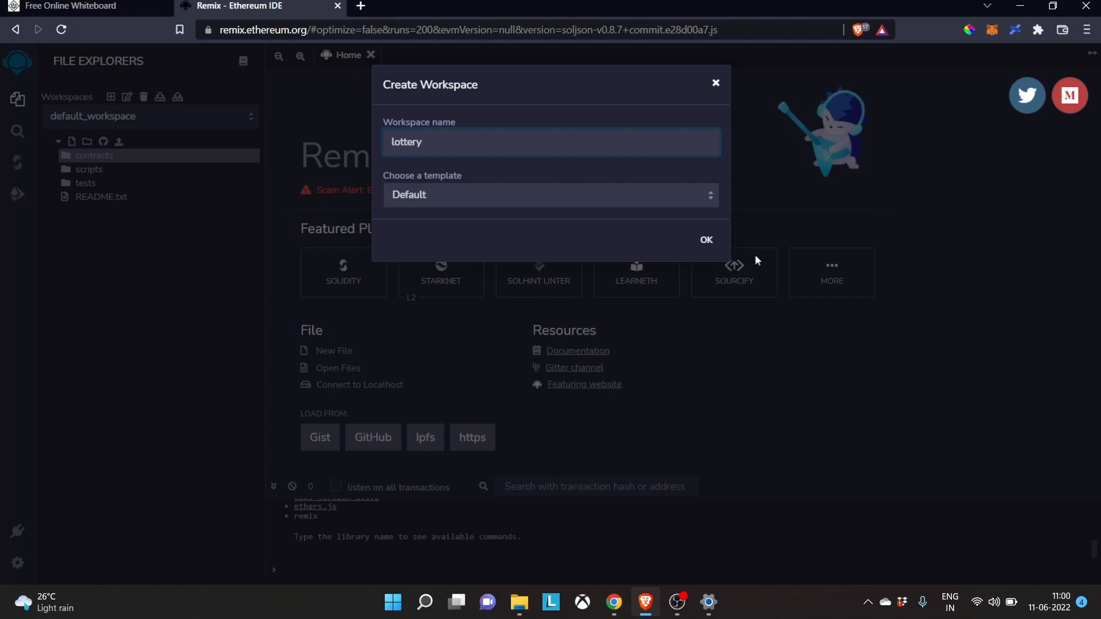
click(705, 239)
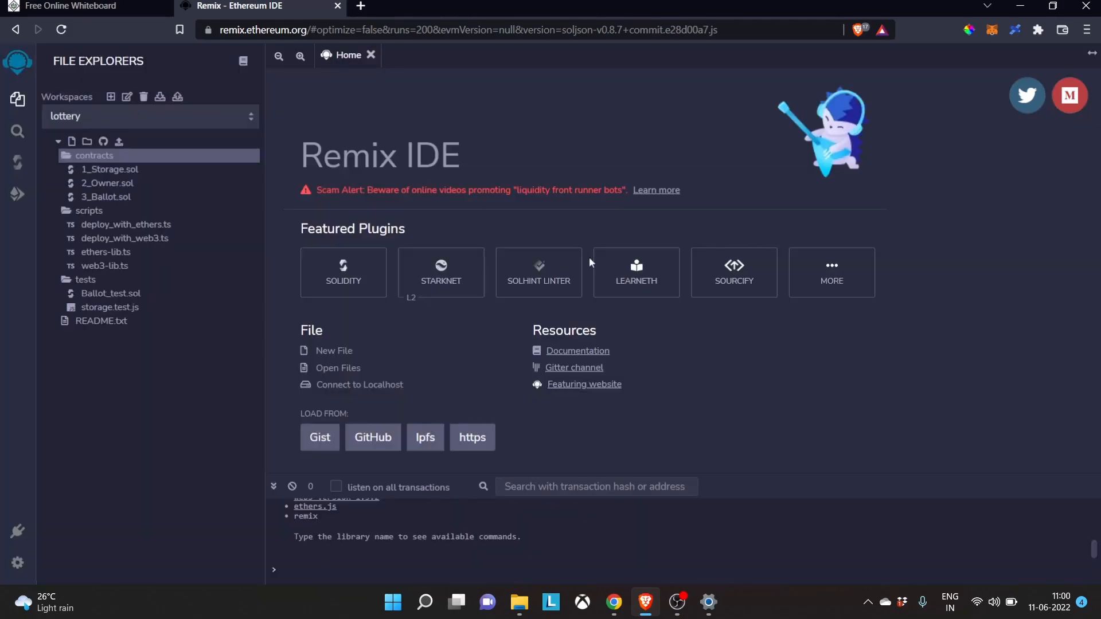
Step: Delete the template contracts, scripts and tests folders and README.txt from the workspace
right_click(94, 155)
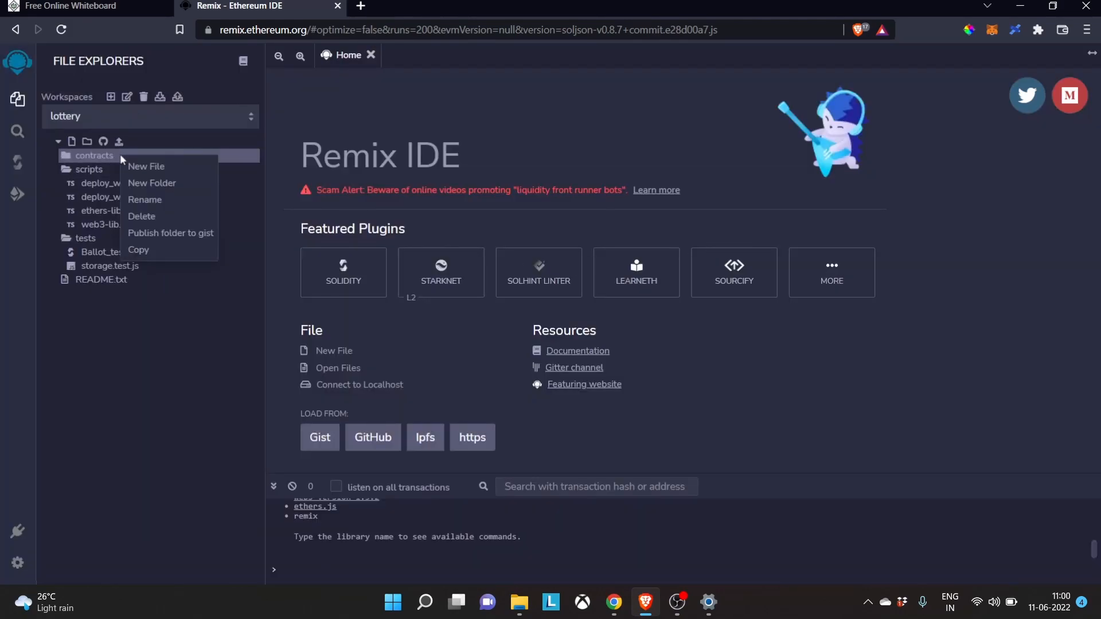
mouse_move(141, 216)
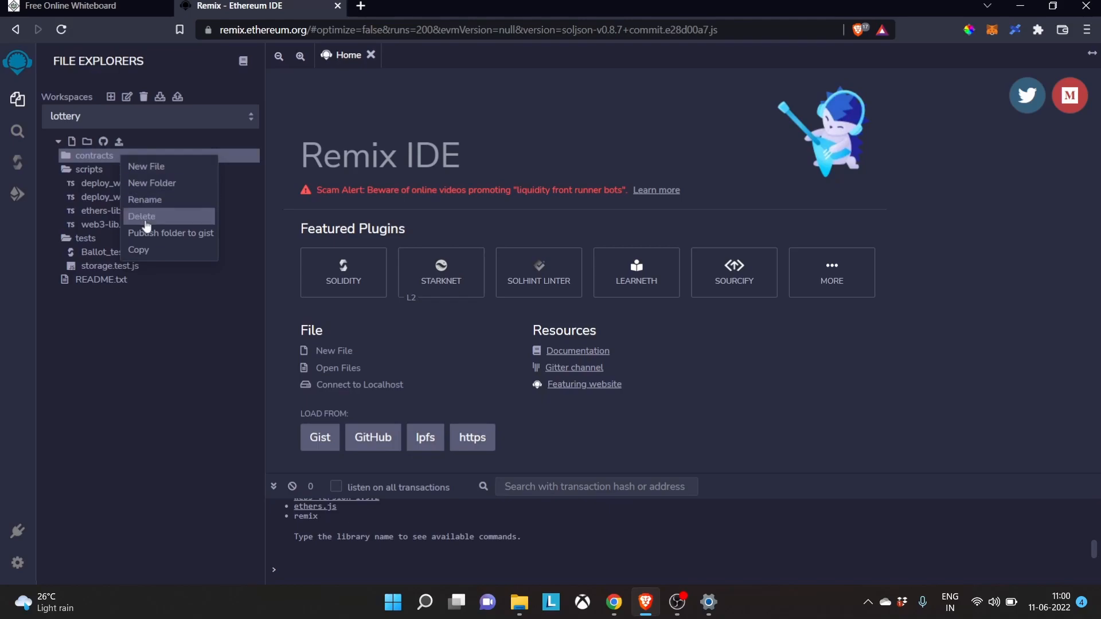
click(142, 216)
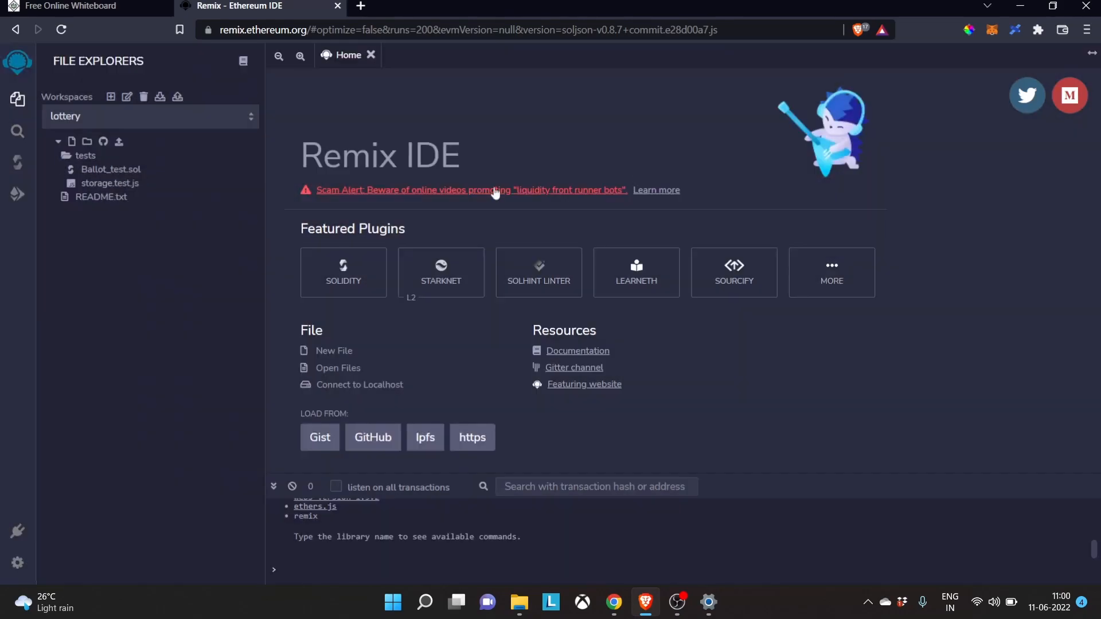
click(85, 155)
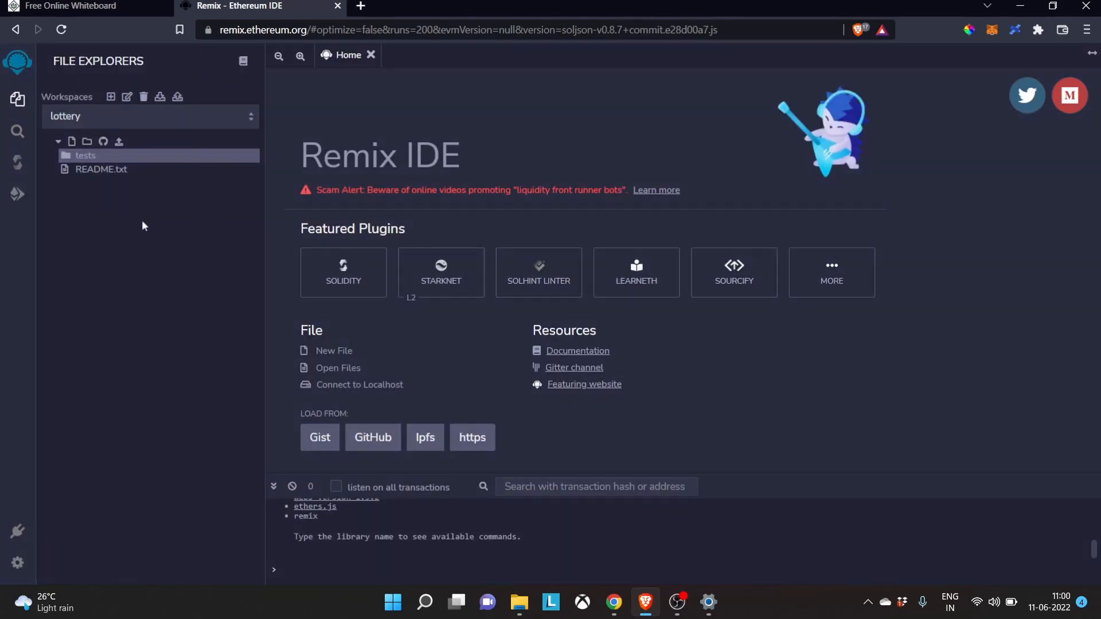
double_click(100, 169)
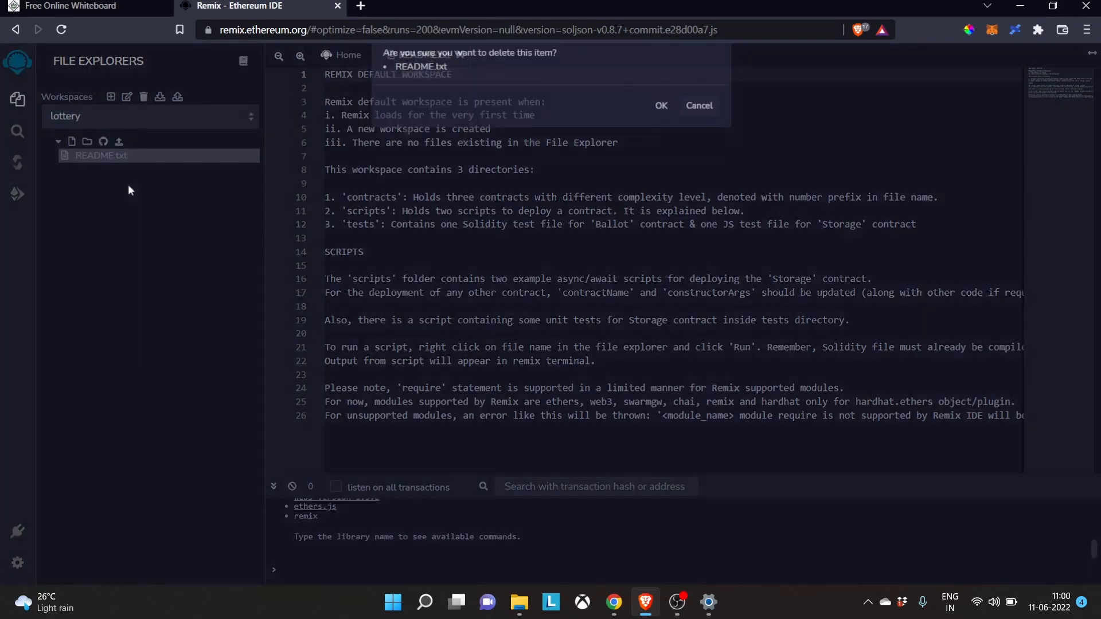
click(659, 105)
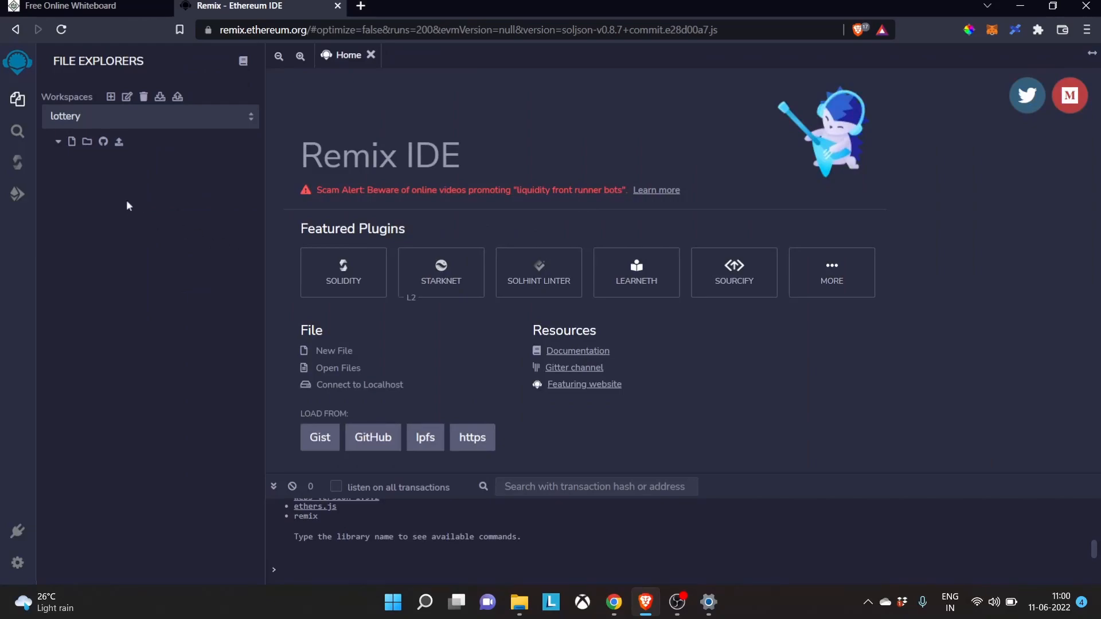
mouse_move(94, 390)
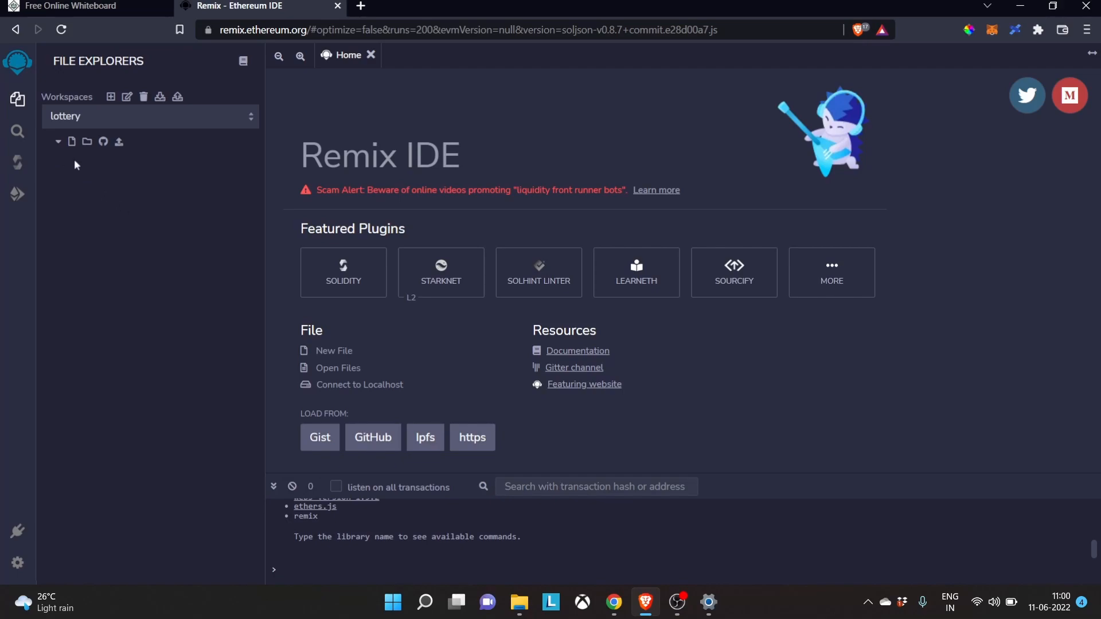
Step: Create a new file named lottery.sol in the File Explorer
click(71, 141)
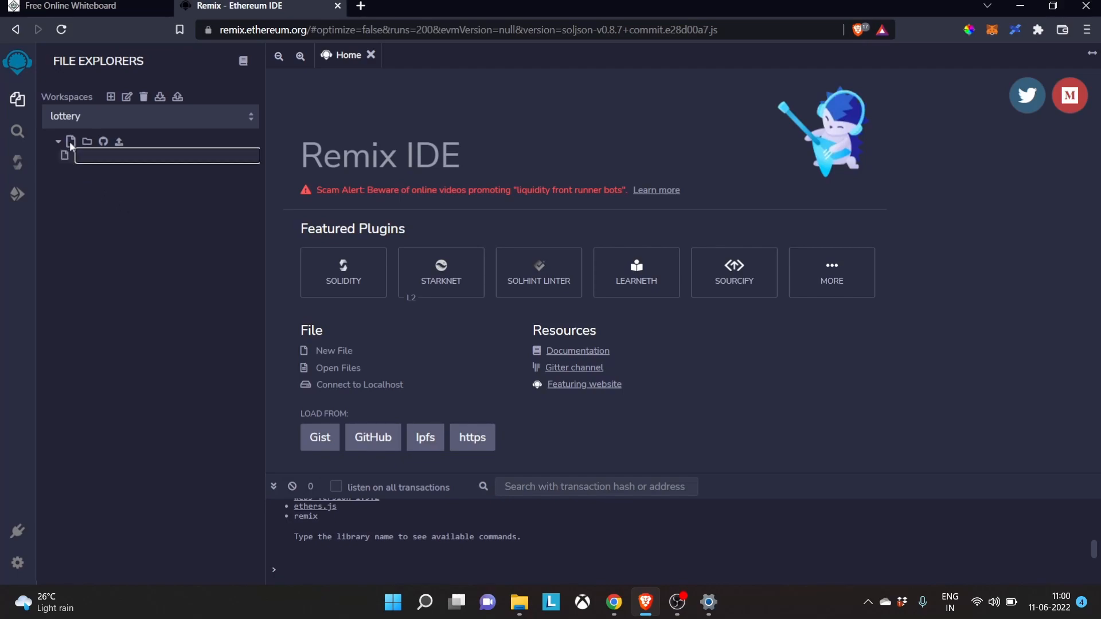
text(lotter)
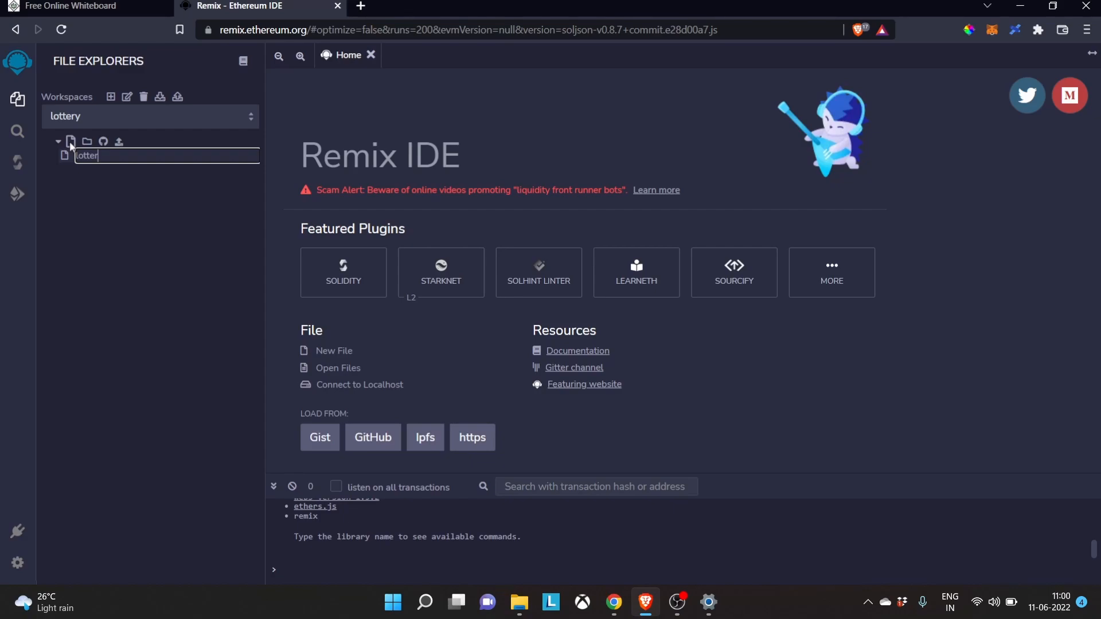
text(.sol)
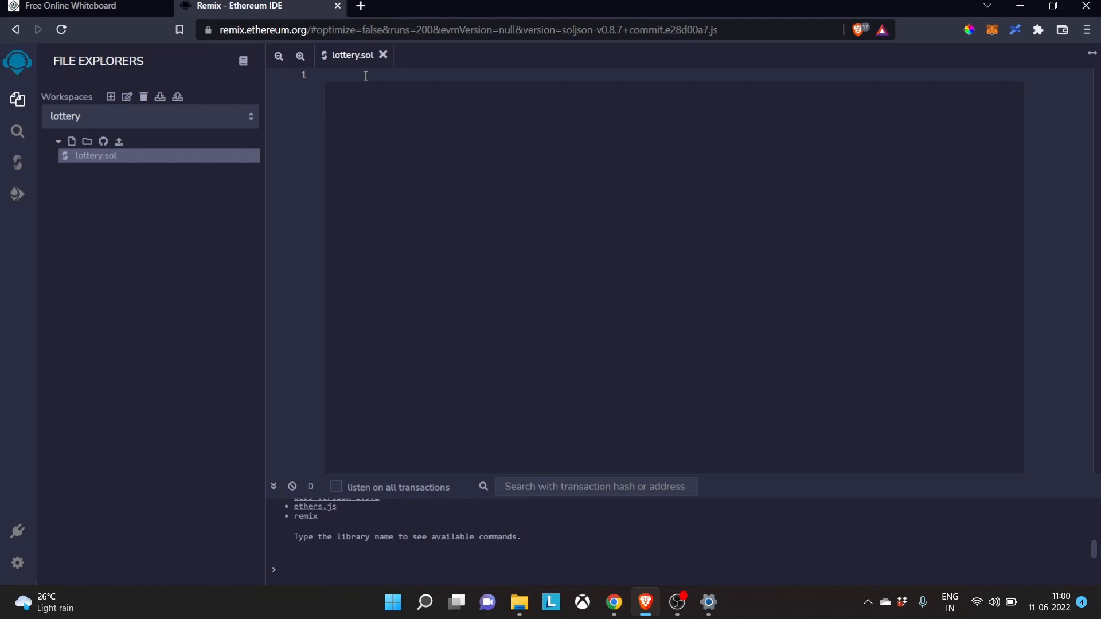
Step: Type the comment '//SPDX-License-Identifier: MIT' at the top of lottery.sol
text(//)
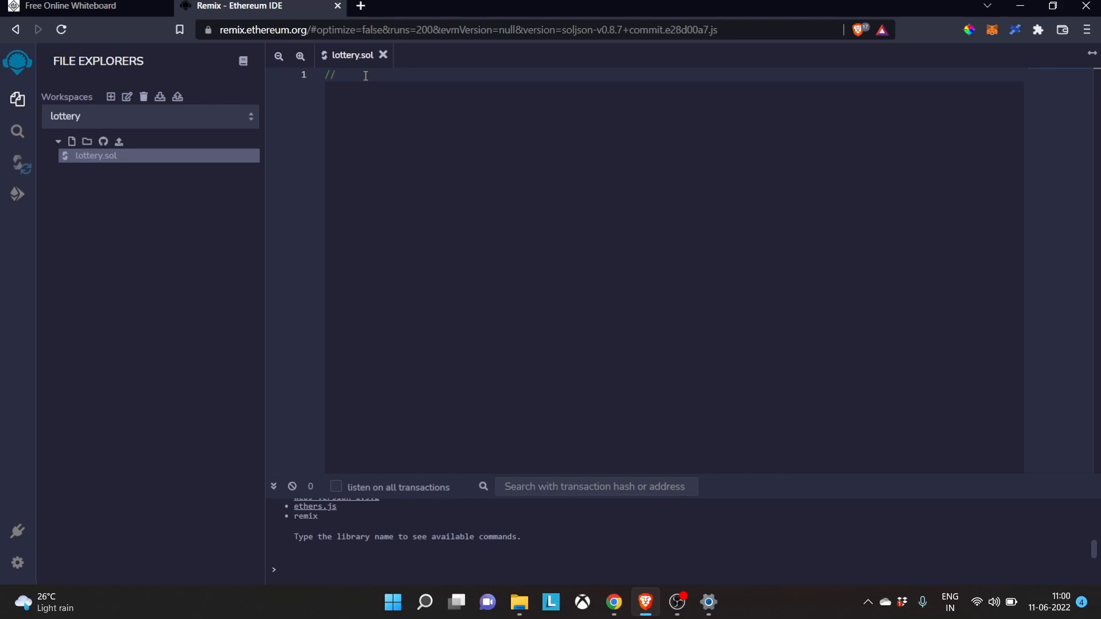
text(S)
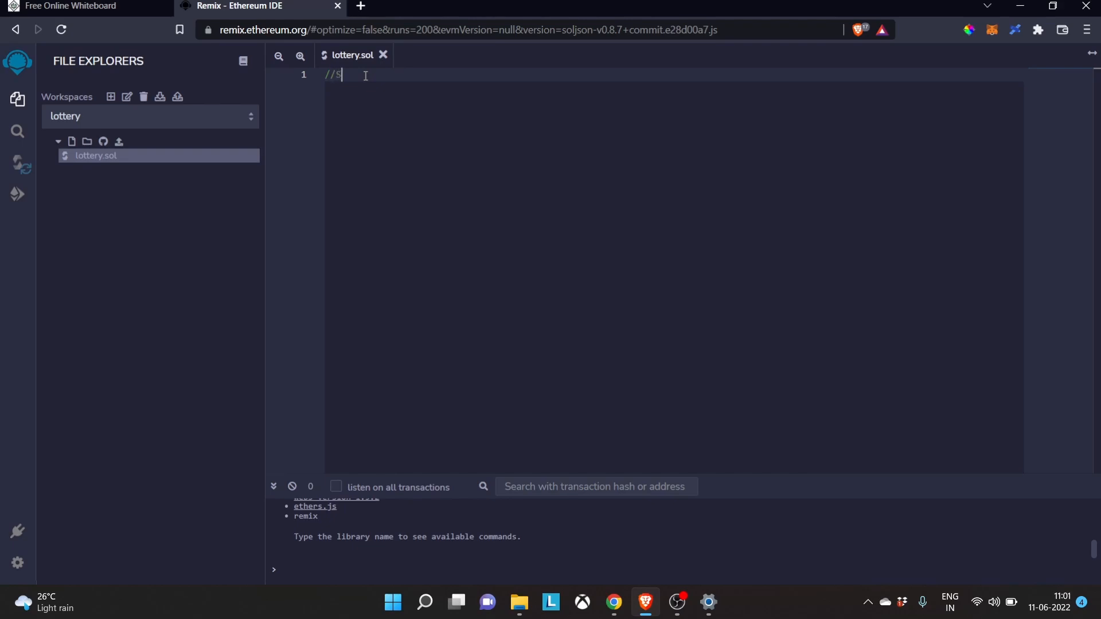
text(PDX-)
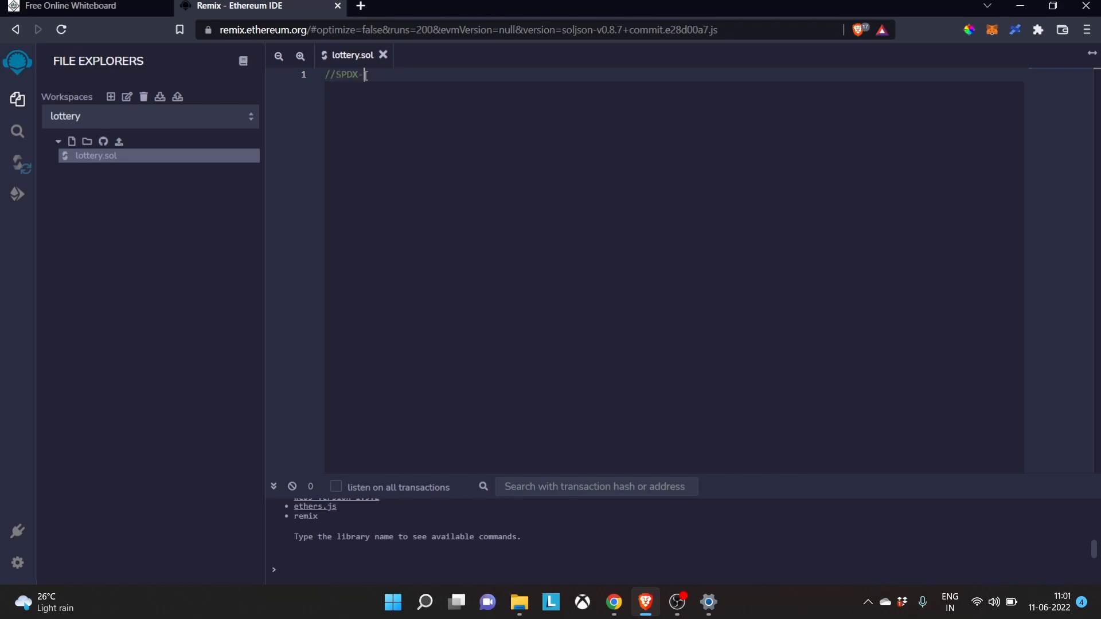
text(License-Identi)
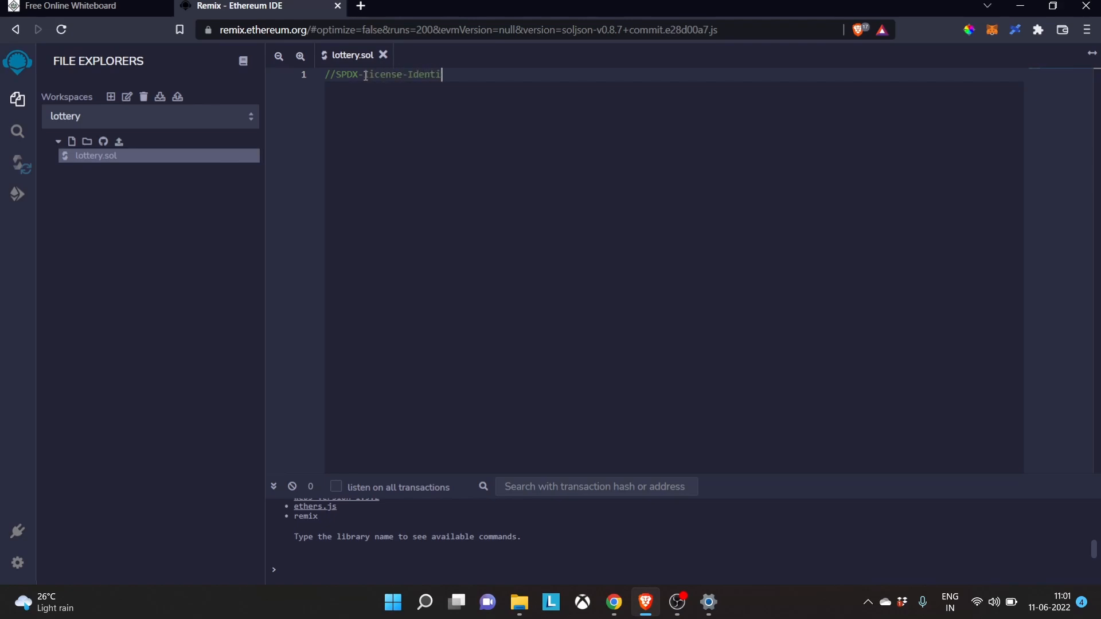
text(fier:)
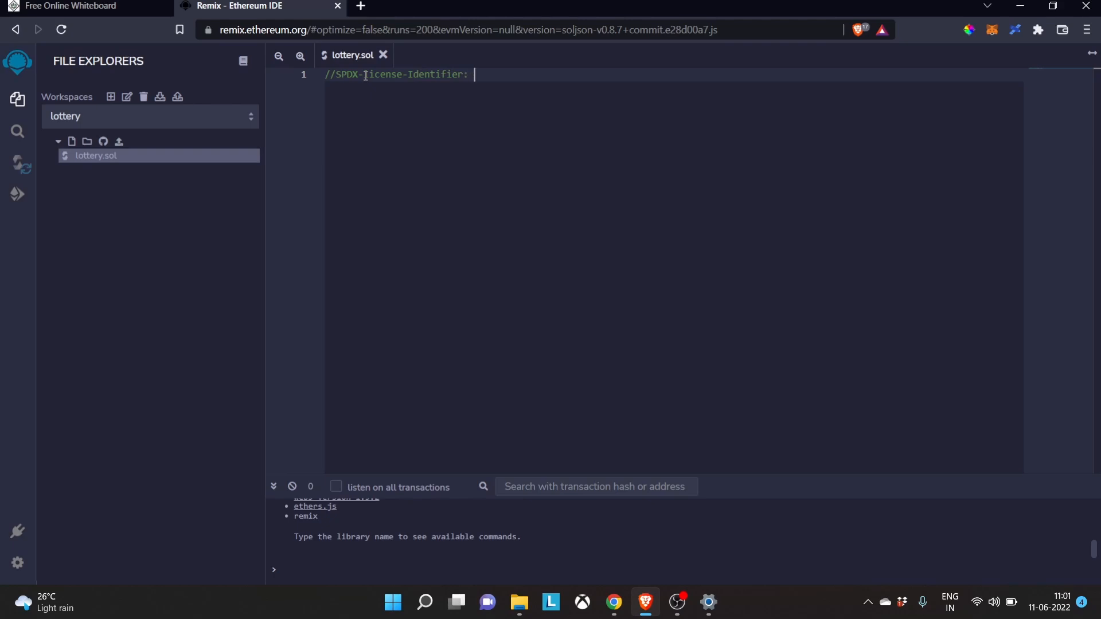
text(MIT)
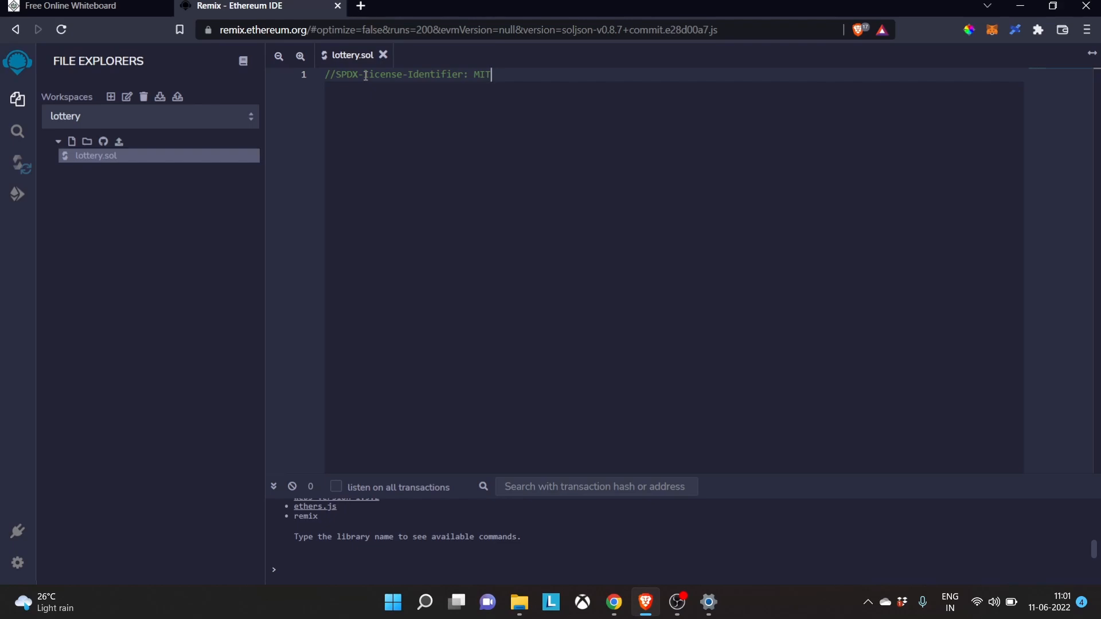
Step: Add the line 'pragma solidity ^0.8.9;' below the license comment
text(p)
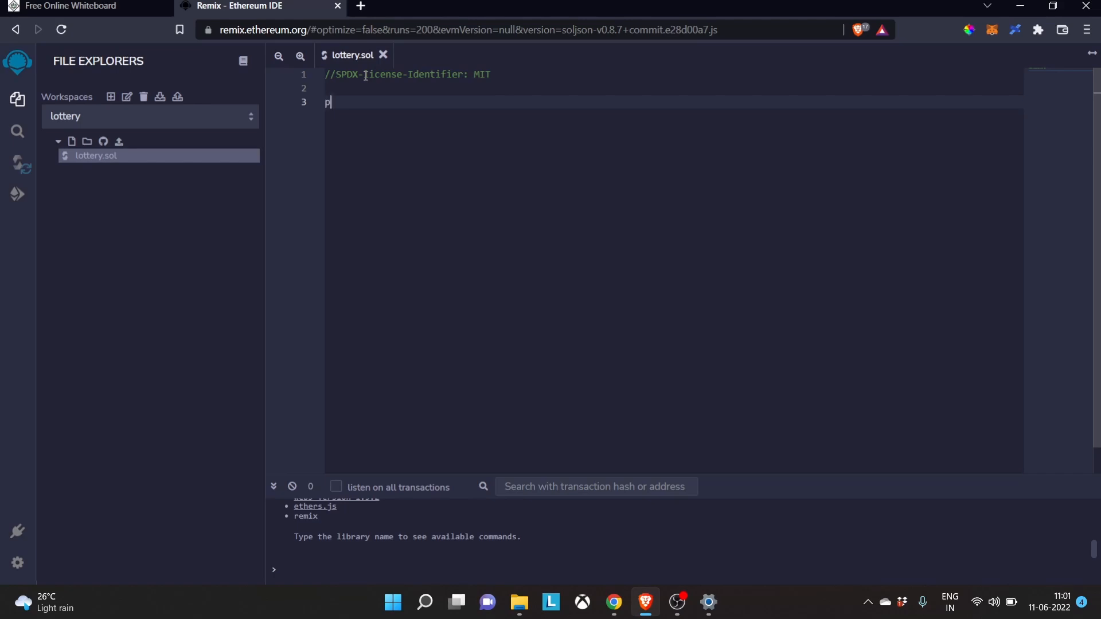
text(ragma)
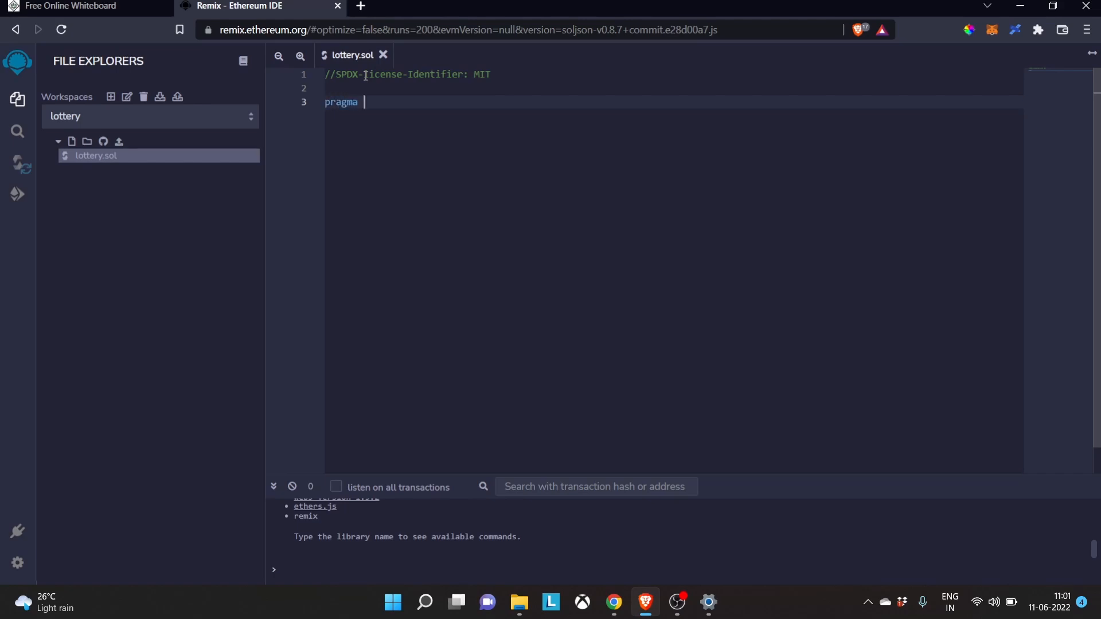
text(solidity)
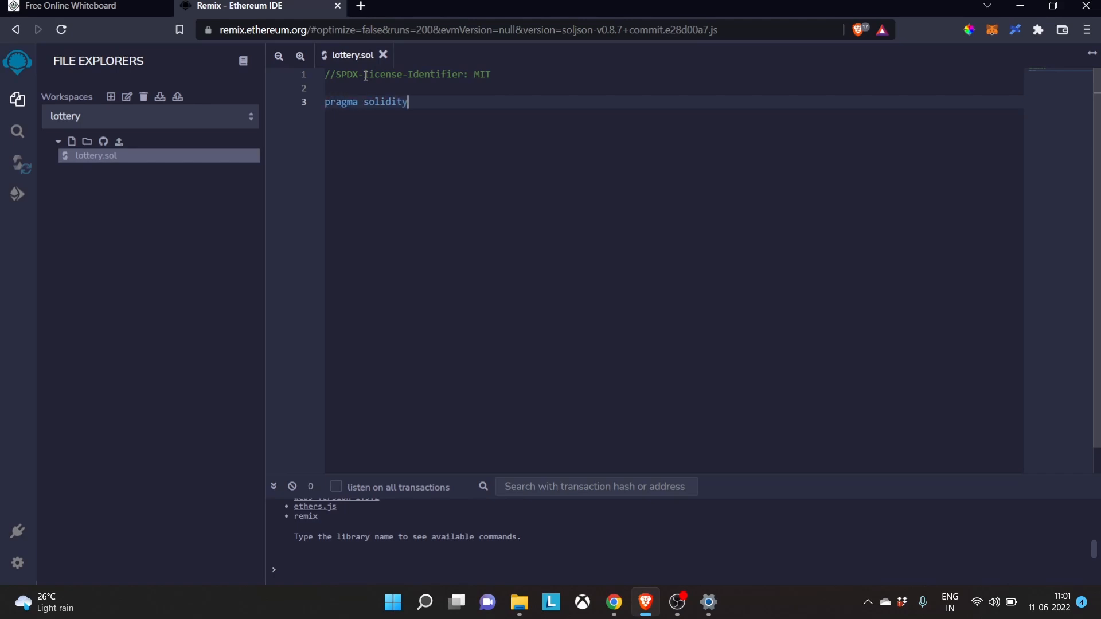
text(^0.)
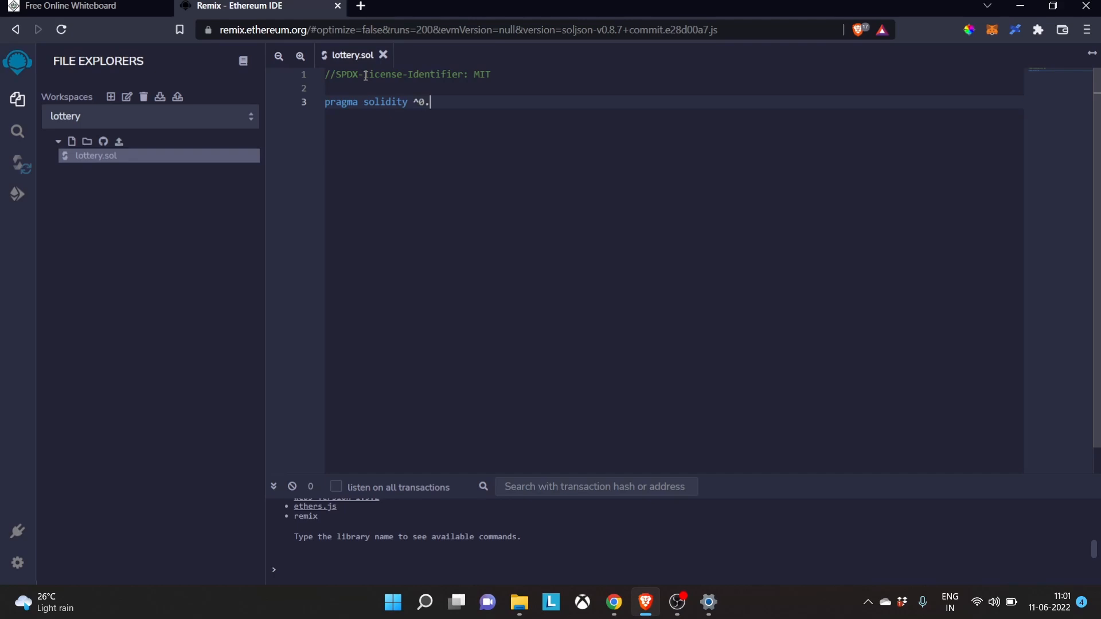
text(8.)
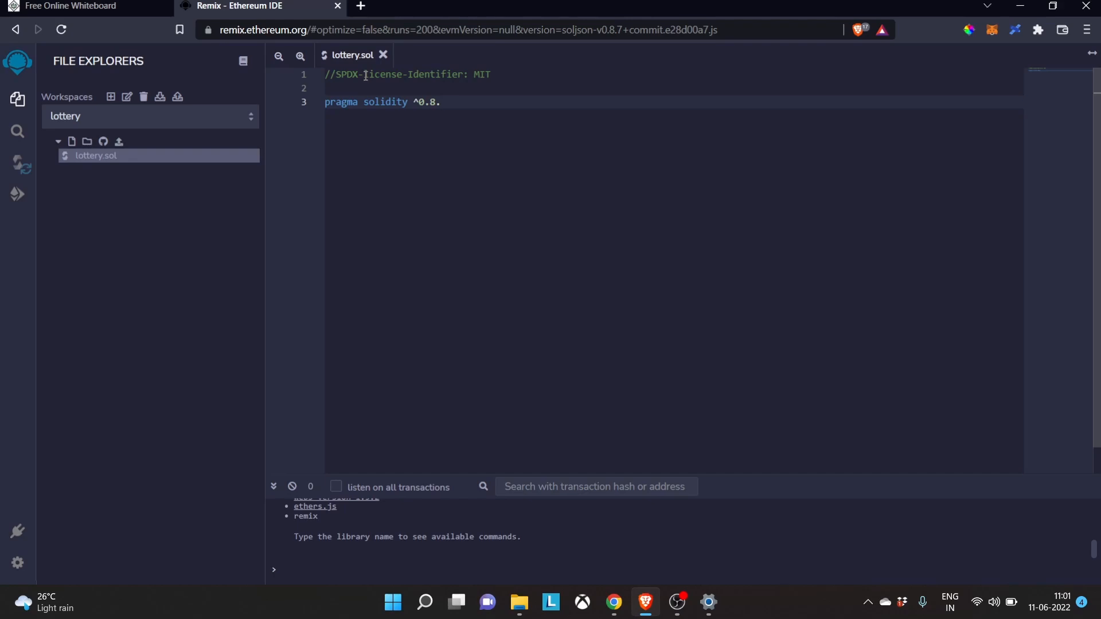
text(9;)
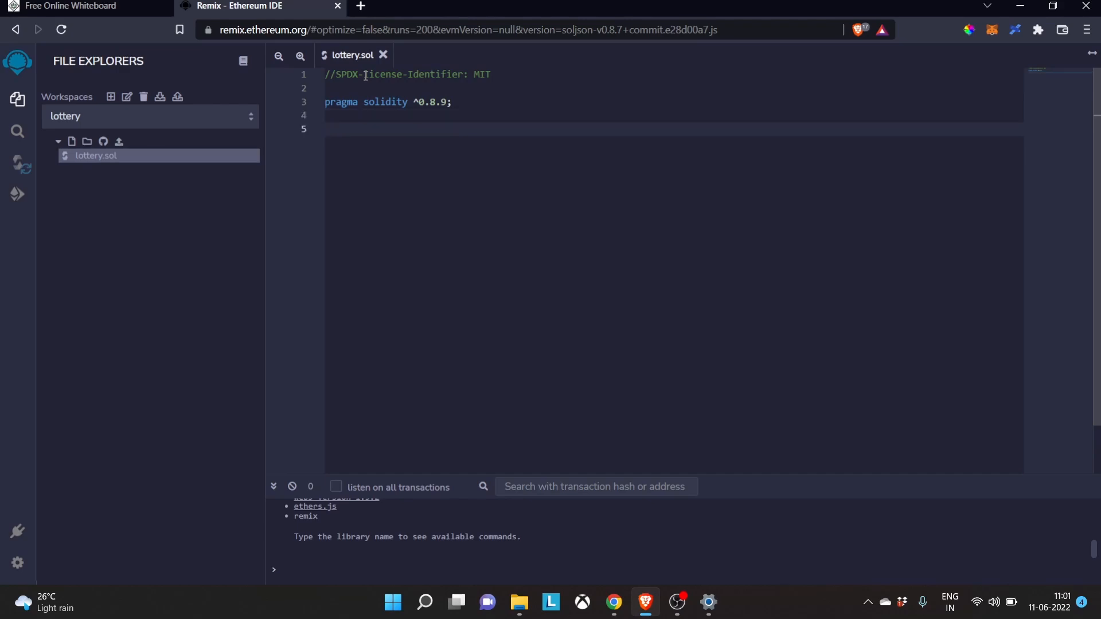
Step: Declare 'contract Lottery {}' with a blank line inside its braces
text(co)
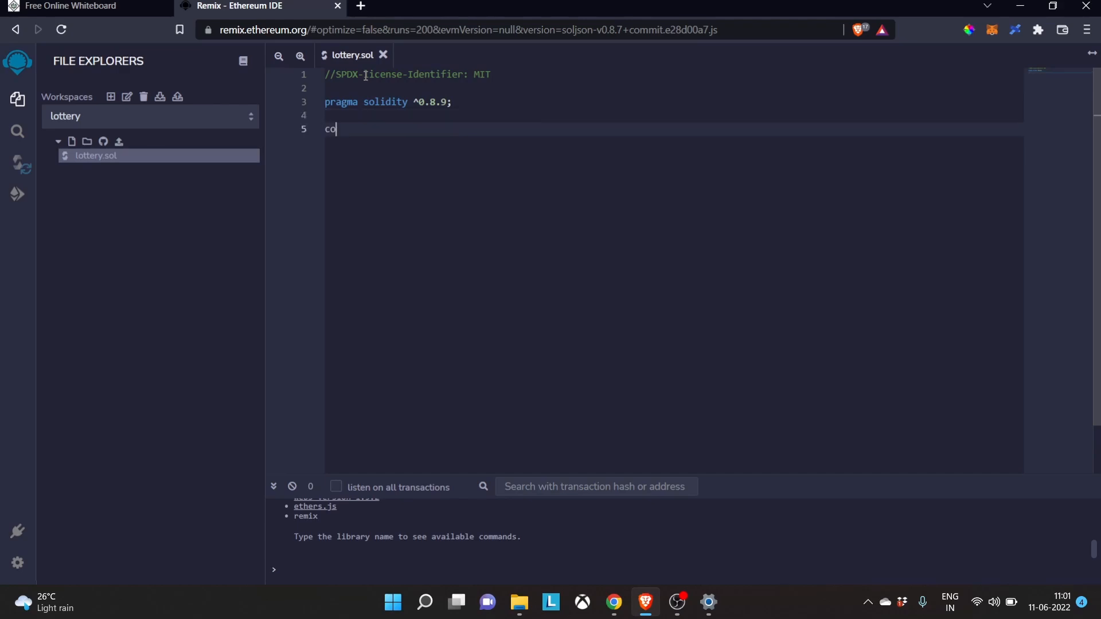
text(ntract)
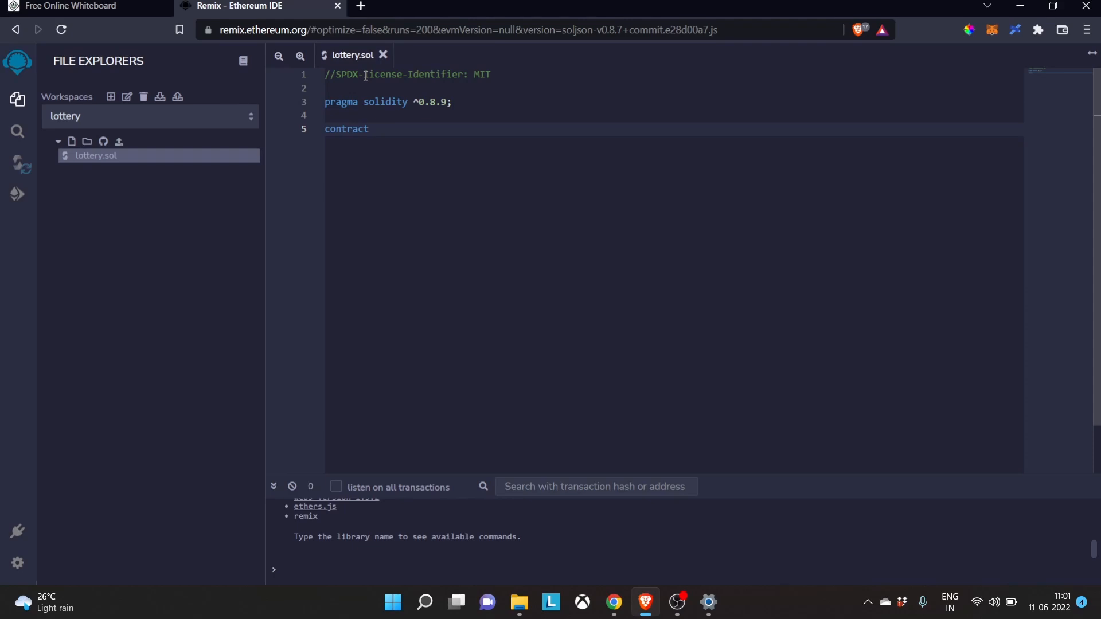
text(Lottery)
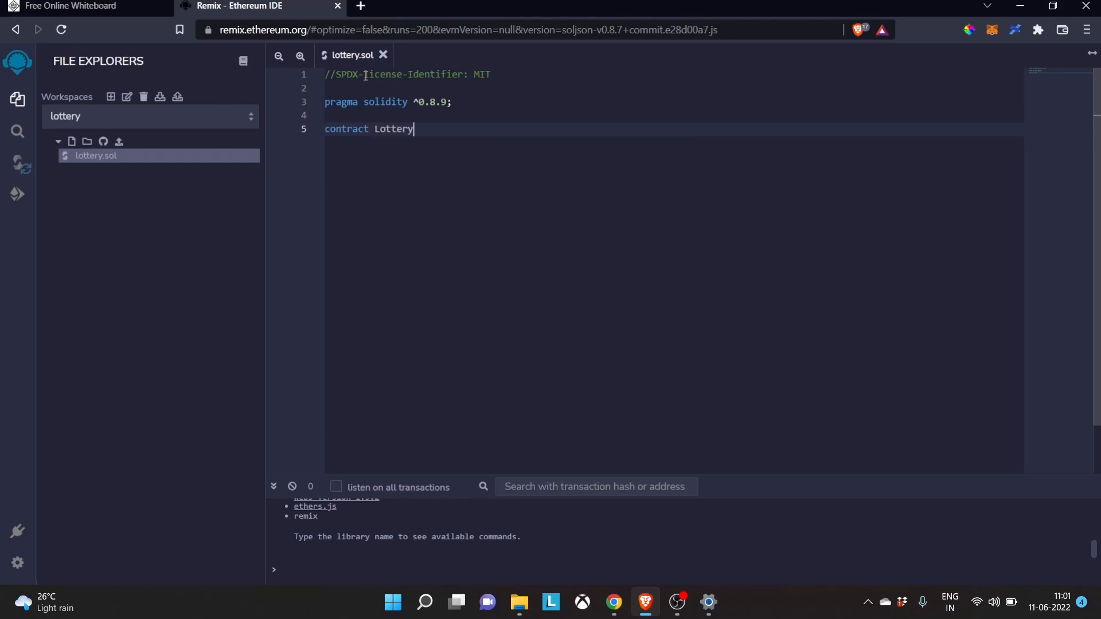
text({})
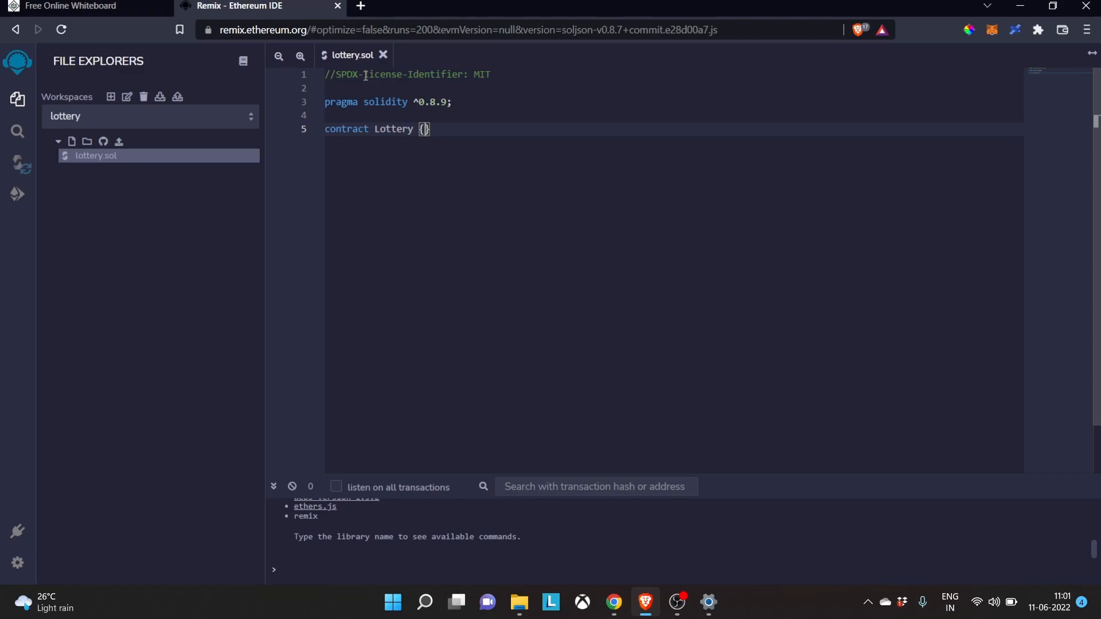
key(Enter)
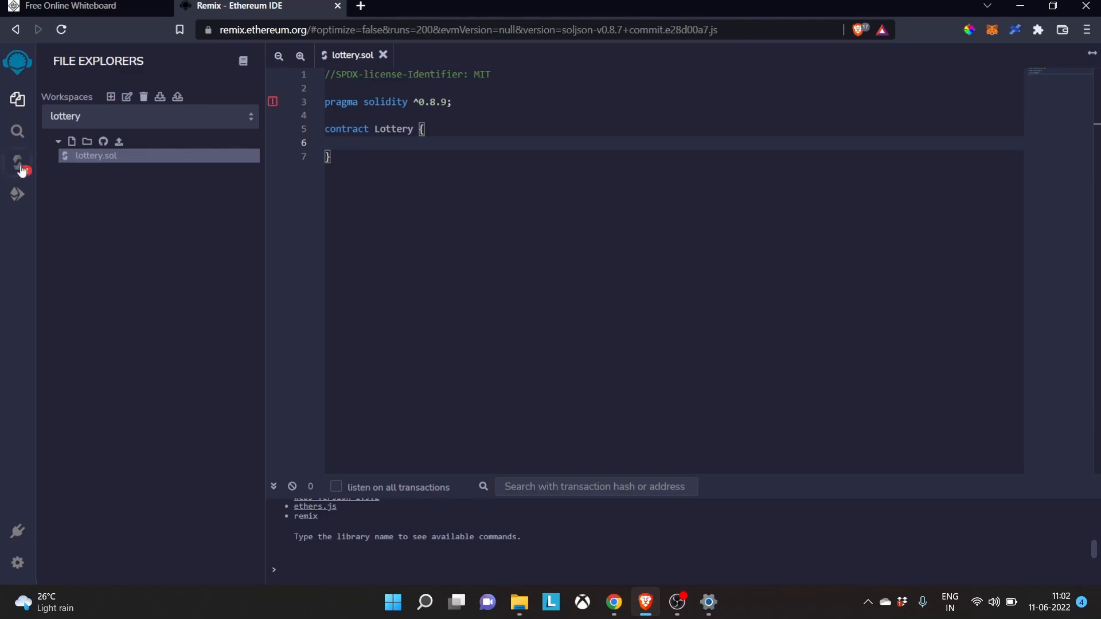
Step: Select compiler version 0.8.13 and compile lottery.sol
click(18, 162)
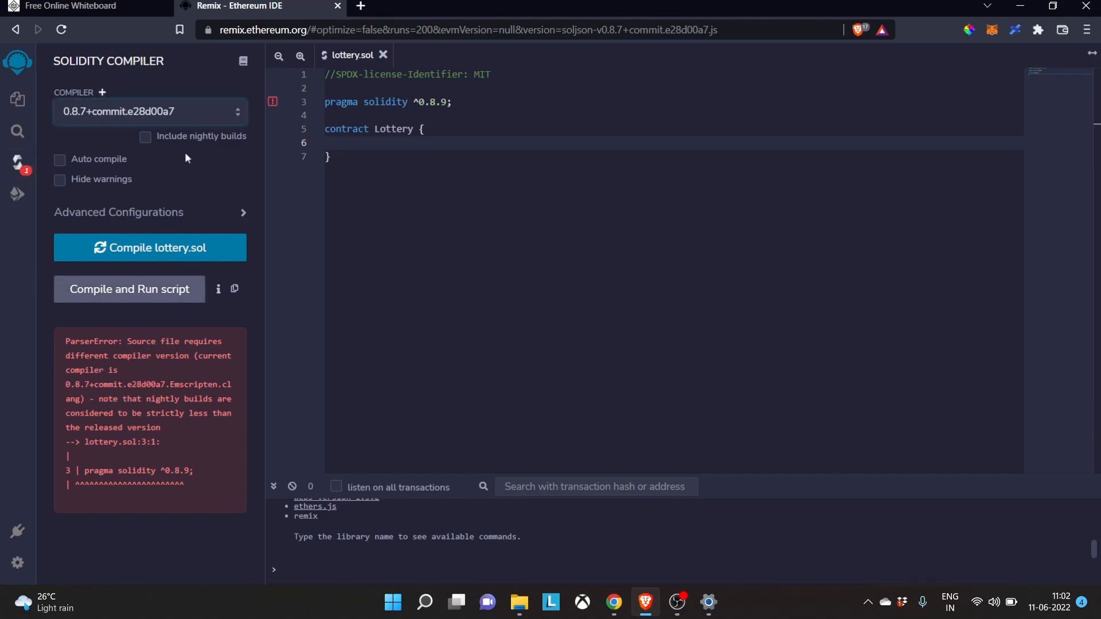
click(150, 112)
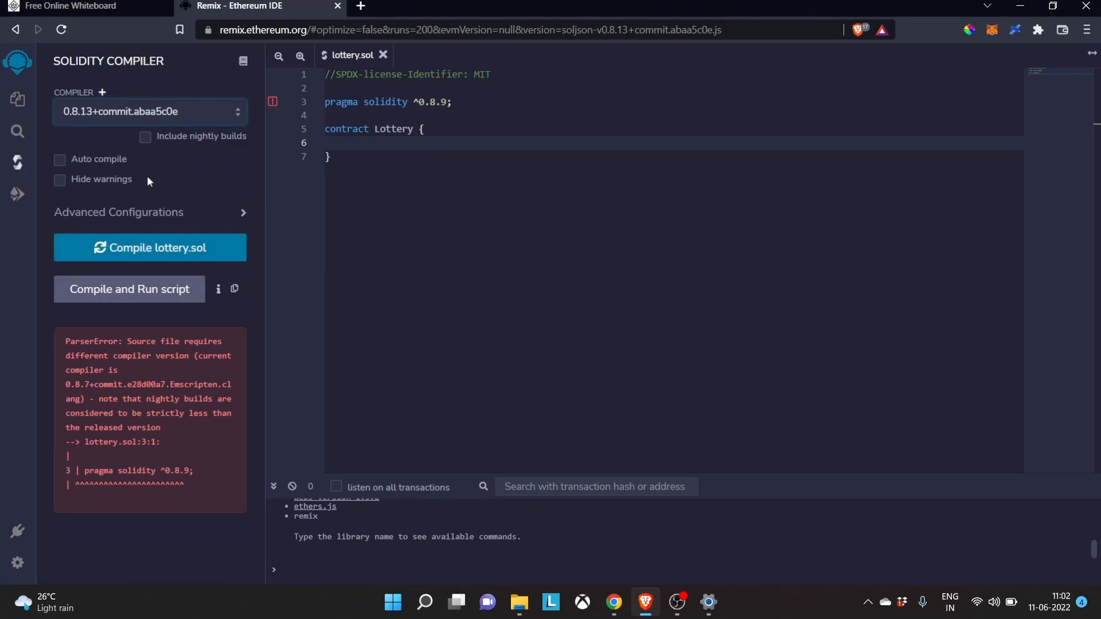
click(150, 247)
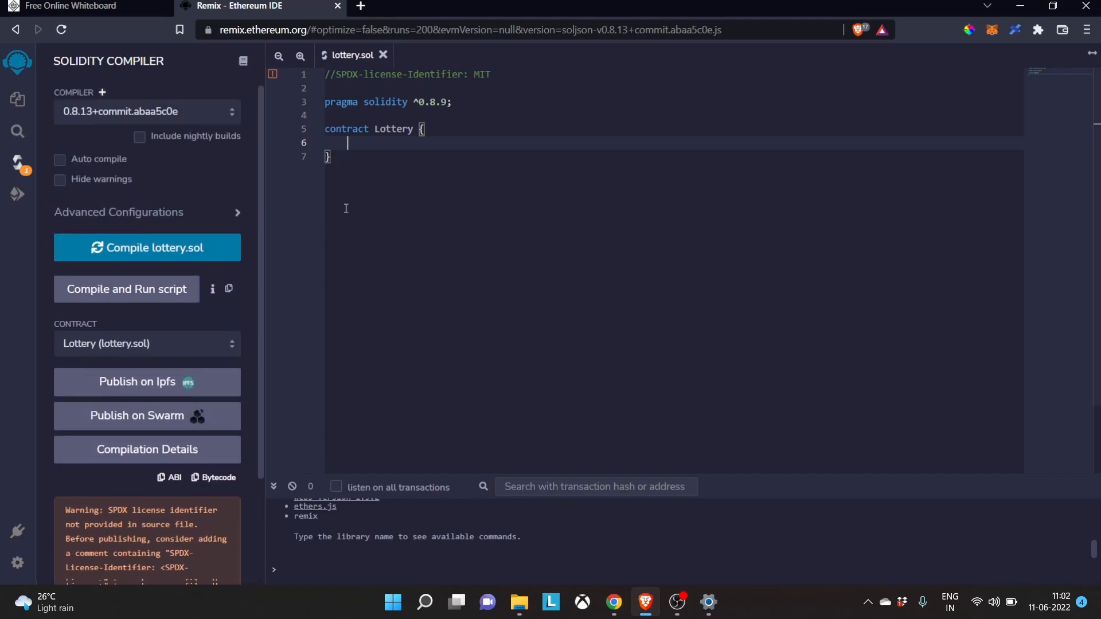
mouse_move(355, 190)
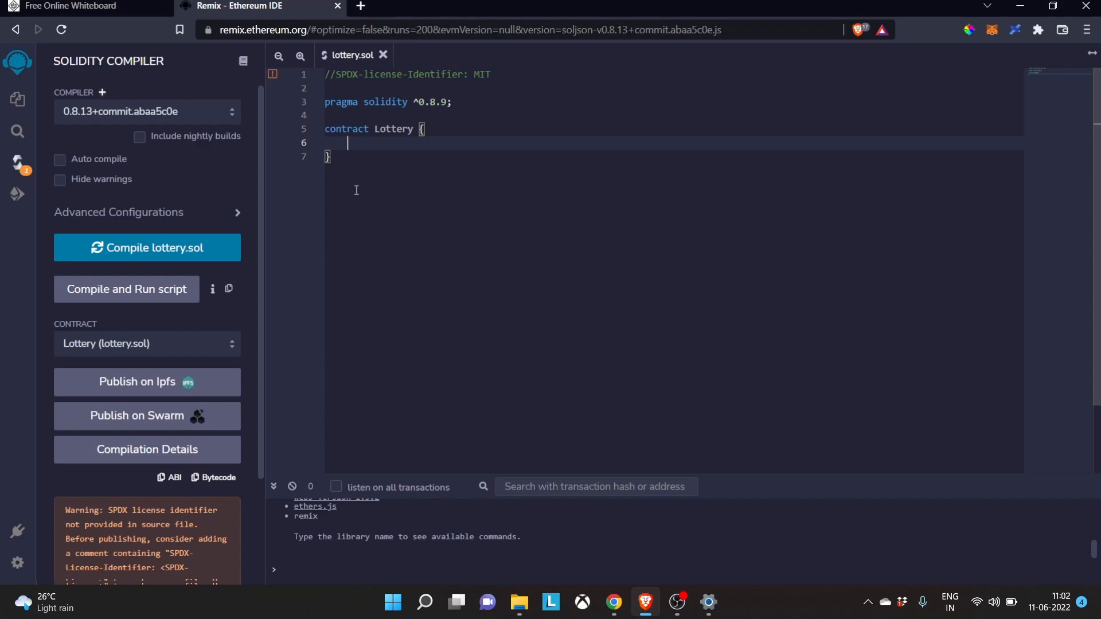
Step: Add an empty 'constructor(){}' inside the Lottery contract
key(enter)
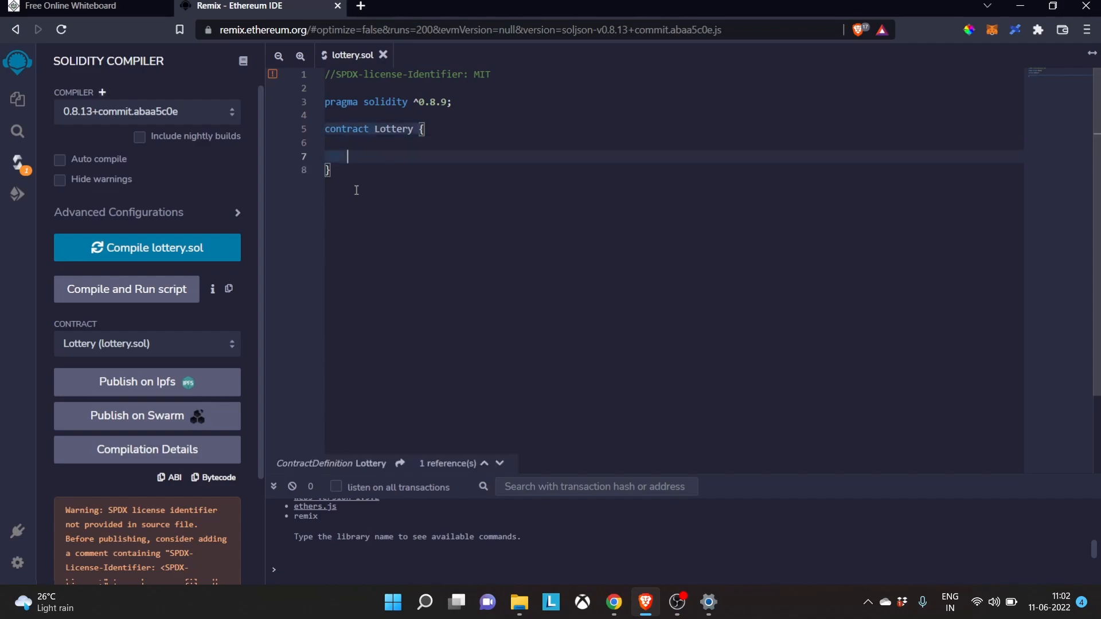
text(constr)
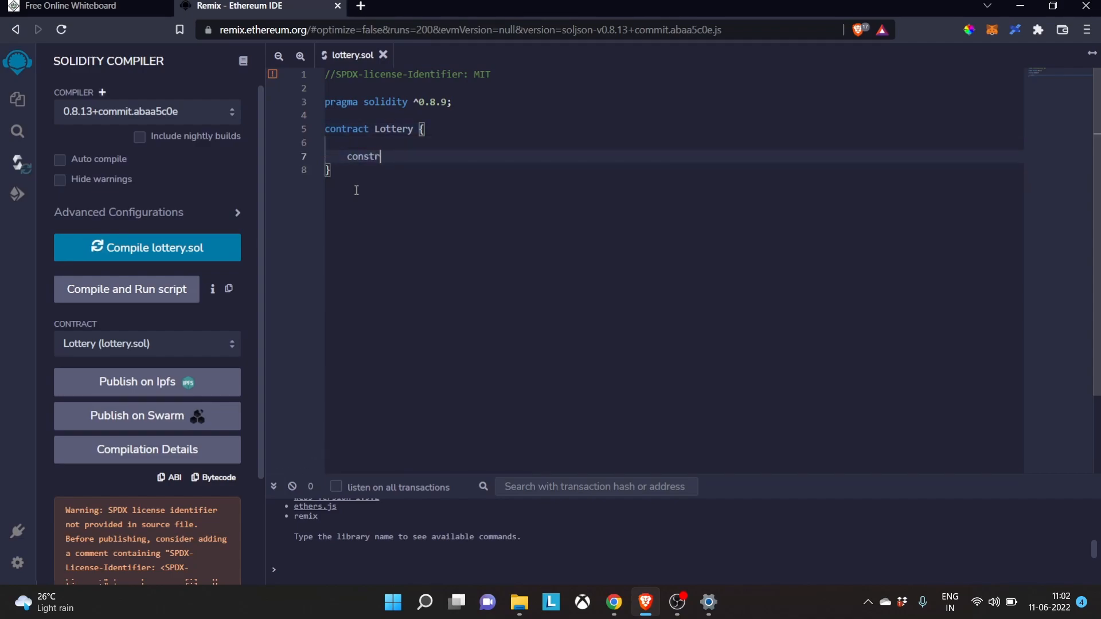
text(uctor)
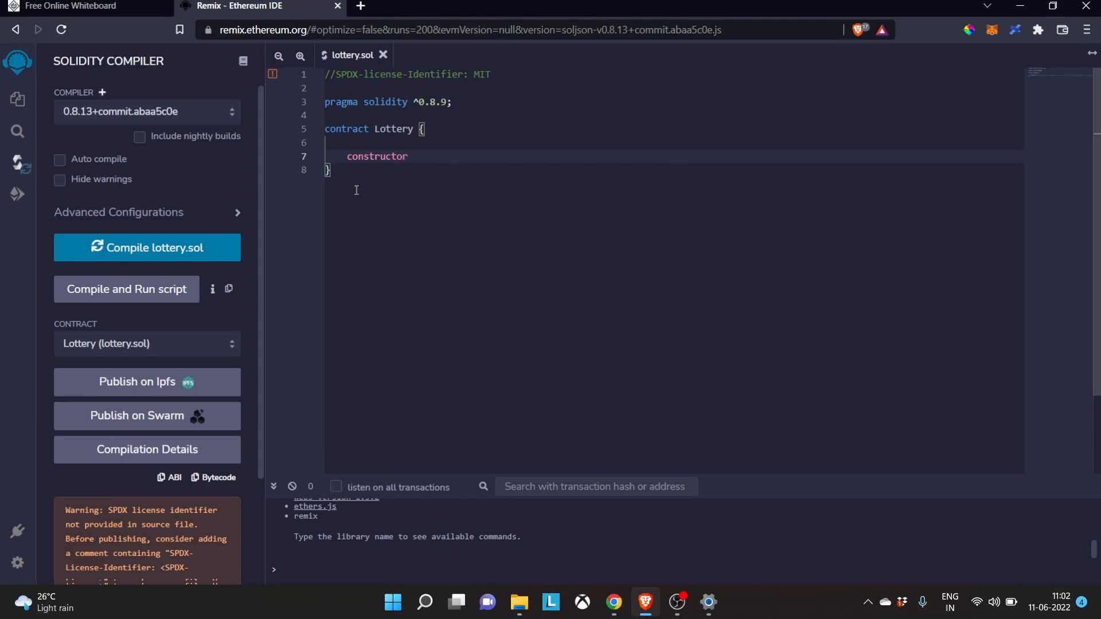
text(()
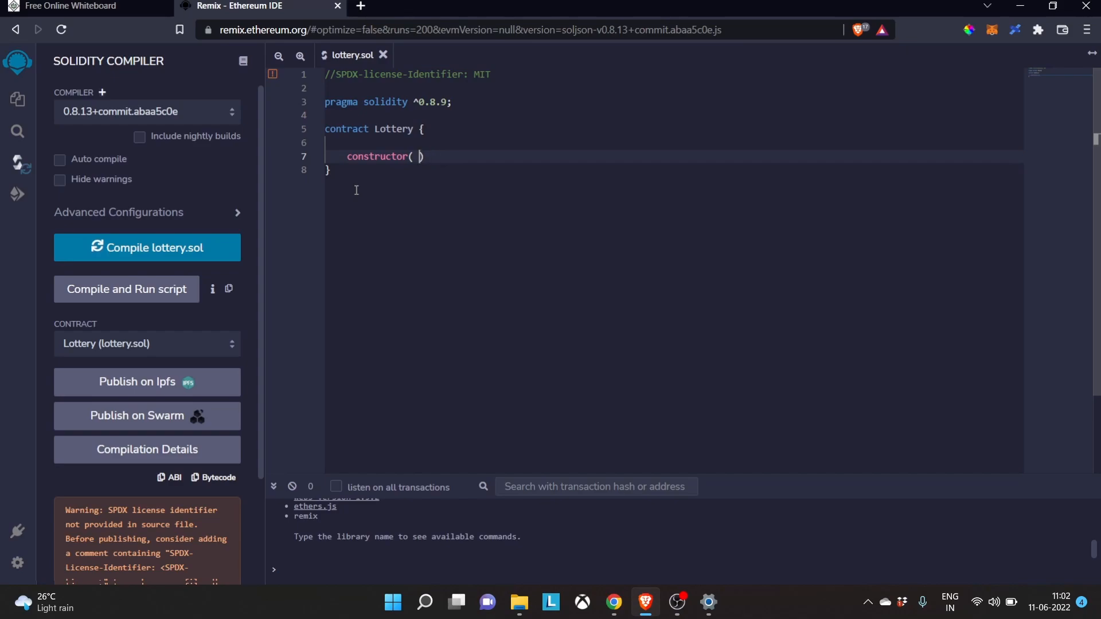
key(Backspace)
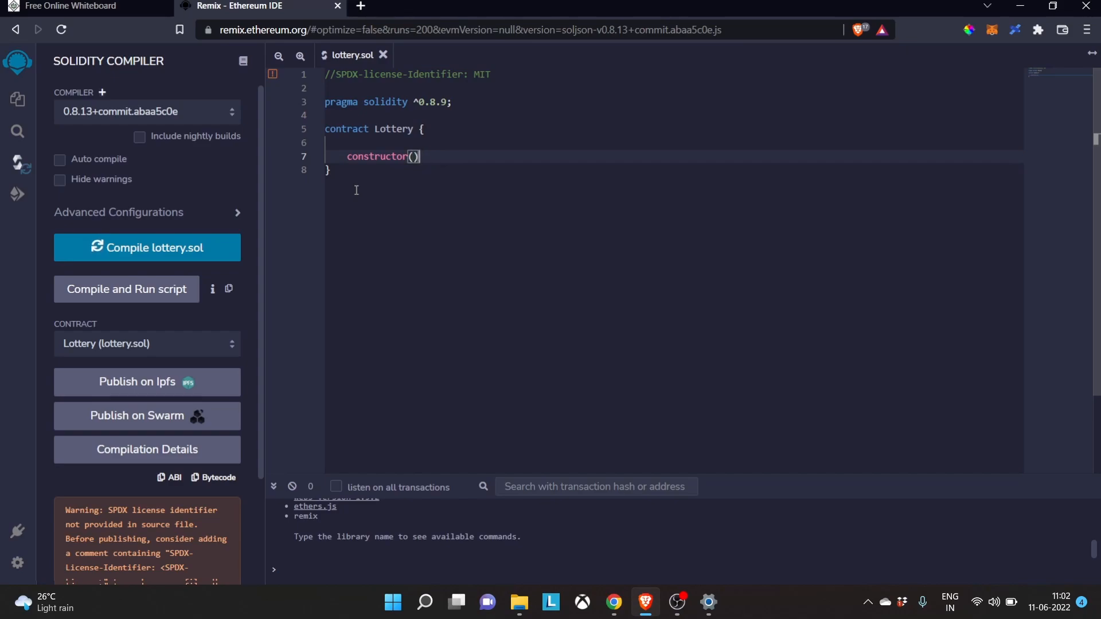
text({})
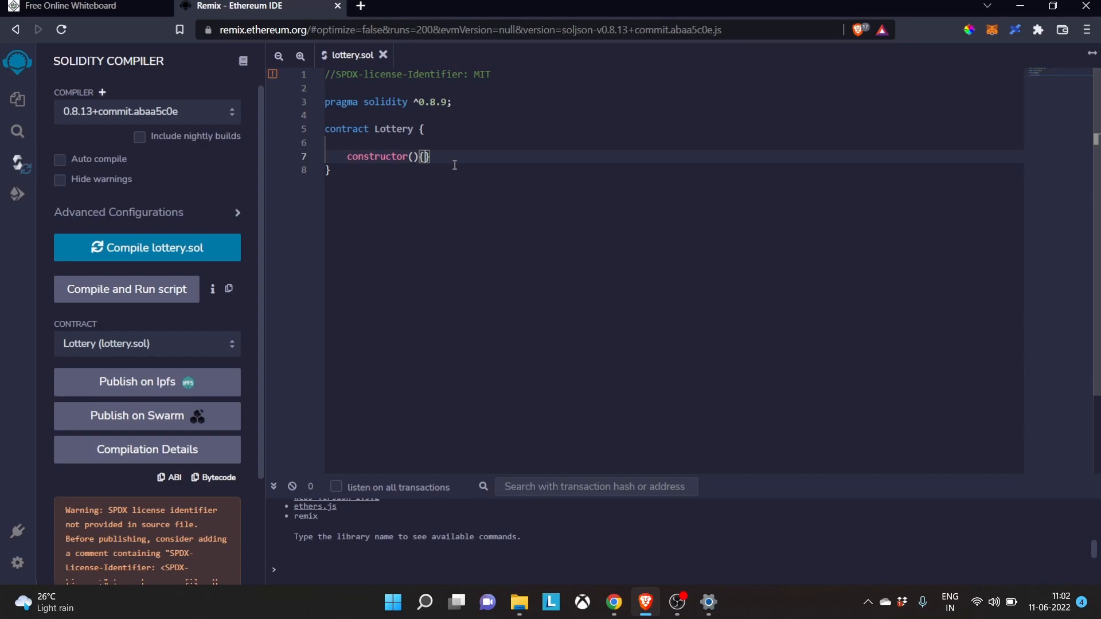
Step: Declare 'address public owner;' above the constructor
click(406, 143)
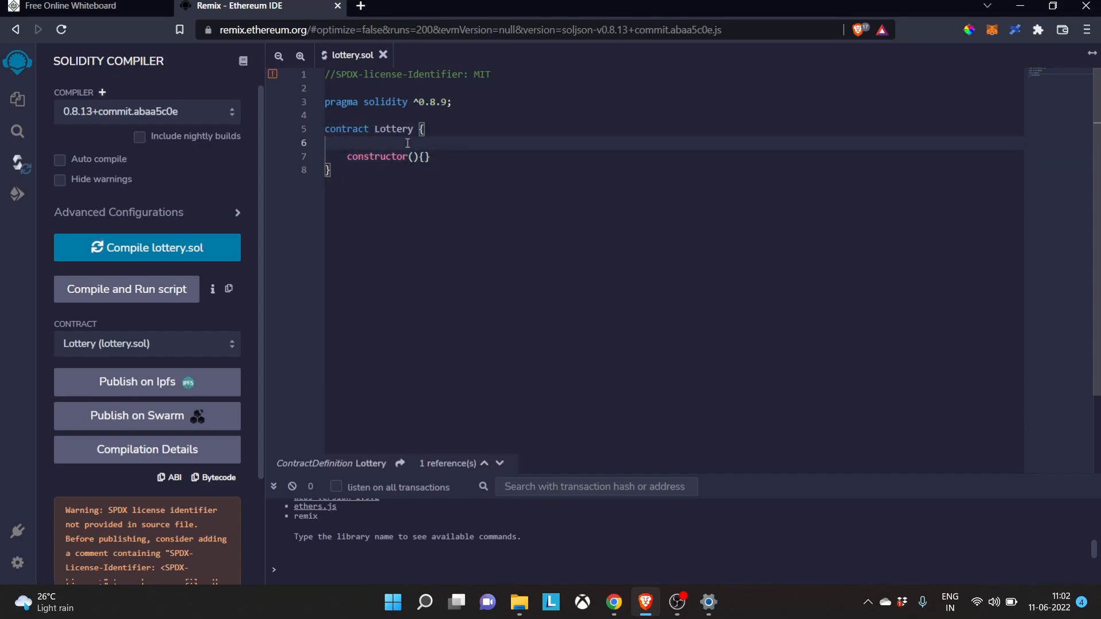
text(address)
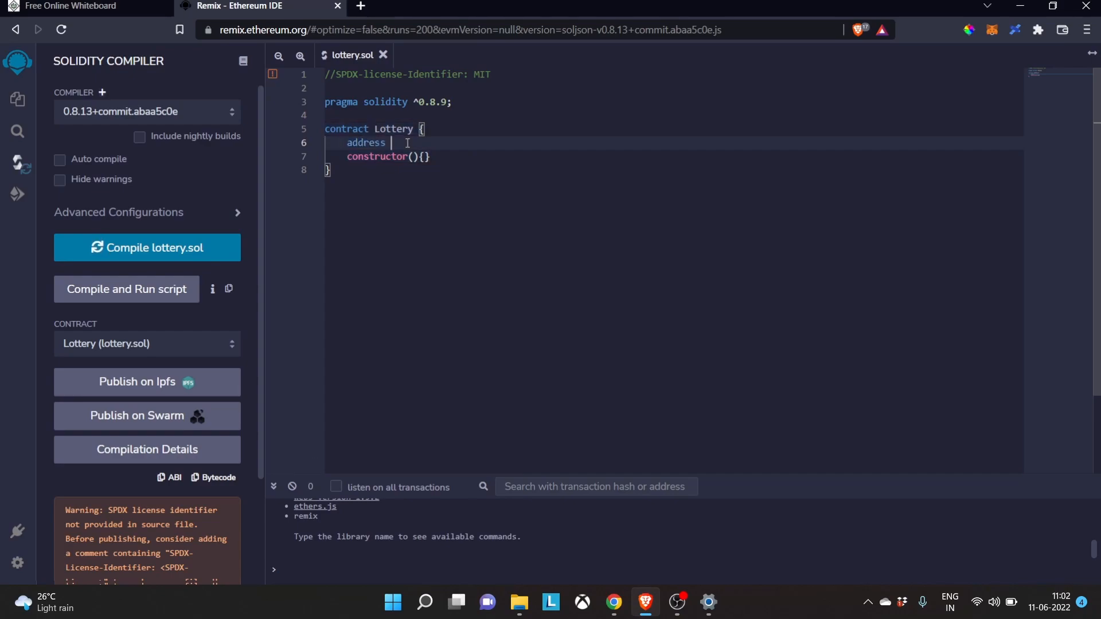
text(pub)
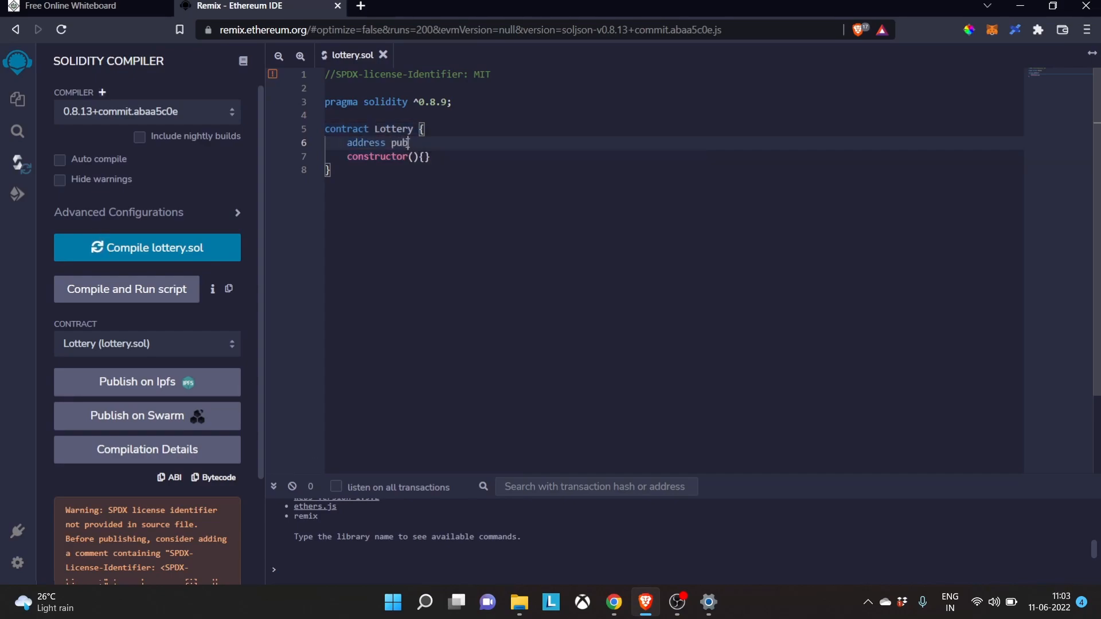
text(lic)
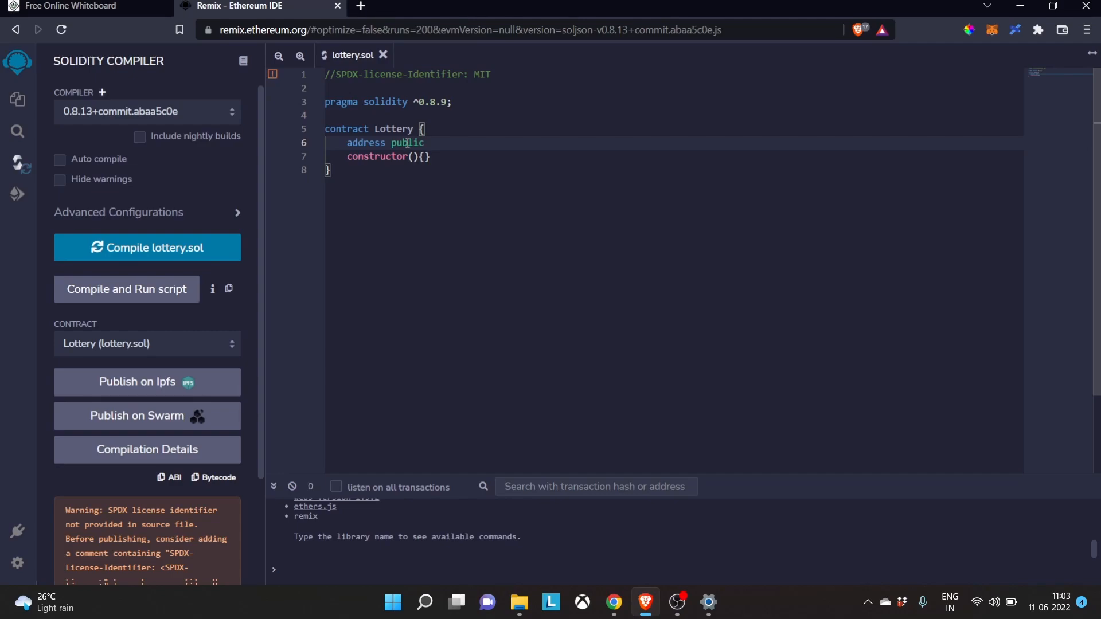
text(owner)
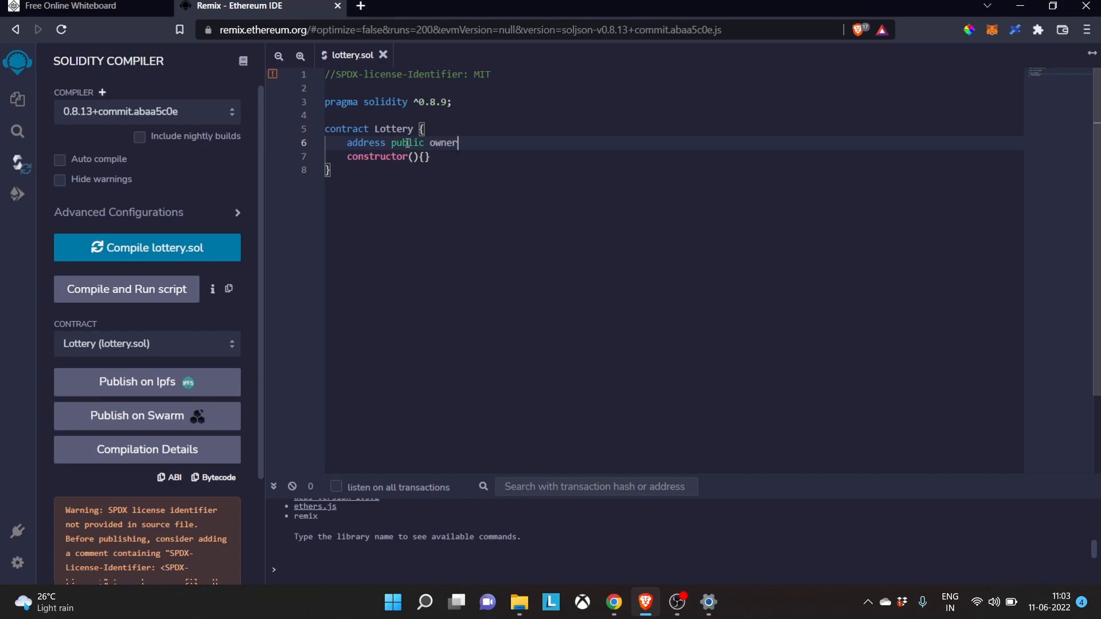
text(;)
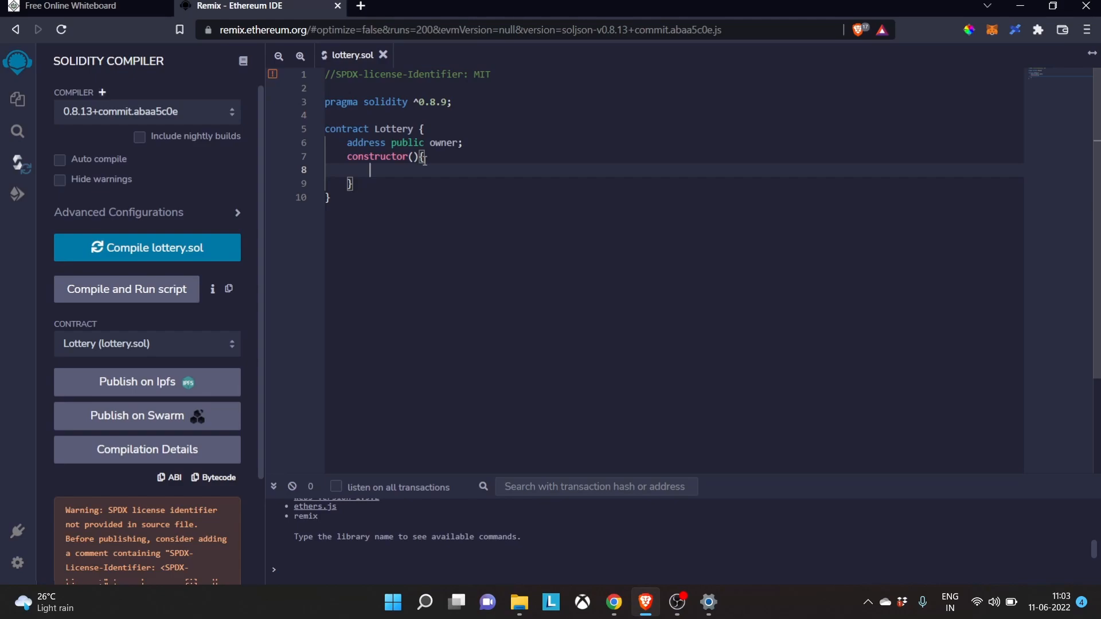
Step: Write 'owner = msg.sender;' inside the constructor body
text(owner)
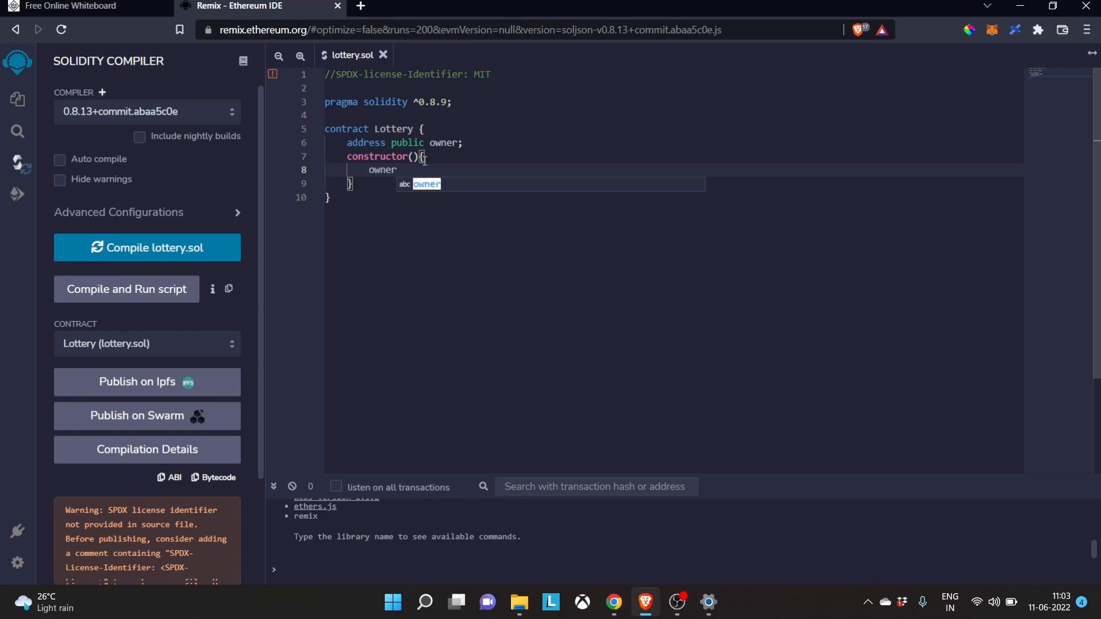
text(= msg)
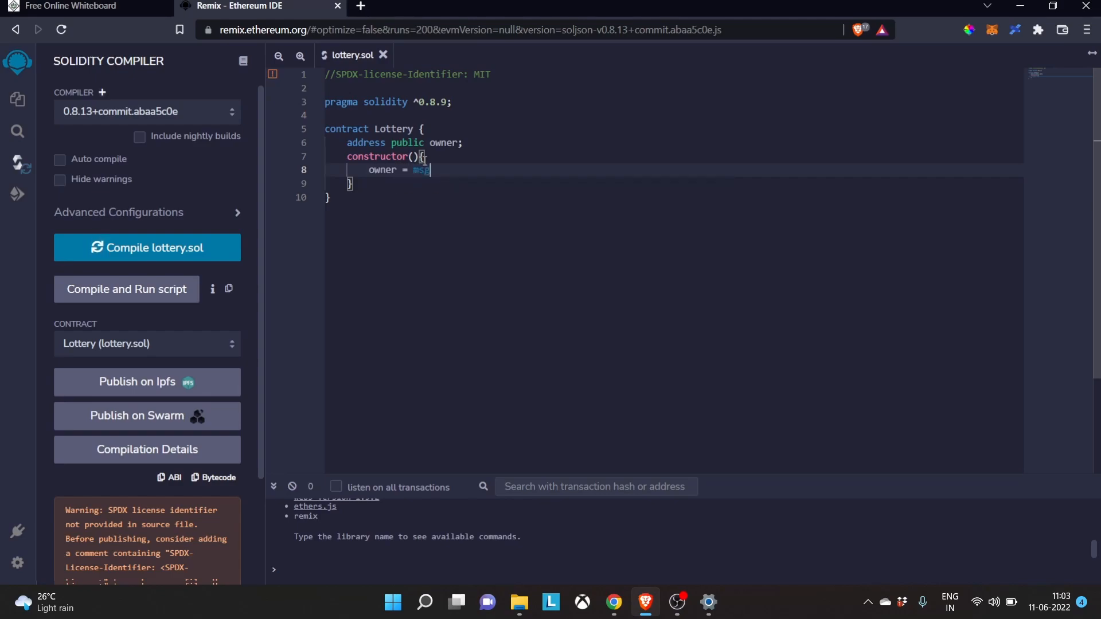
text(.sn)
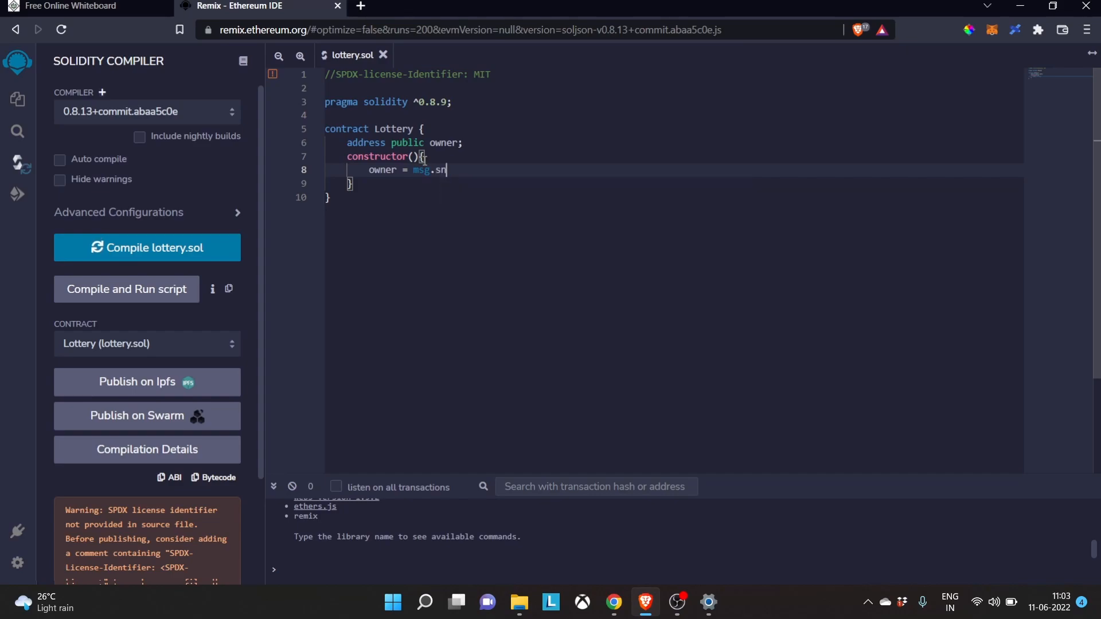
key(Backspace)
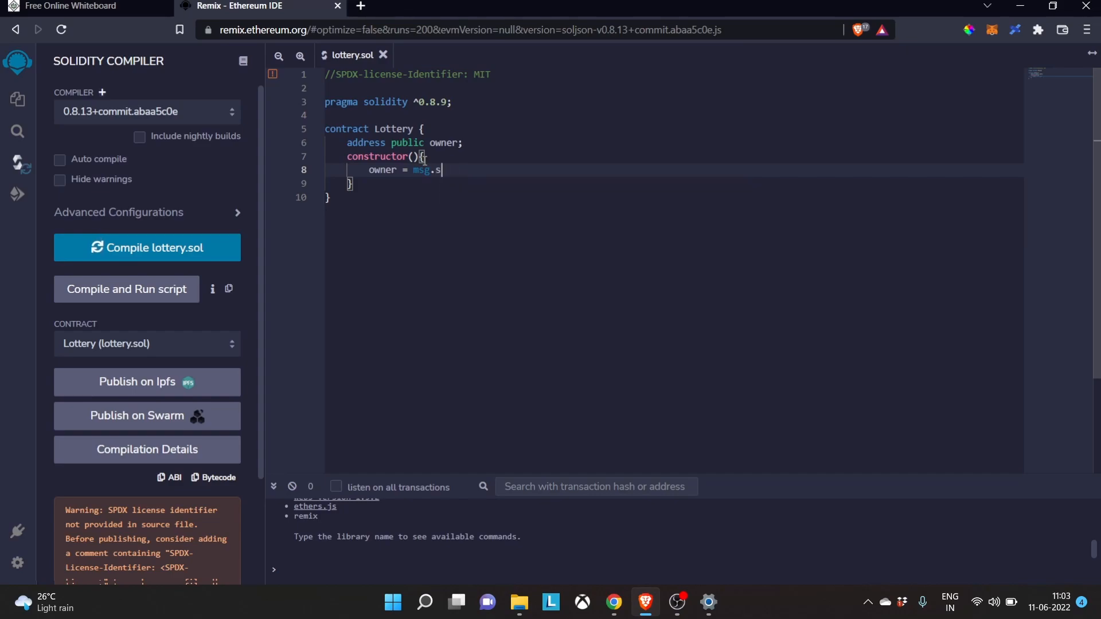
text(ender;)
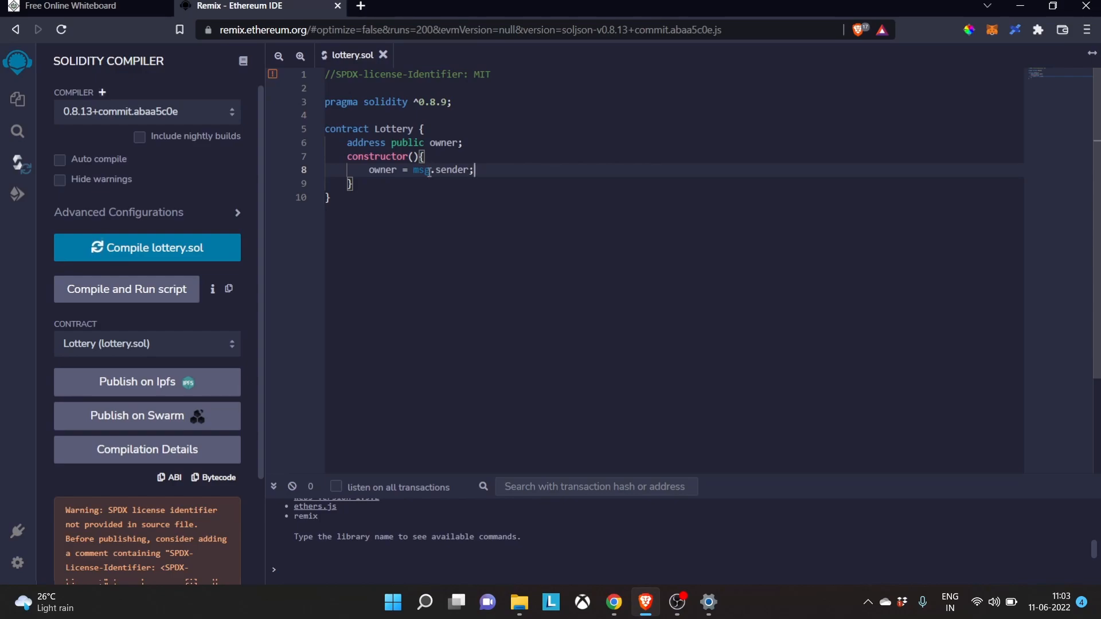
mouse_move(398, 182)
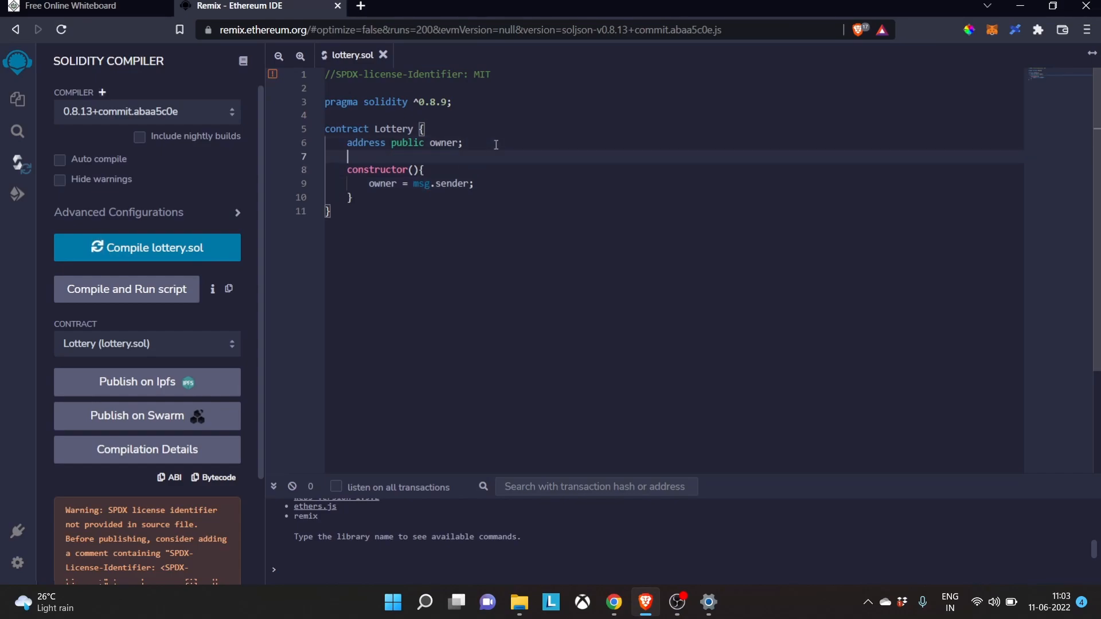
Step: Declare 'address public winner;' and 'address [] public players;' below the owner declaration
text(address)
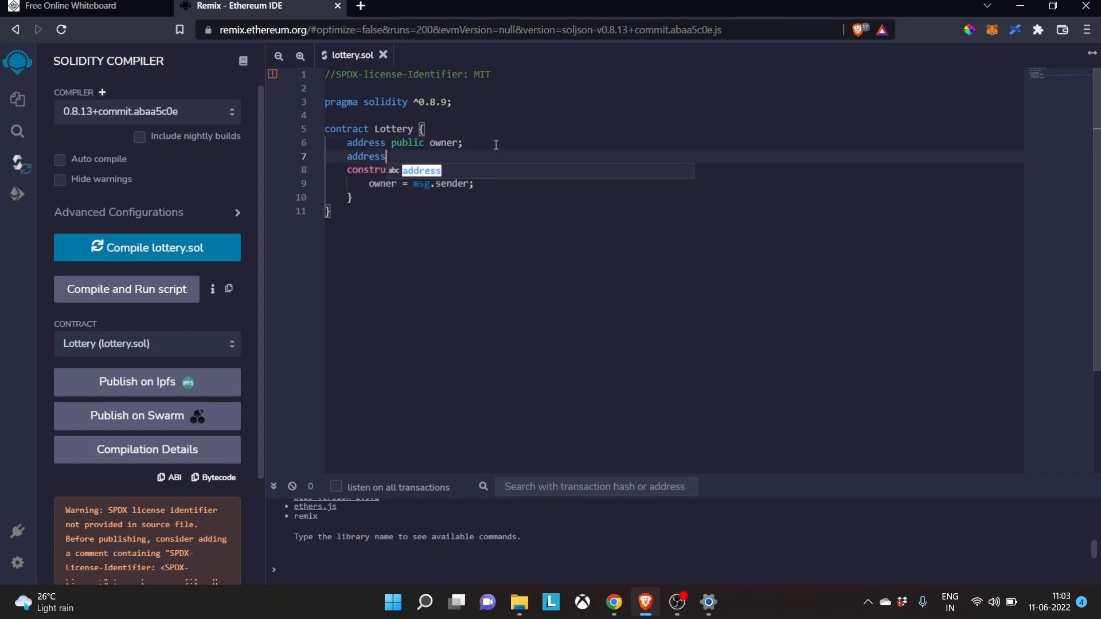
text(public winner;)
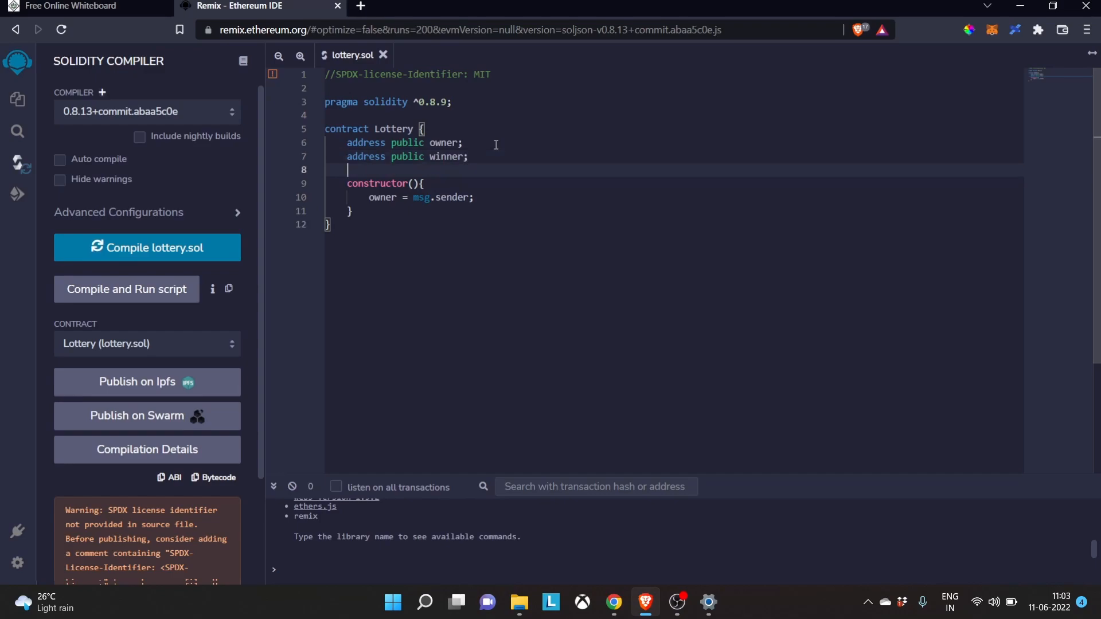
text(address)
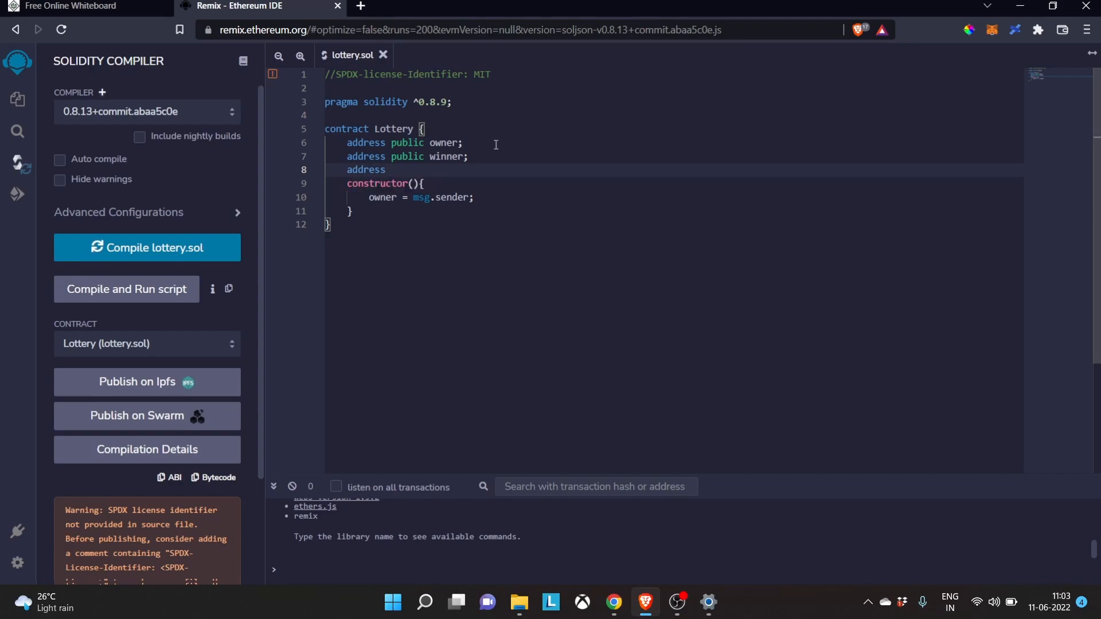
text([] public)
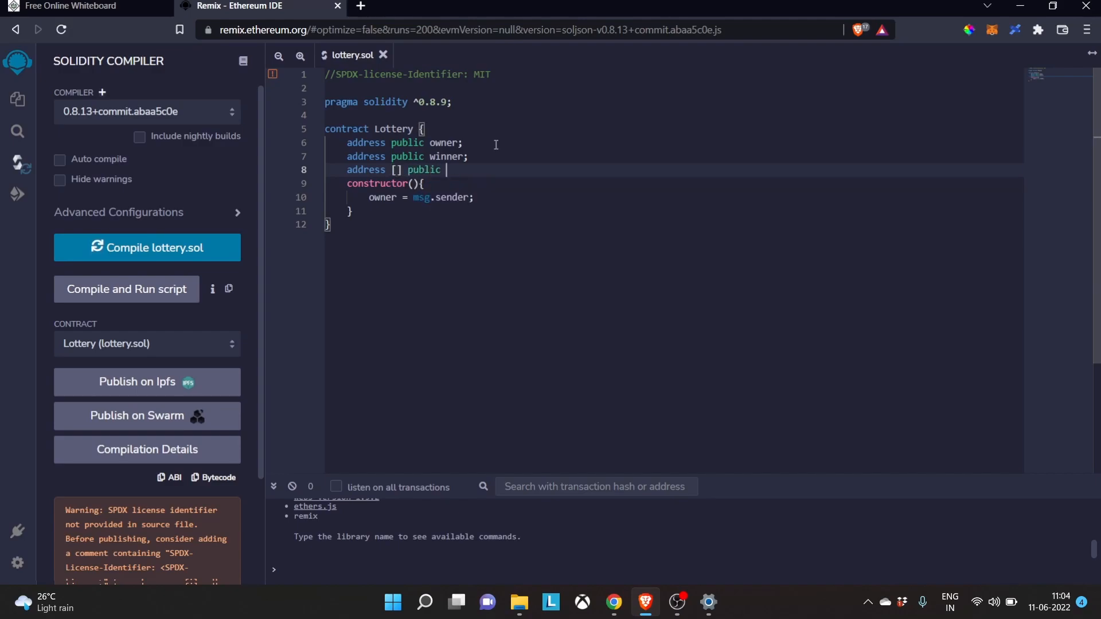
text(player)
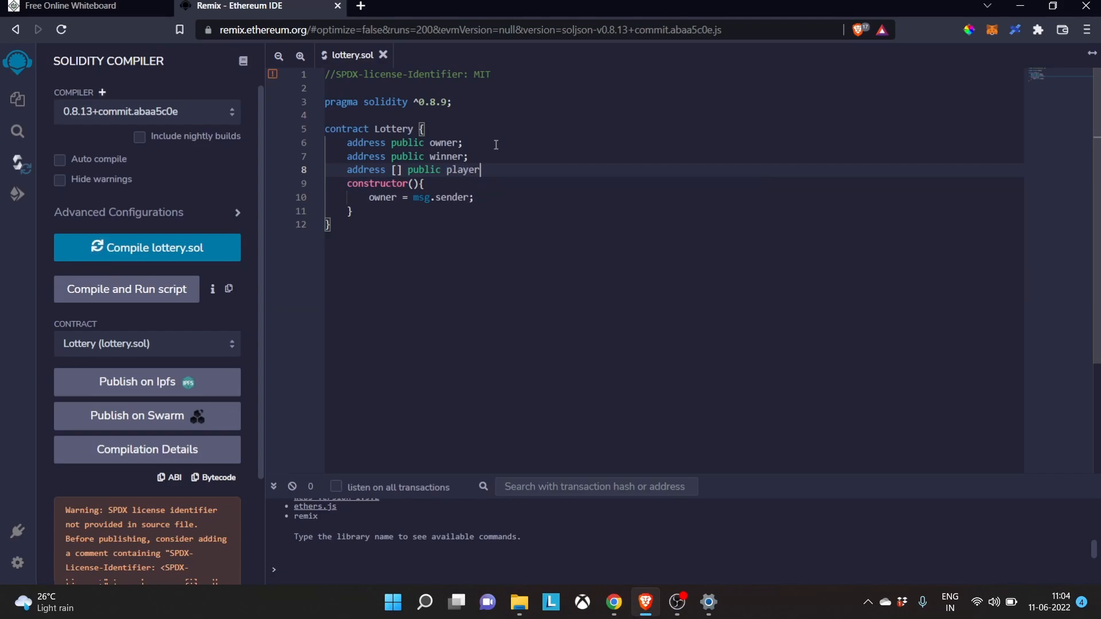
text(s;)
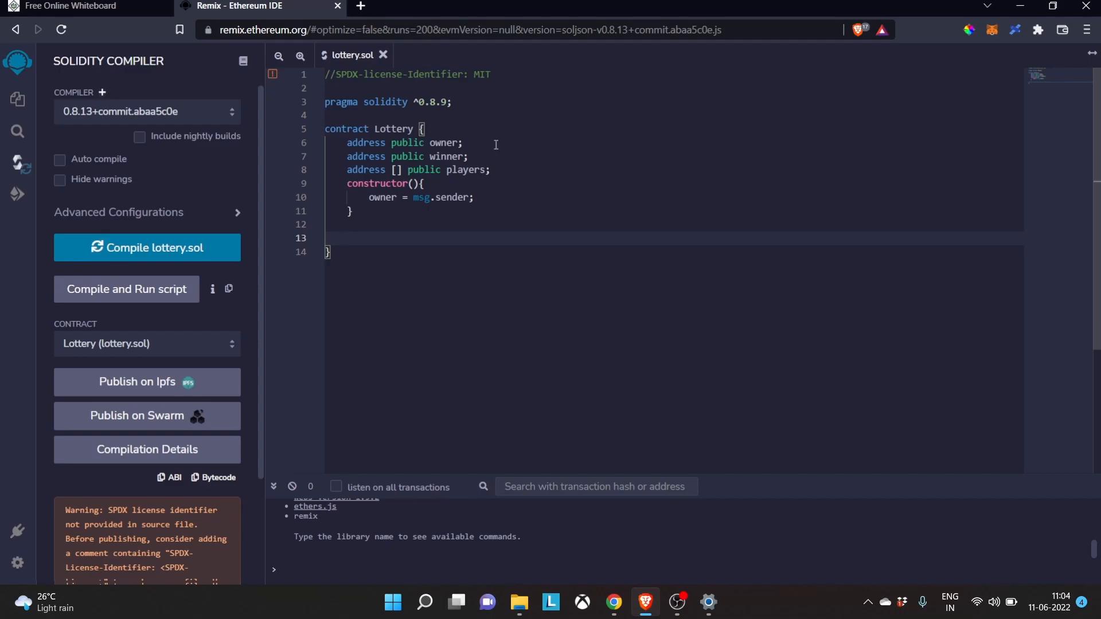
text(modf)
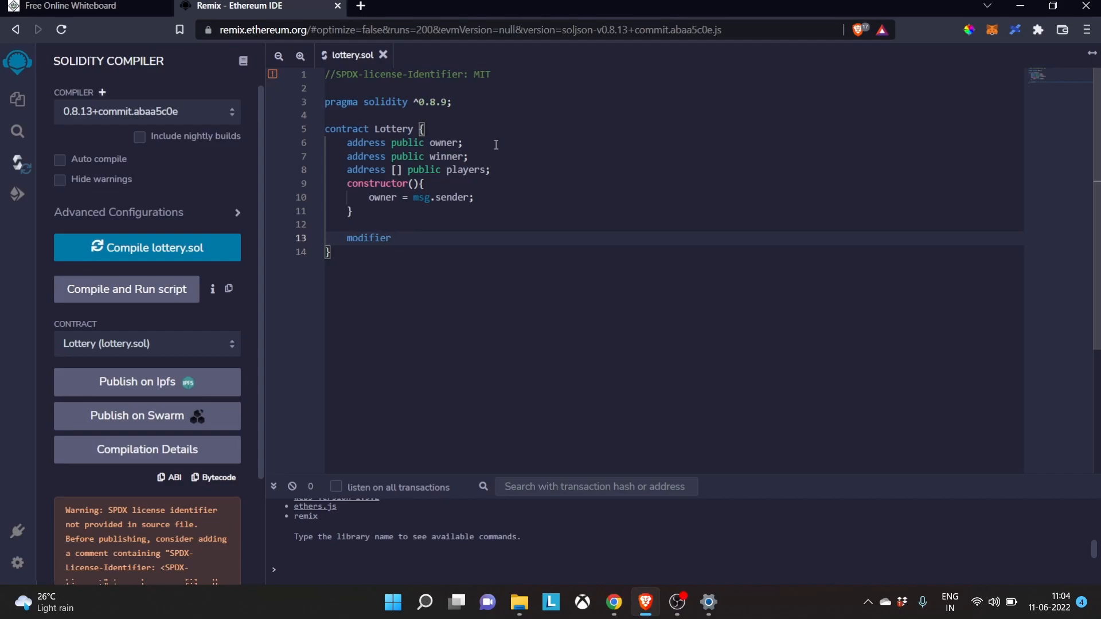
Step: Write 'modifier onlyOwner() { require(msg.sender == owner); _; }' below the constructor
text(on)
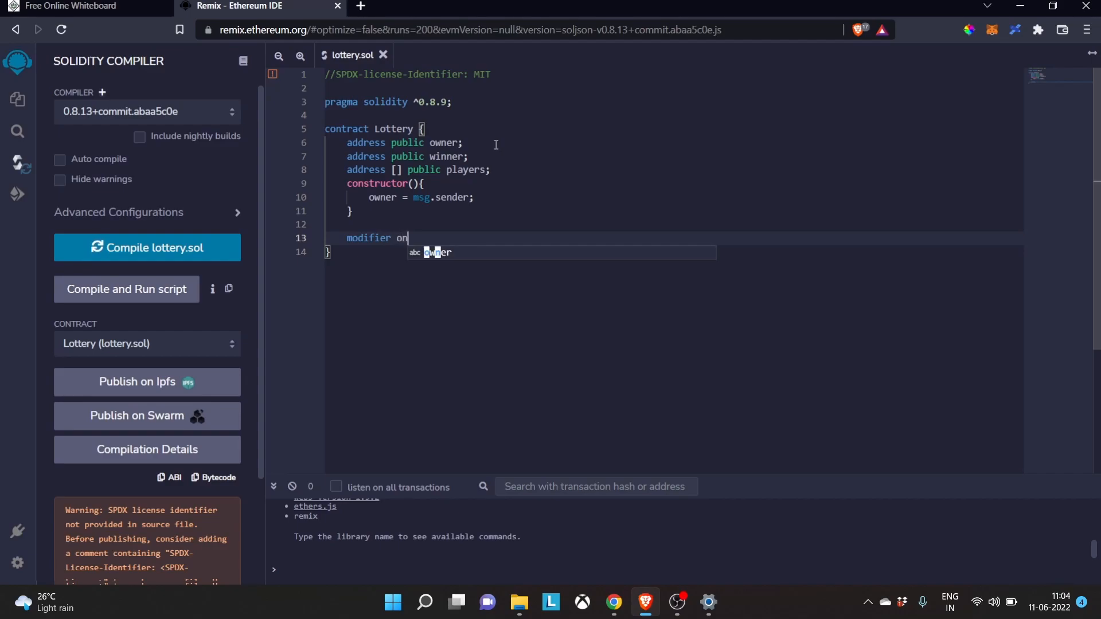
text(lyOwner)
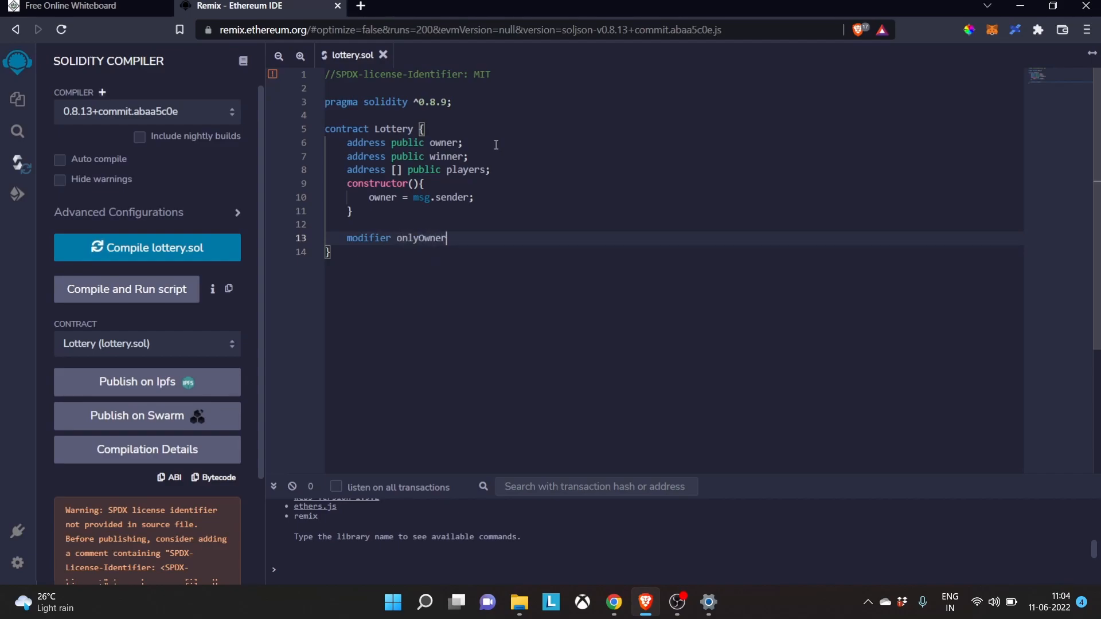
text(())
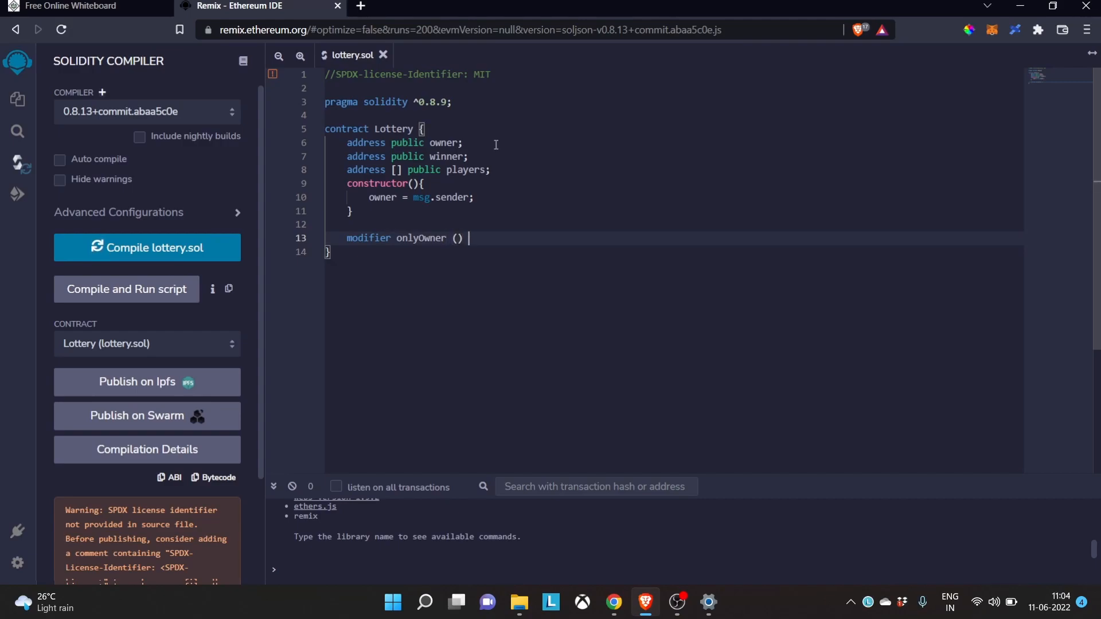
text({)
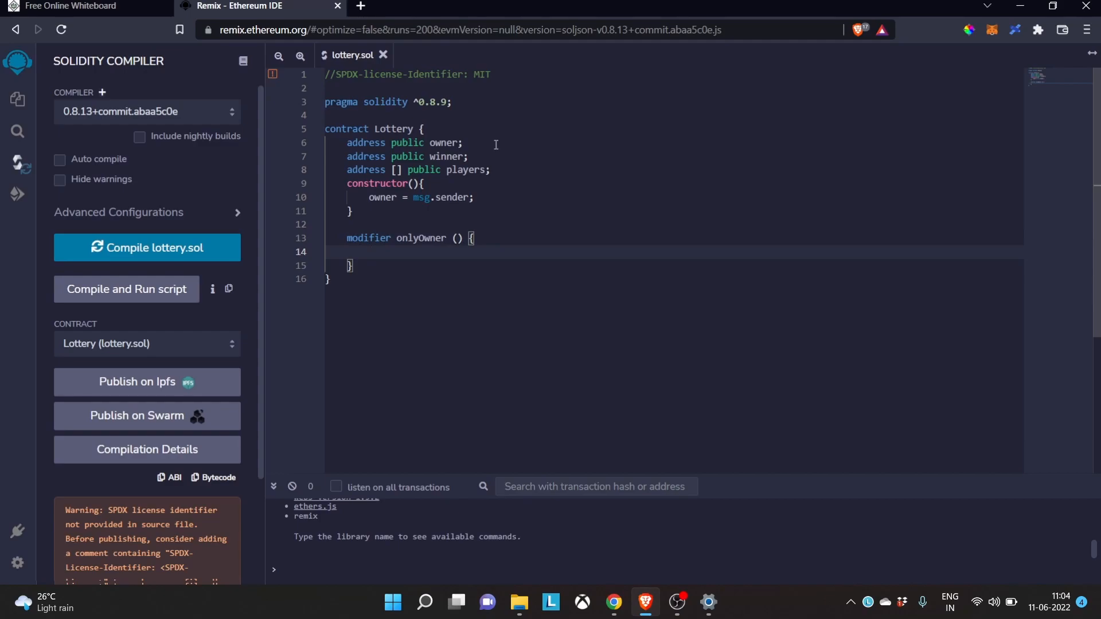
text(re)
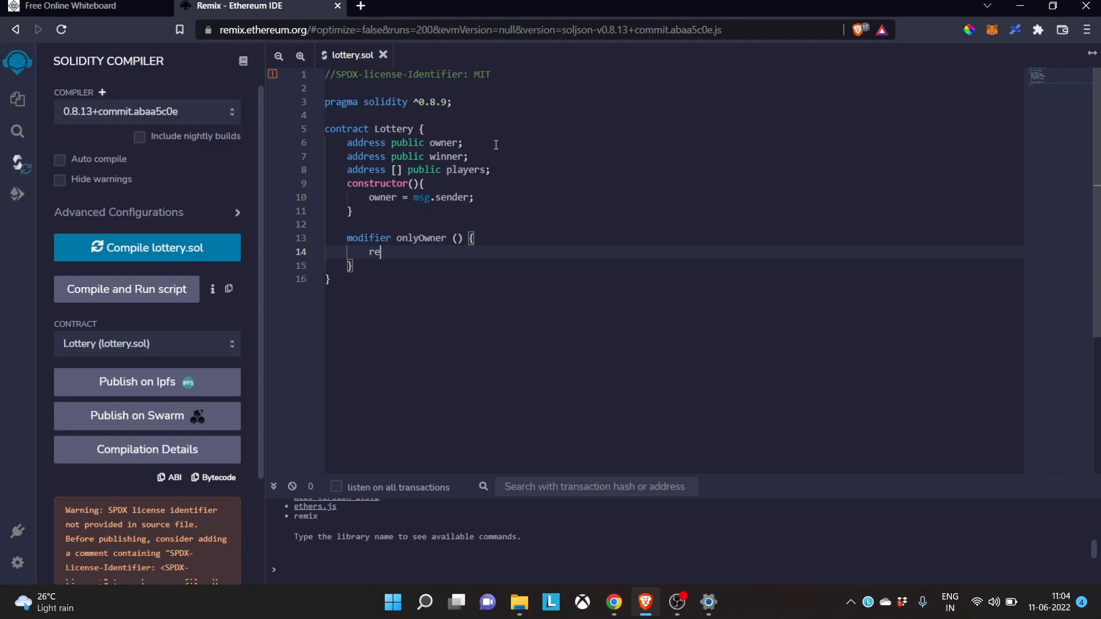
text(quire)
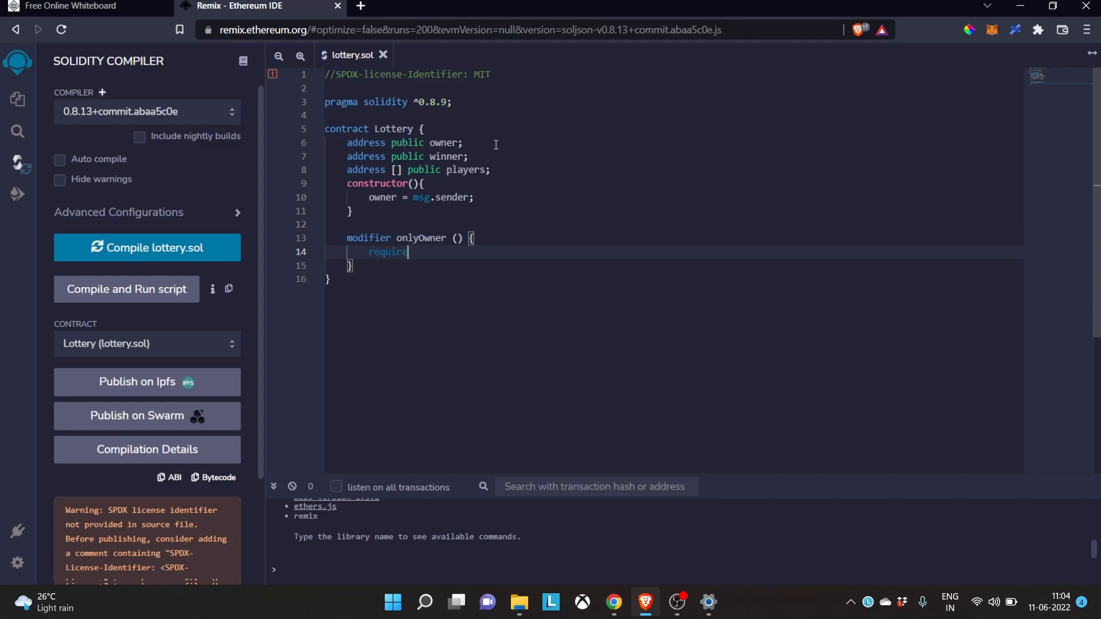
text(())
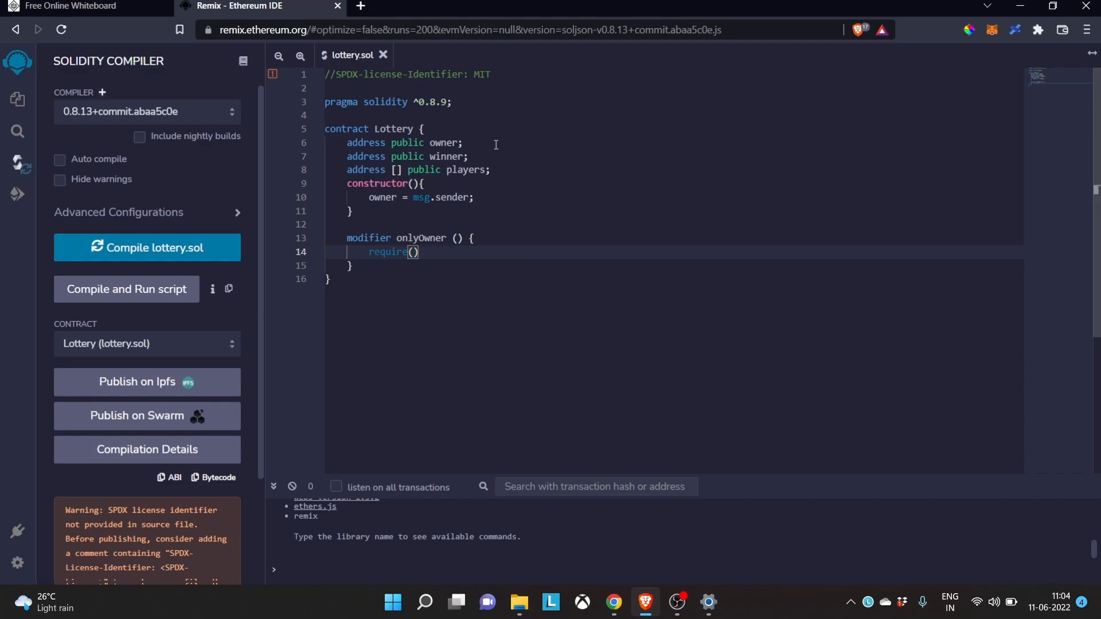
text(msg.sender)
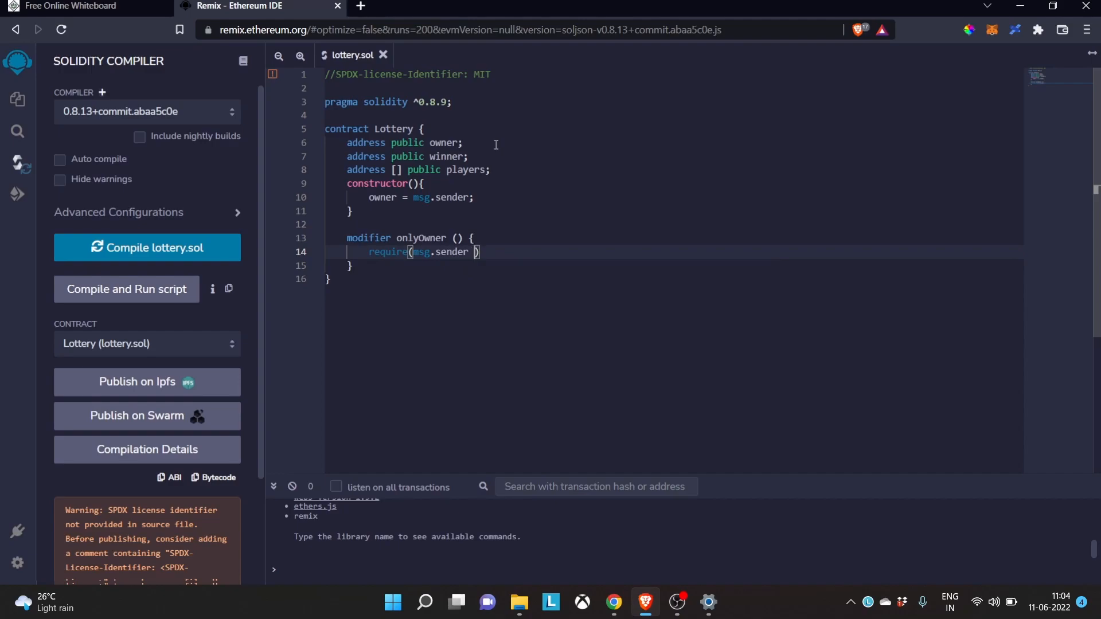
text(==)
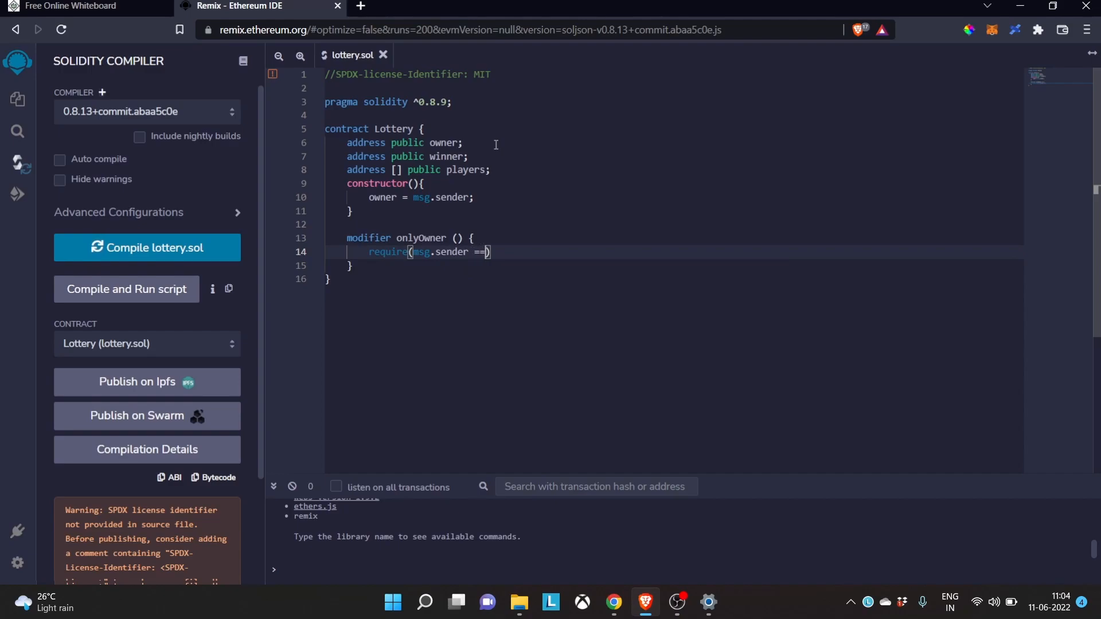
text(owner)
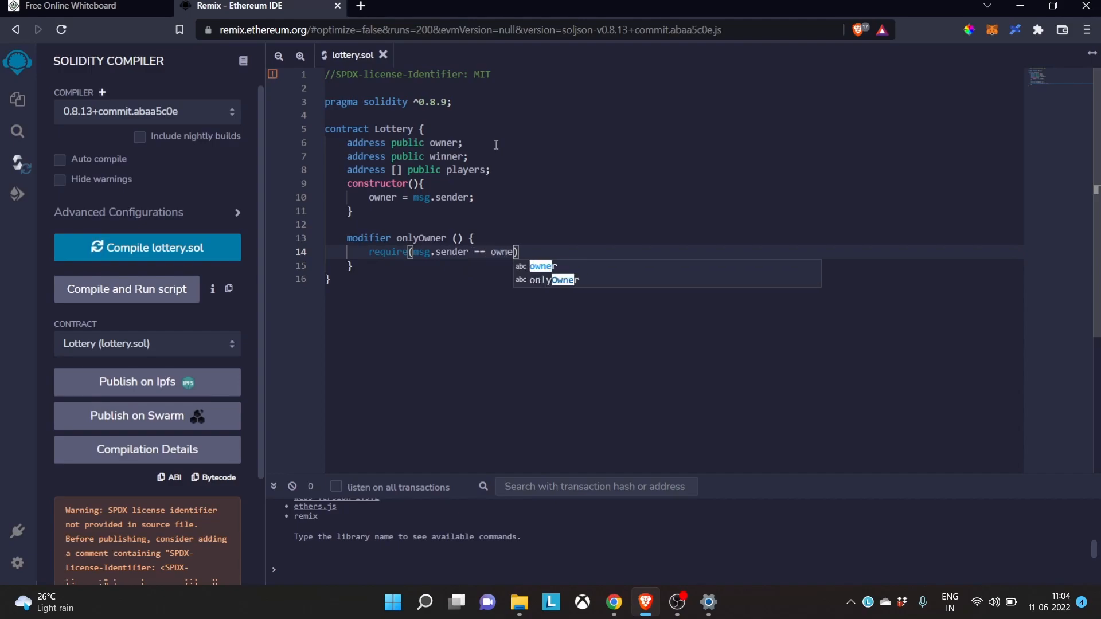
key(enter)
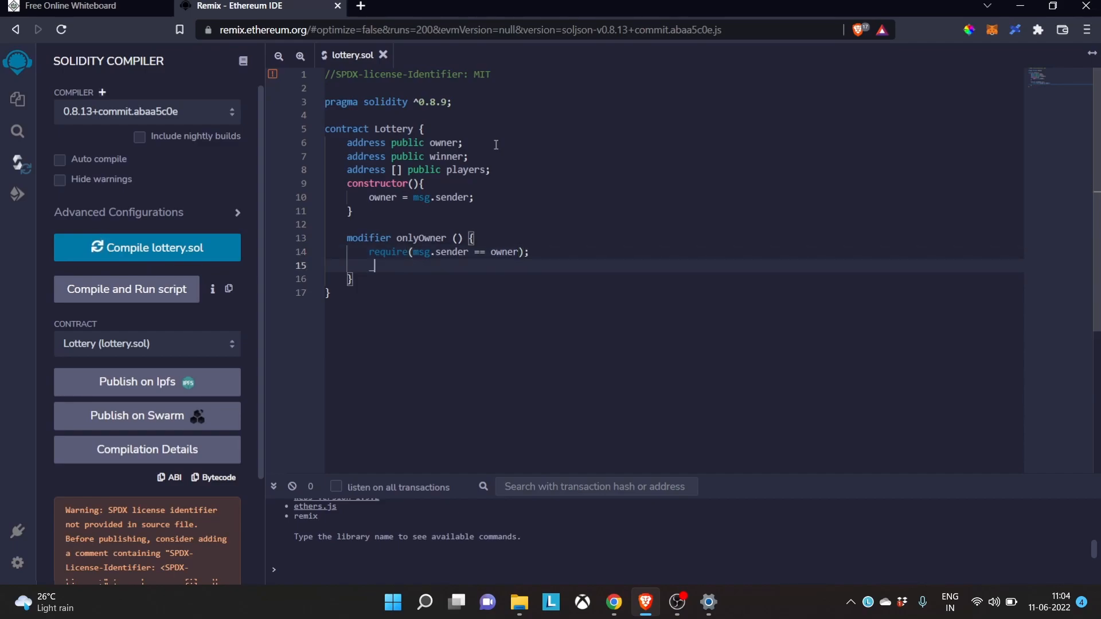
text(_;)
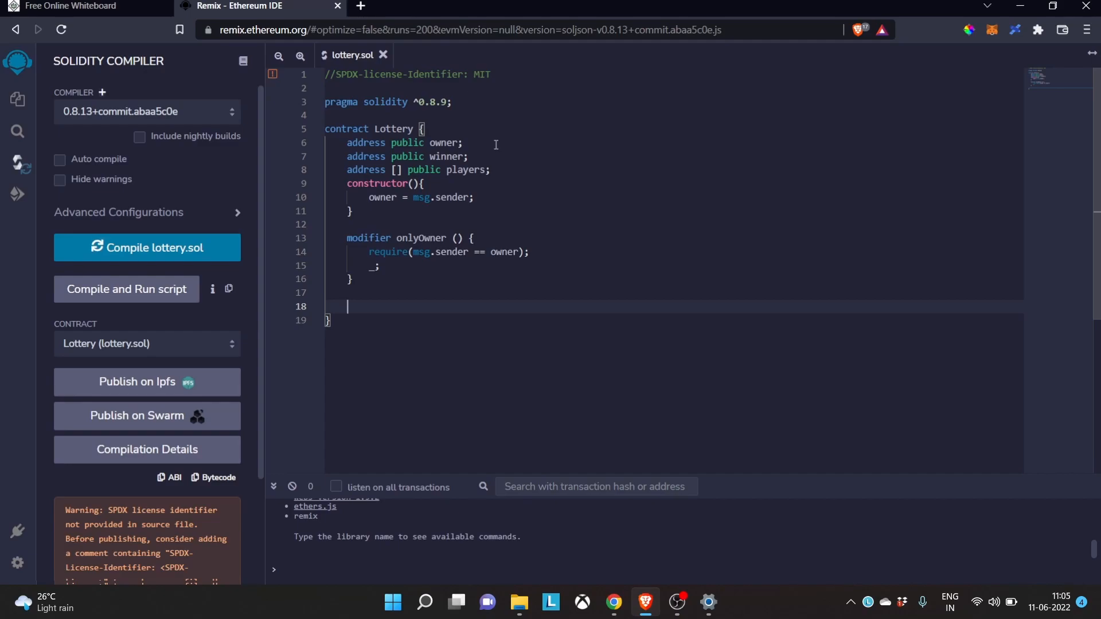
Step: Add the comment '//Enter the lottery function' below the modifier
text(//)
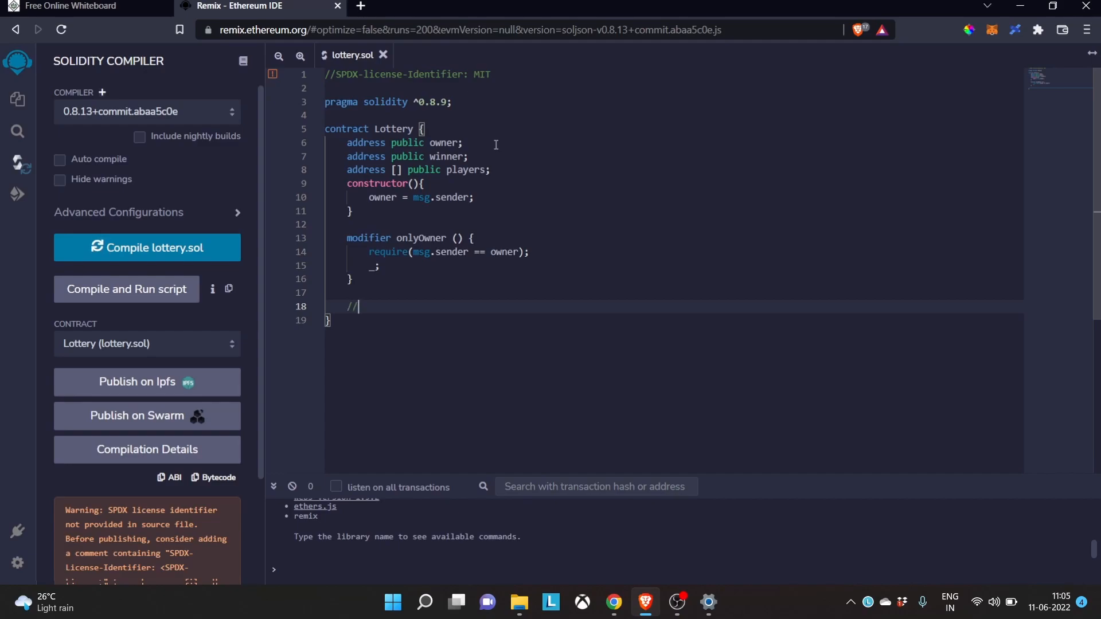
text(Enter)
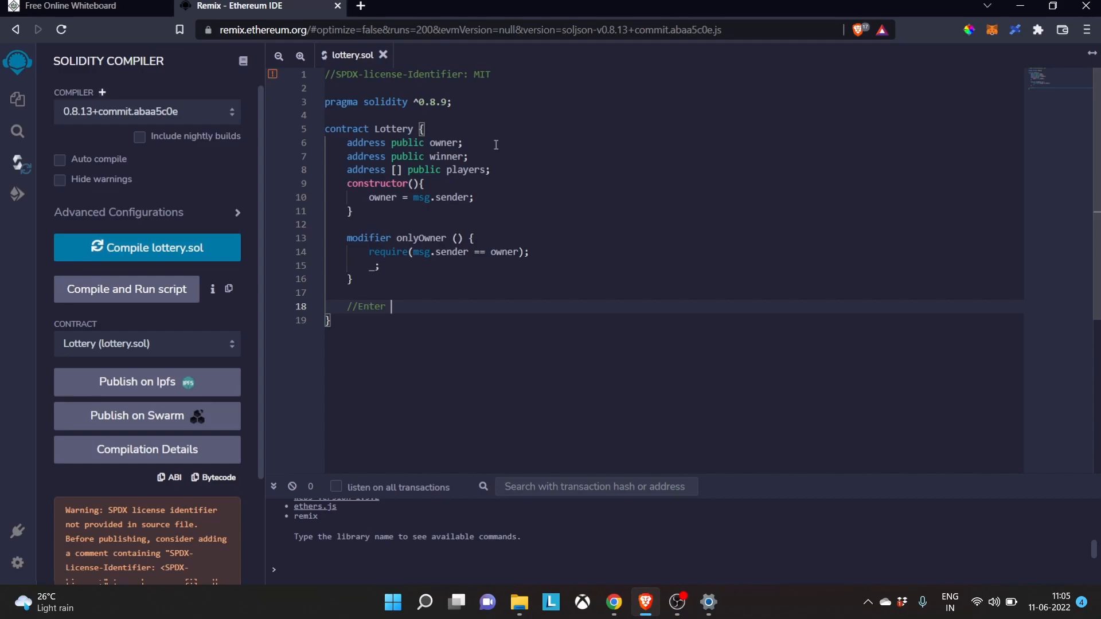
text(th)
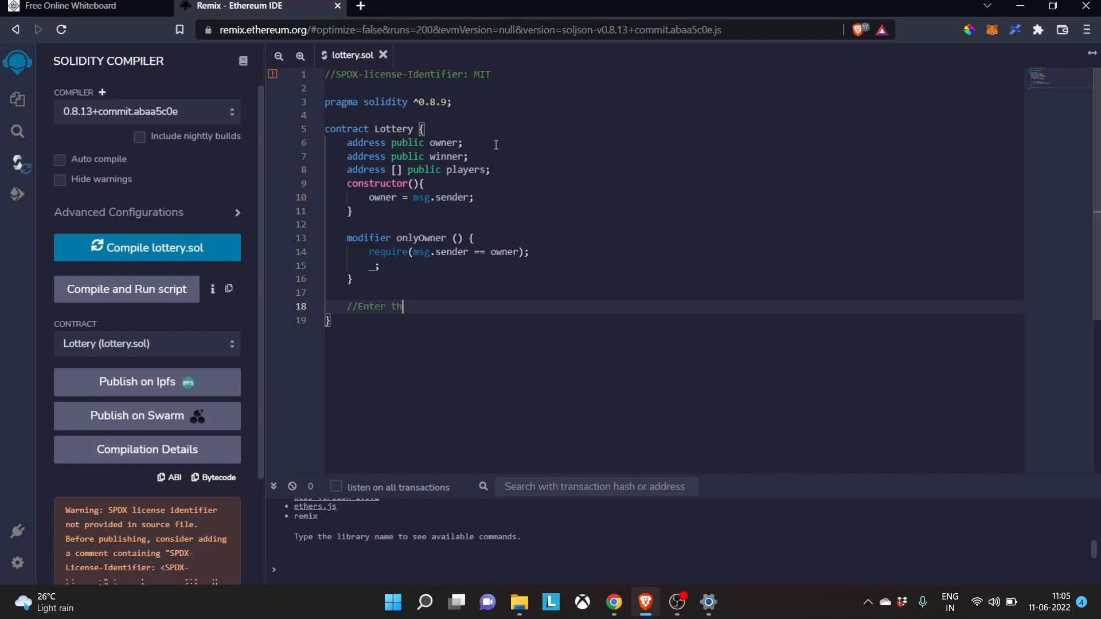
text(e lottery)
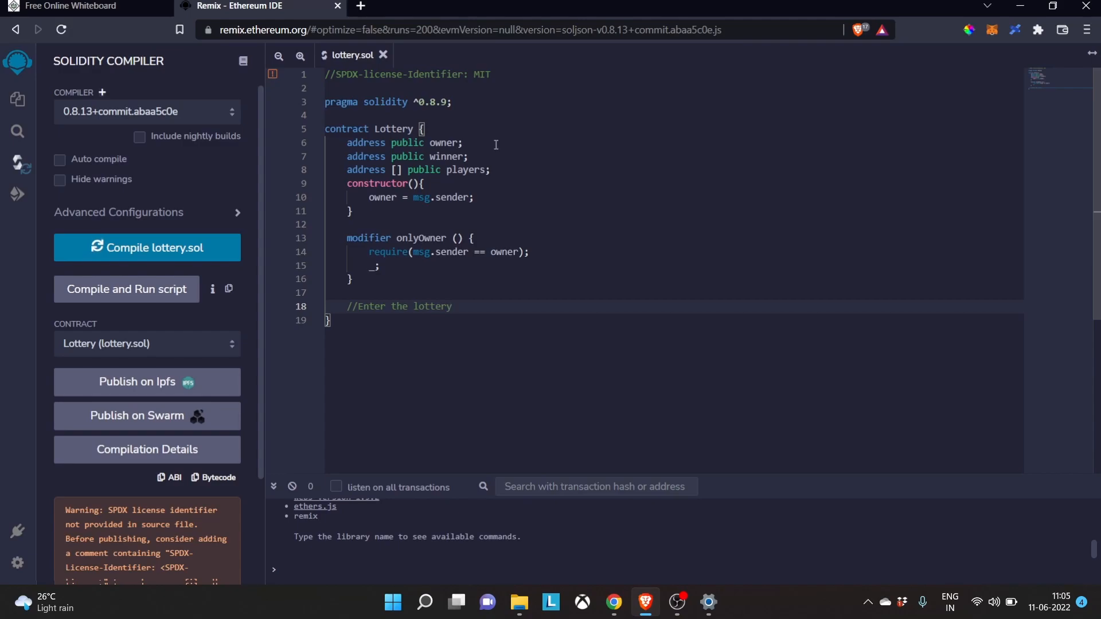
text(function)
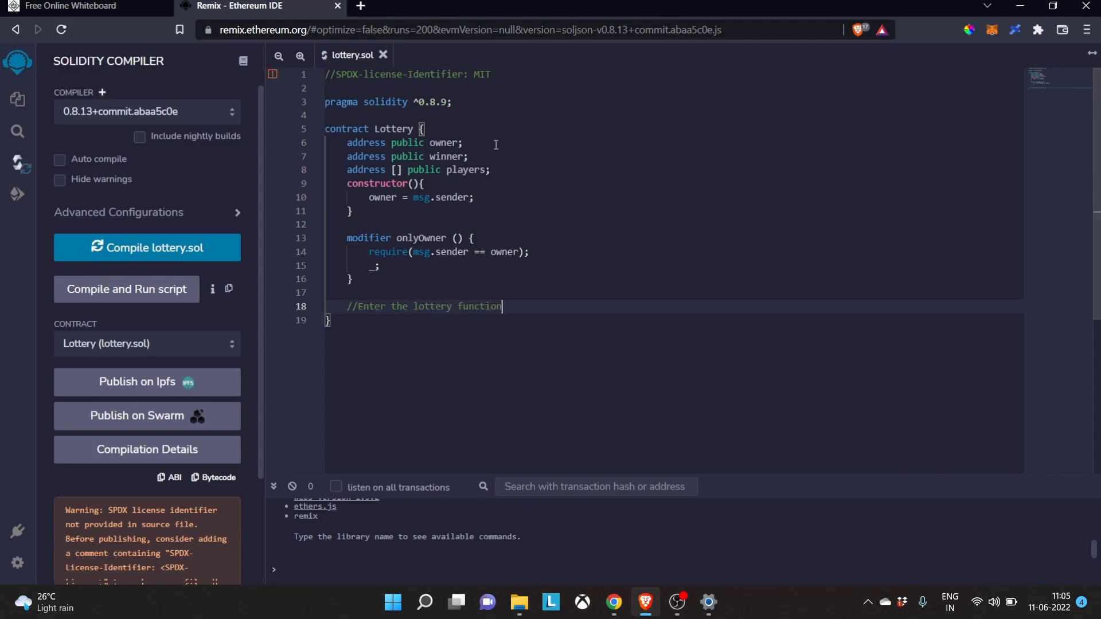
key(enter)
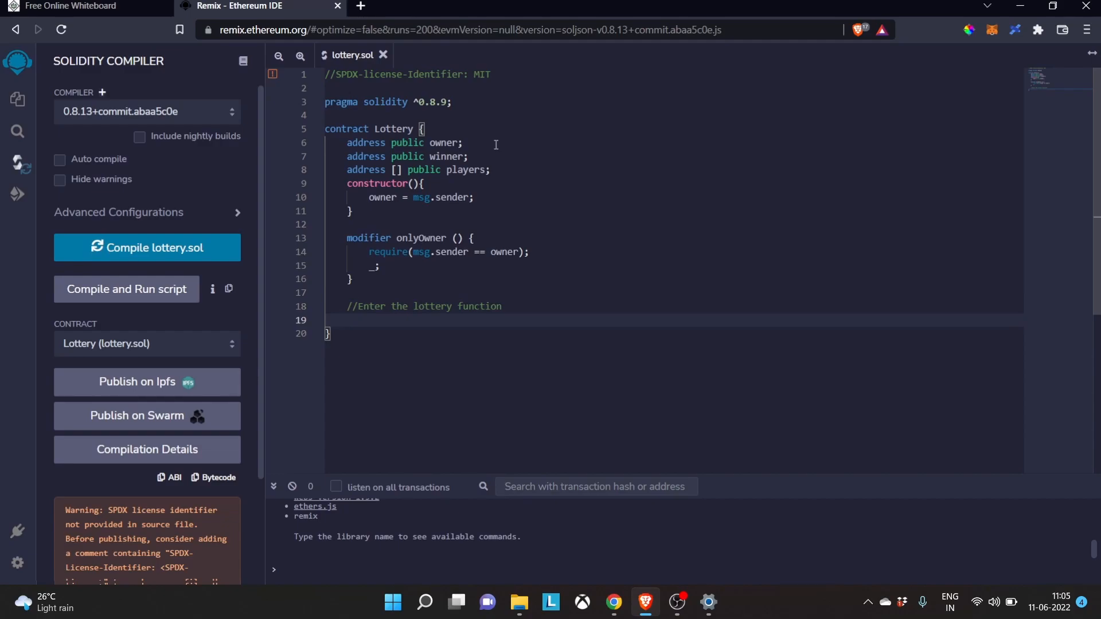
Step: Declare the public enter() function header under the comment
text(funtion enter)
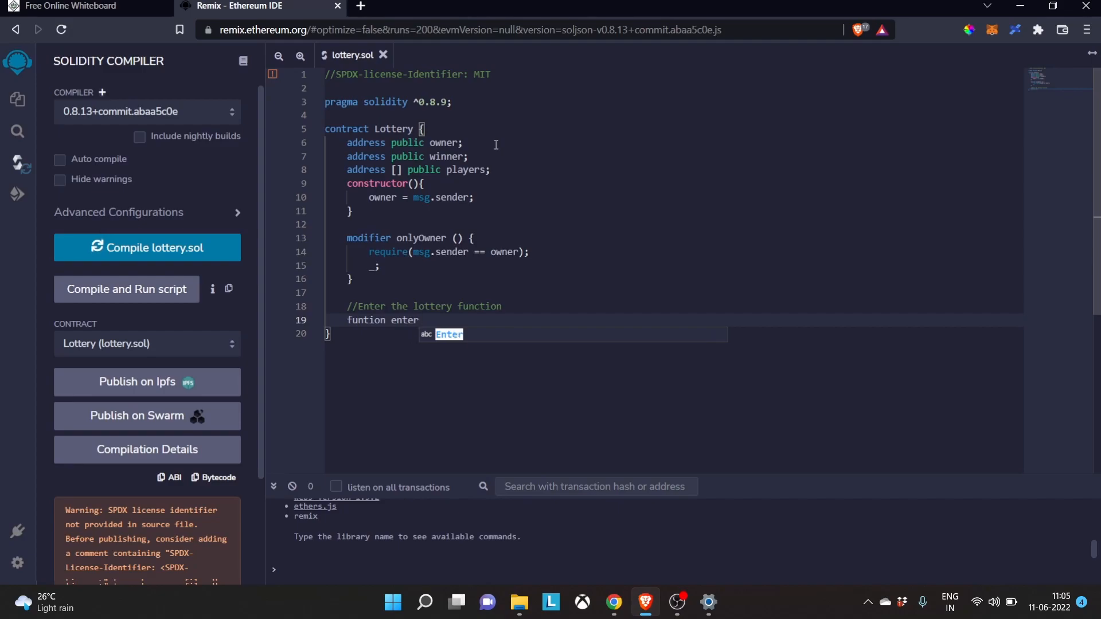
text(())
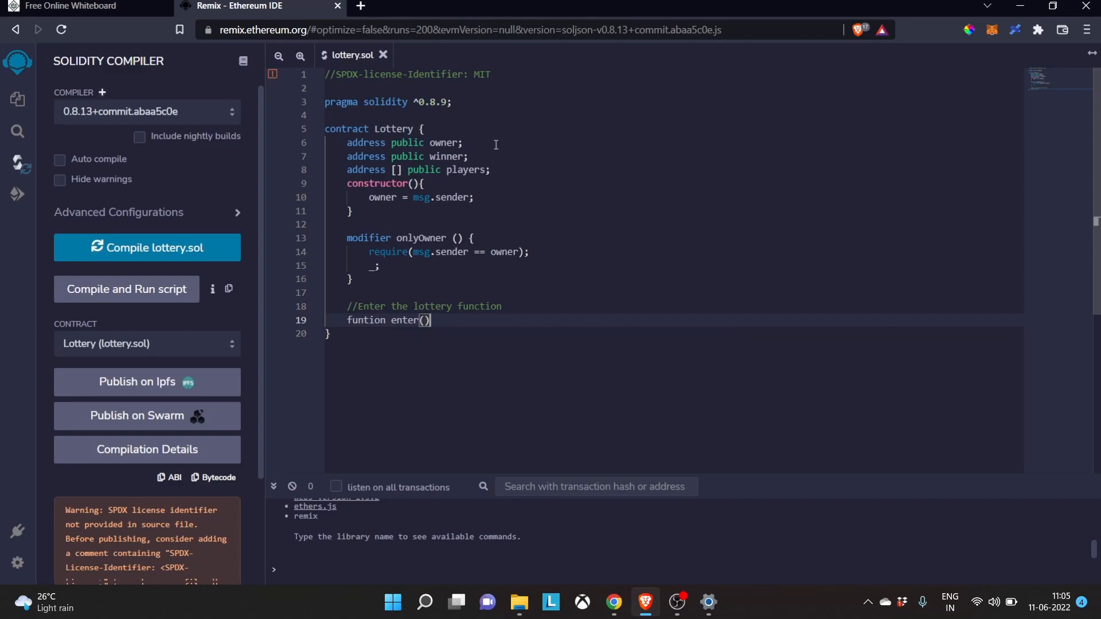
text(public)
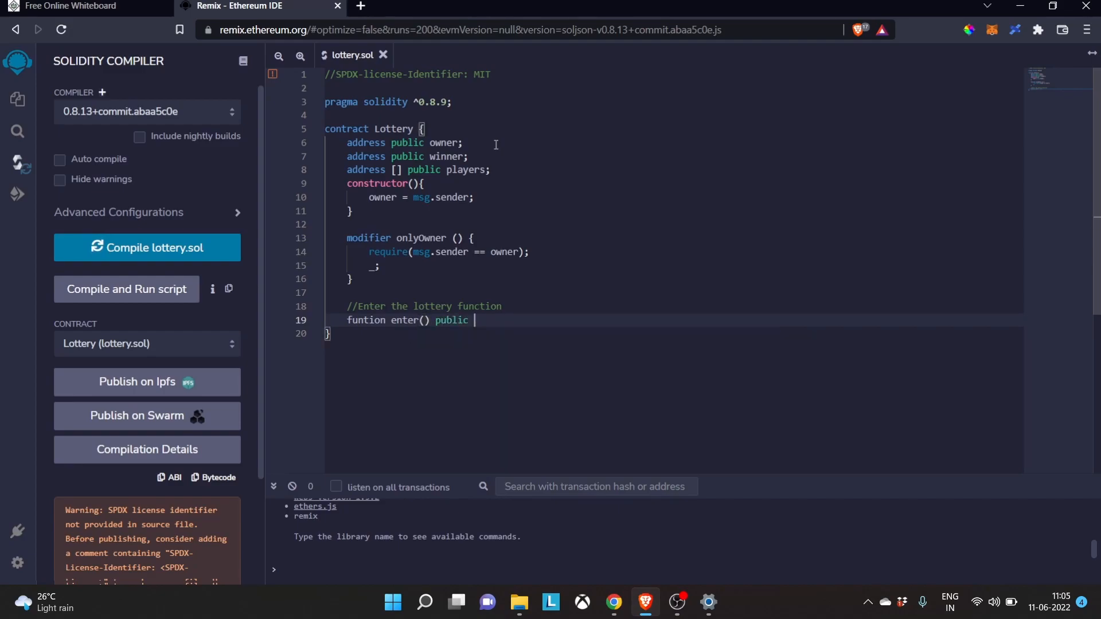
text({)
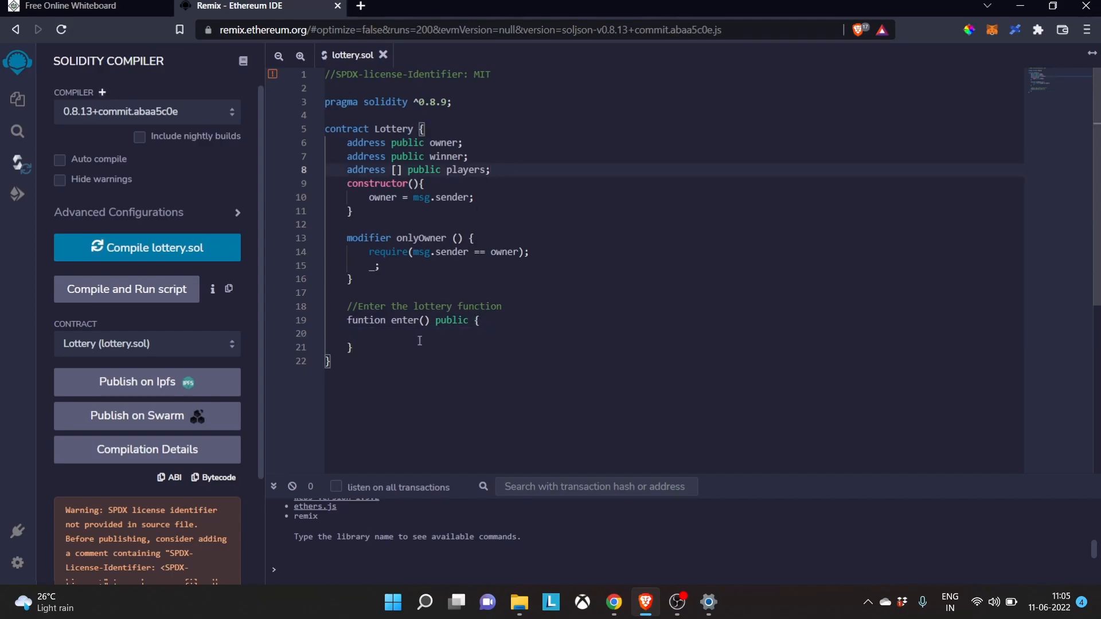
Step: Write 'players.push(msg.sender)' inside the enter function body
click(371, 333)
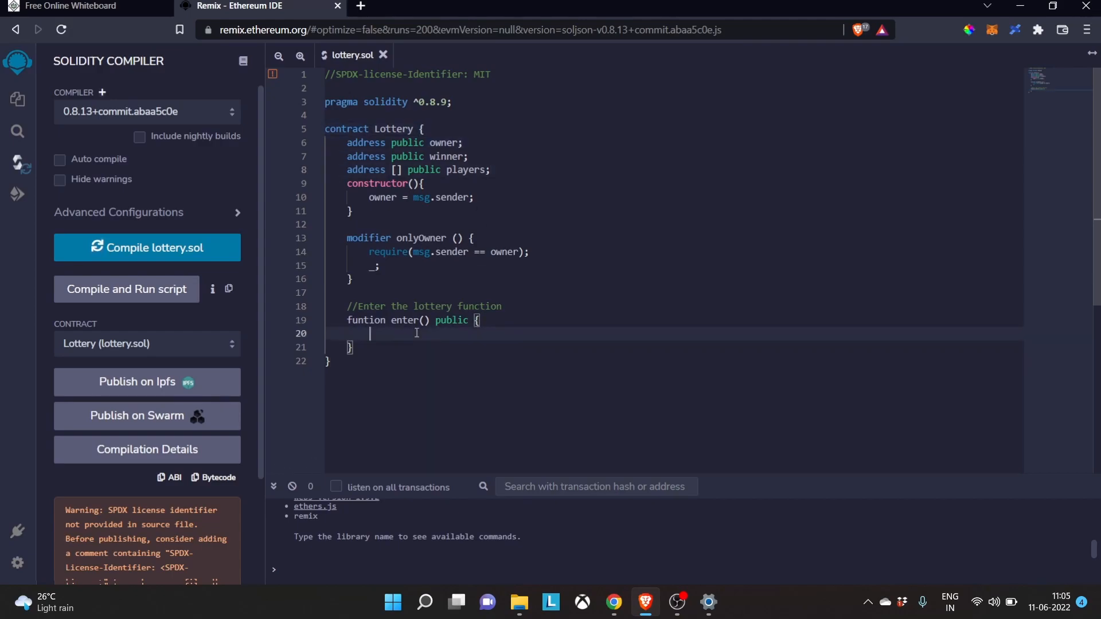
text(pl)
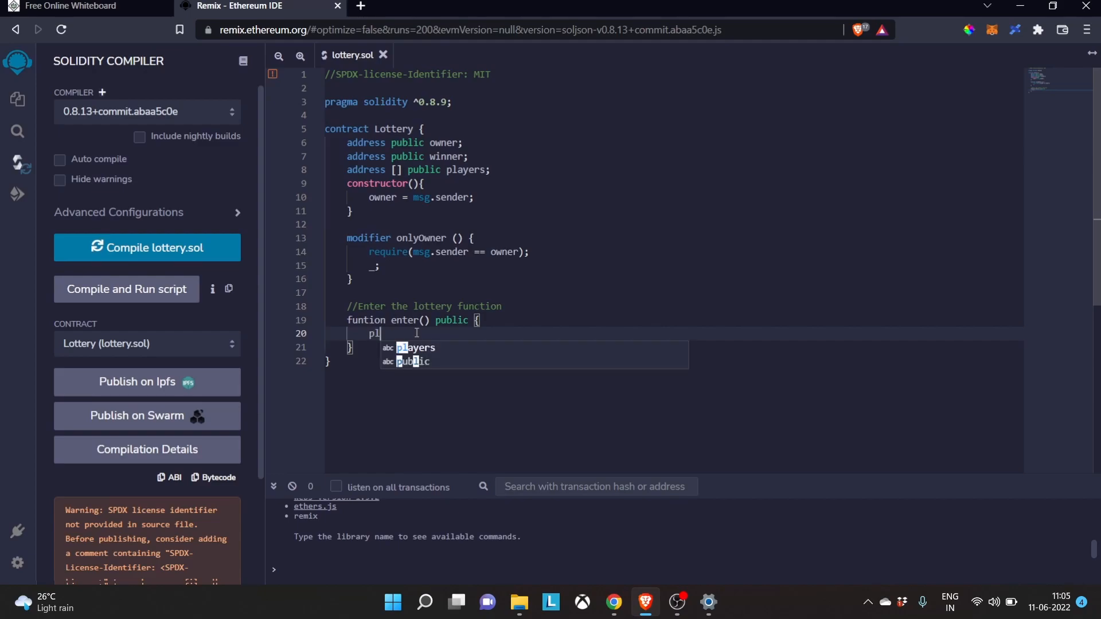
text(ayers.p)
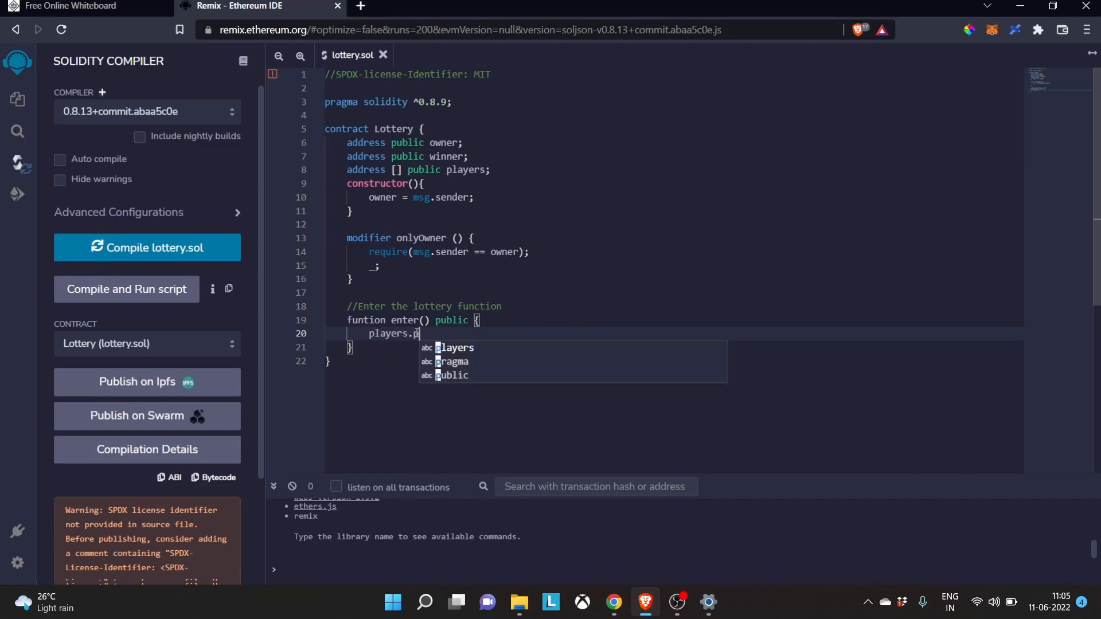
text(ush)
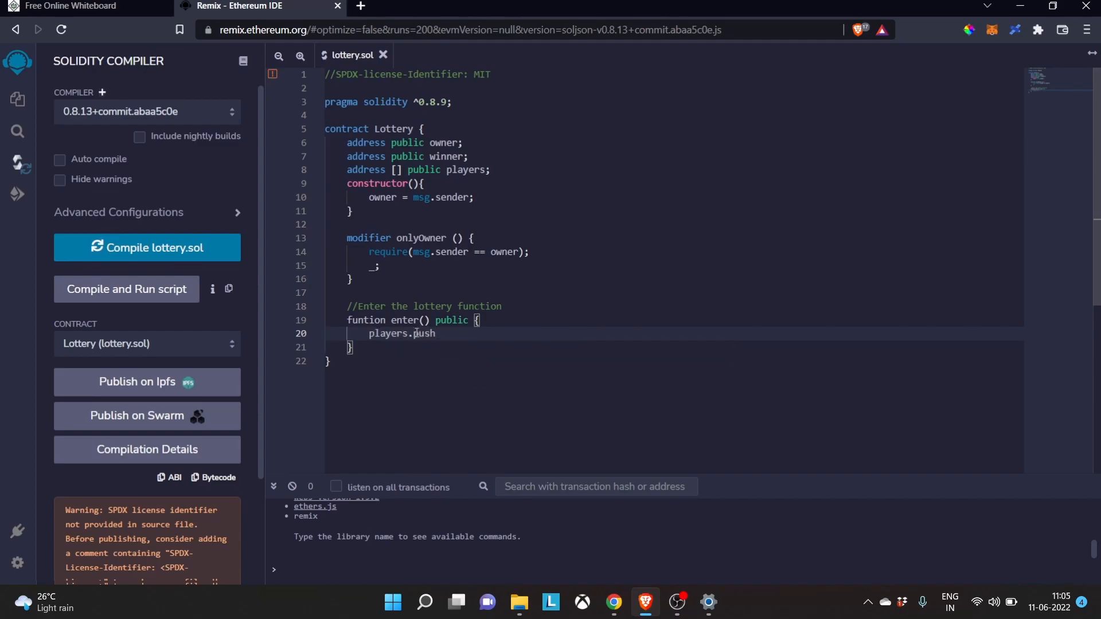
text(())
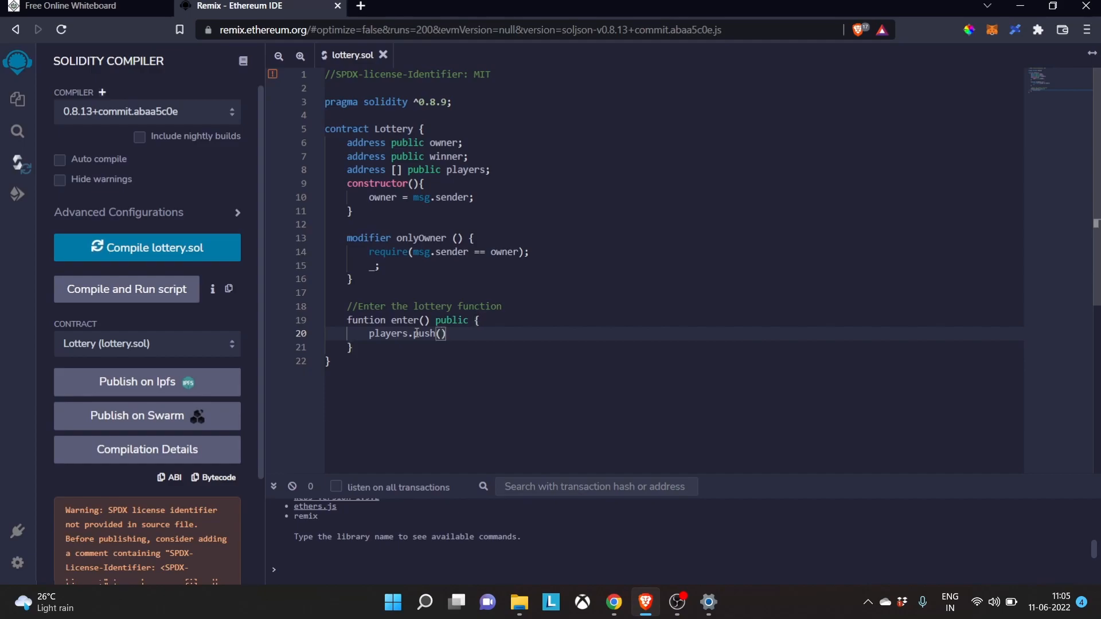
text(msg.)
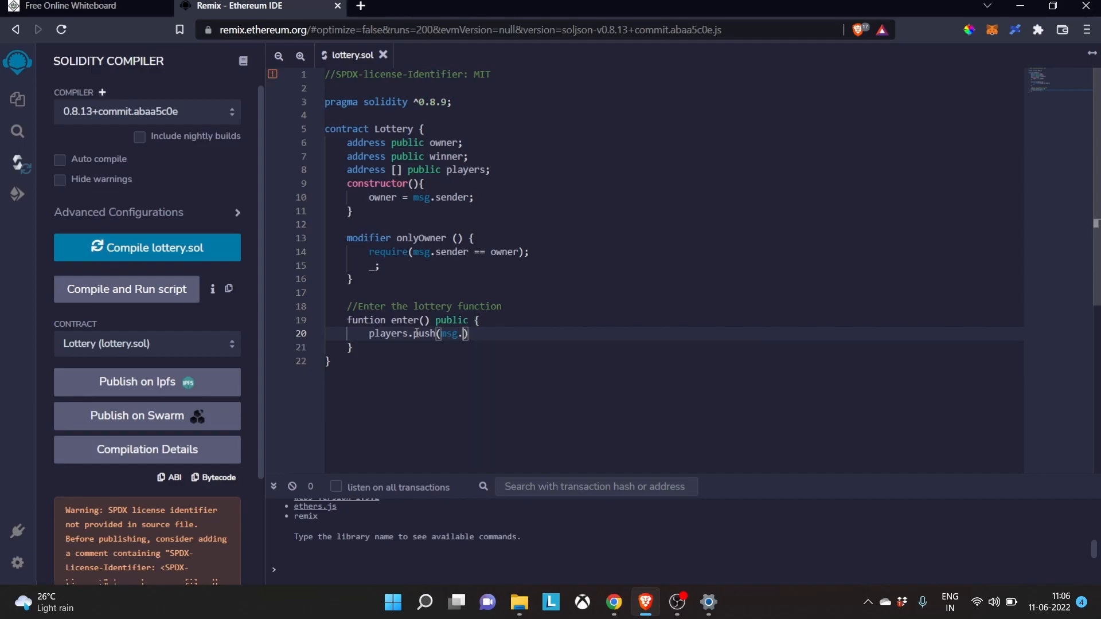
text(sender))
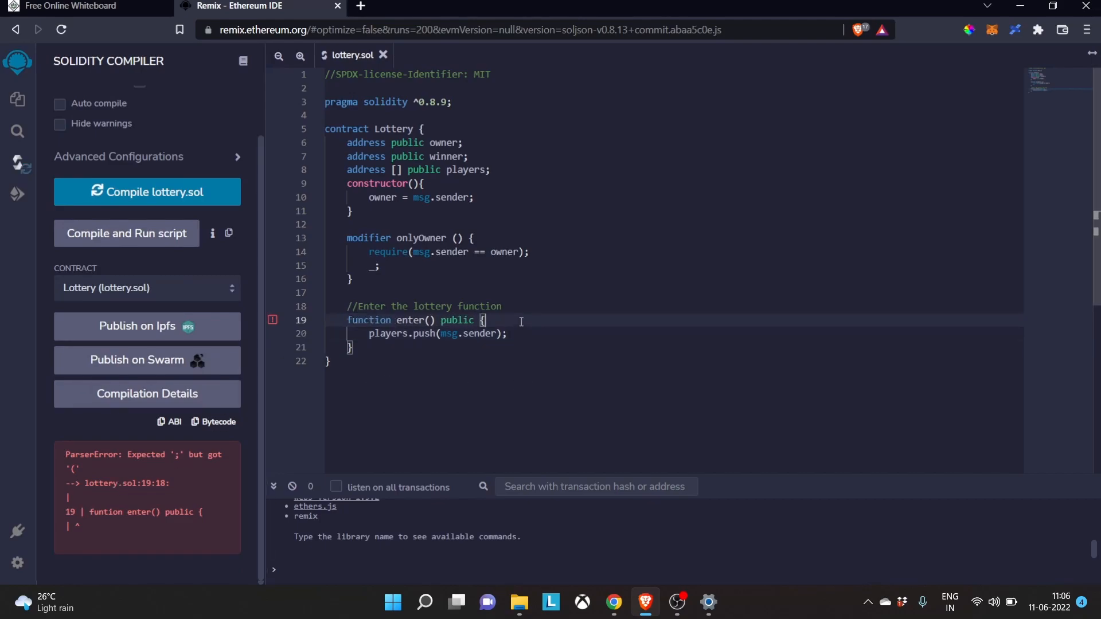
Step: Add MIT to the SPDX license identifier comment at the top of lottery.sol
click(146, 191)
text(L)
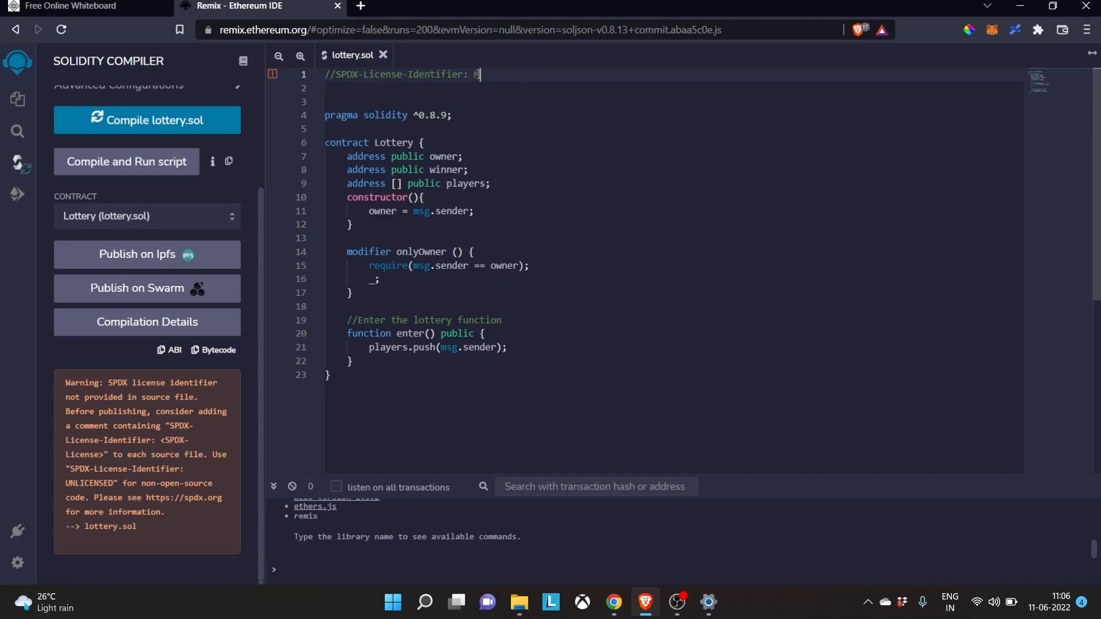
text(MIT)
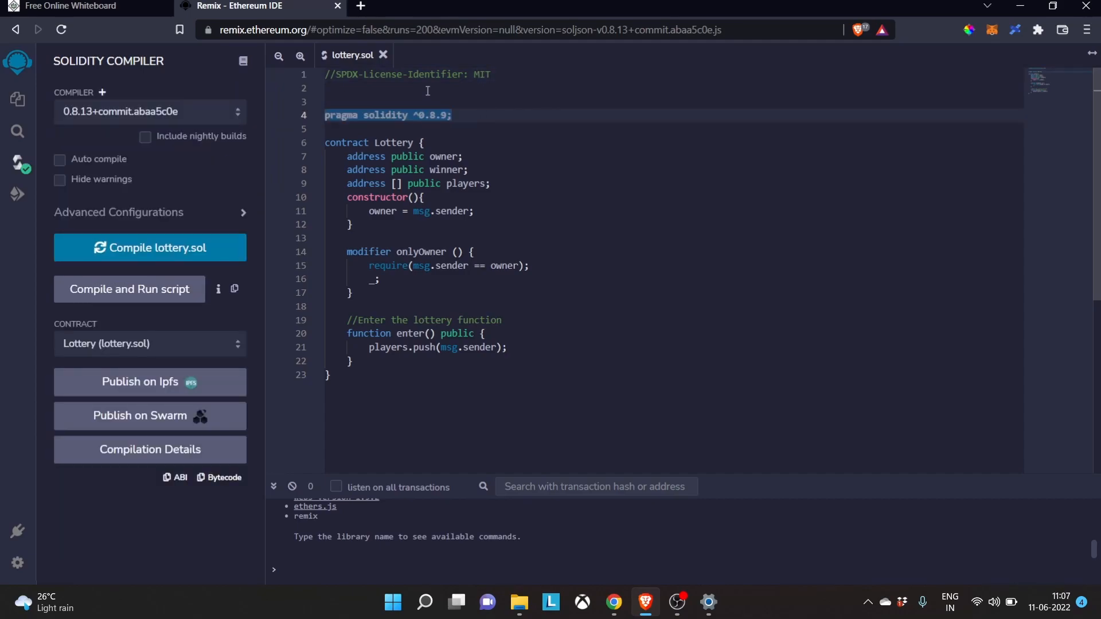
mouse_move(411, 397)
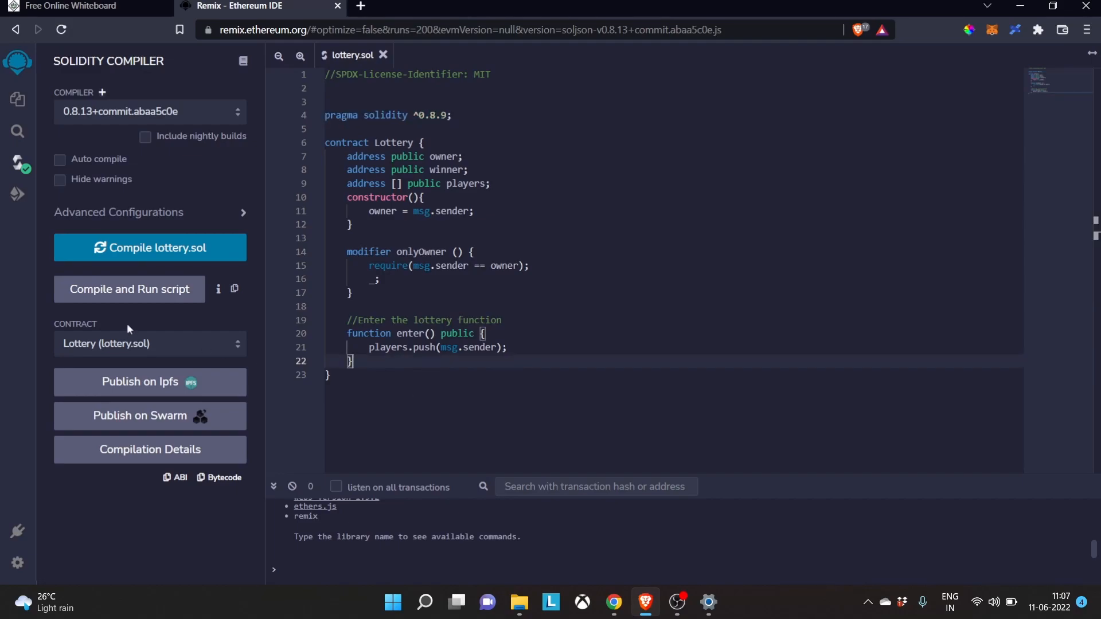
mouse_move(101, 212)
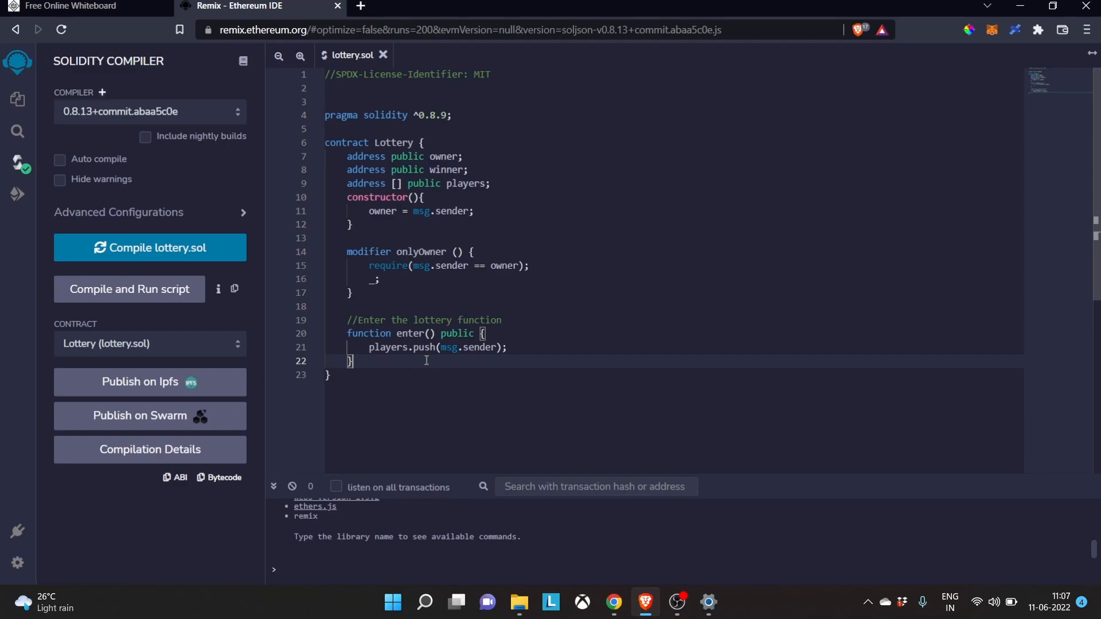
mouse_move(421, 358)
text(payable)
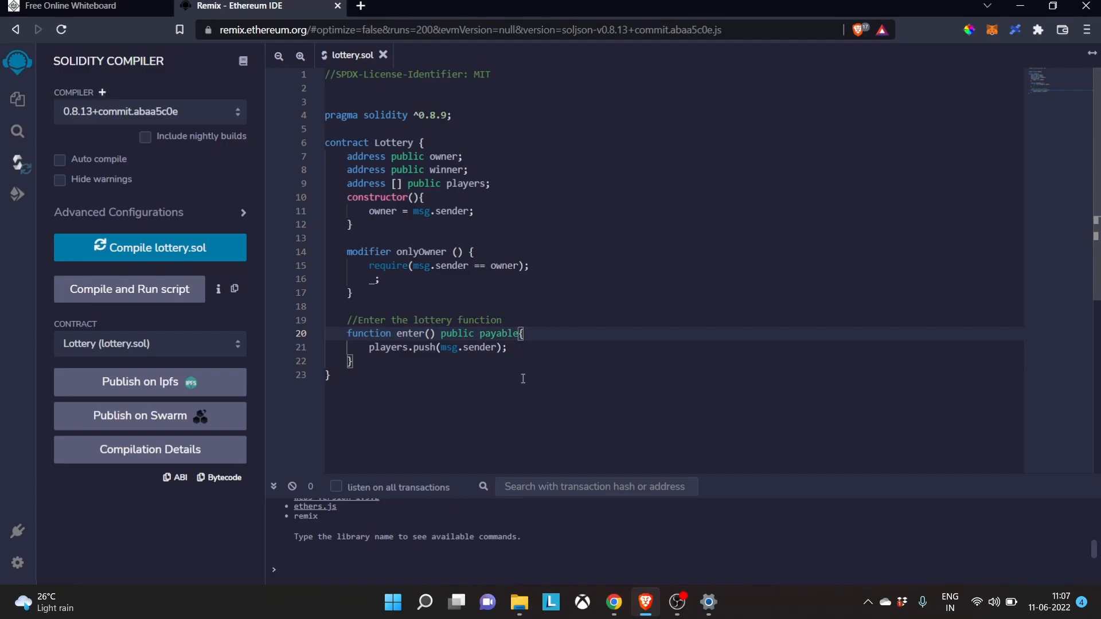
Step: Add require(msg.value == 1 ether, "Insufficient Funds"); as the first line of enter()
click(530, 346)
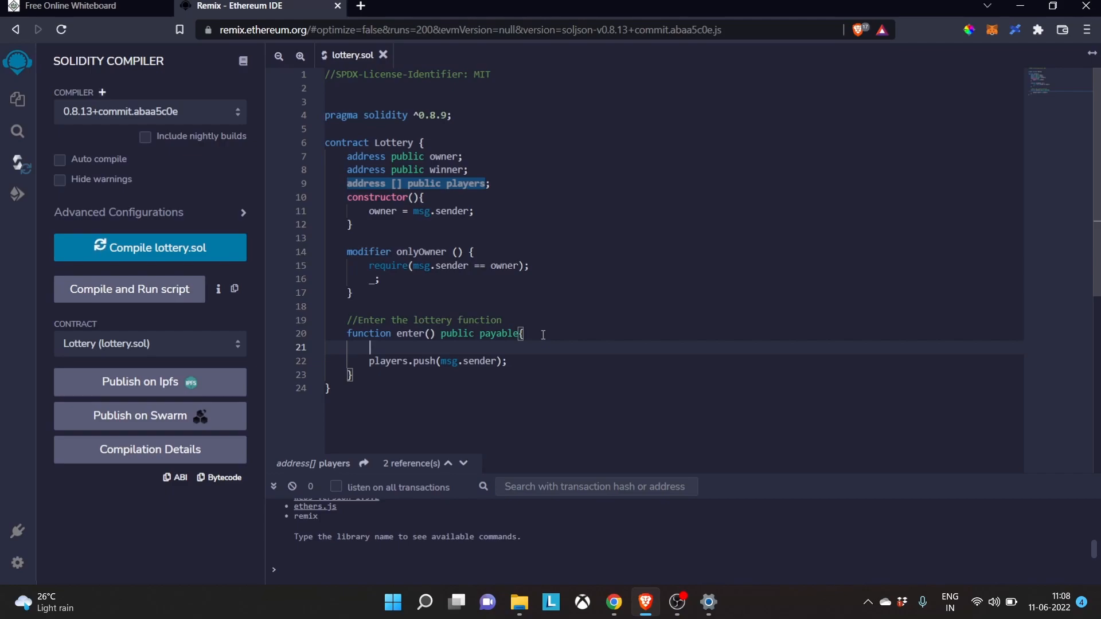
text(require()
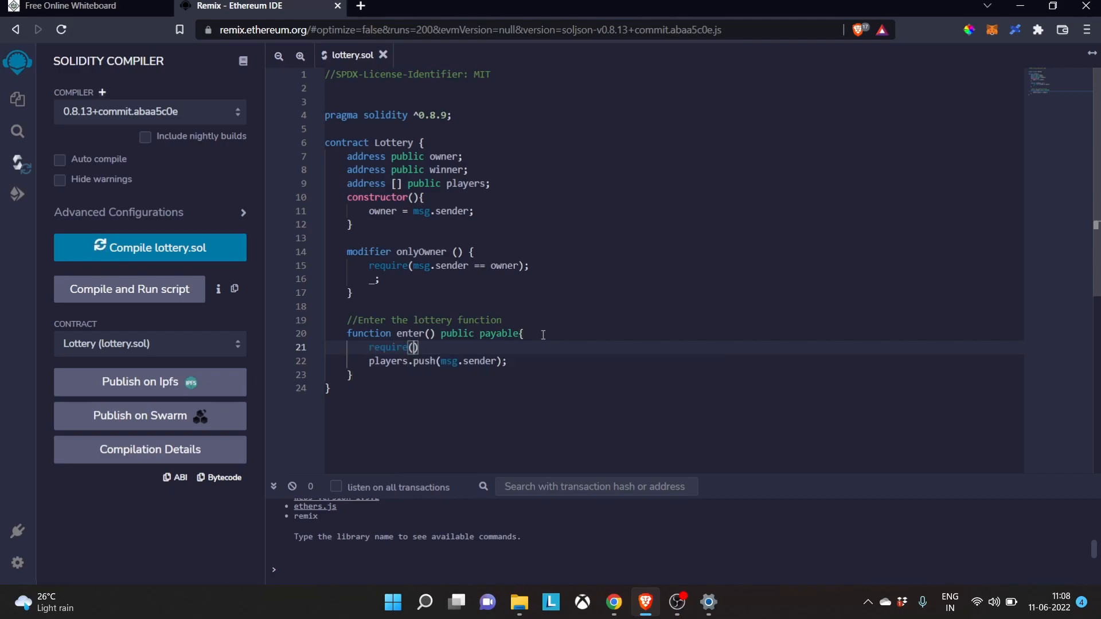
text(msg)
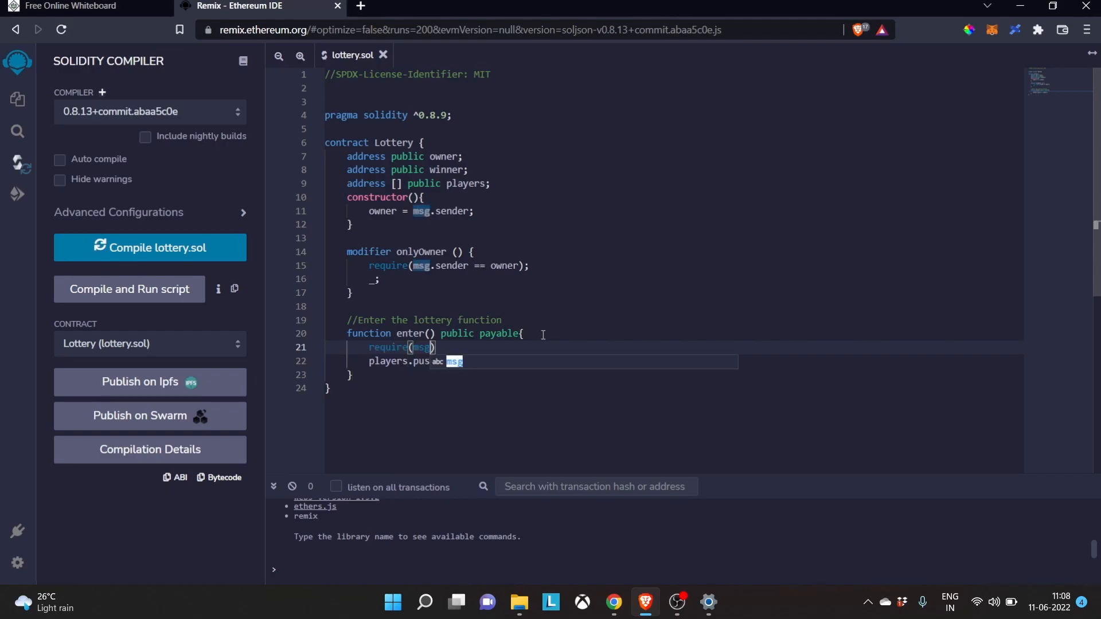
text(.value)
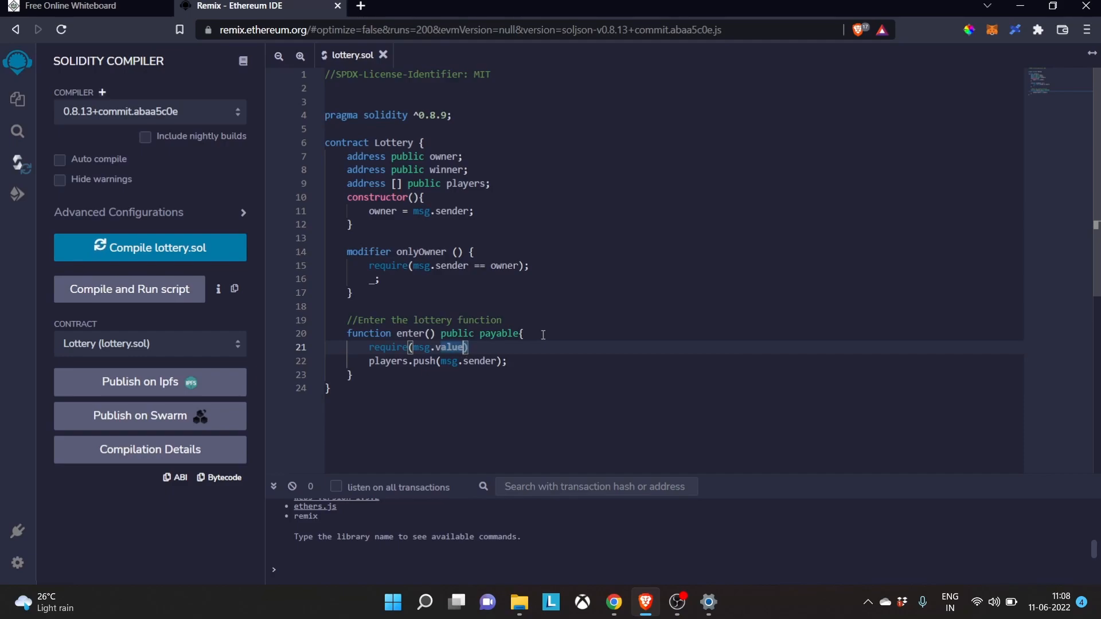
text(==)
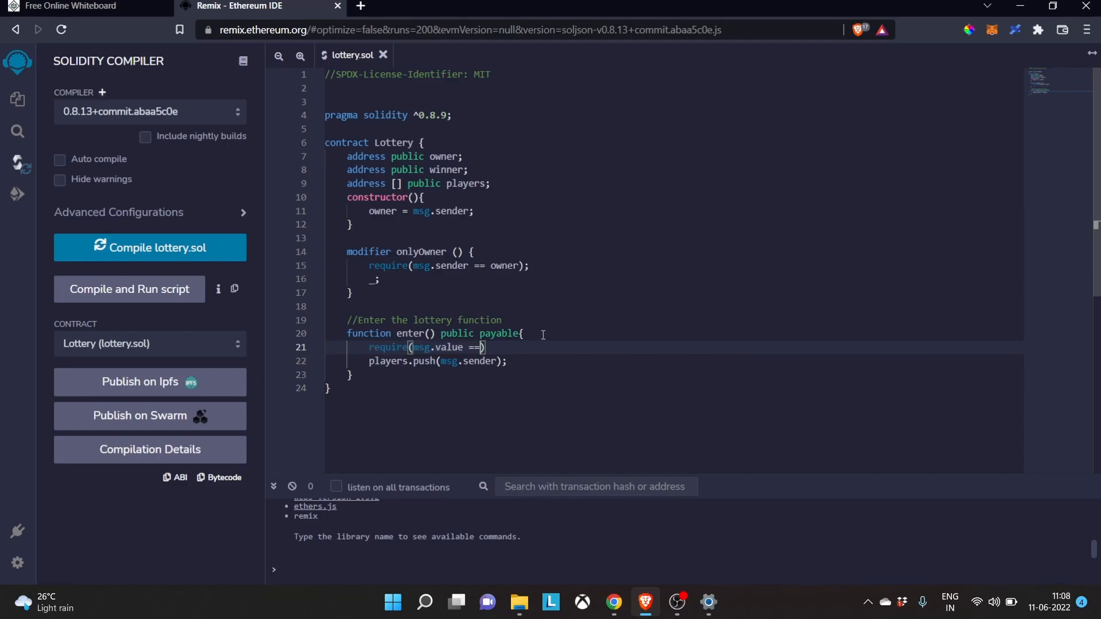
text(1 e)
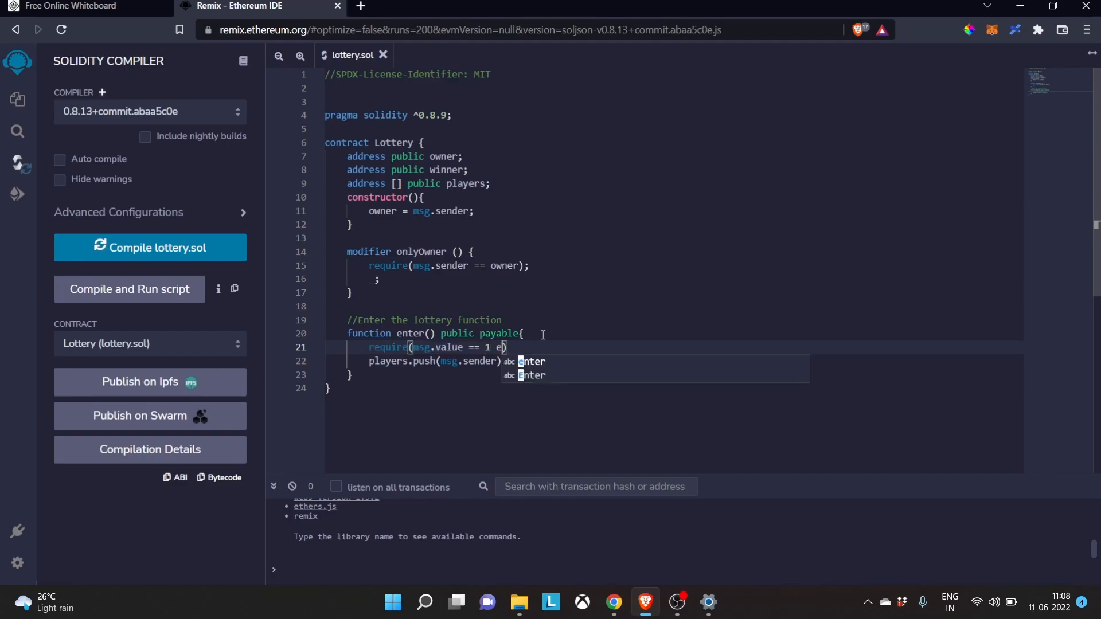
text(ther)
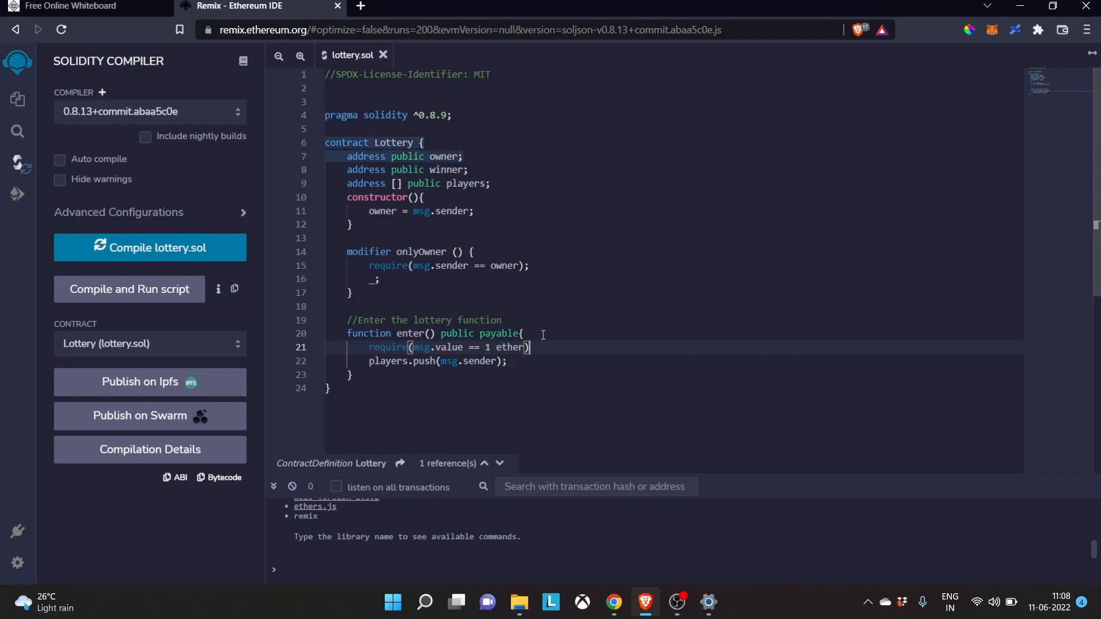
text(, "")
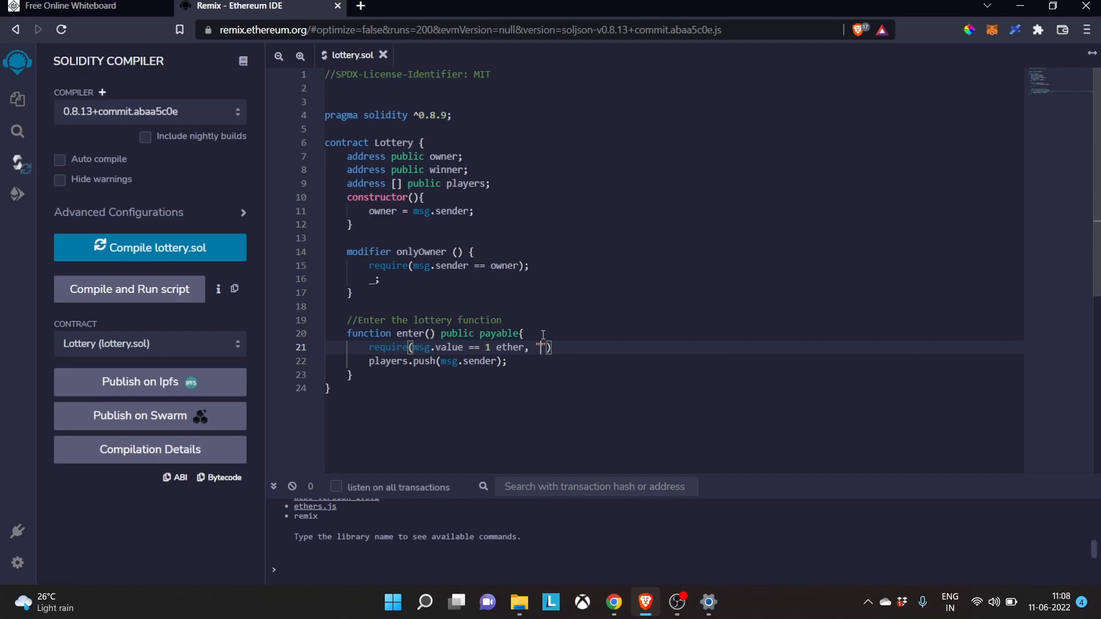
text(In)
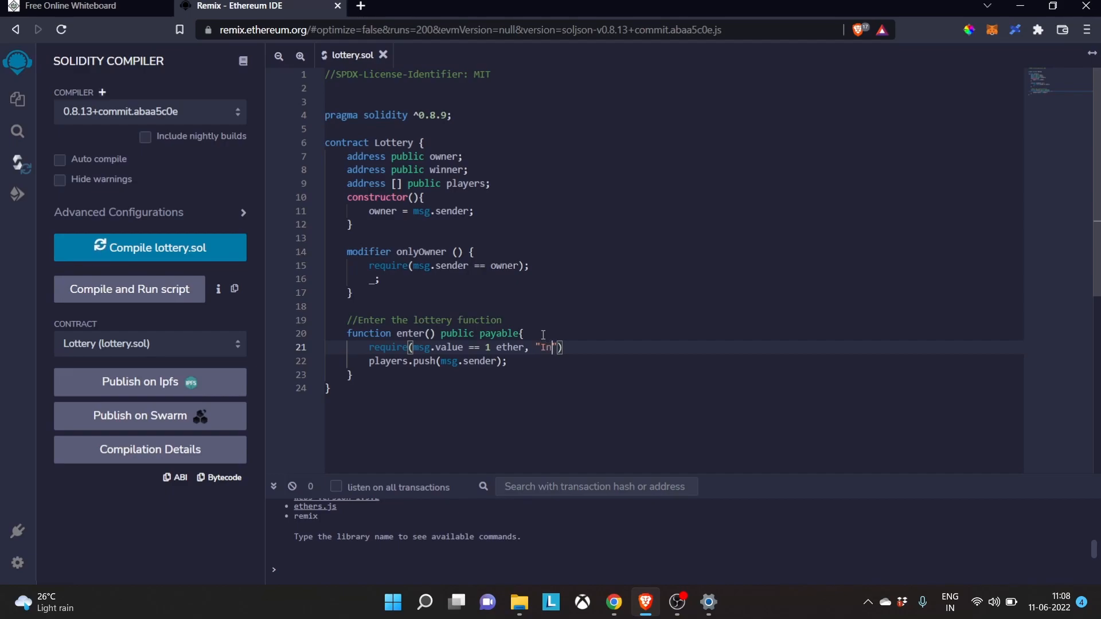
text(sufficien)
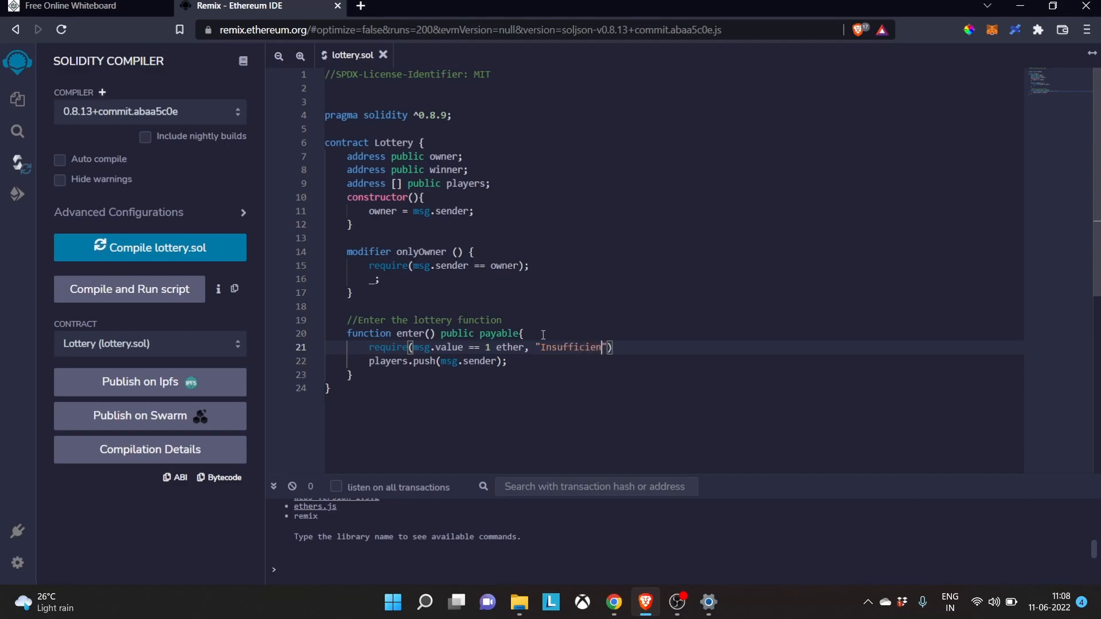
text(Funds)
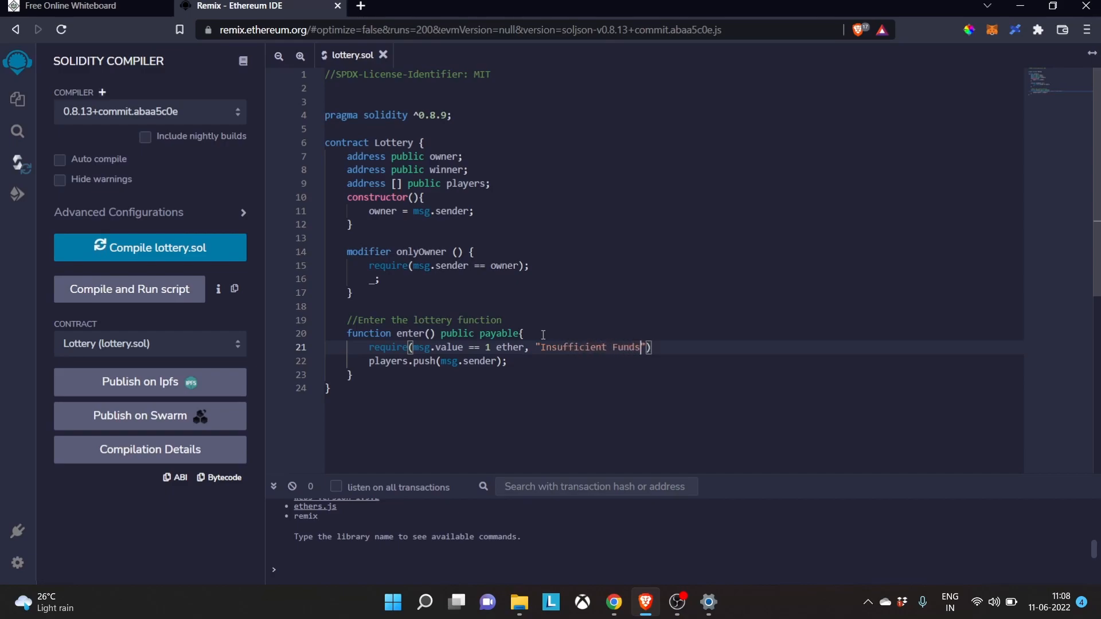
text(;)
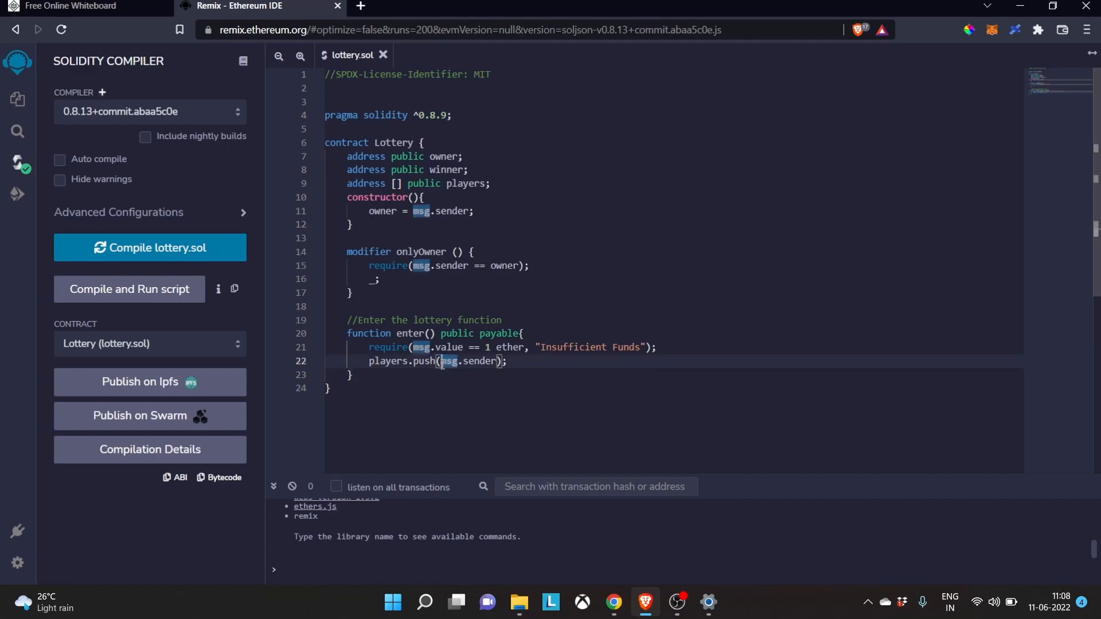
Step: Make the players array and pushed msg.sender payable, then add a blank line after enter()
text(payable()
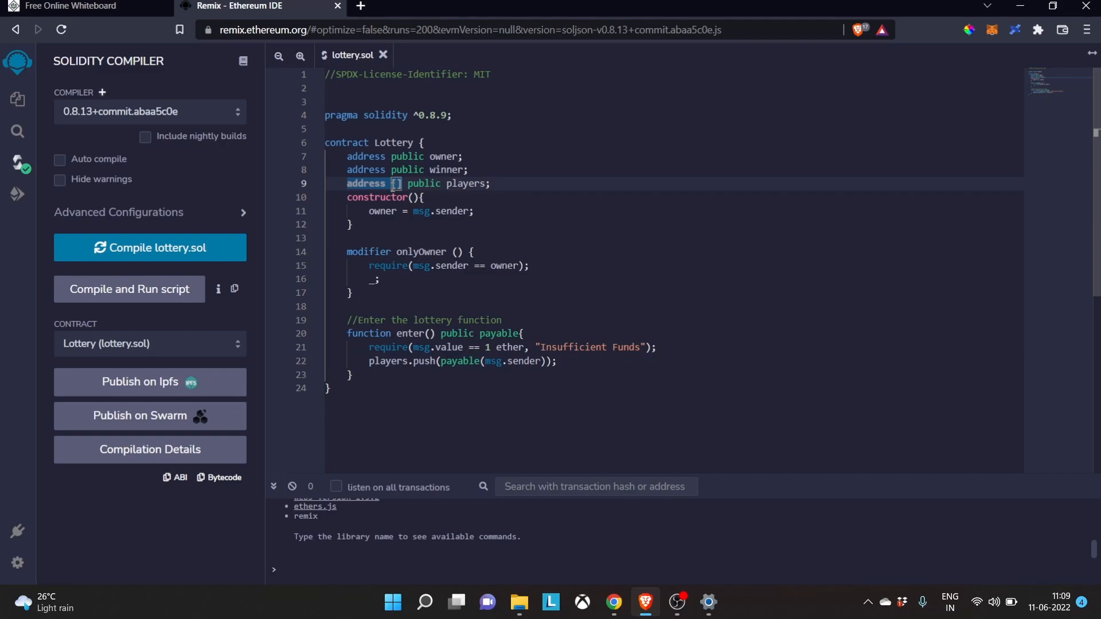
text(payable)
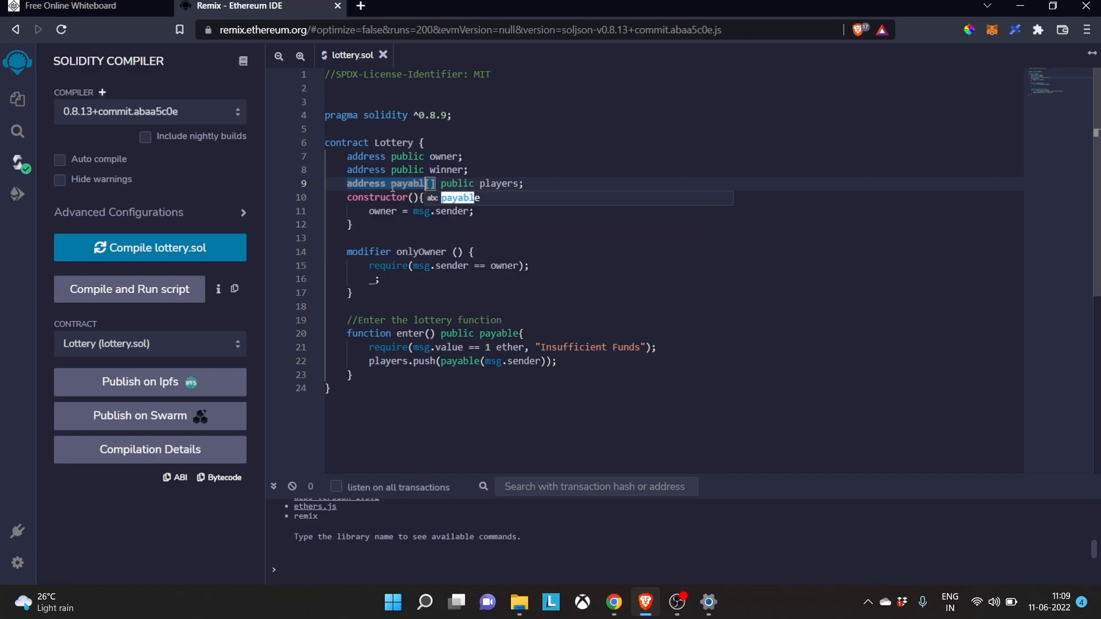
click(551, 184)
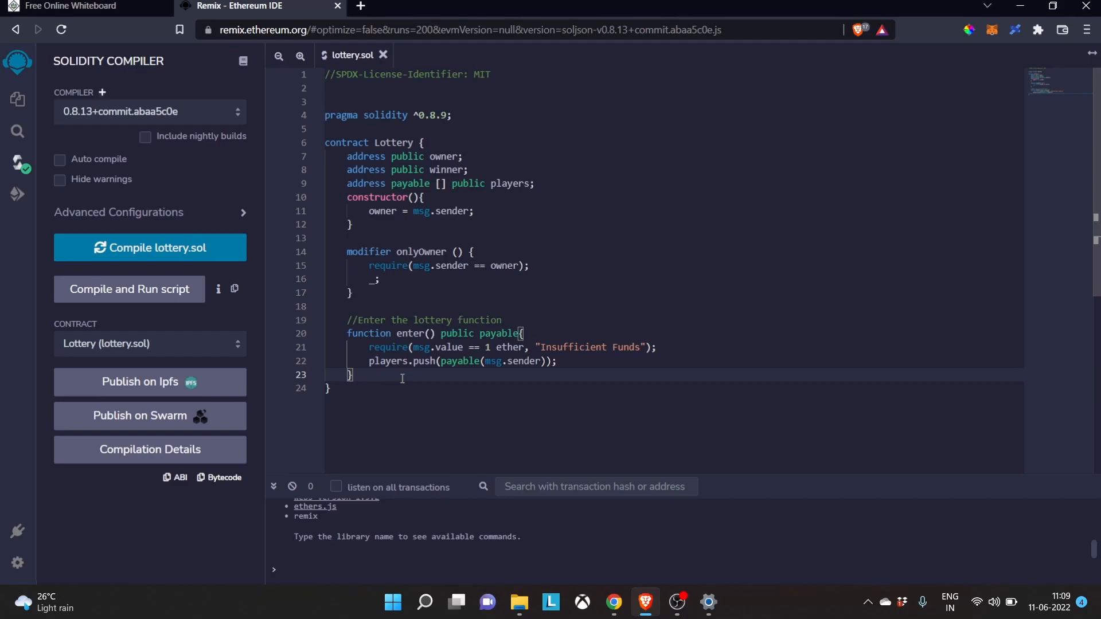
key(Enter)
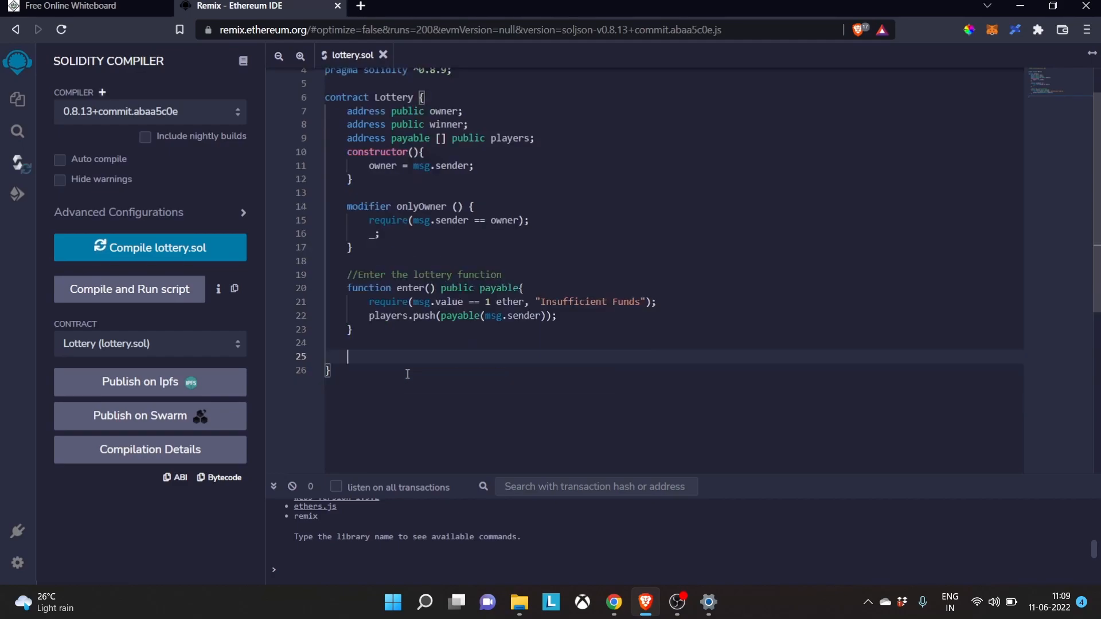
Step: Add the comment //Getting a random number below enter()
scroll(down, 3)
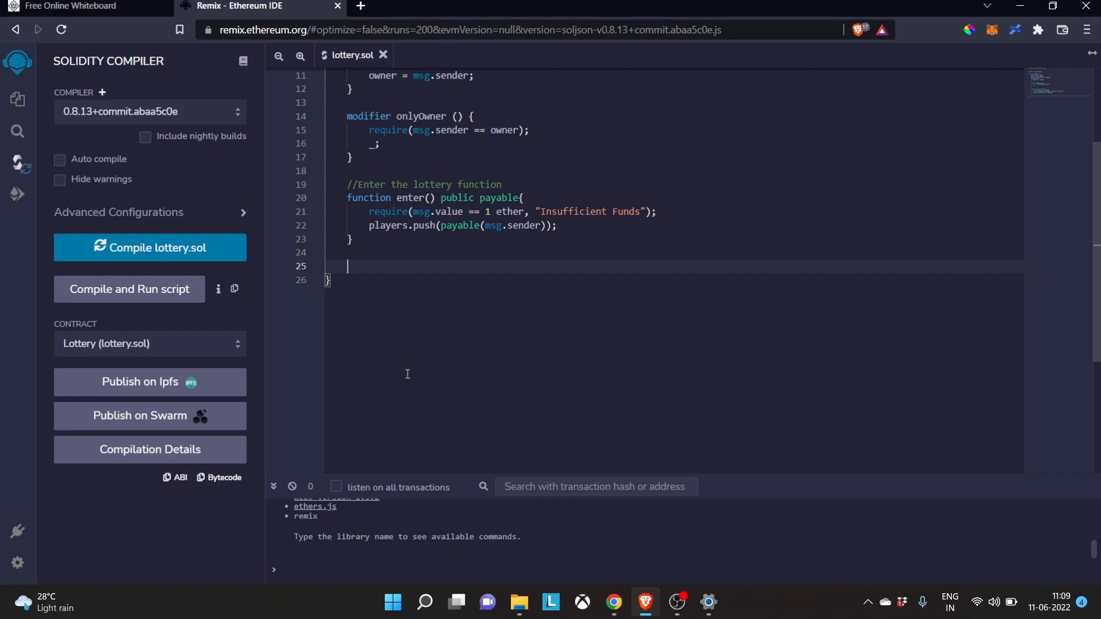
text(//Gett)
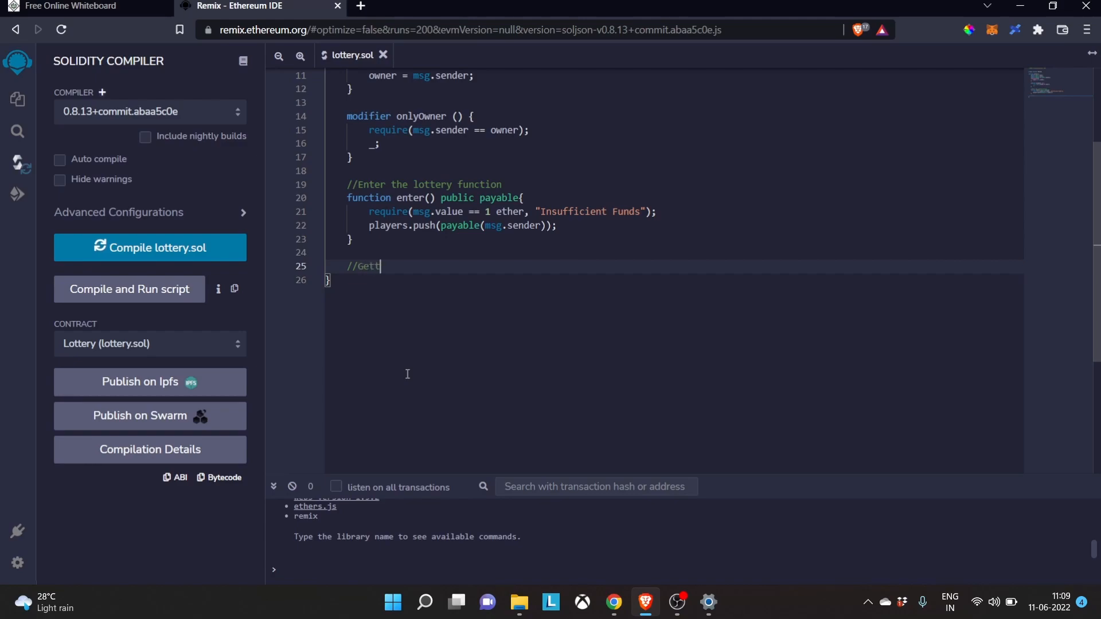
text(ing a random)
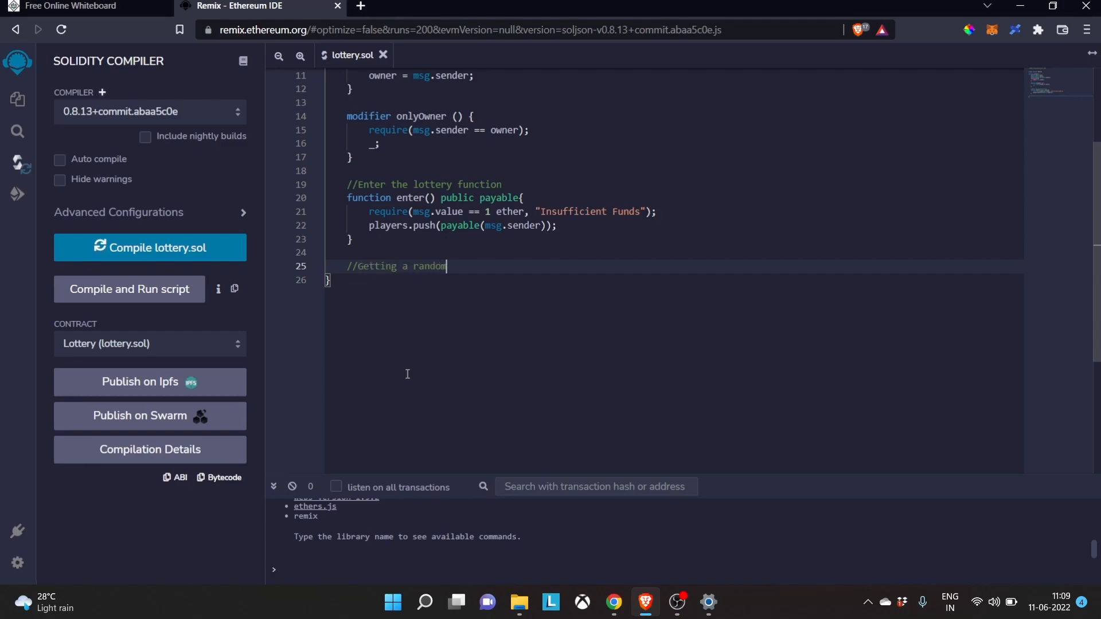
text(number)
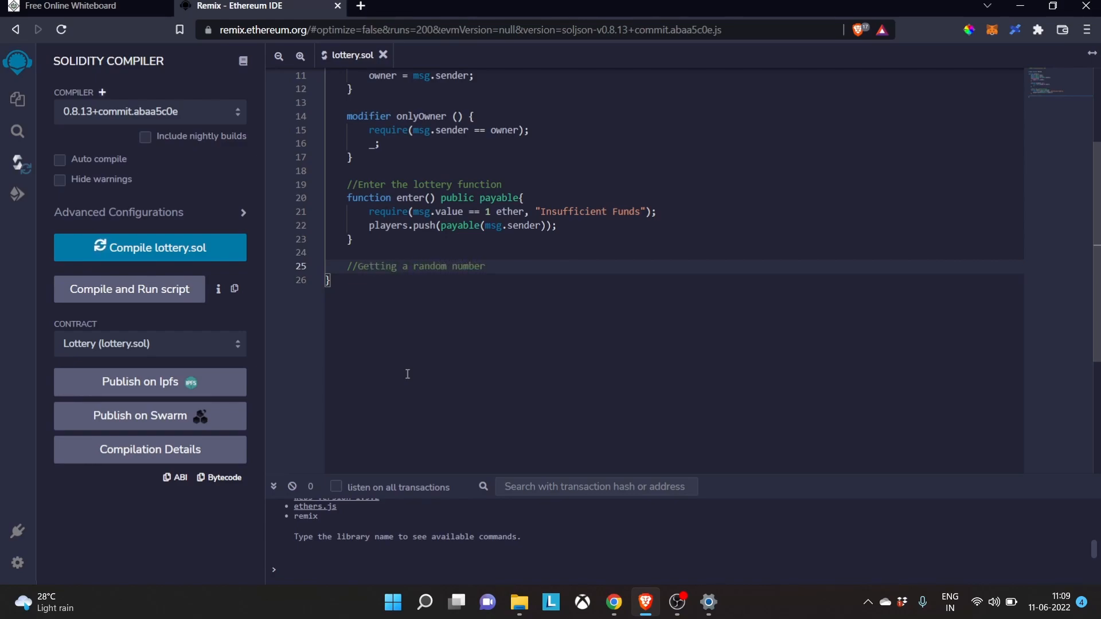
key(enter)
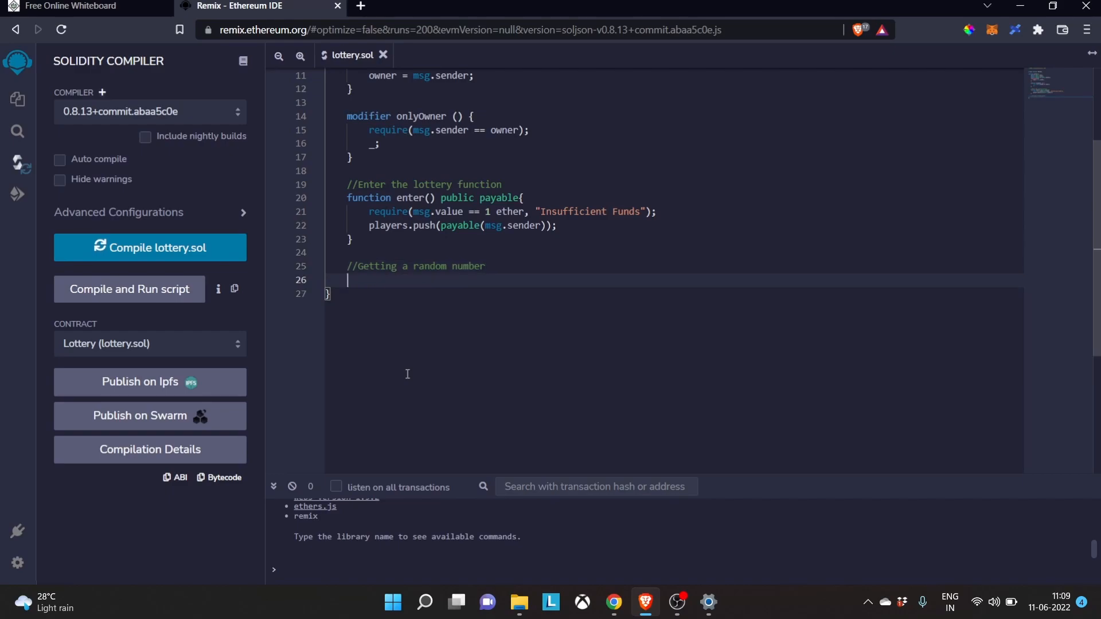
Step: Declare function random() public view returns (uint) with an empty body
text(function)
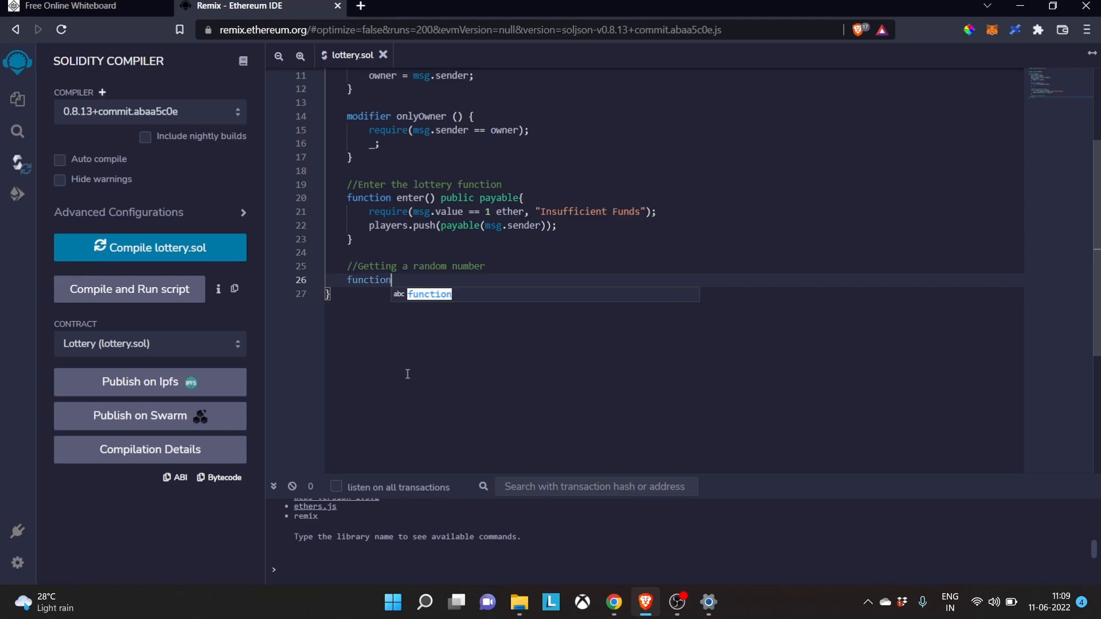
text(random)
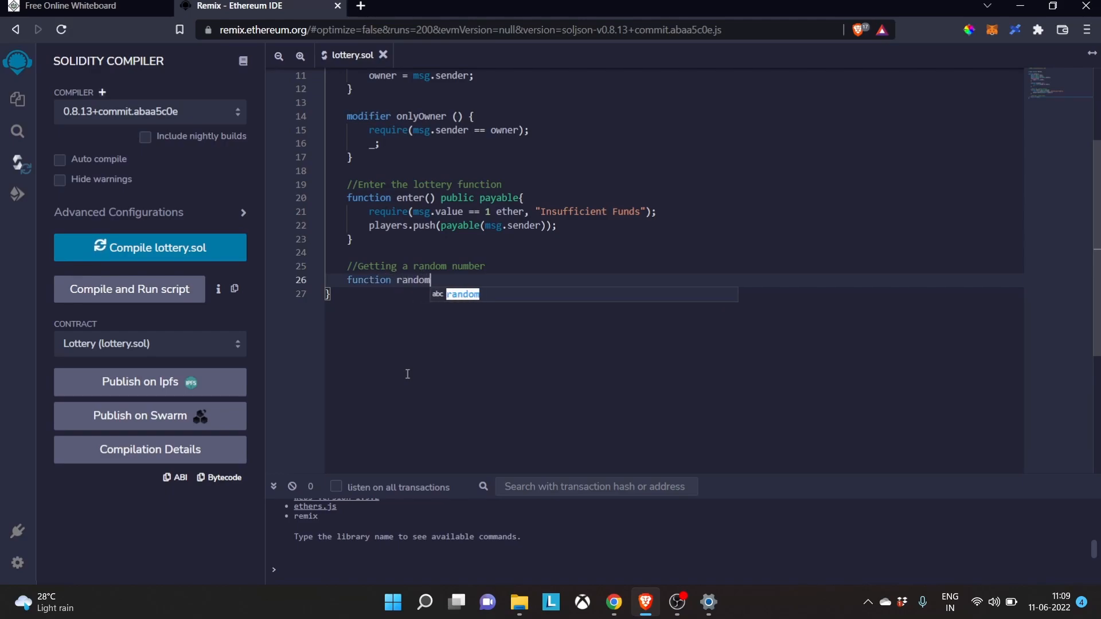
text(())
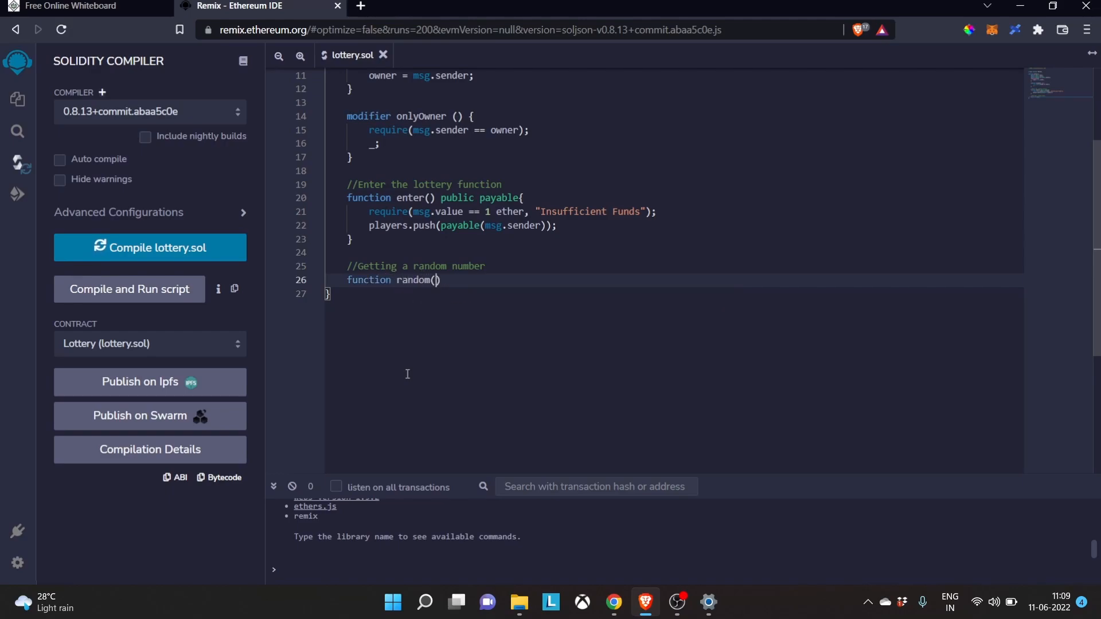
text(pub)
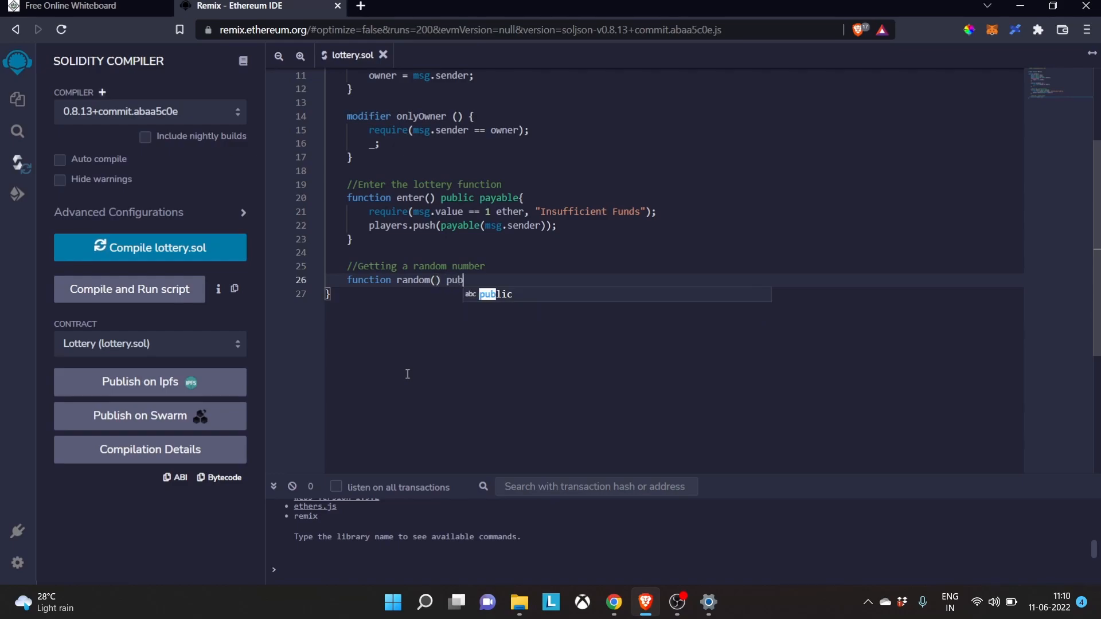
text(lic view)
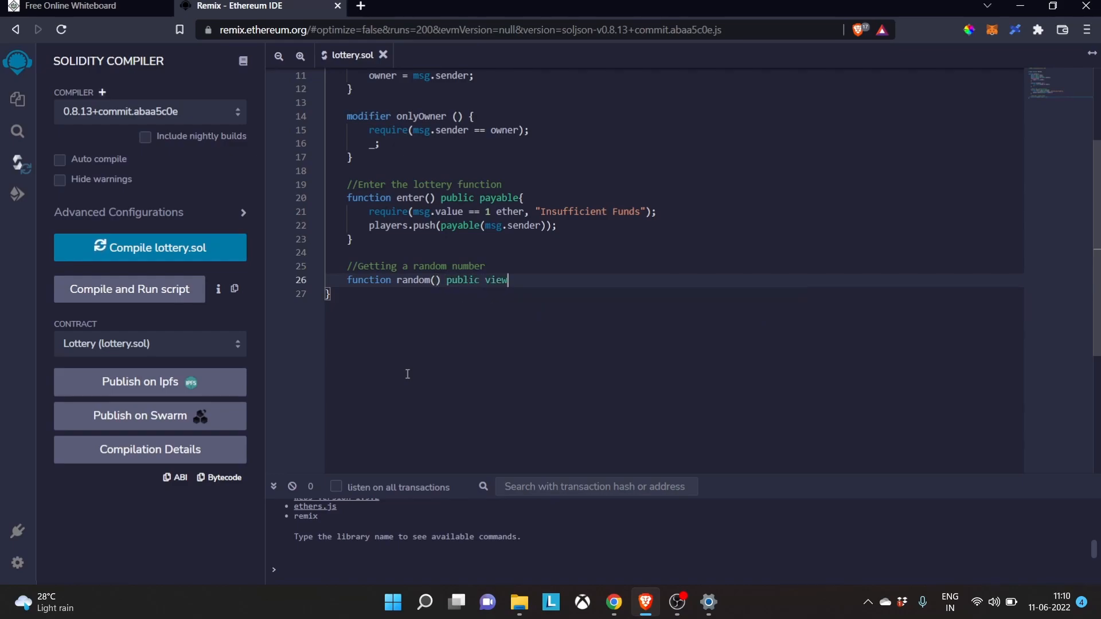
text(re)
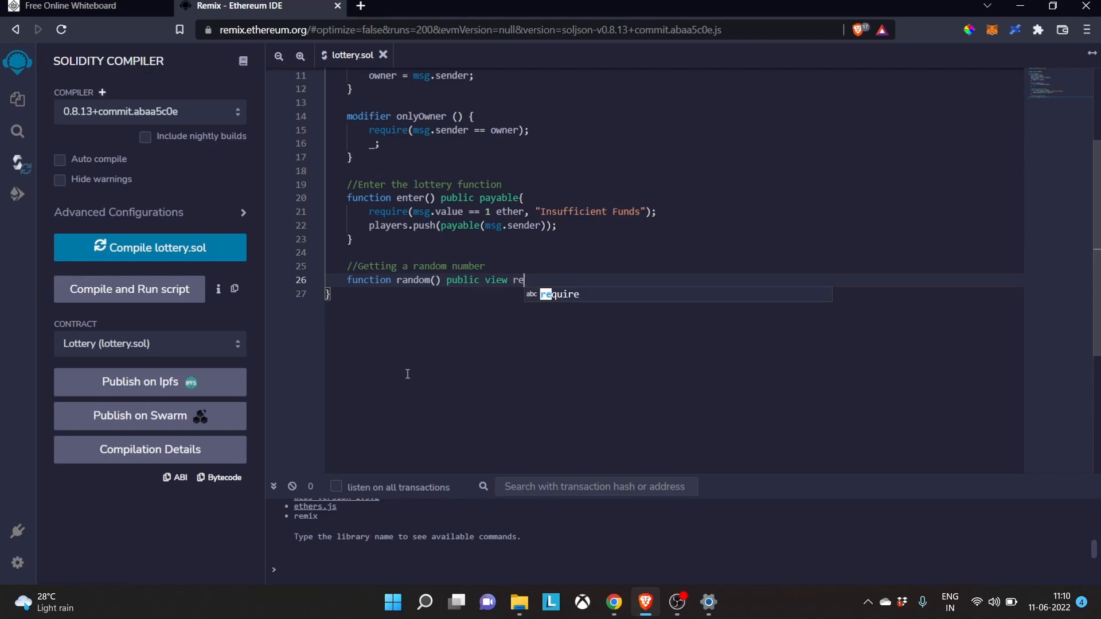
text(turns)
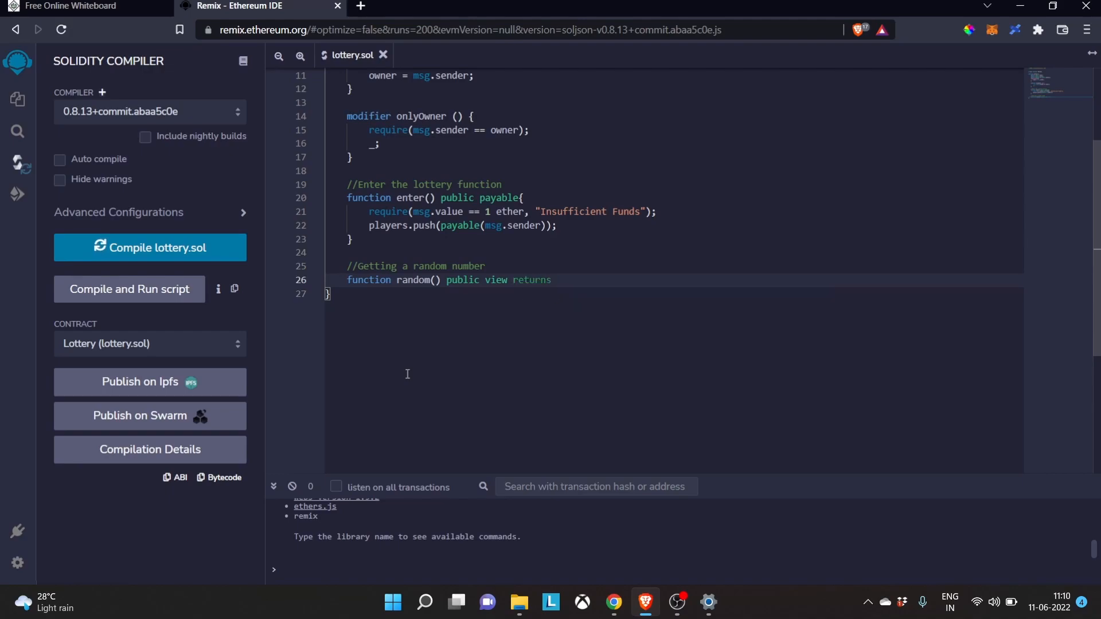
text((uint))
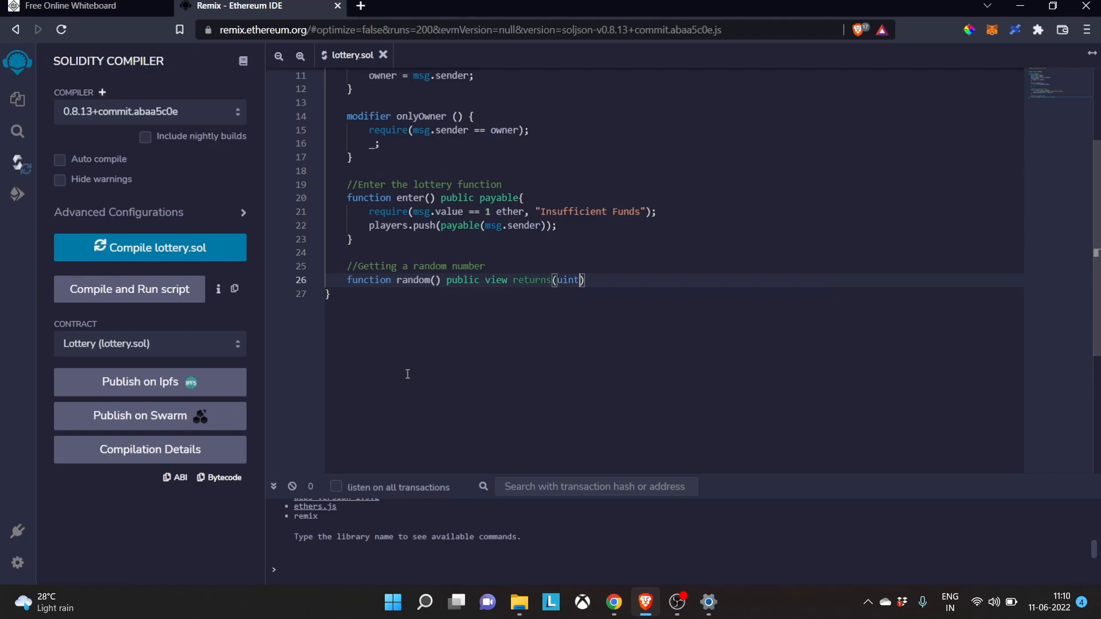
text(8)
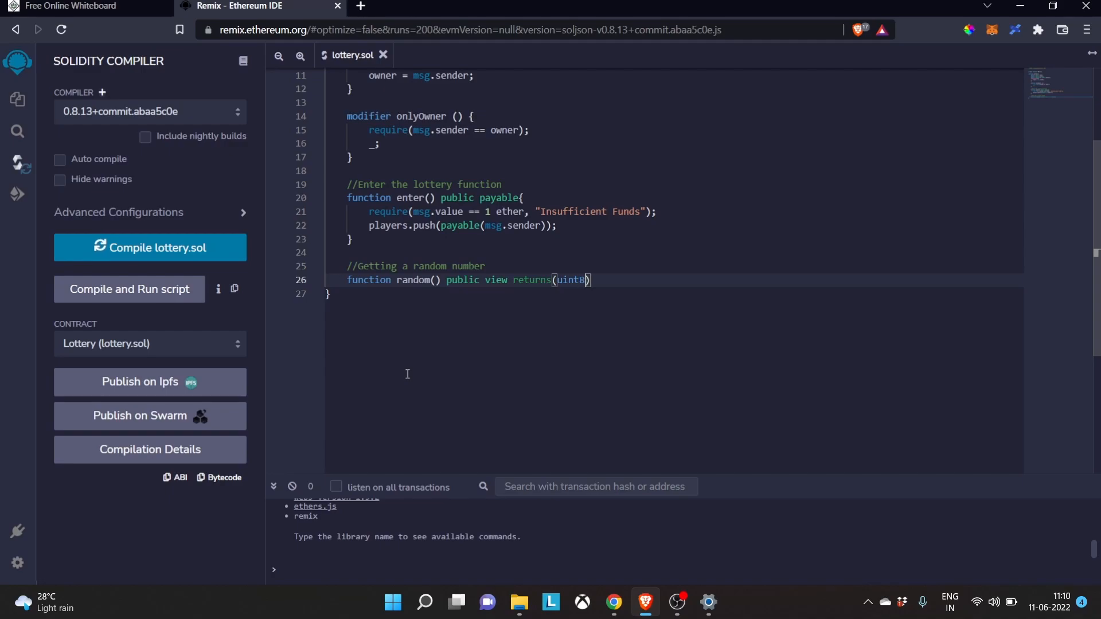
key(Backspace)
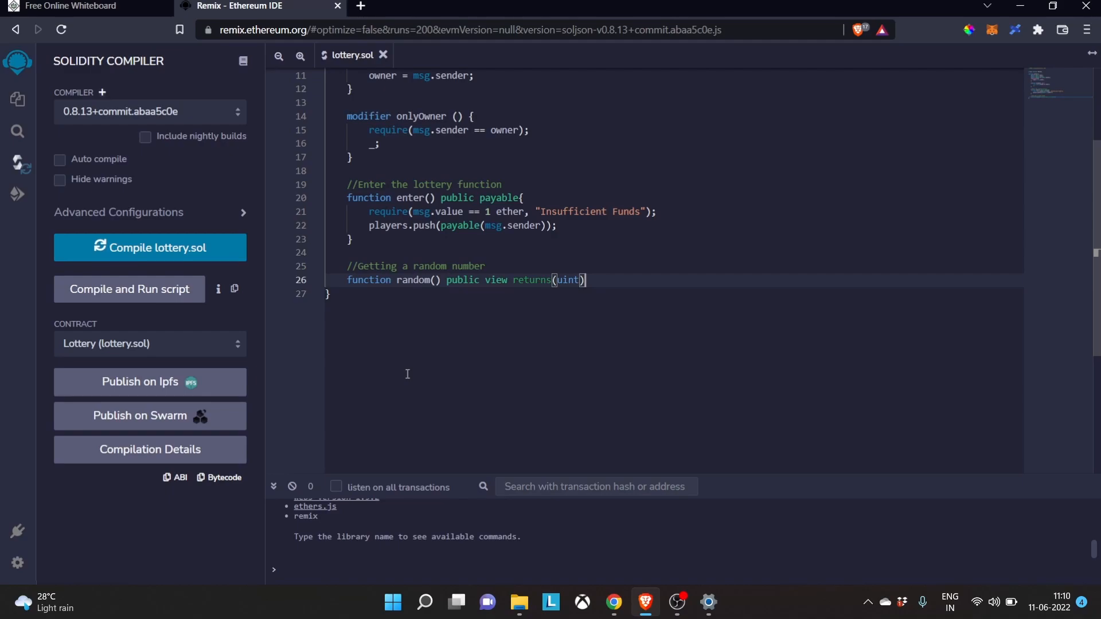
text({})
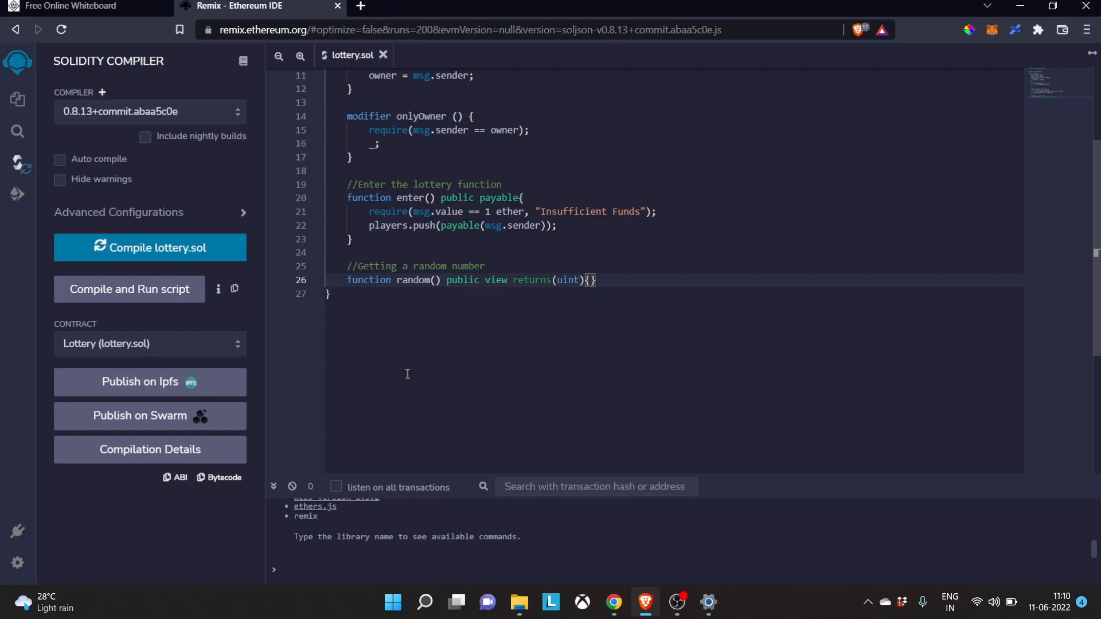
key(Enter)
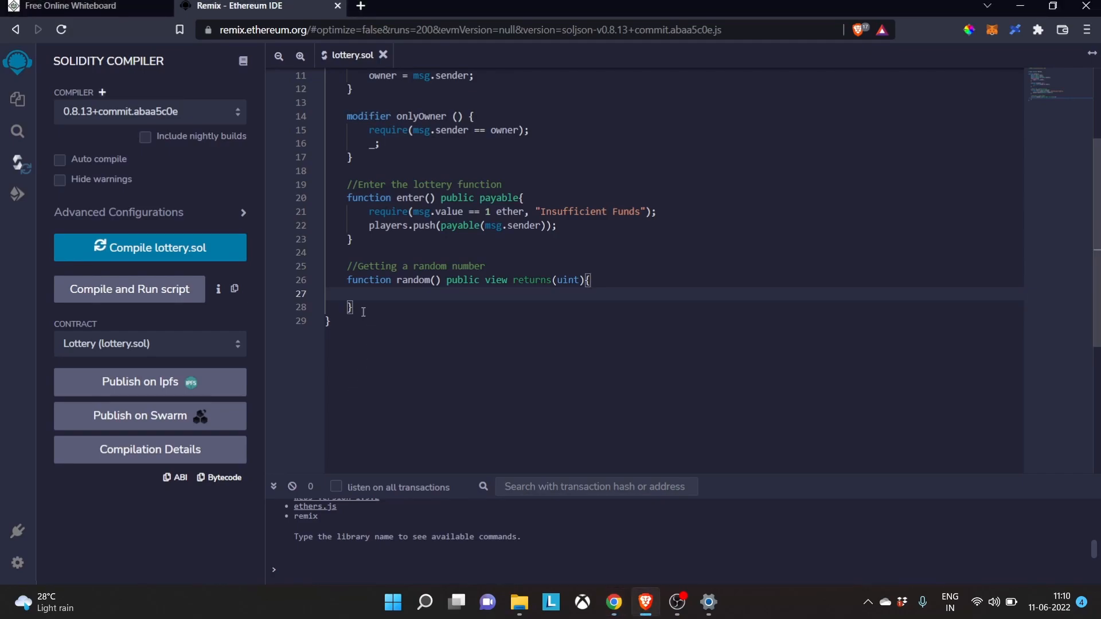
Step: Have random() return uint8 of keccak256(block.timestamp, block.difficulty, players) modulo 251
text(return uint8(uint256(keccak256(abi.encodePacked(block.timestamp, block.difficulty, players)))%251);)
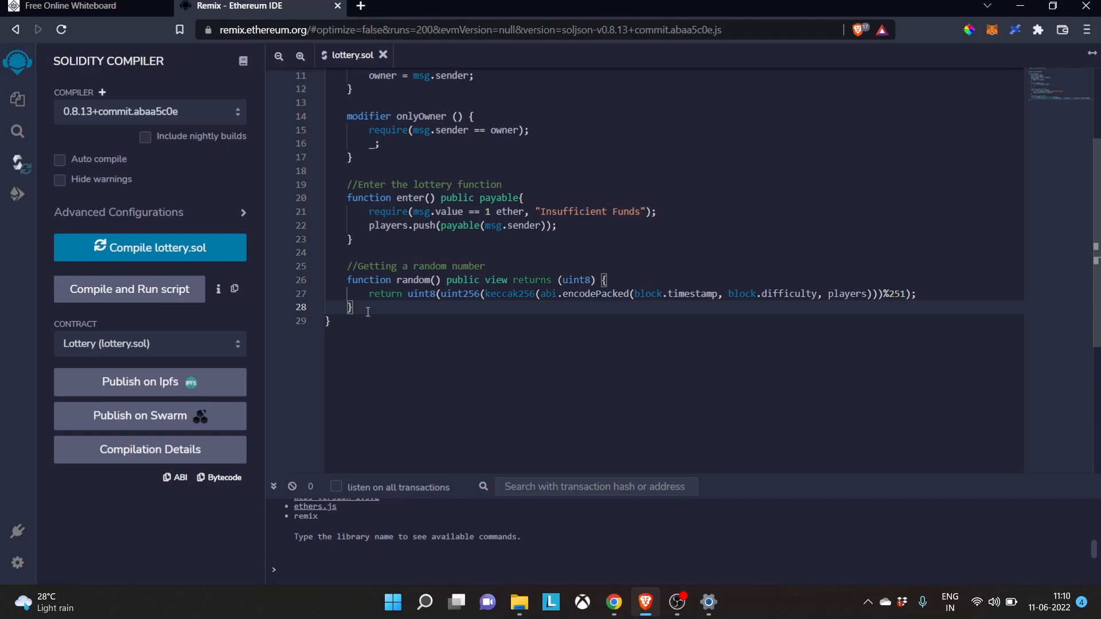
mouse_move(504, 296)
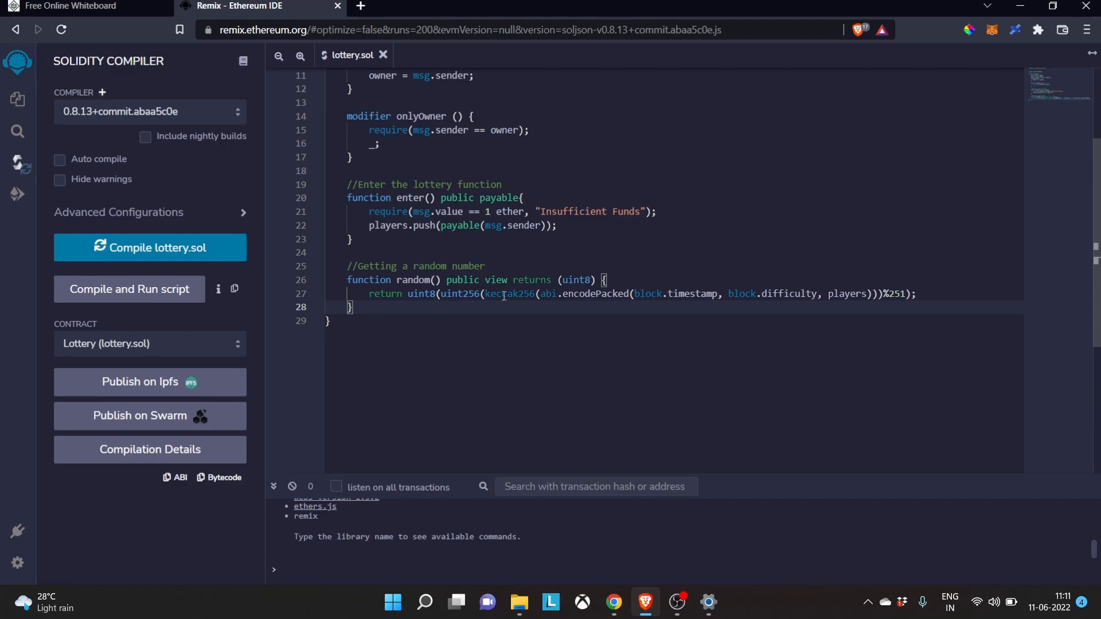
double_click(512, 294)
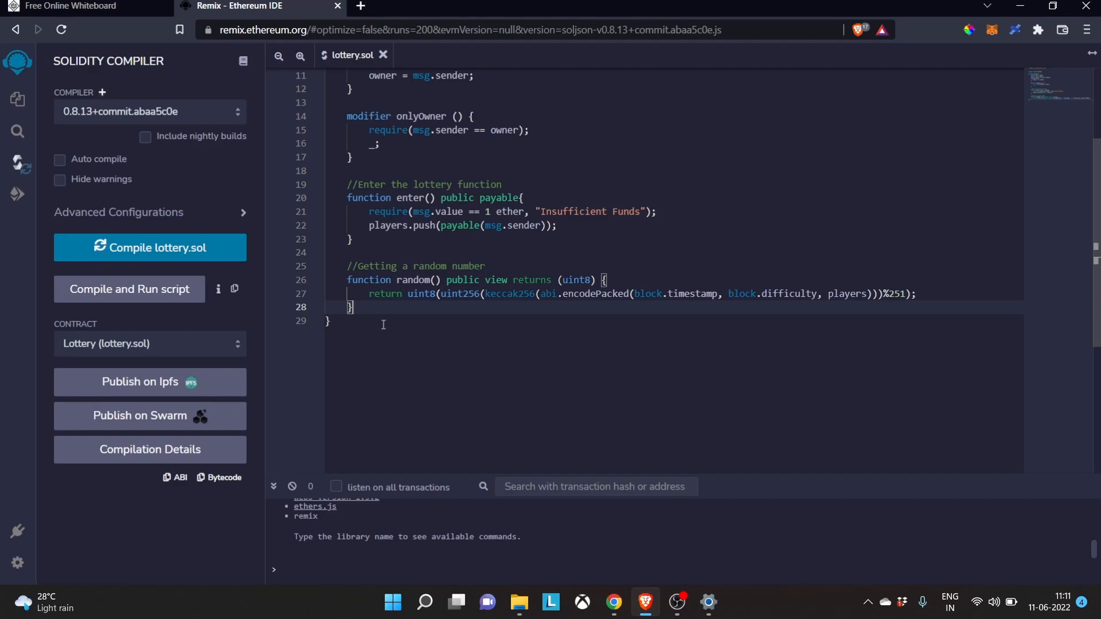
key(Enter)
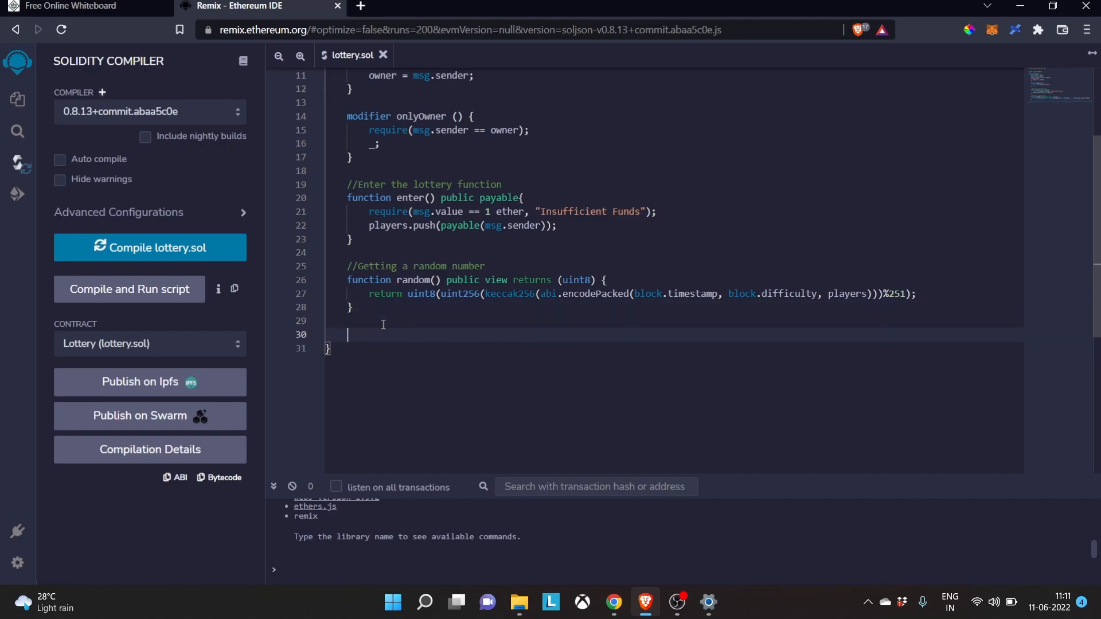
Step: Add the comment //Picking Winner using random number below random()
text(//)
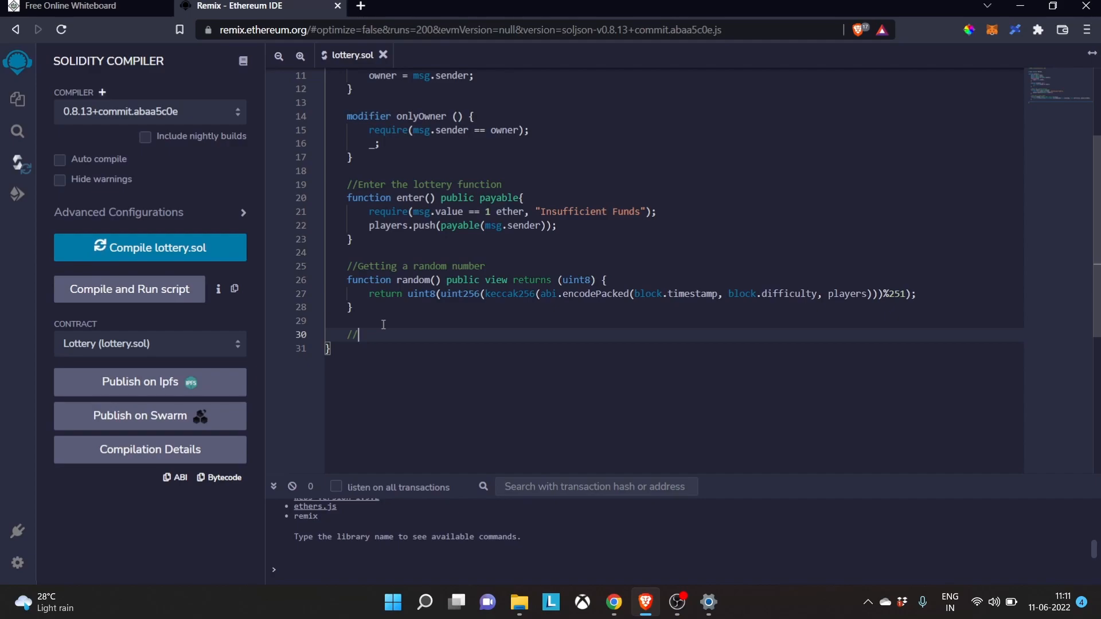
text(Picking Winner)
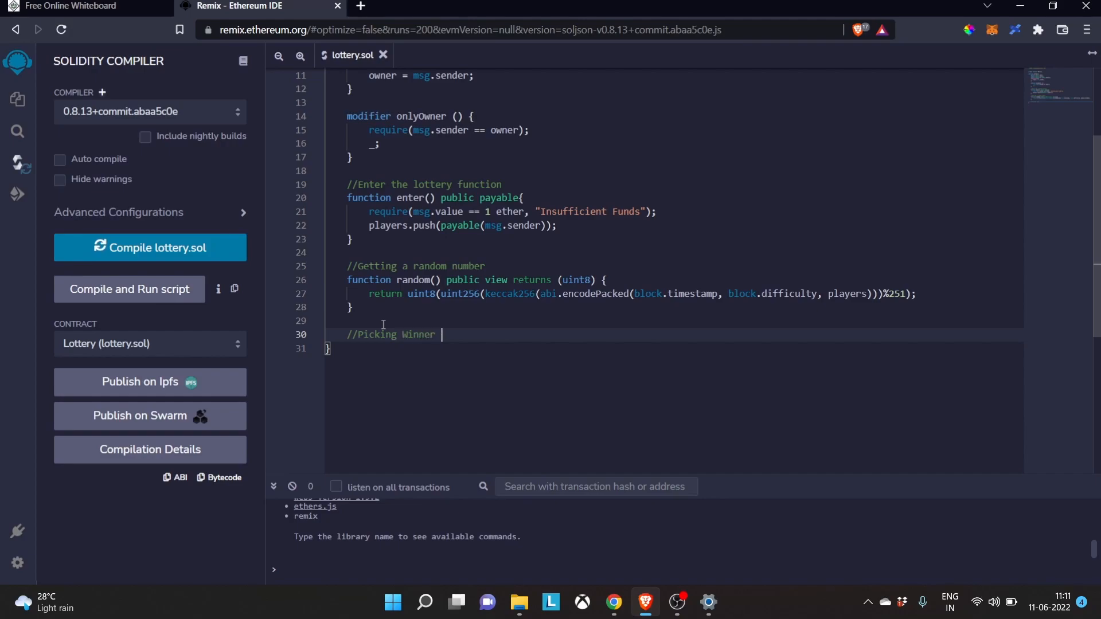
text(using)
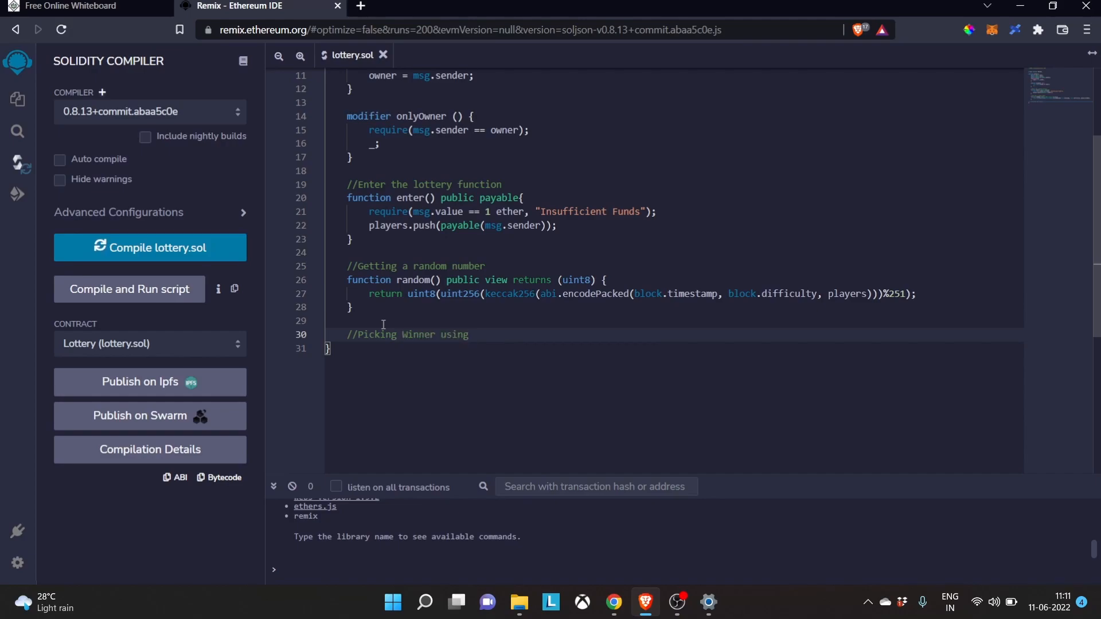
text(random number)
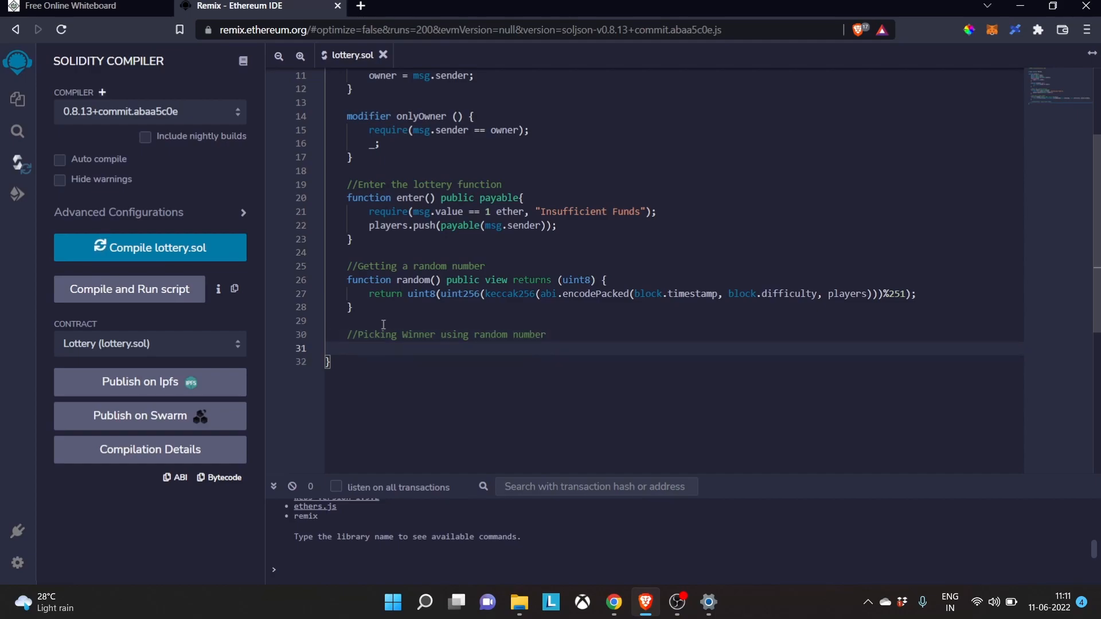
Step: Declare function pickWinner() public onlyOwner and start a uint256 line inside it
text(func)
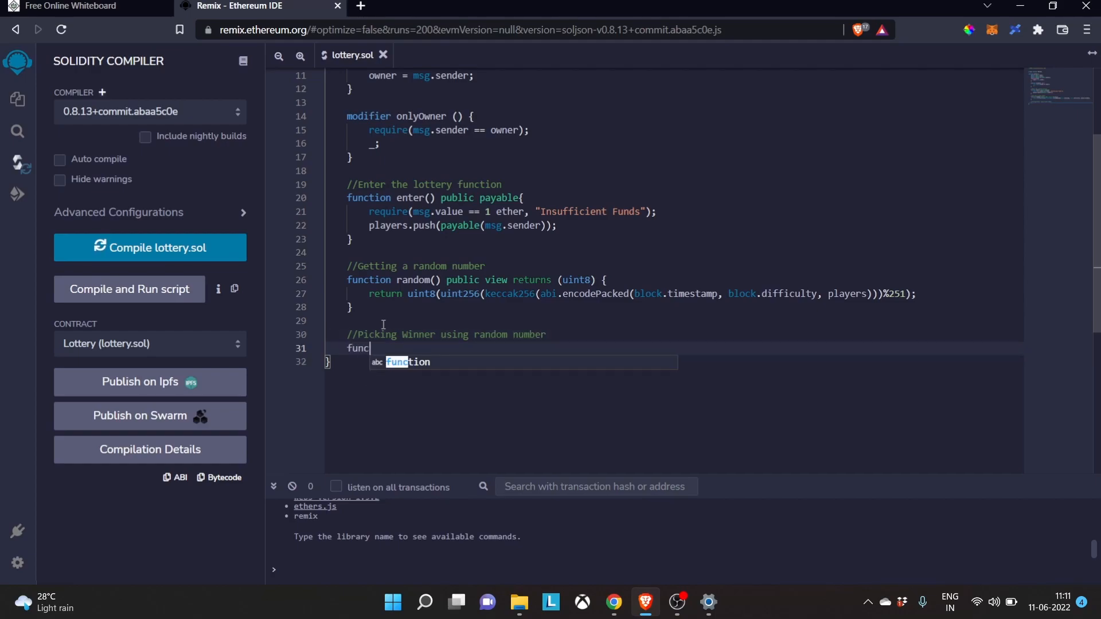
key(tab)
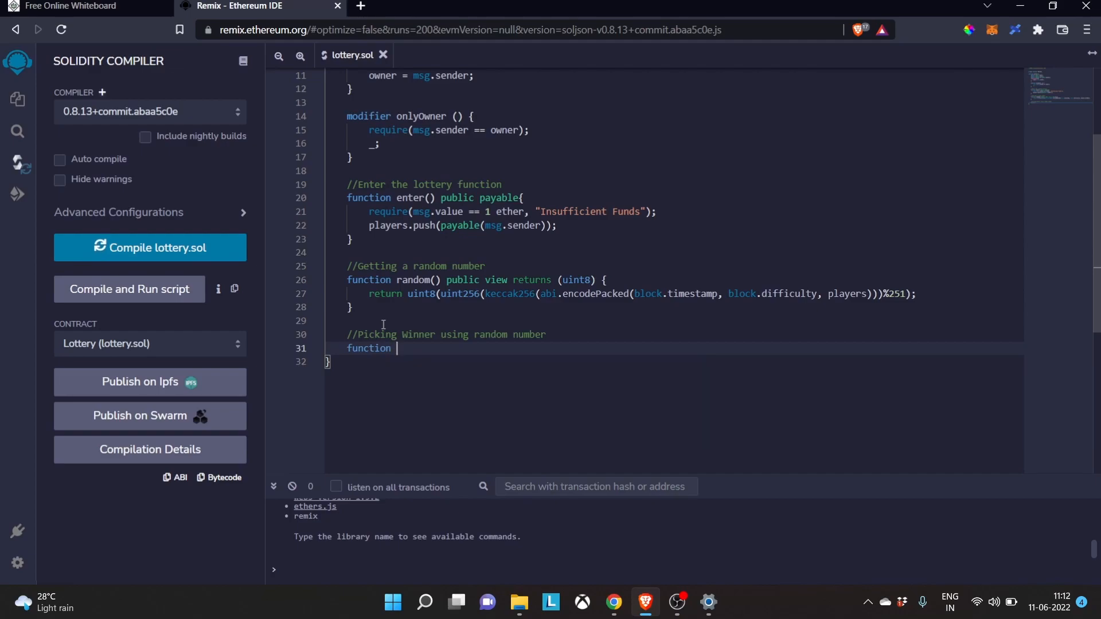
text(pick)
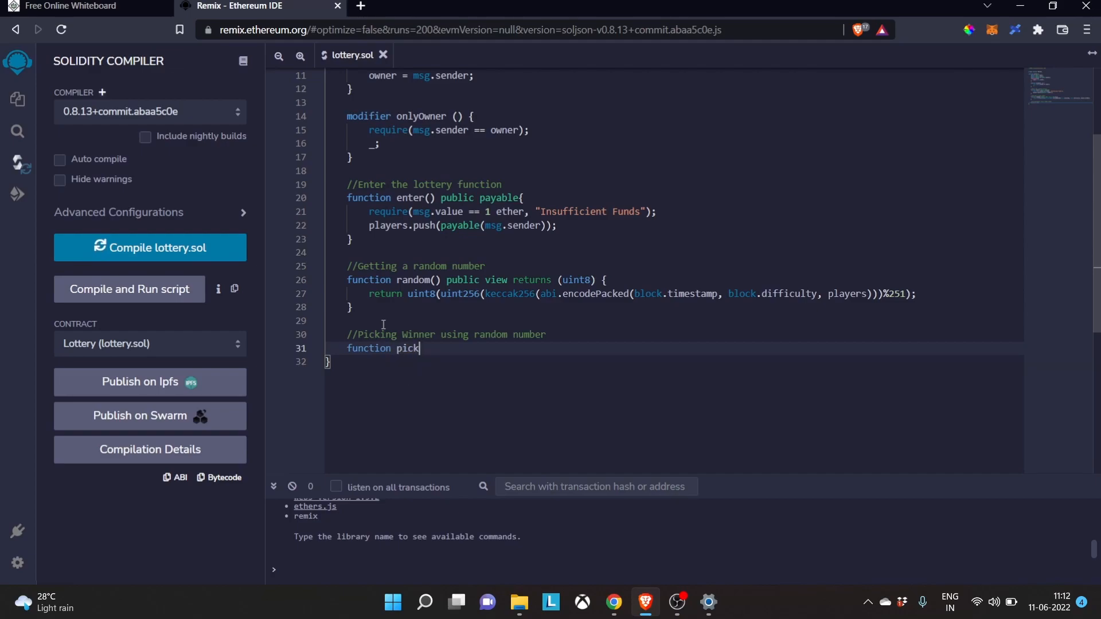
text(Winner)
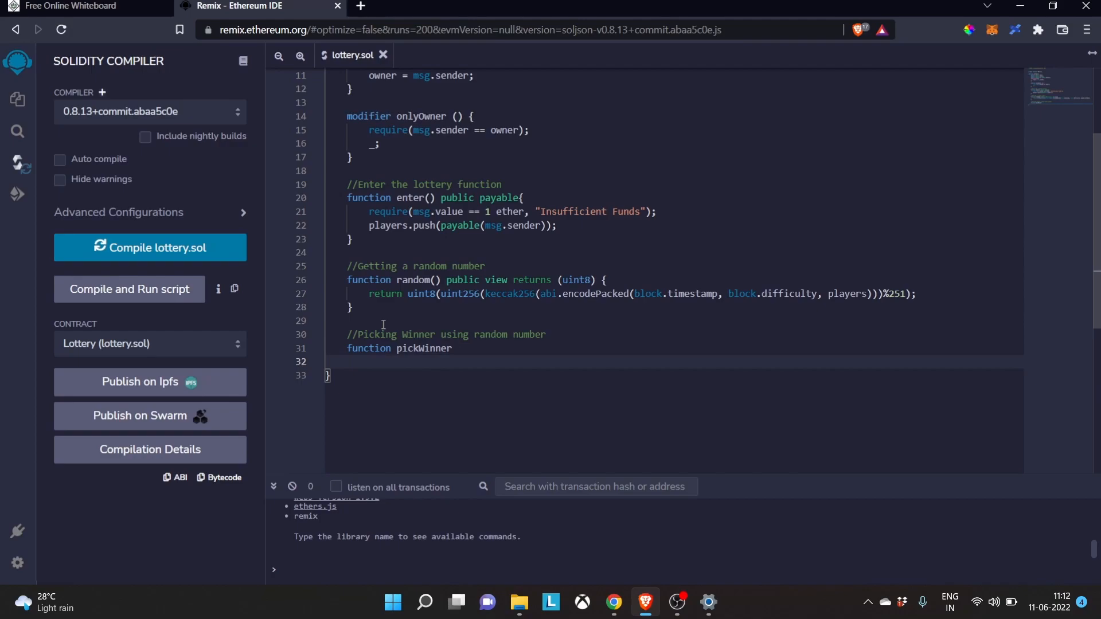
text(())
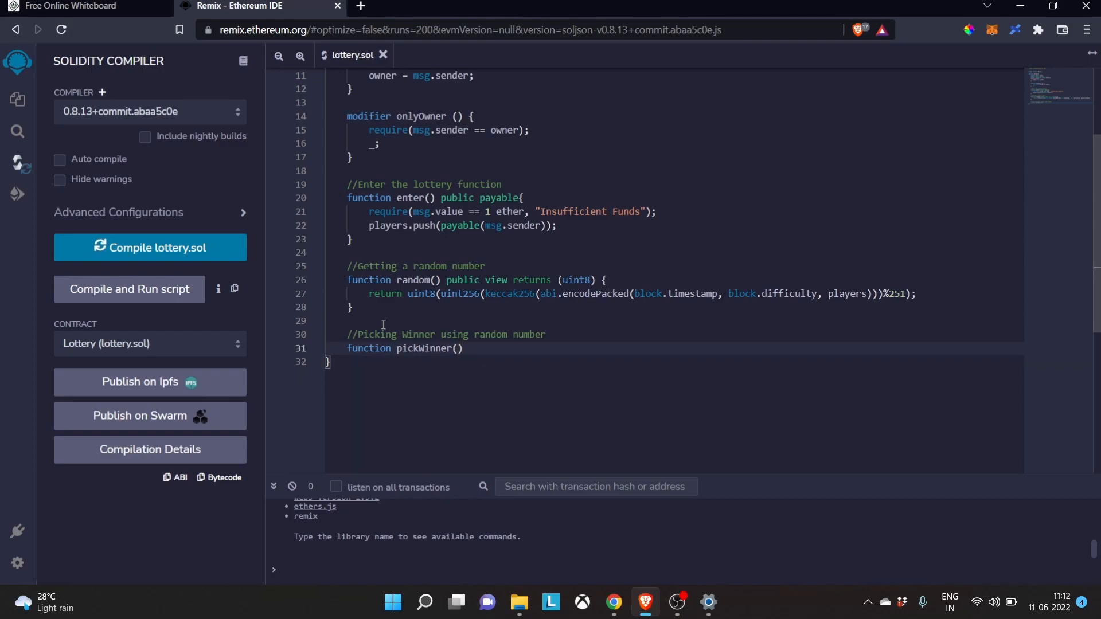
text(public)
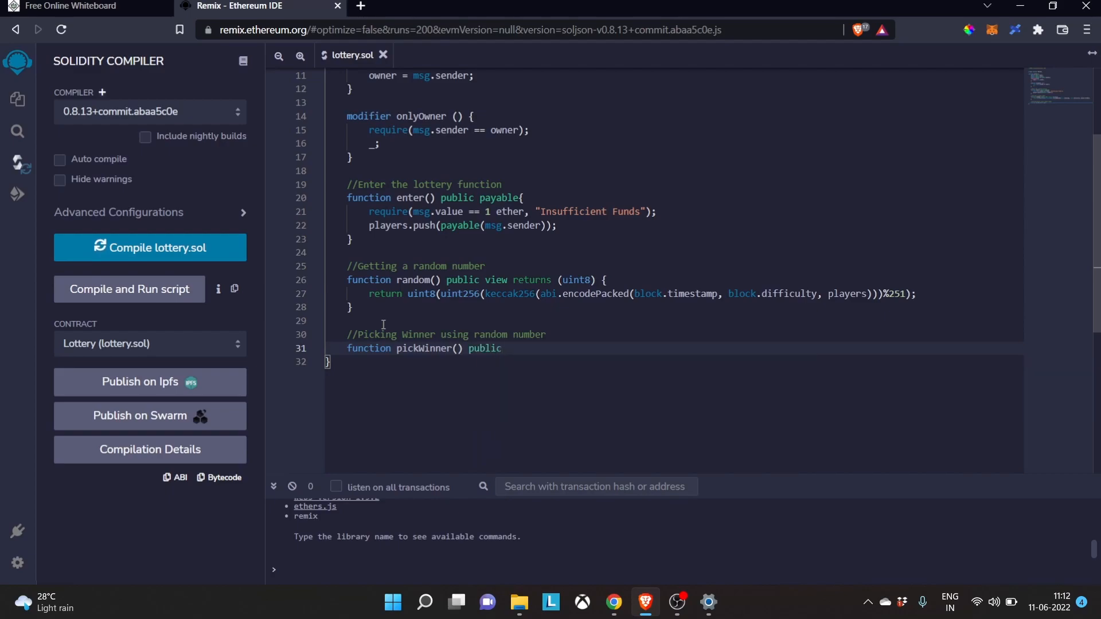
text(onlyOwner{)
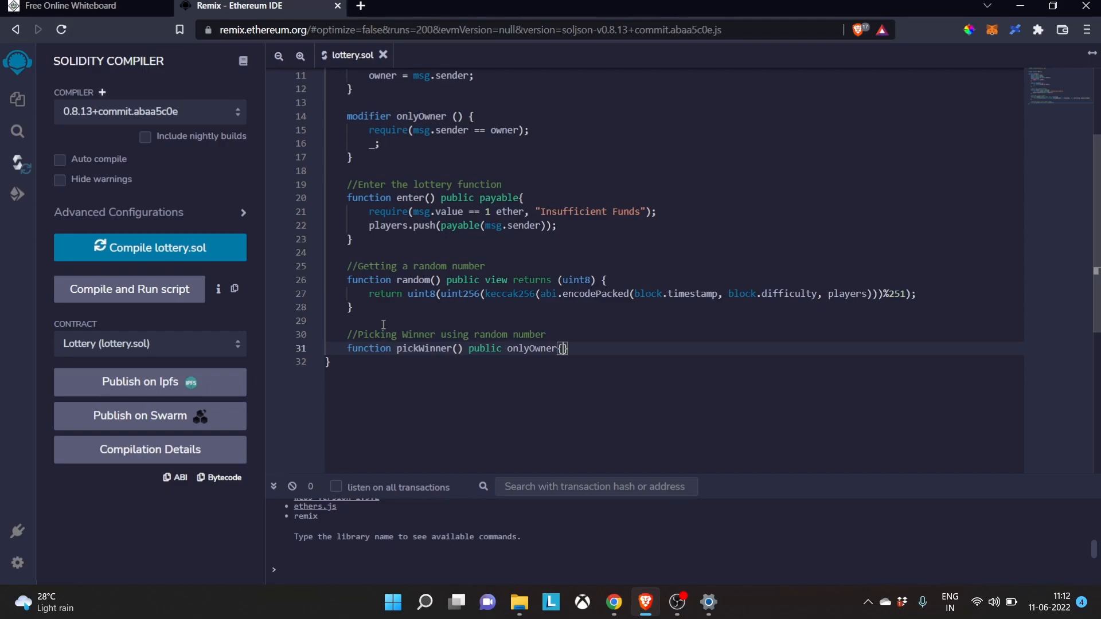
text(uint256)
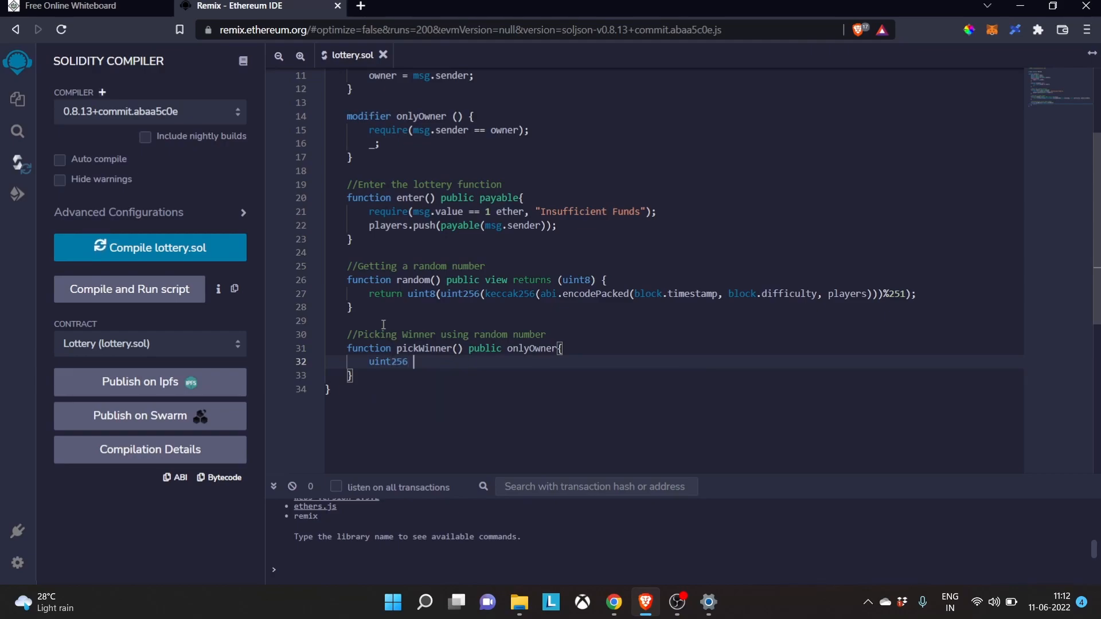
Step: Write uint256 index = random() % players.length; inside pickWinner
text(index =)
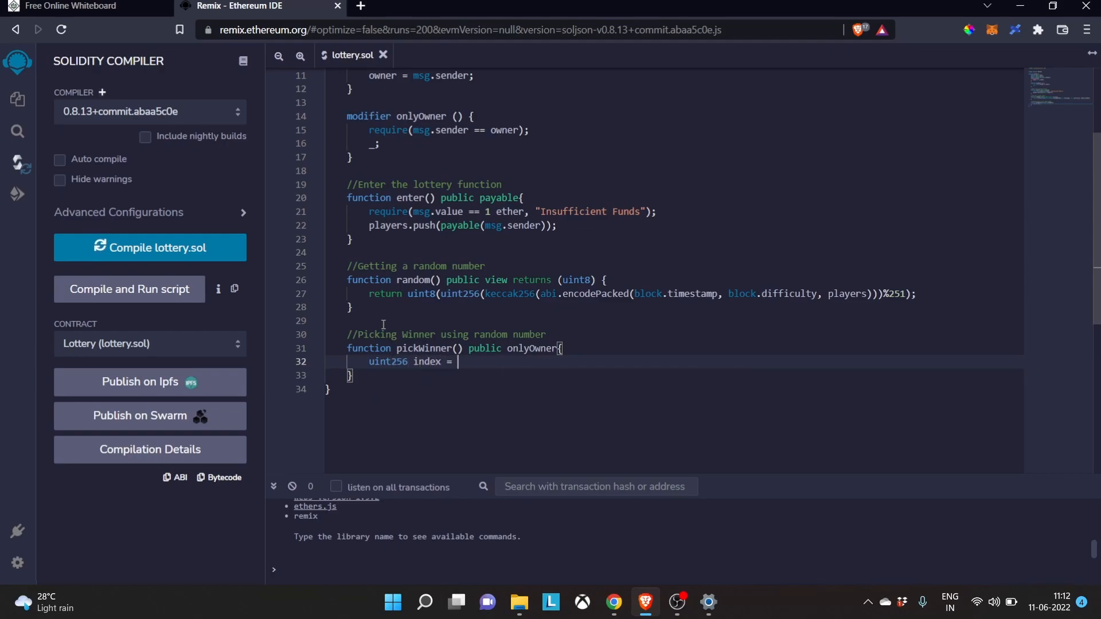
text(ra)
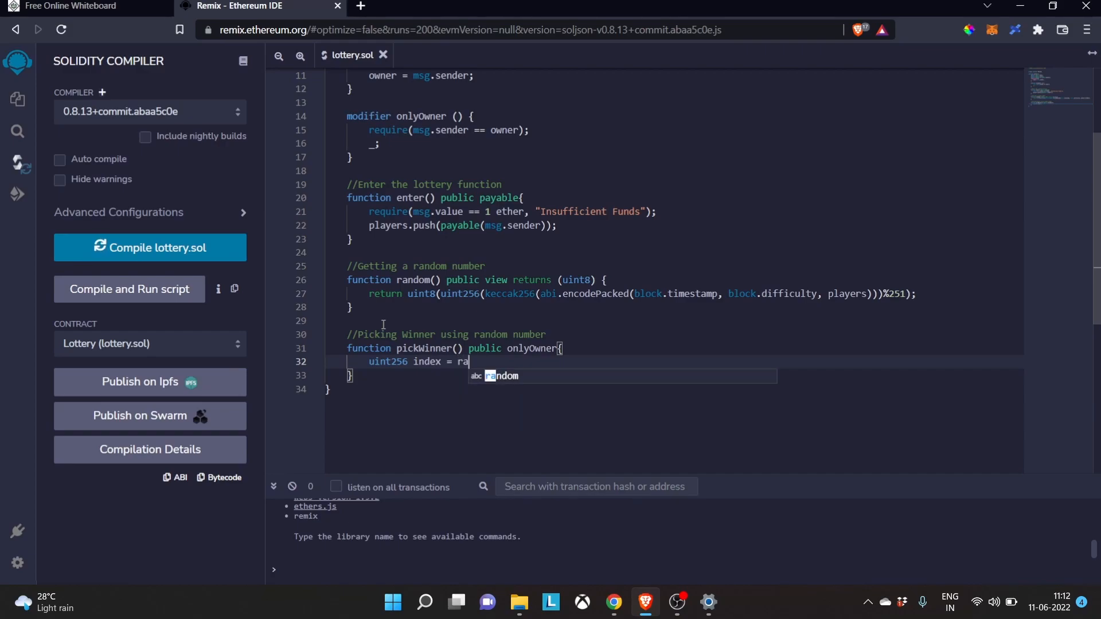
key(Tab)
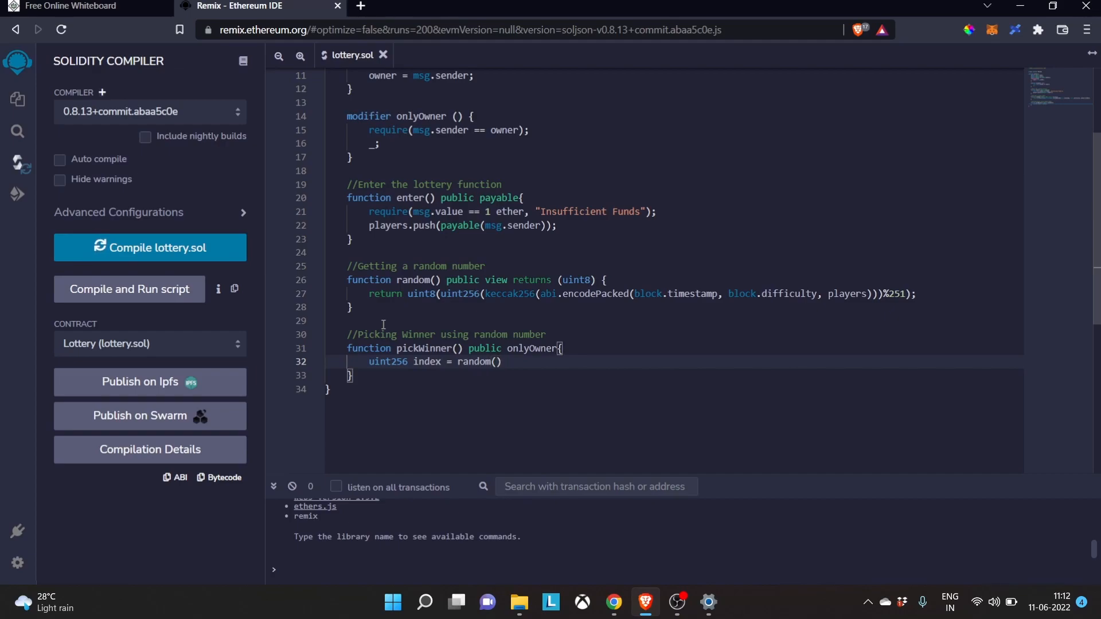
text(%)
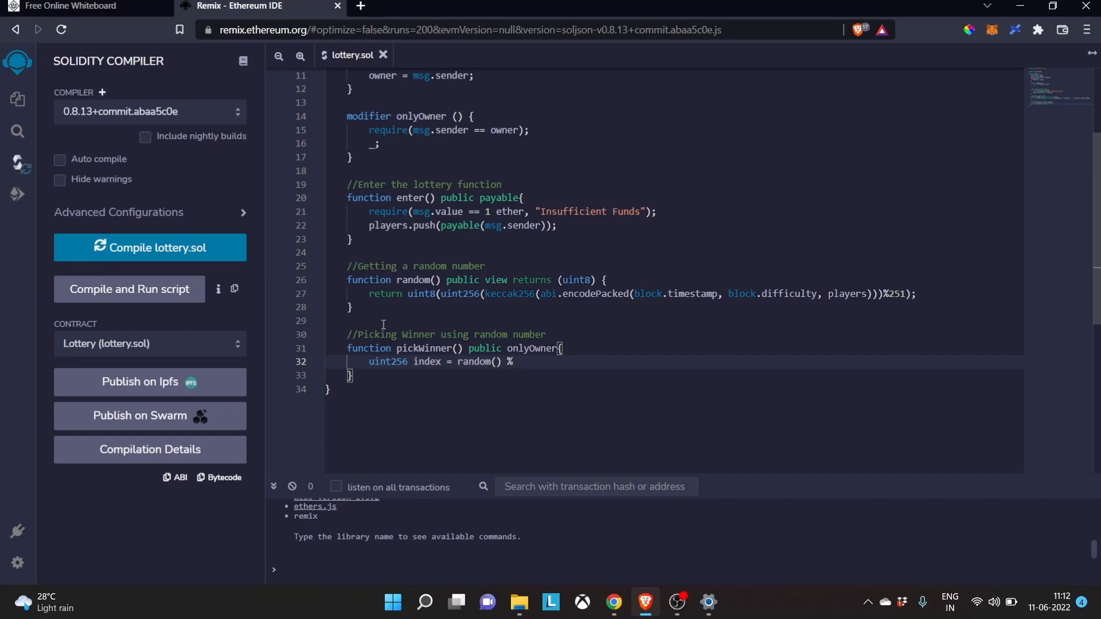
text(players.l)
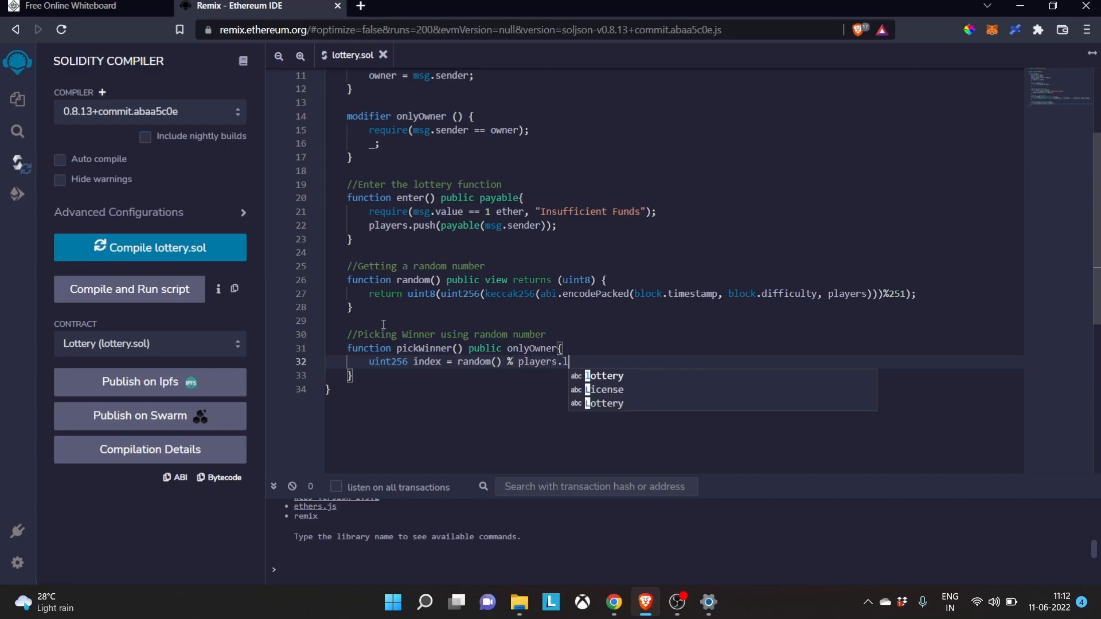
text(ength)
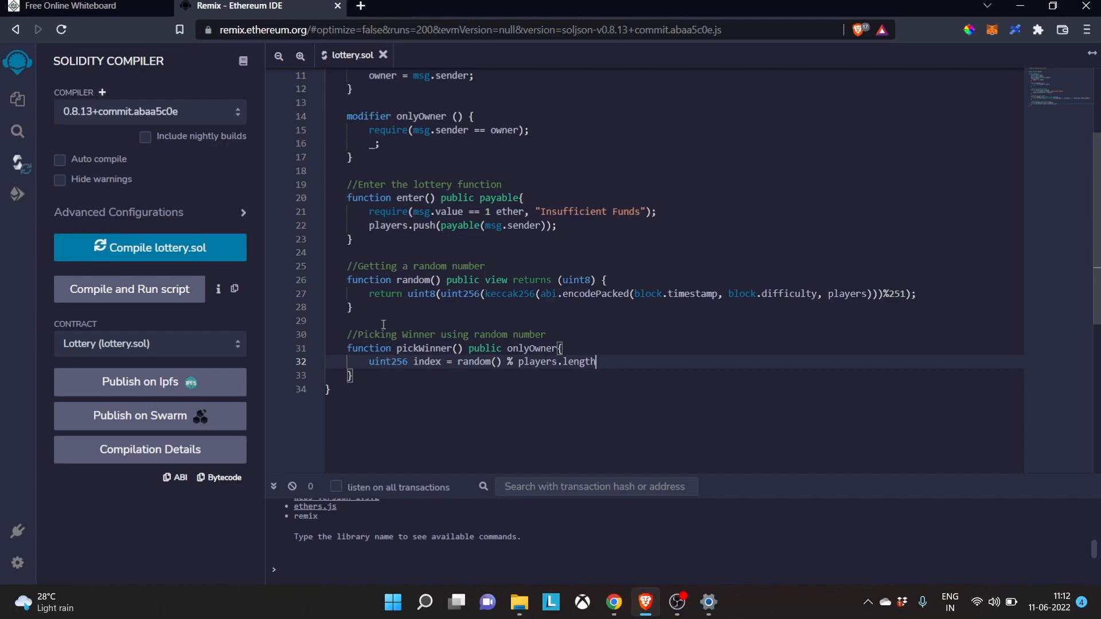
text(;)
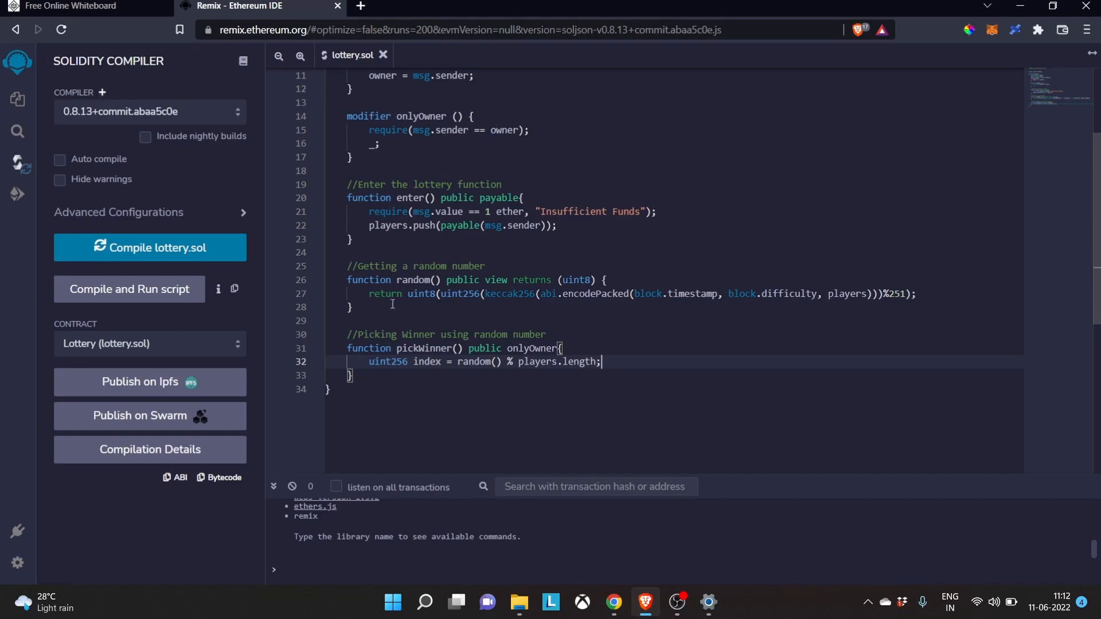
scroll(up, 3)
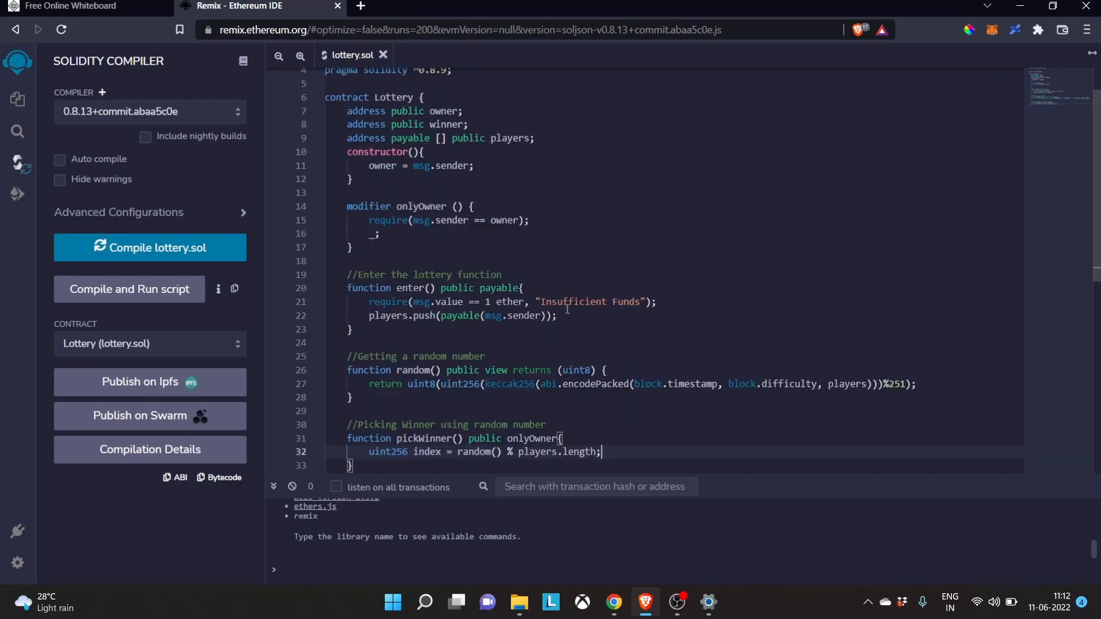
mouse_move(554, 196)
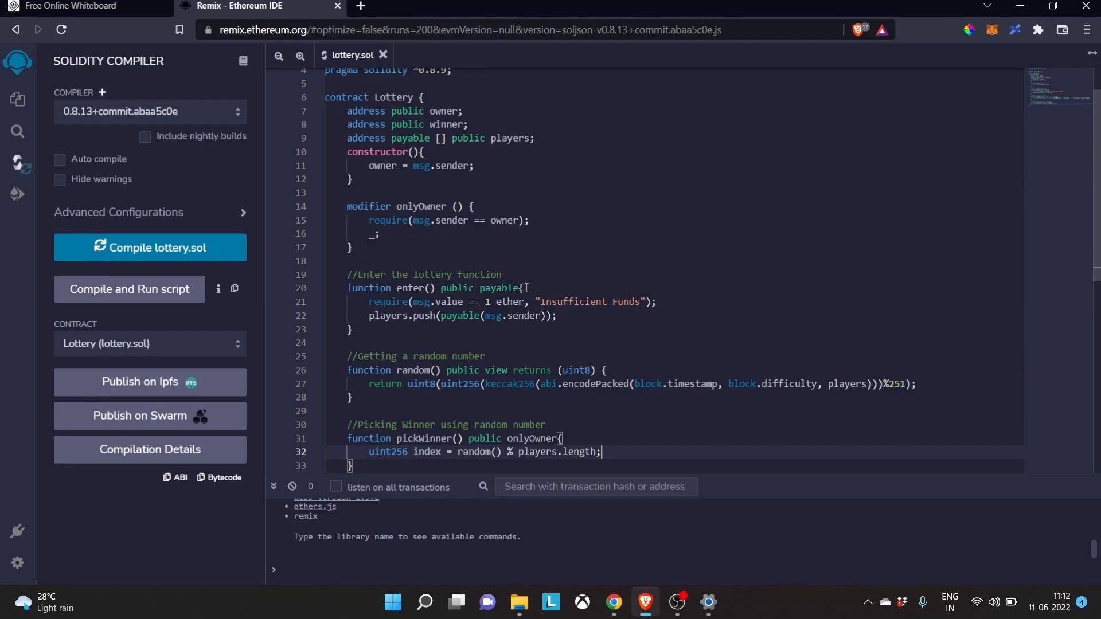
scroll(down, 3)
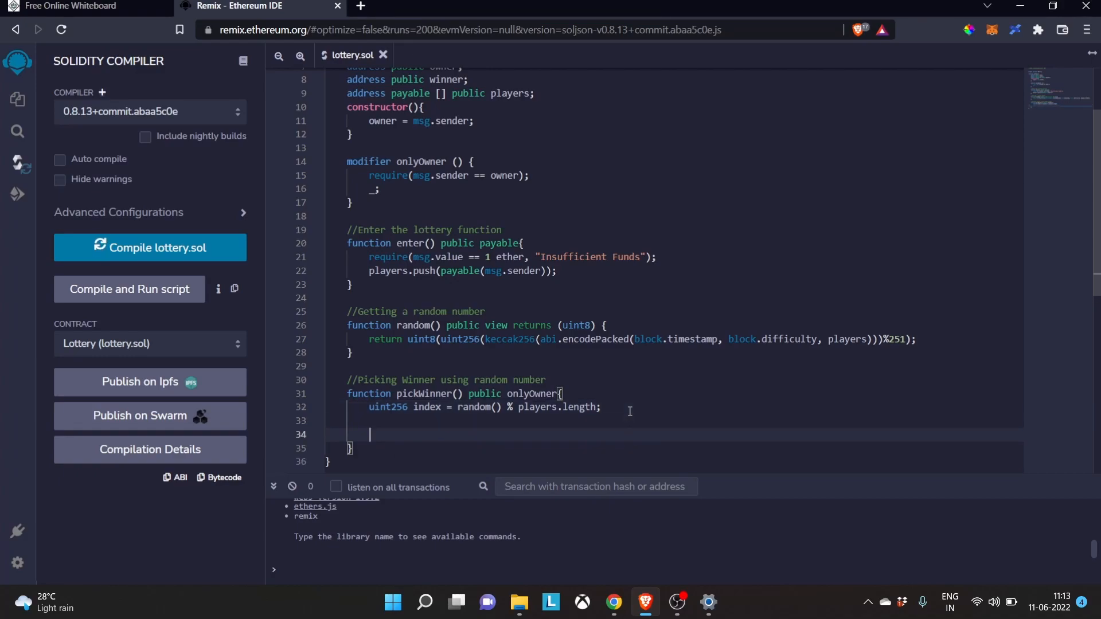
Step: Add a //transfer reward to winner comment inside pickWinner
text(//transfer re)
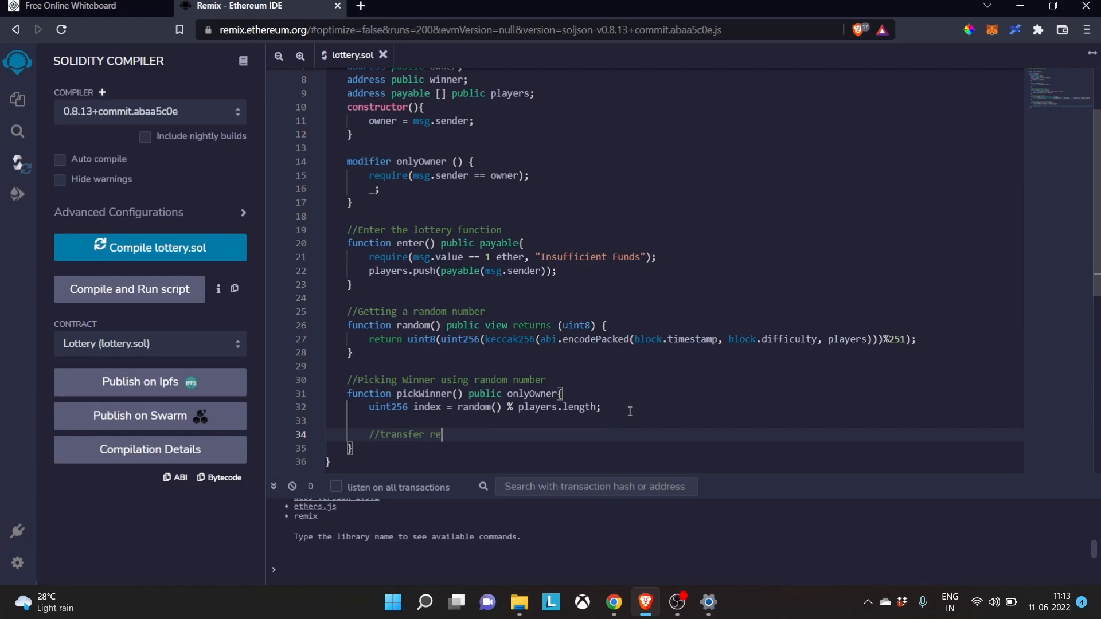
text(ward to)
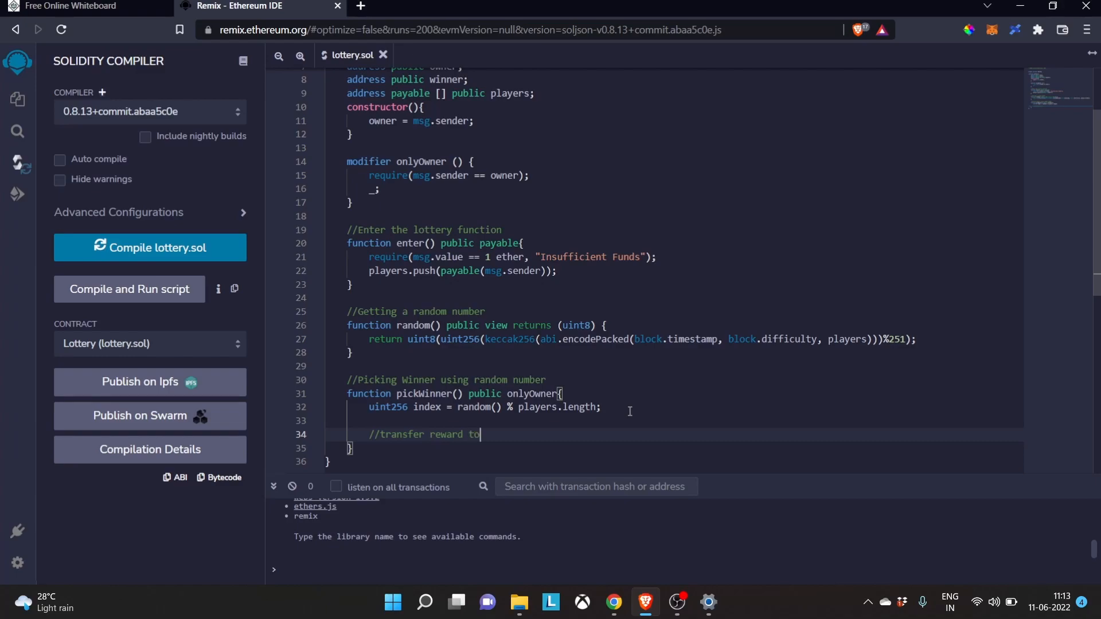
text(winner)
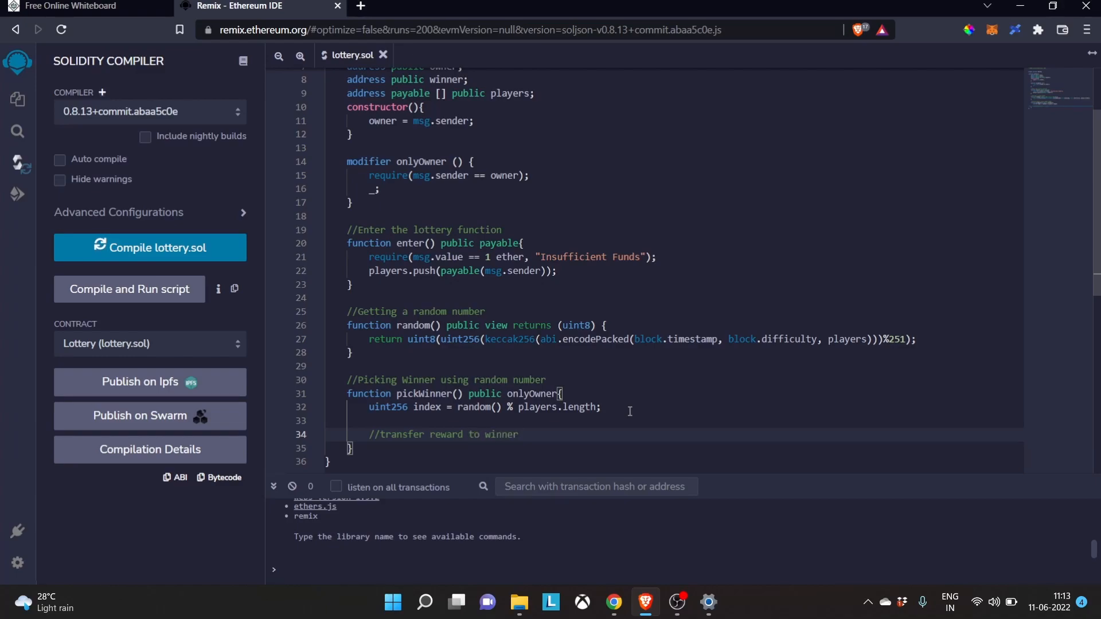
Step: Type players[index].transfer(address(this).balance) to send the whole balance to the winner
text(playe)
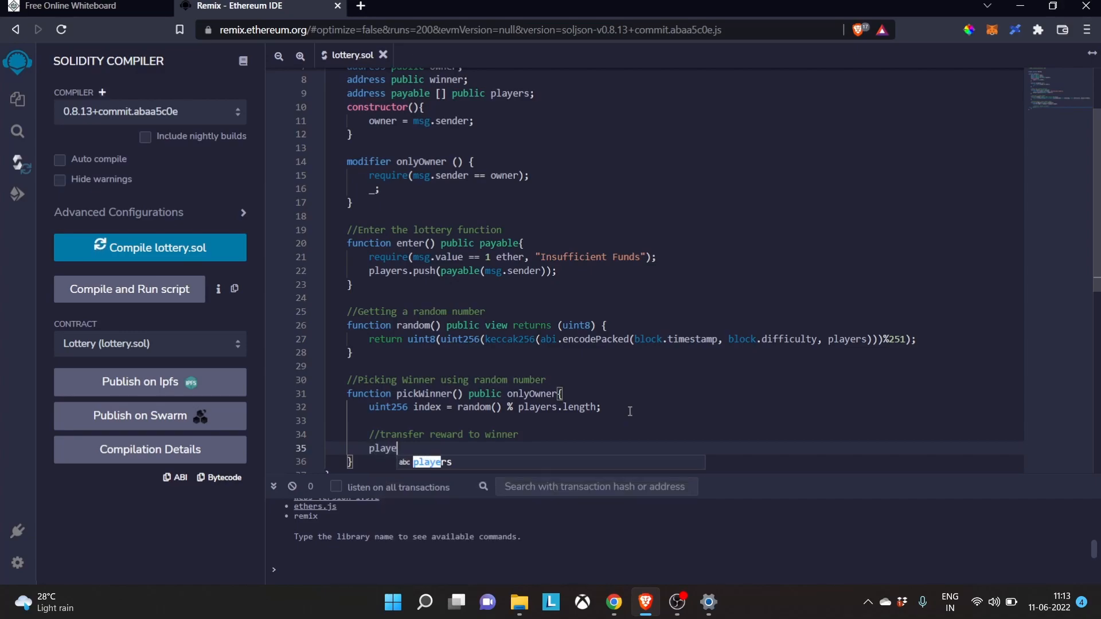
text(rs)
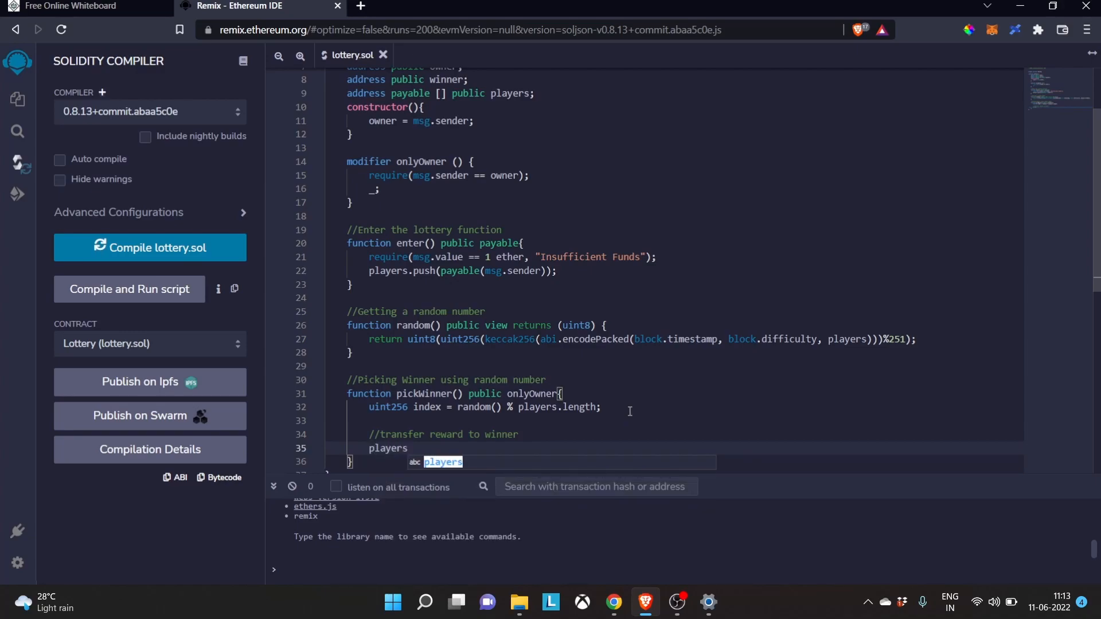
text([])
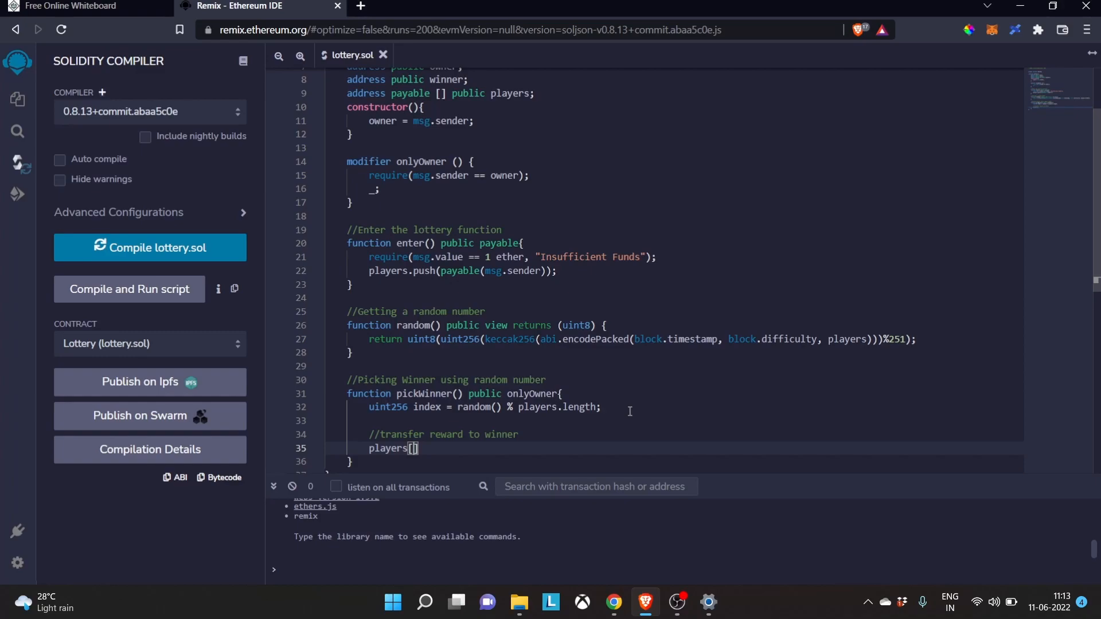
text(index)
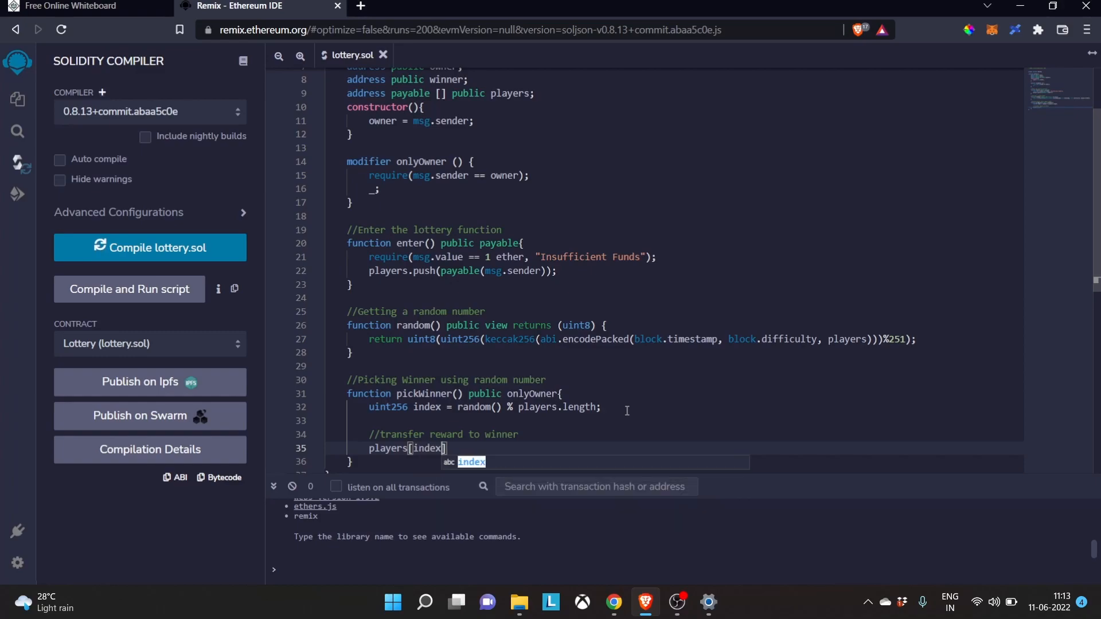
mouse_move(483, 447)
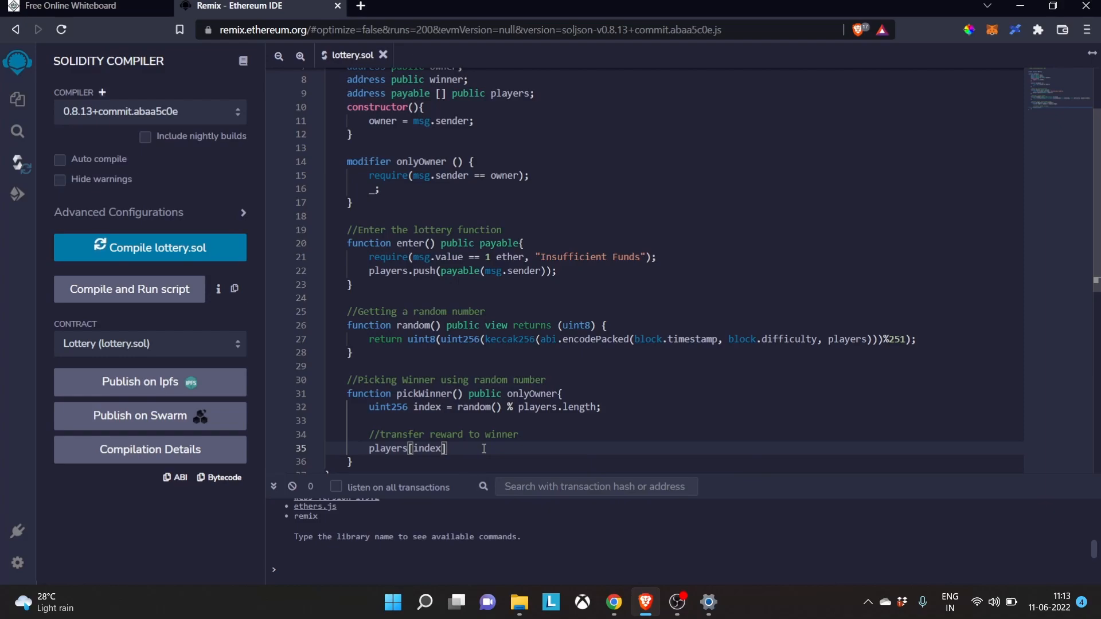
text(.transfer)
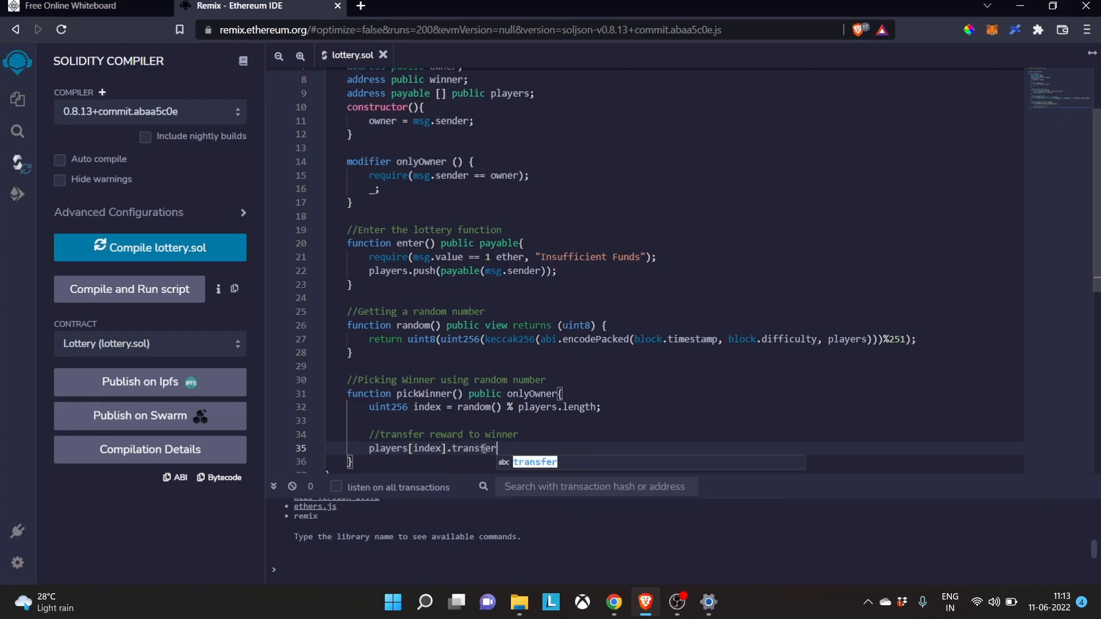
text(())
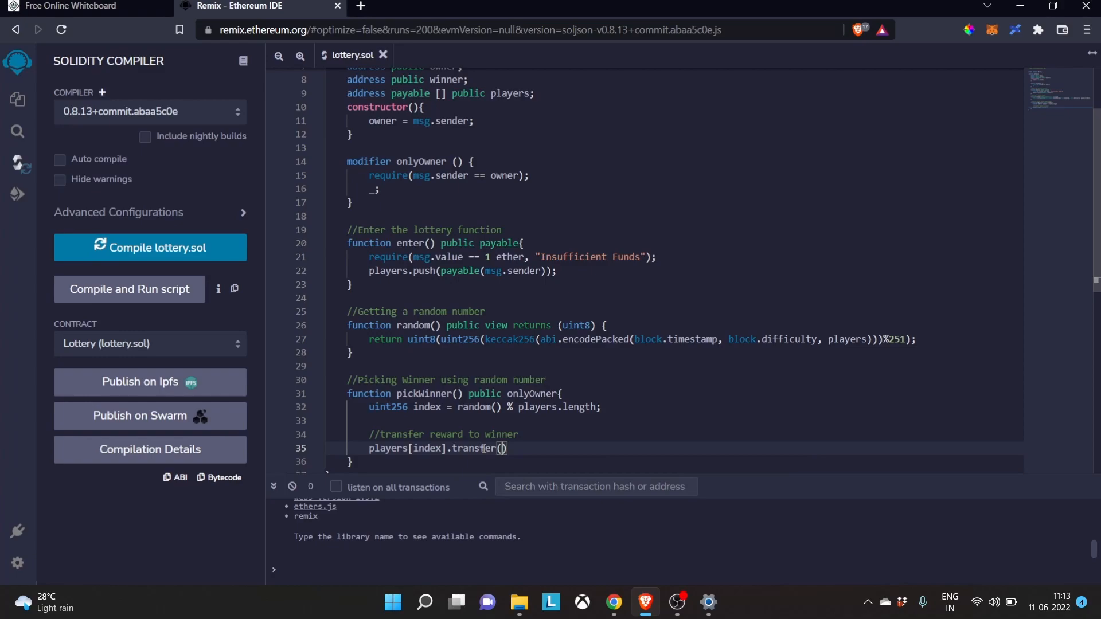
text(address)
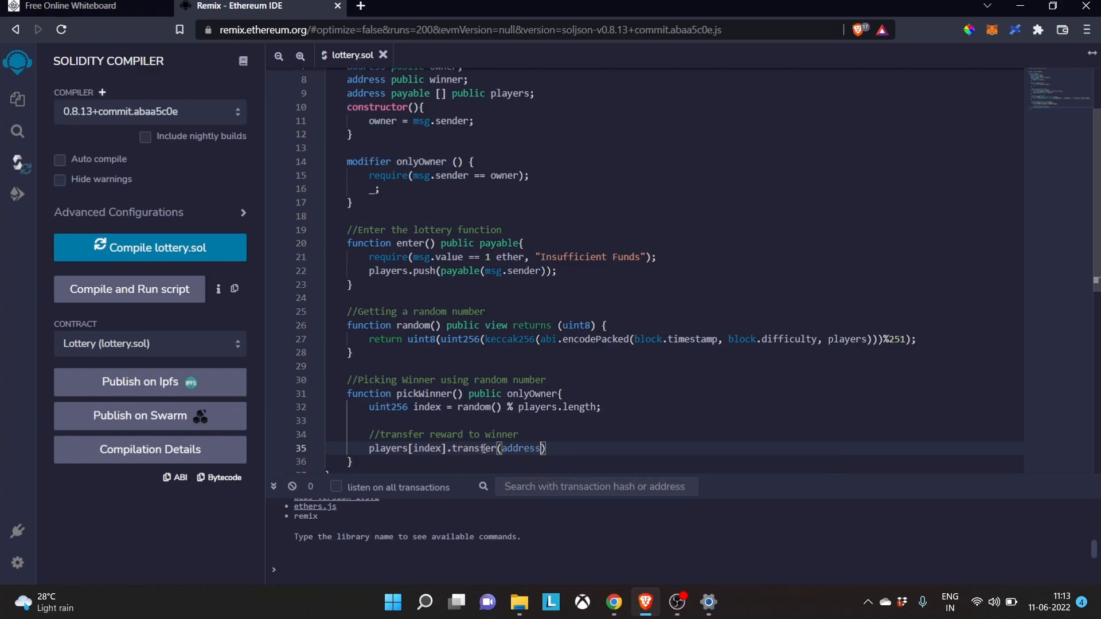
text(())
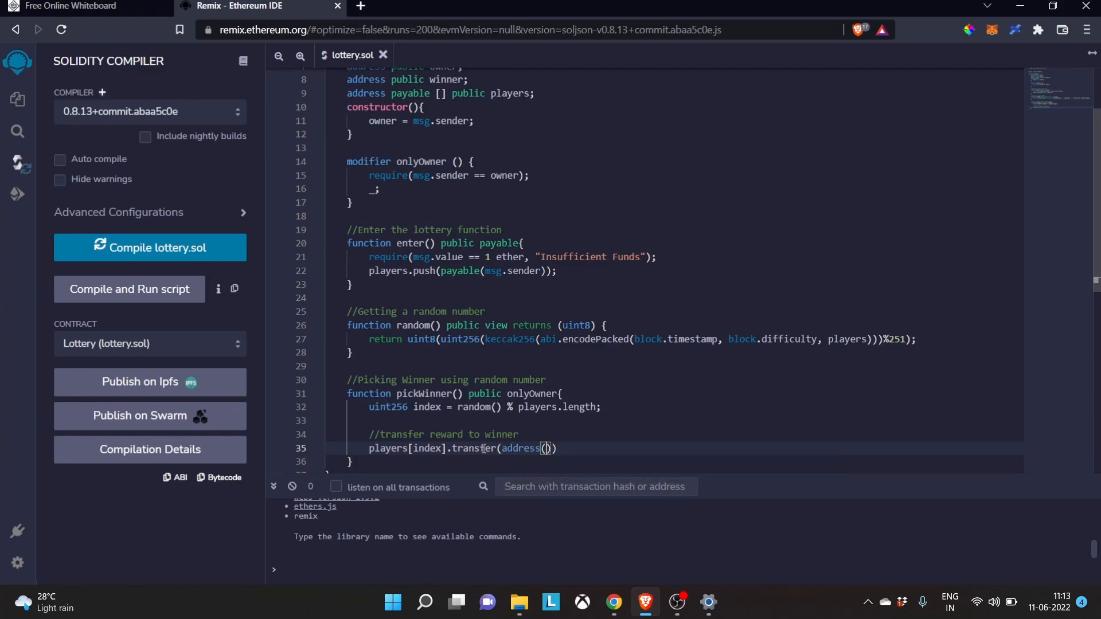
text(this)
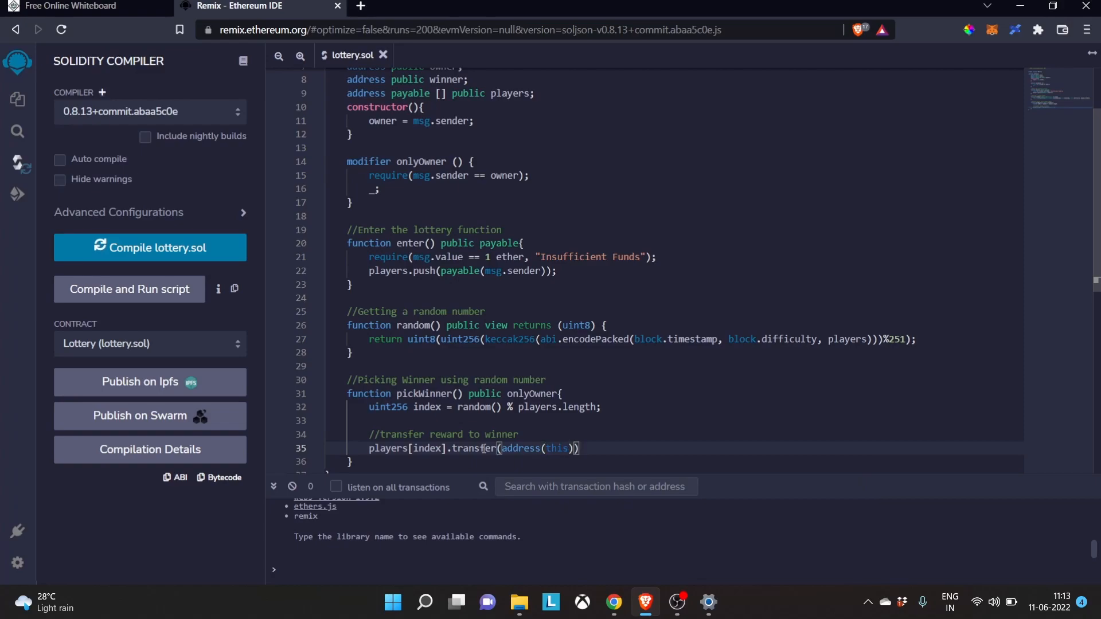
text(.balance)
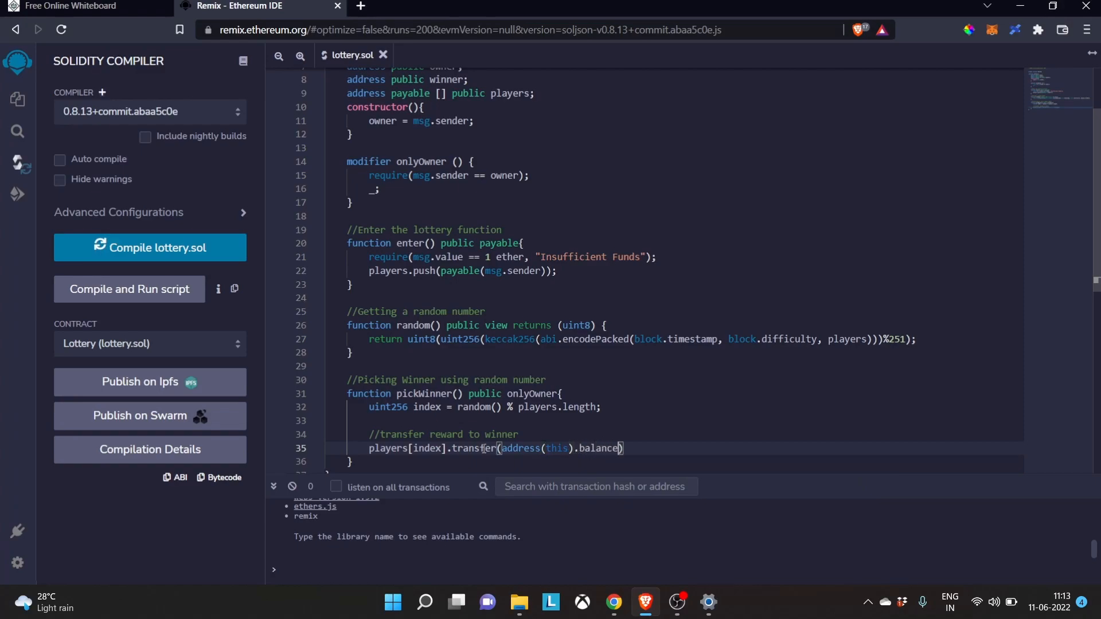
scroll(down, 3)
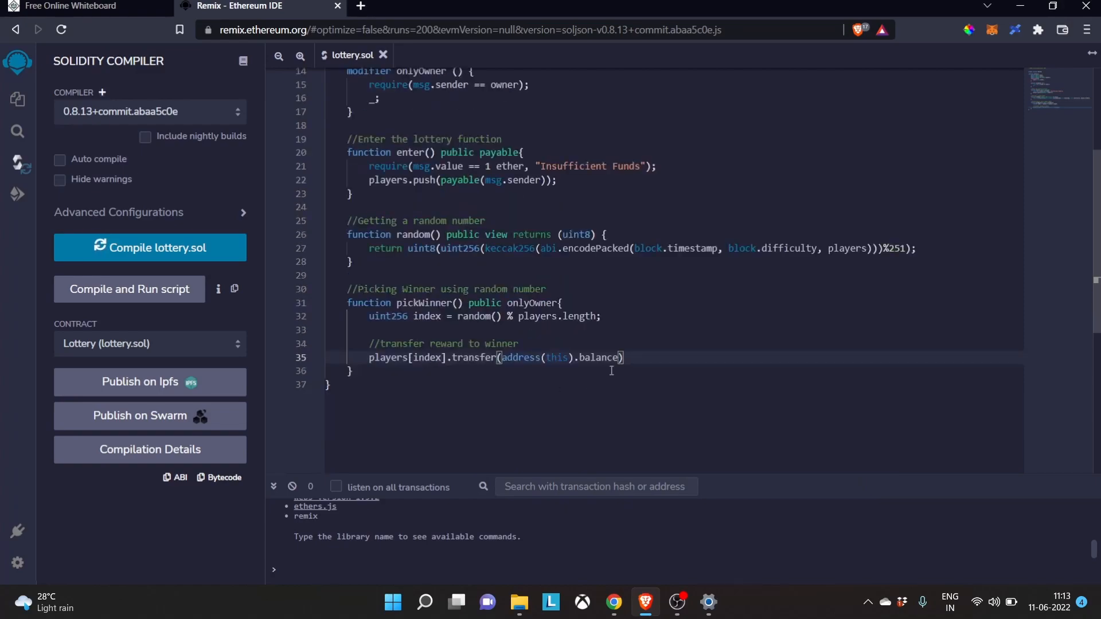
Step: End the transfer statement with a semicolon, highlighting transfer and balance while explaining
text(;)
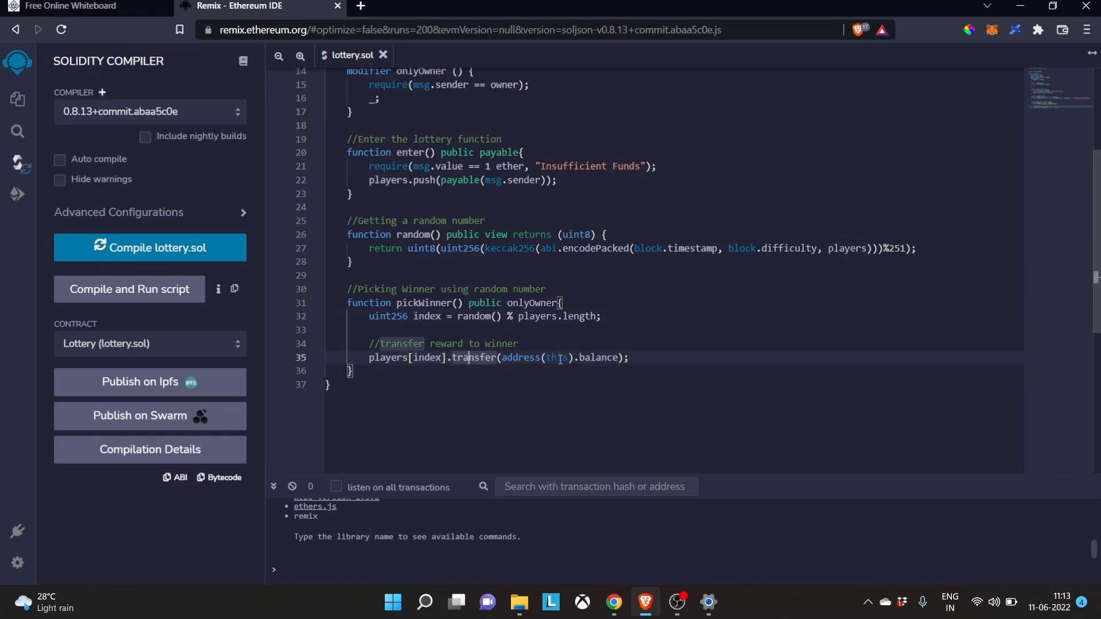
double_click(557, 357)
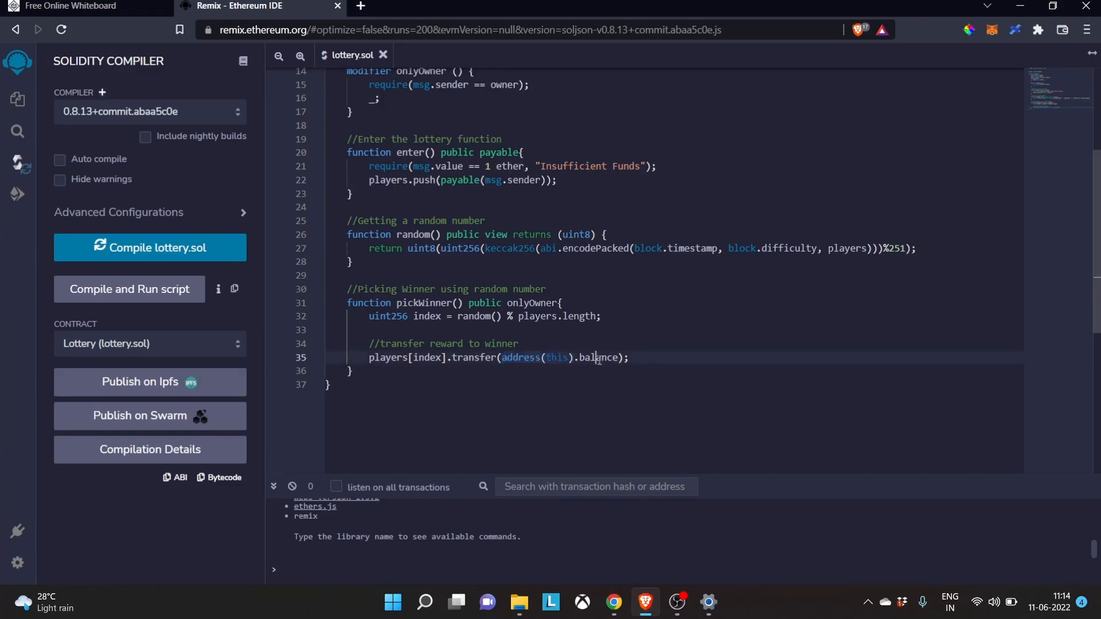
double_click(599, 357)
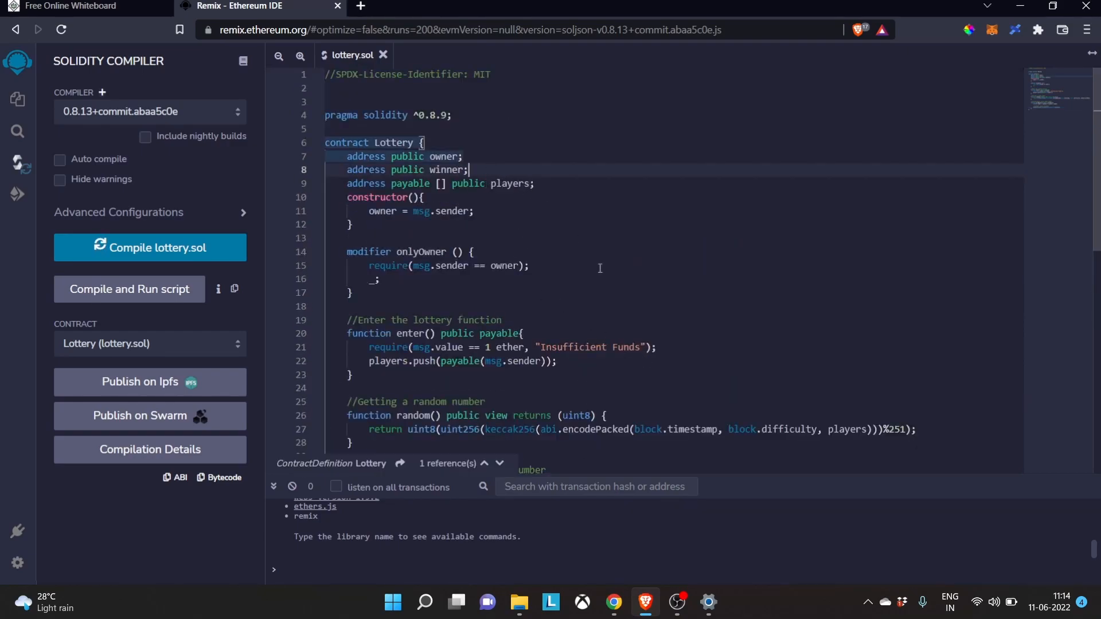
scroll(down, 3)
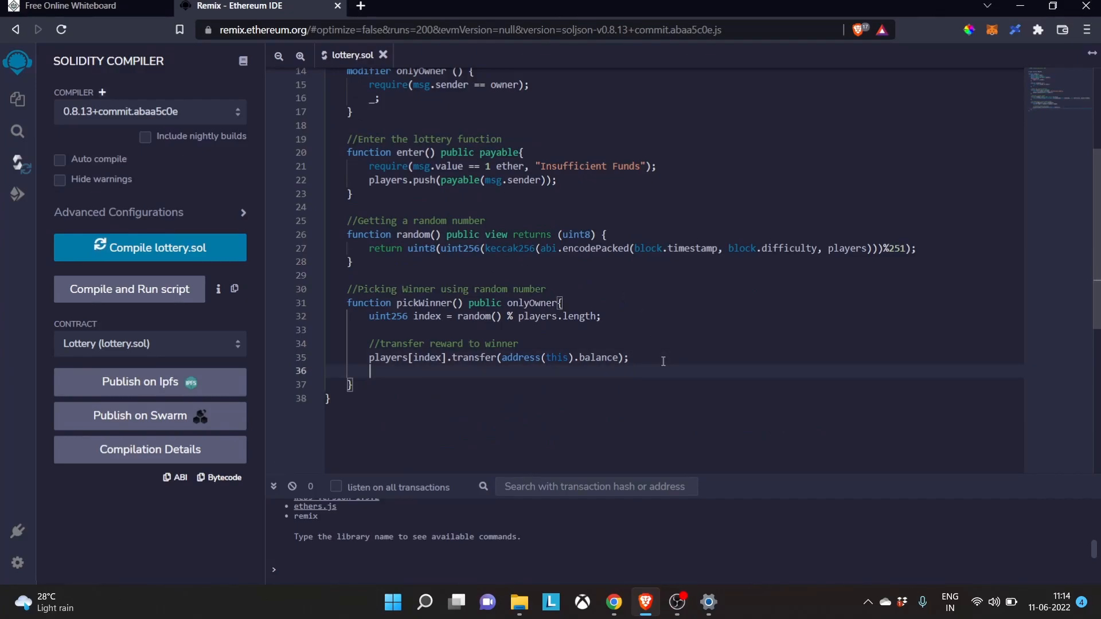
Step: Begin the assignment winner = players[index in pickWinner
text(winner)
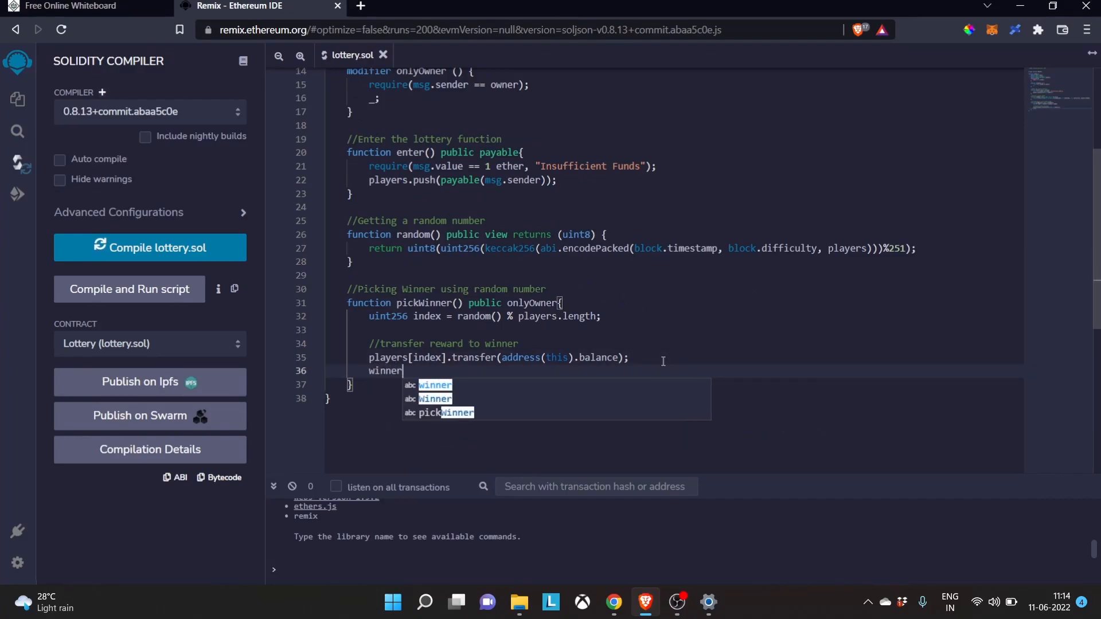
text(=)
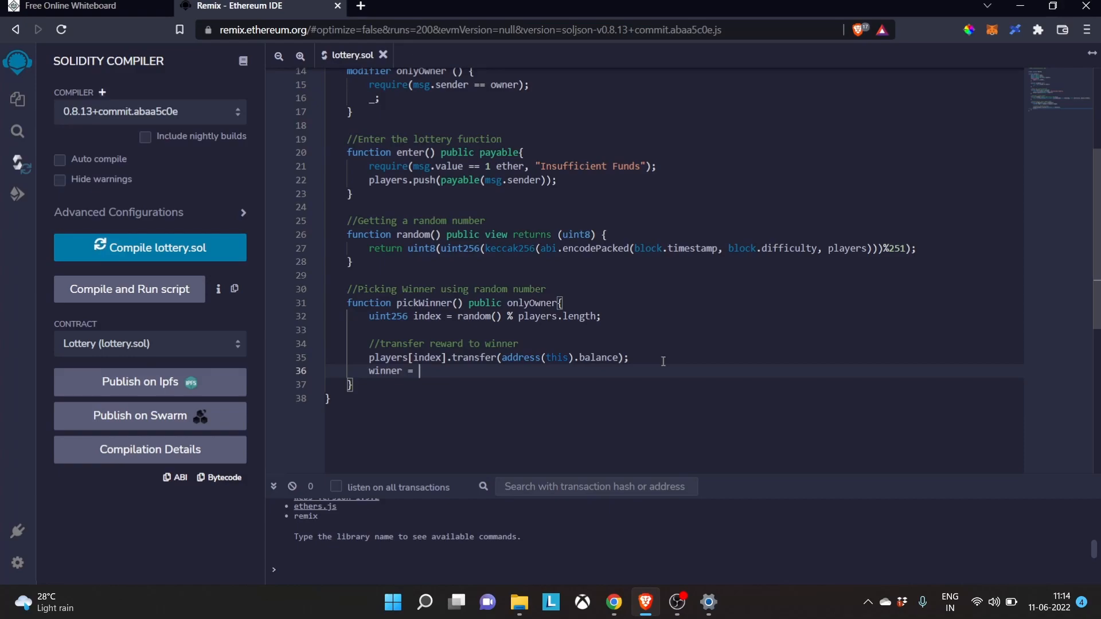
text(players)
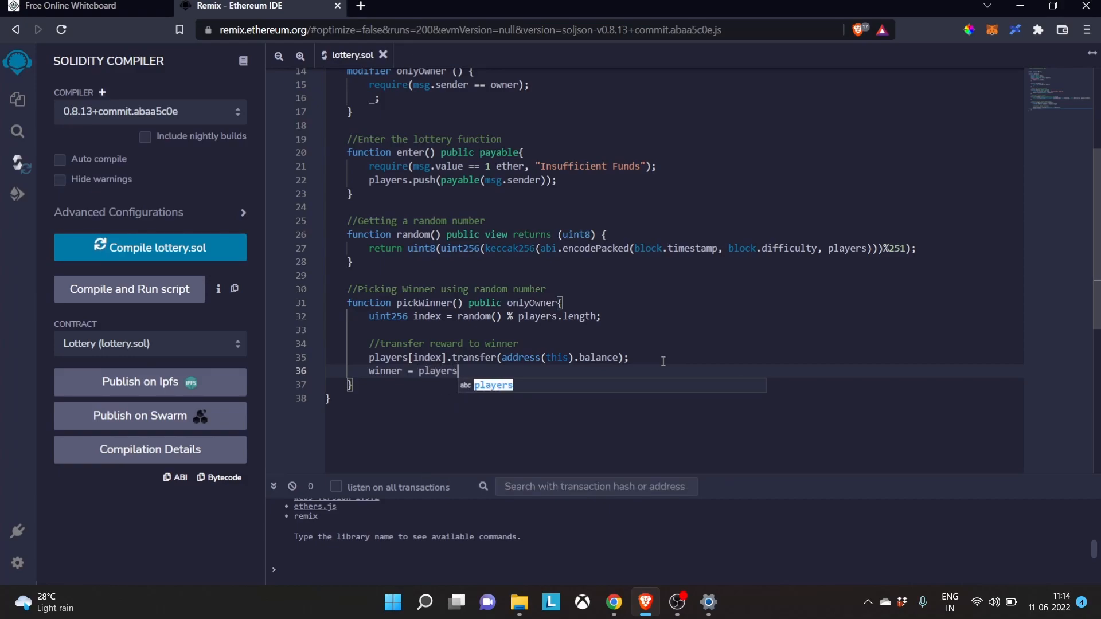
text([in)
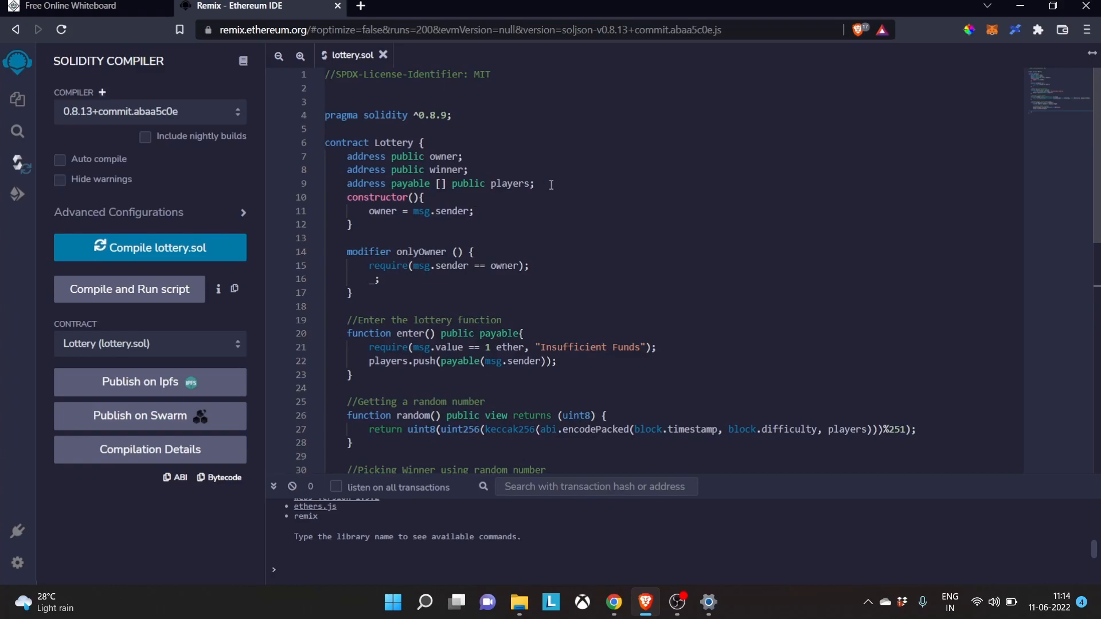
Step: At the end of pickWinner, add a reset-state comment and 'players = new address payable[](0);'
scroll(down, 3)
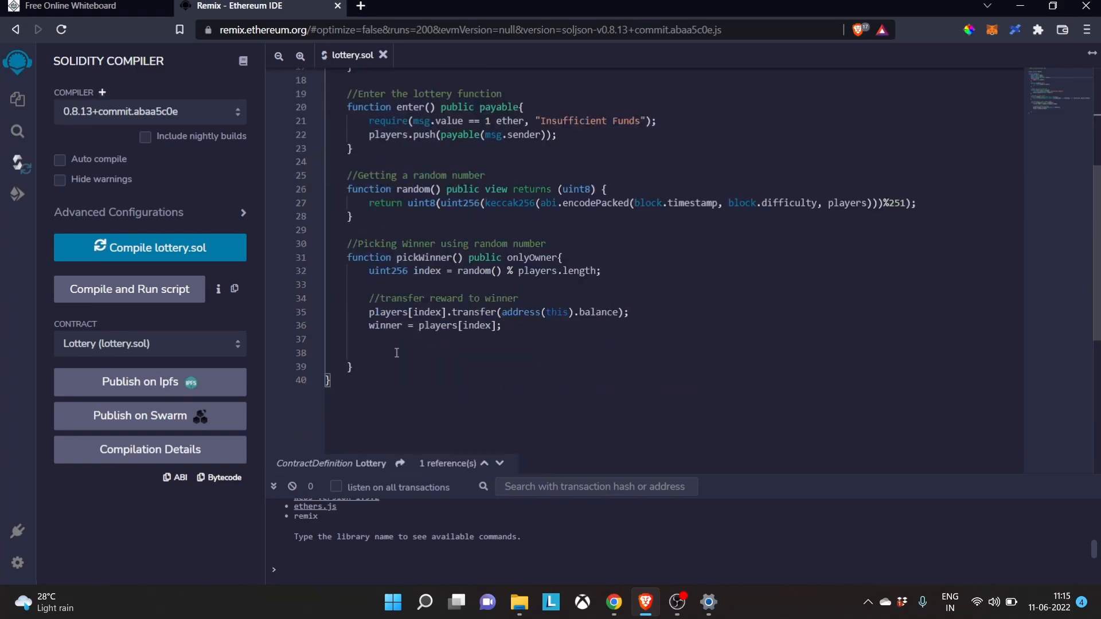
text(//reset the state)
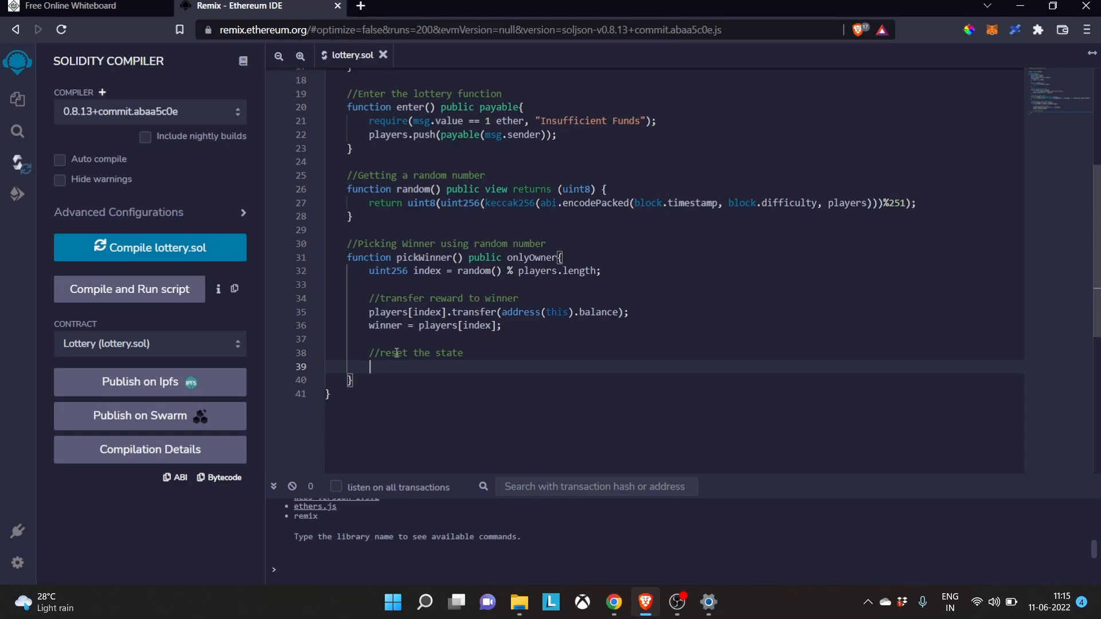
text(players)
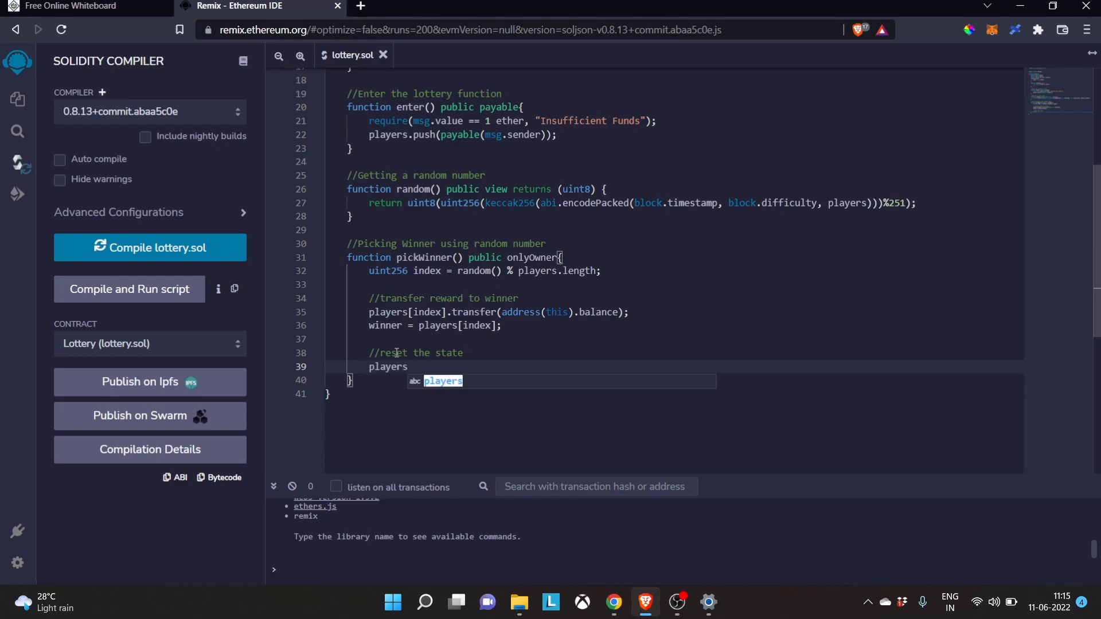
text(=)
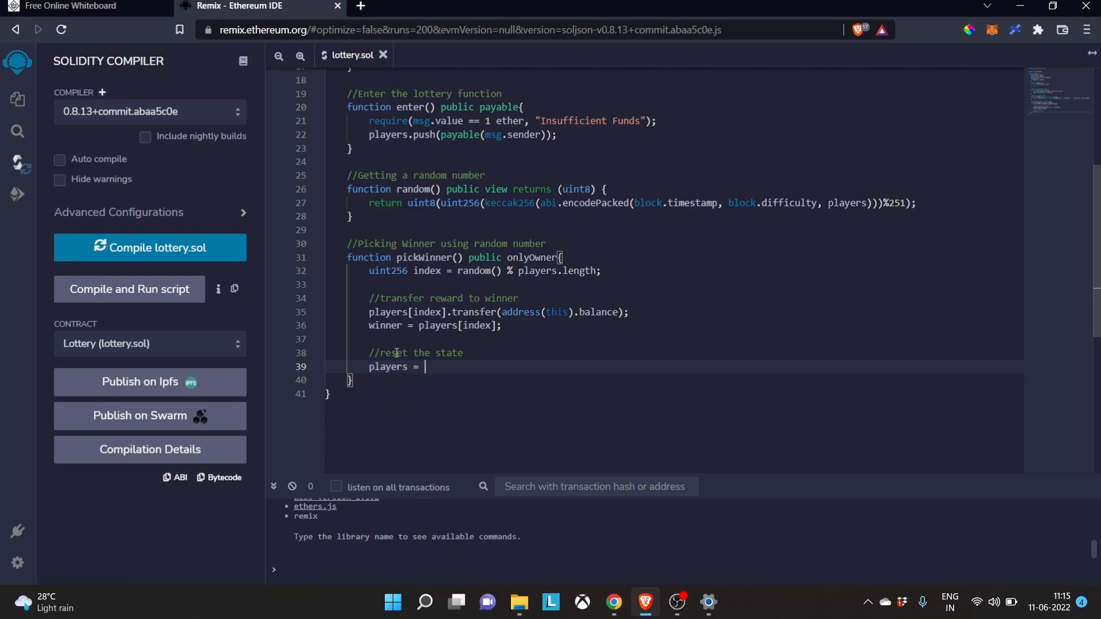
text(new)
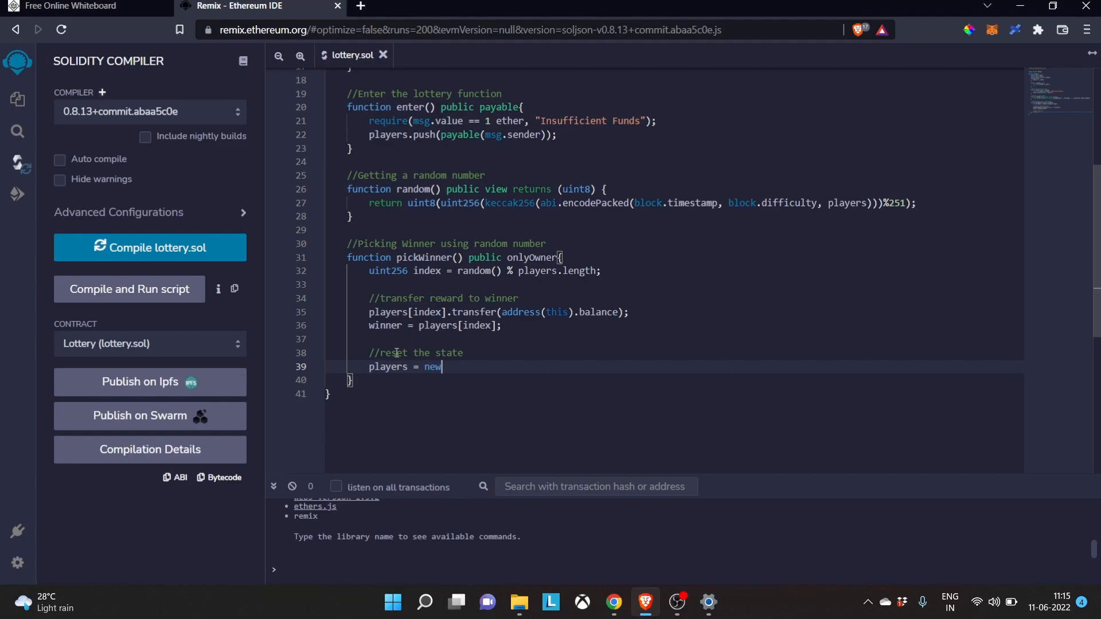
text(address)
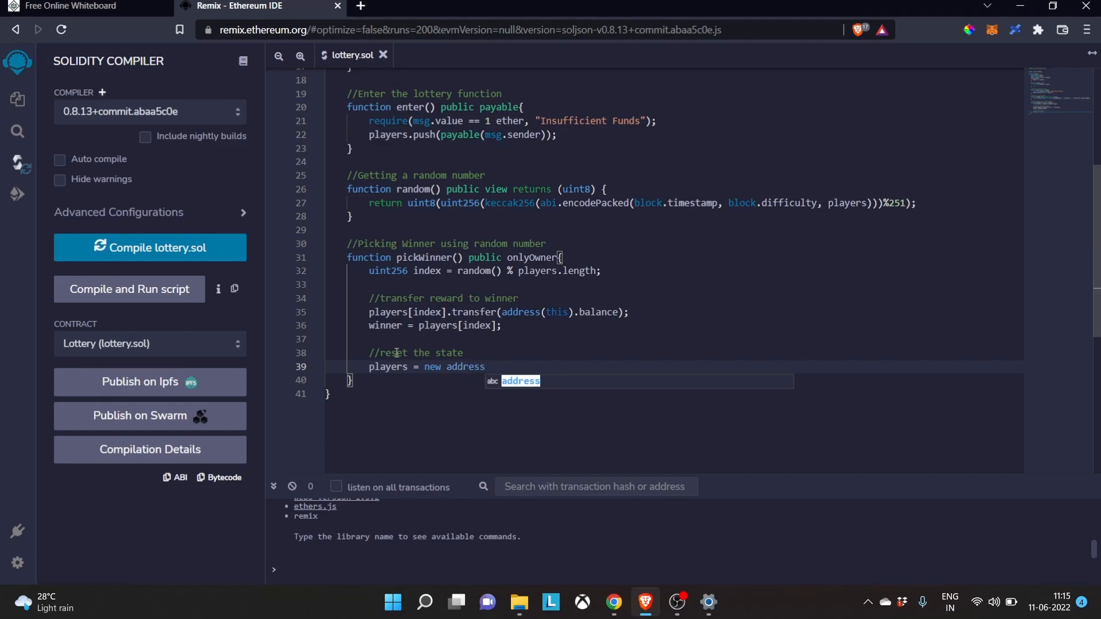
text(payable)
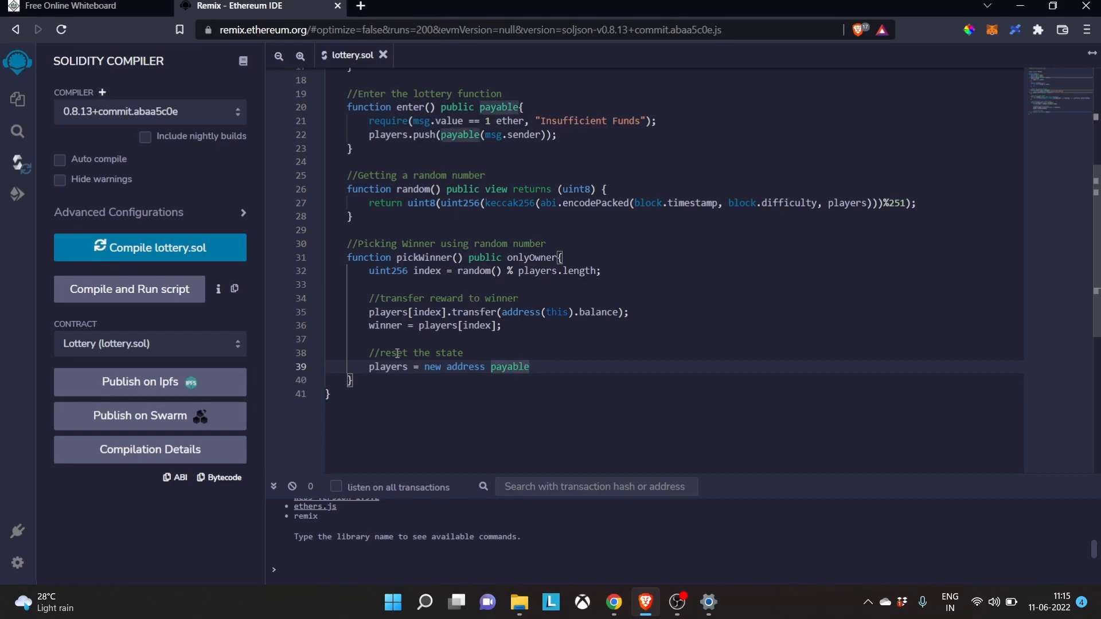
text([])
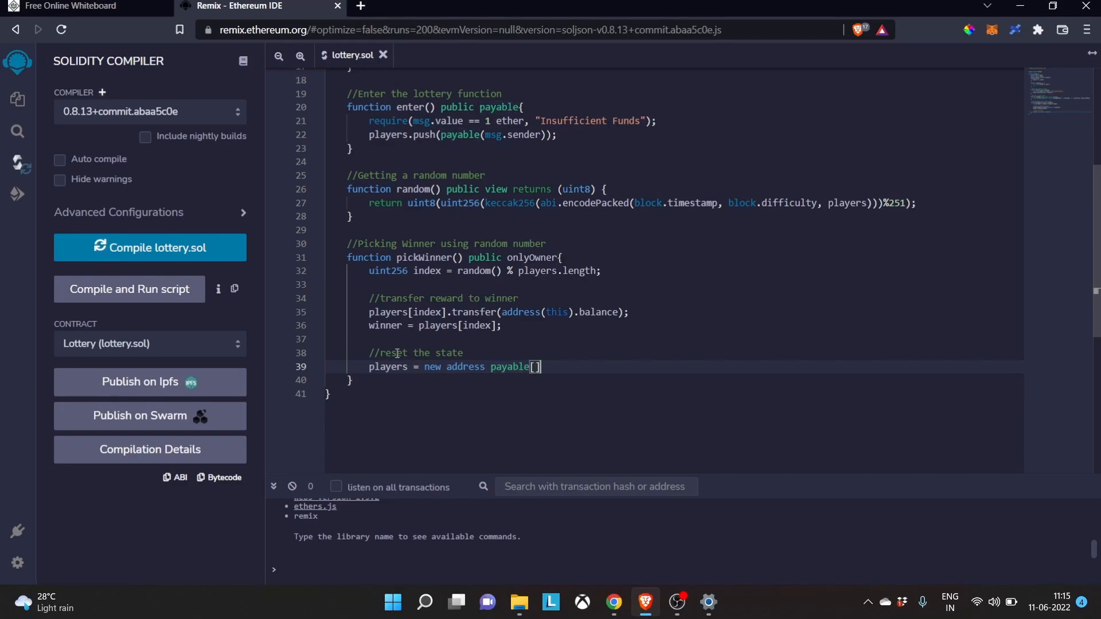
text((0))
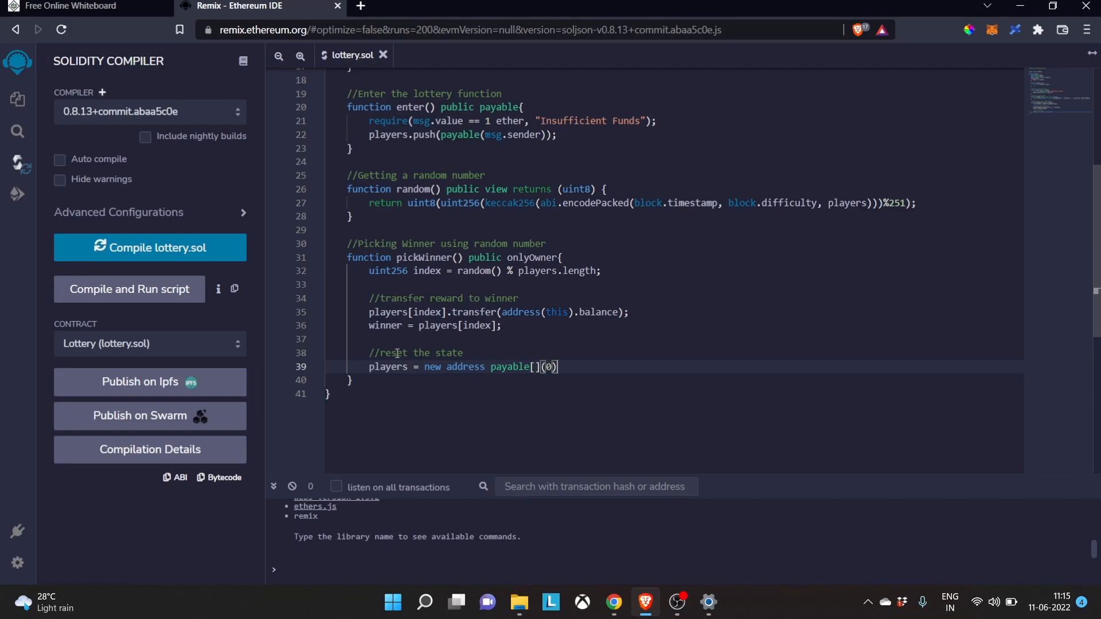
text(;)
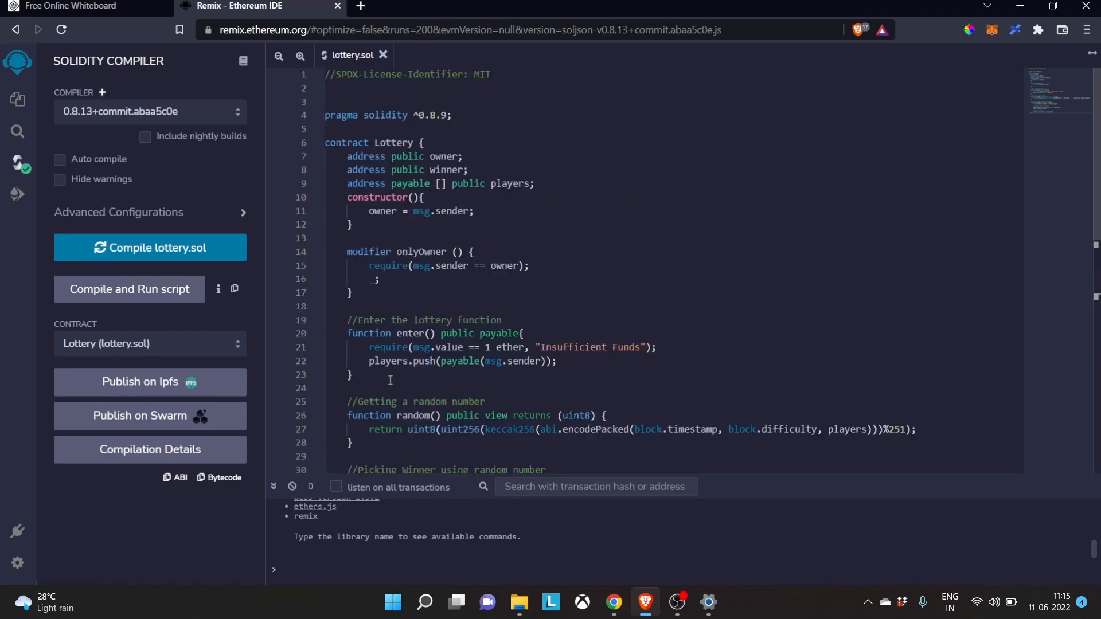
Step: Scroll down through the finished lottery.sol code to check it is ready to compile
scroll(down, 3)
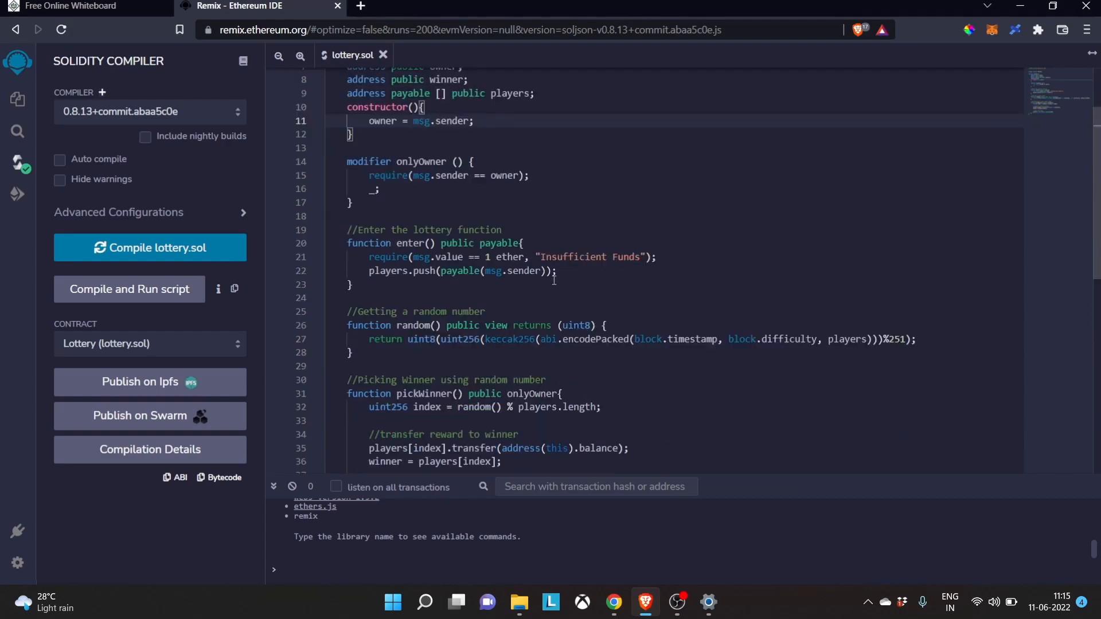
scroll(down, 3)
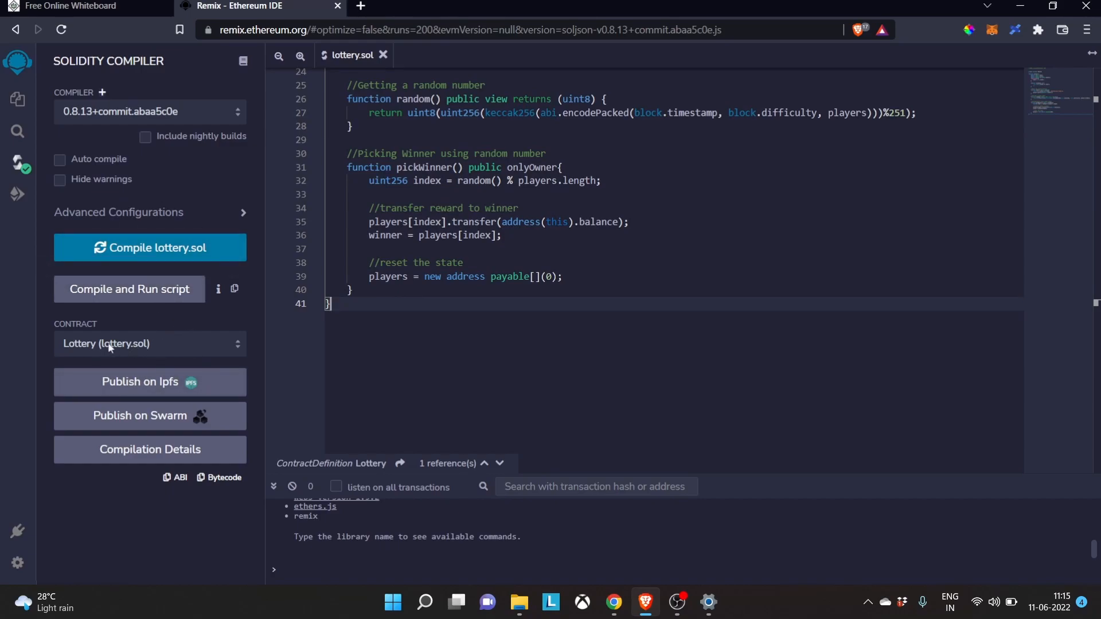
mouse_move(18, 194)
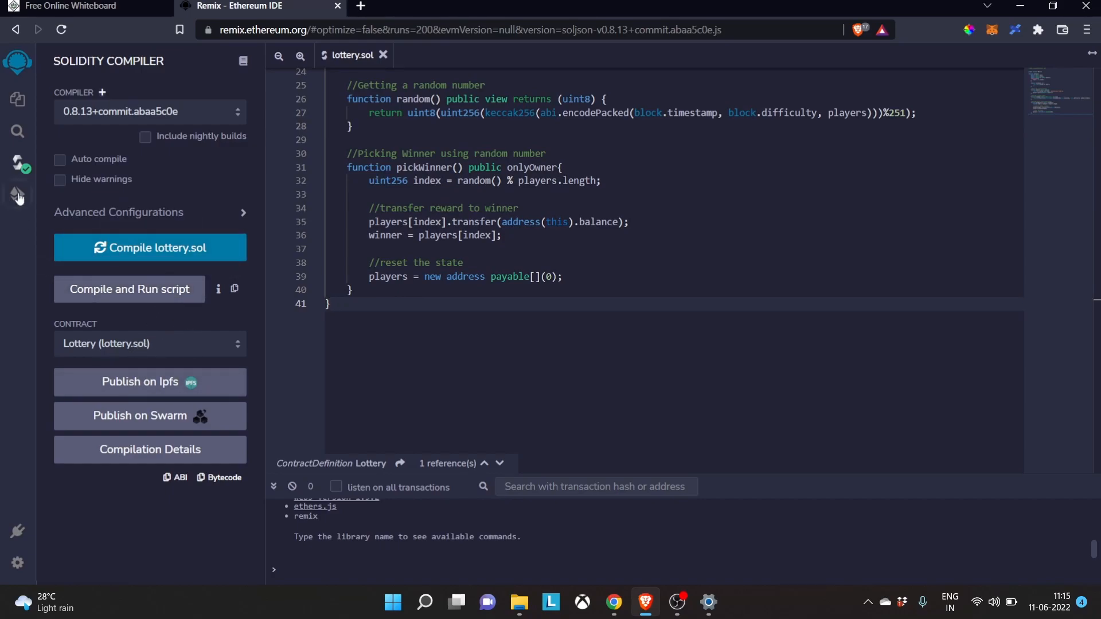
Step: Deploy Lottery on the JavaScript VM (London) and expand the deployed instance's functions
click(18, 194)
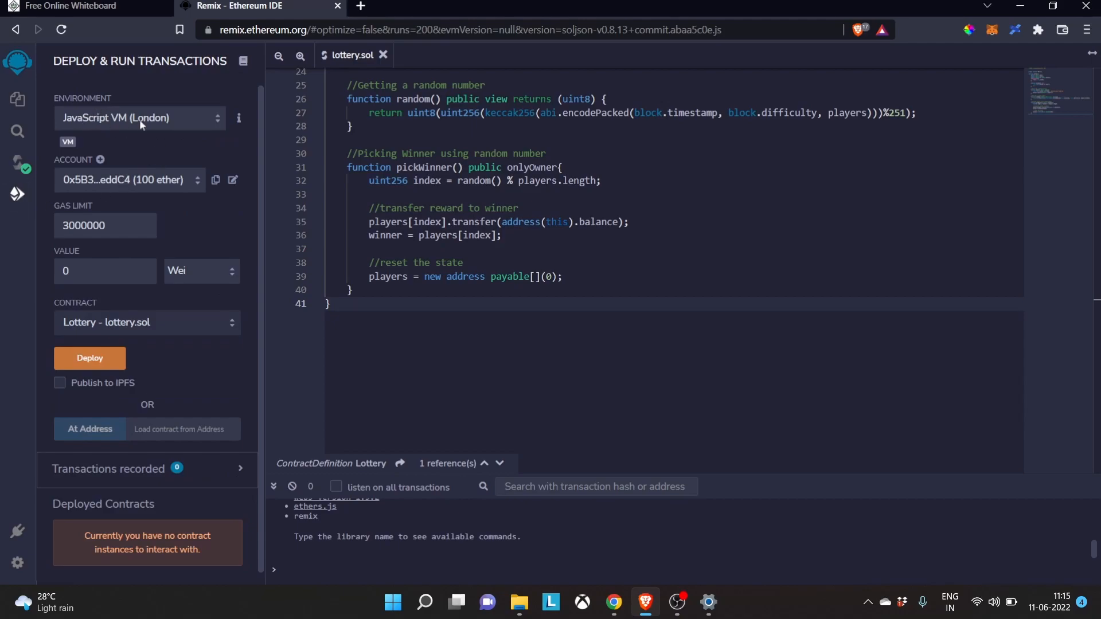
mouse_move(129, 130)
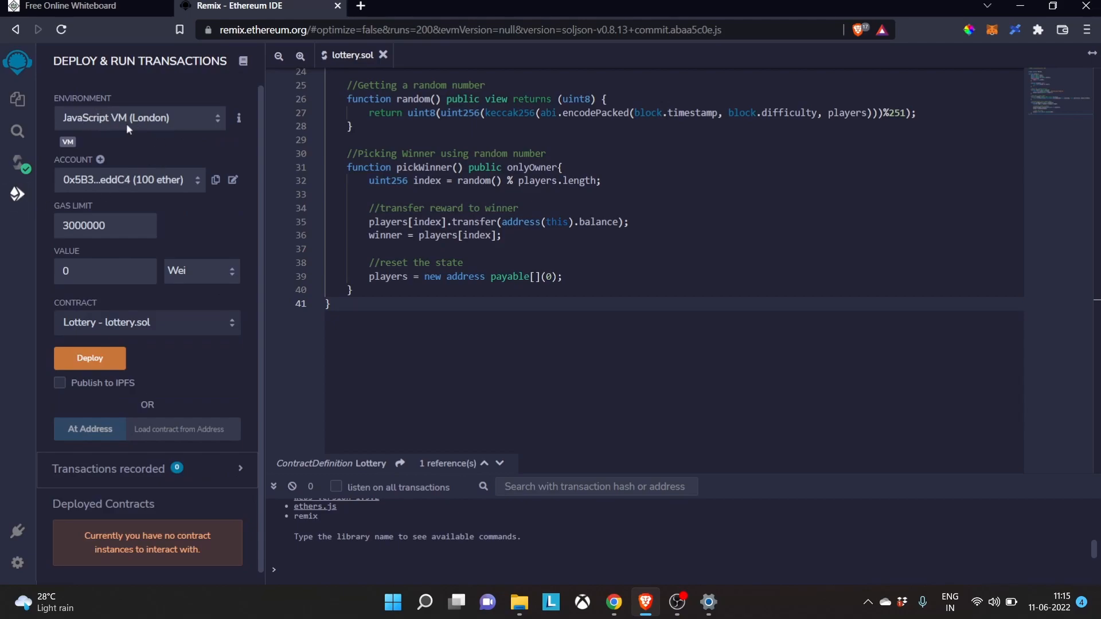
click(131, 180)
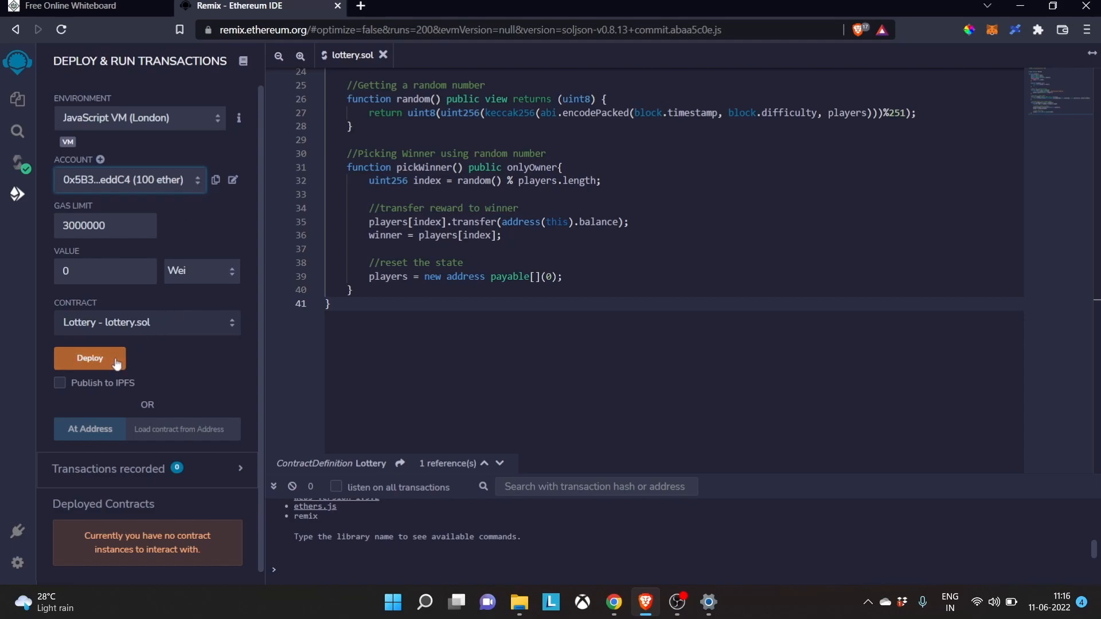
click(89, 358)
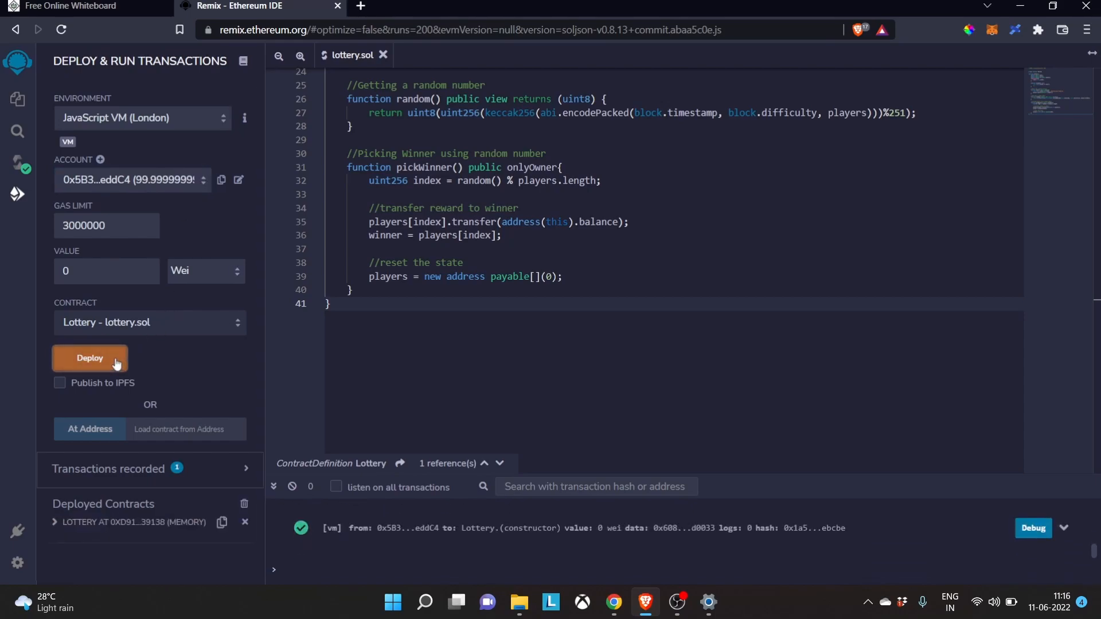
click(55, 522)
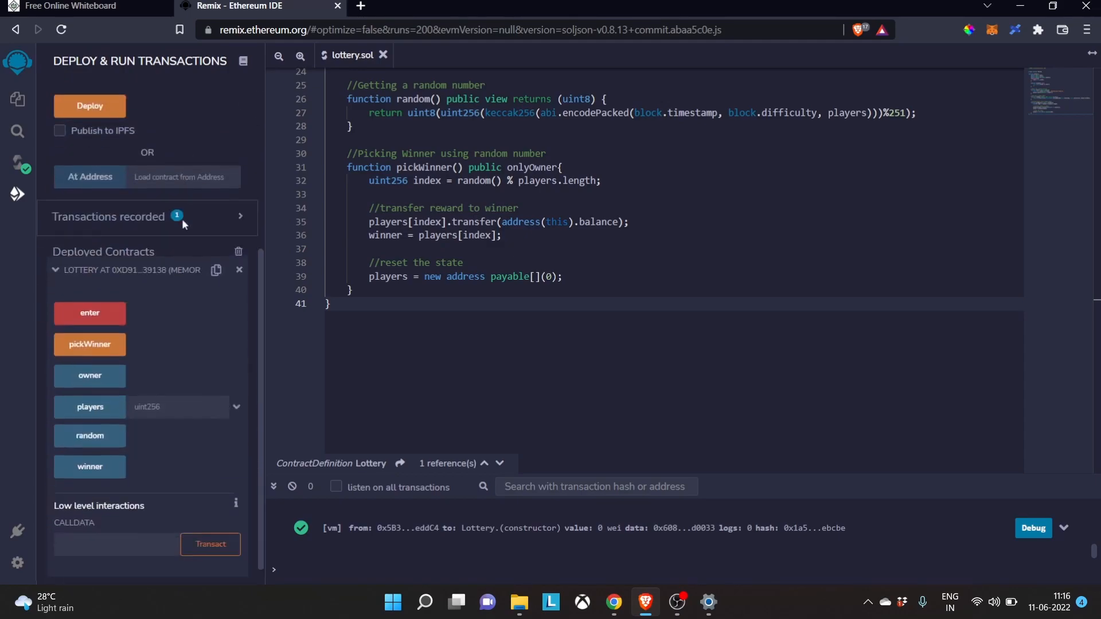
Step: Try entering with no ether and inspect the 'Insufficient Funds' revert reason
click(89, 313)
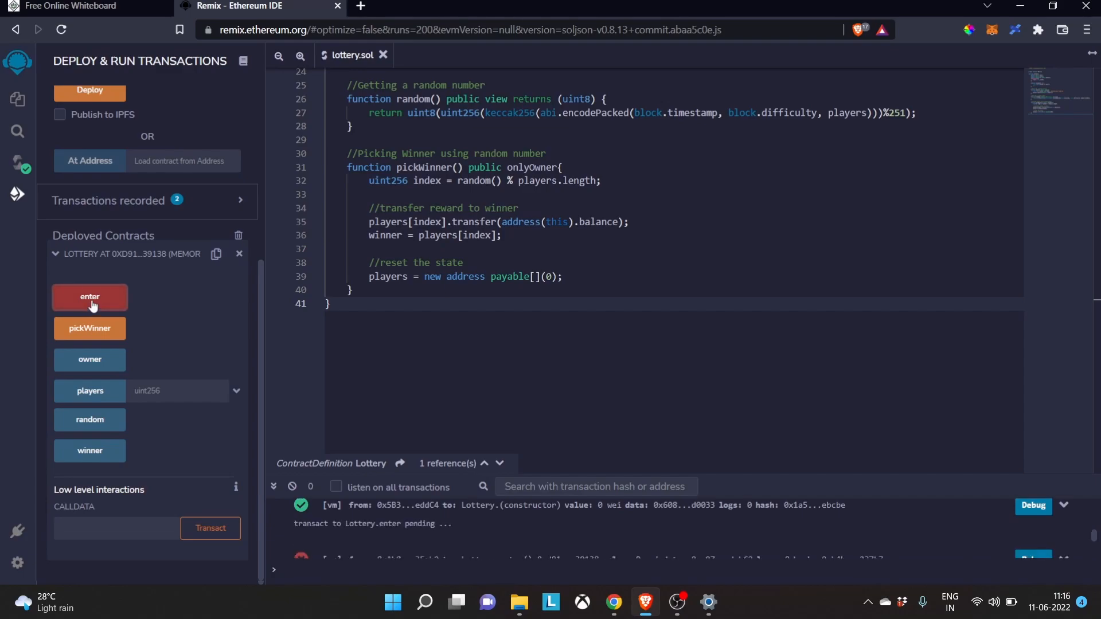
click(89, 296)
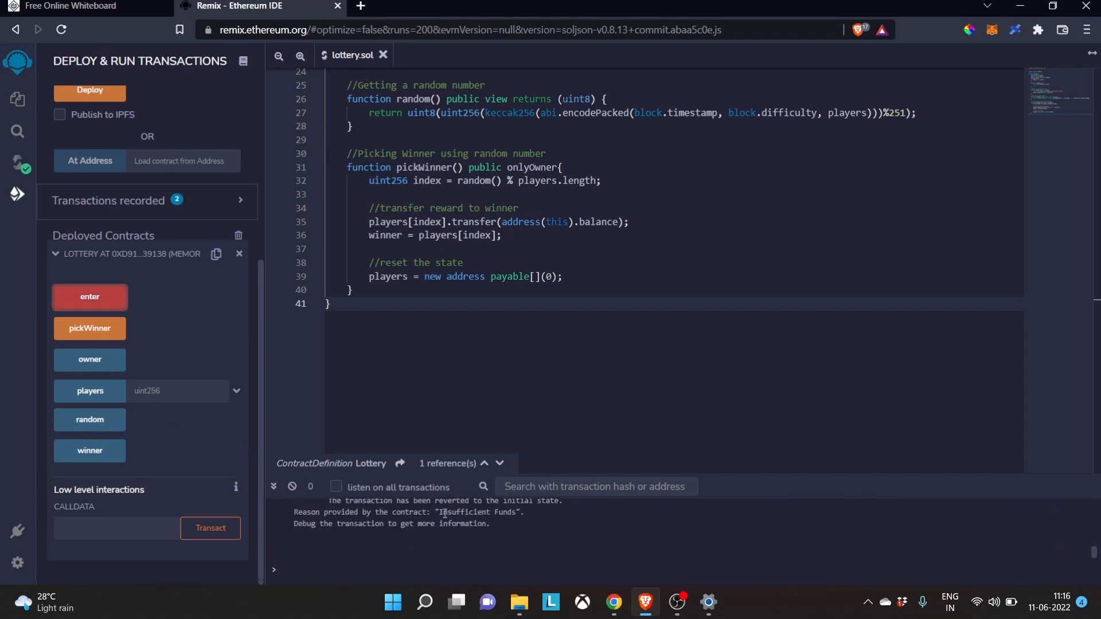
double_click(476, 512)
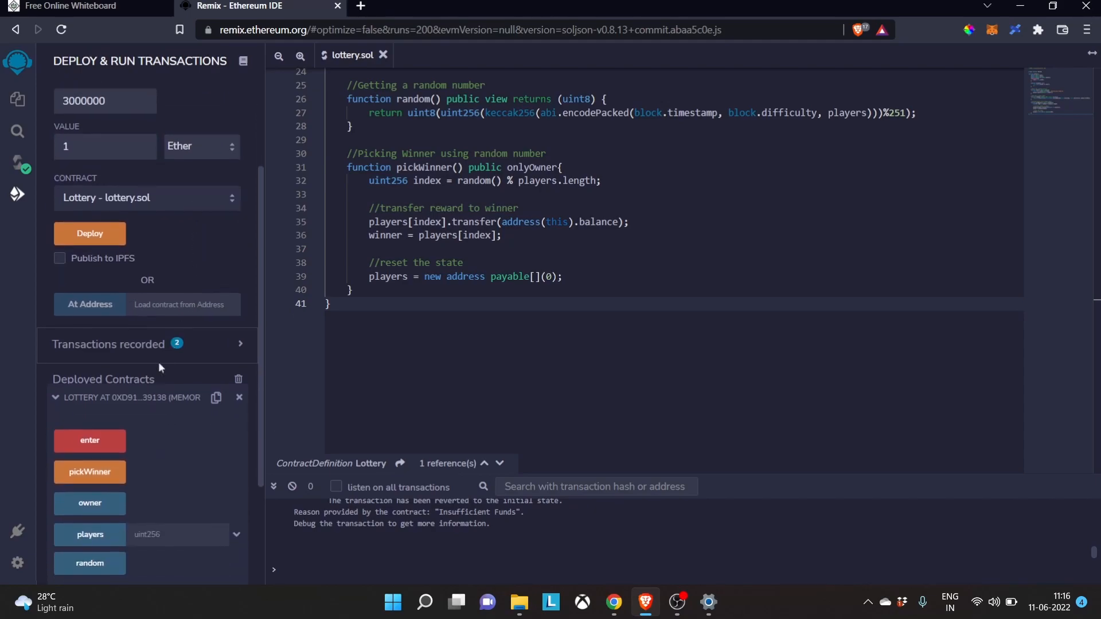
Step: Enter the lottery from further accounts, each sending 1 ether
click(89, 440)
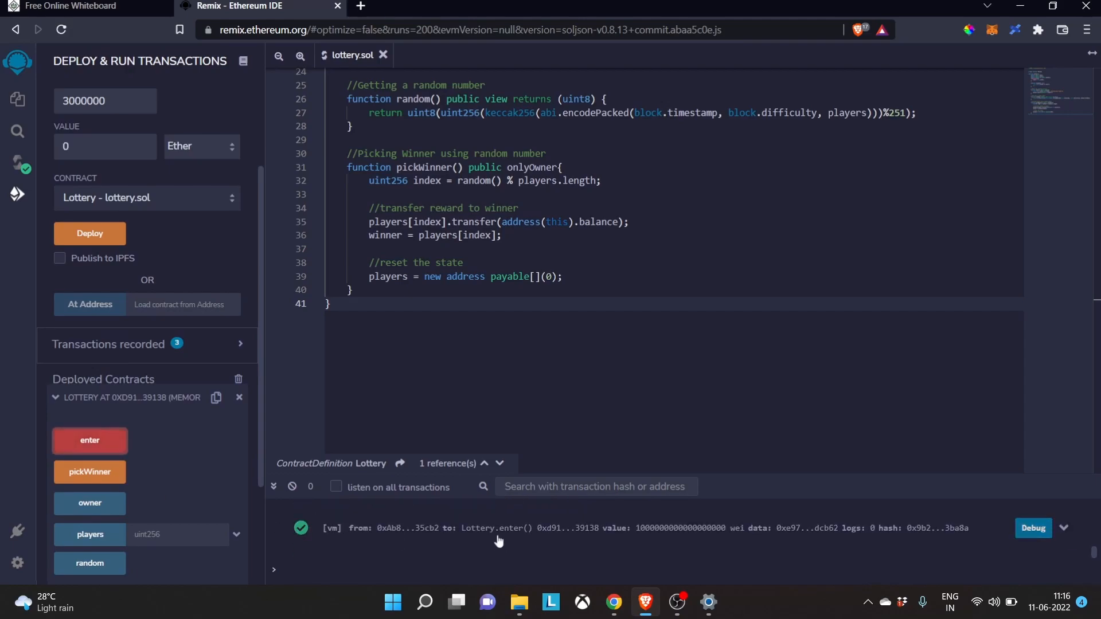
scroll(down, 3)
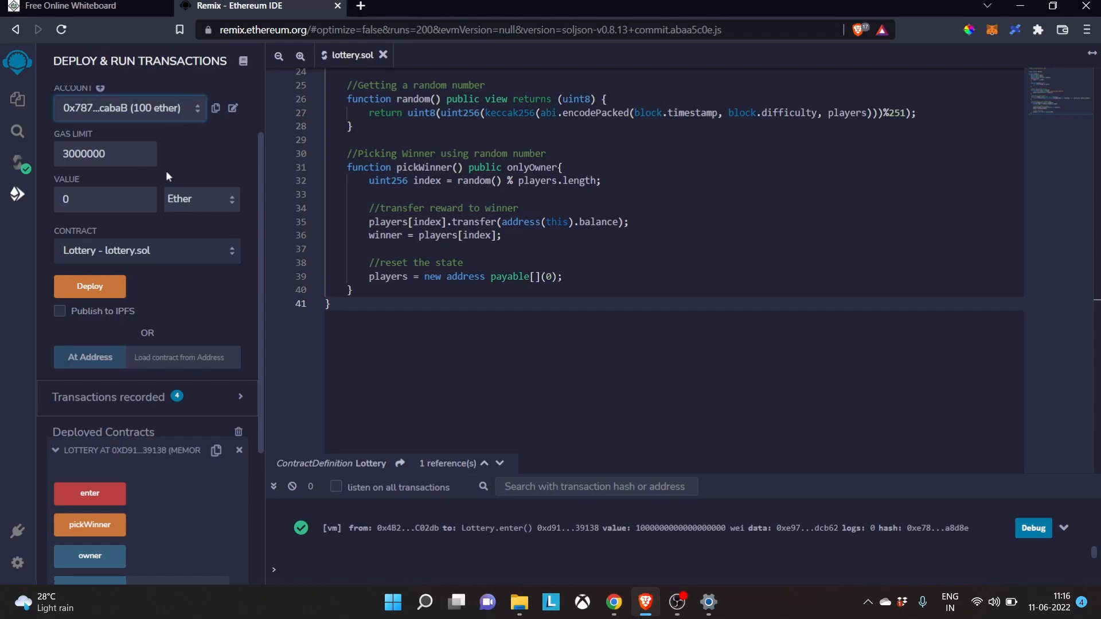
click(104, 199)
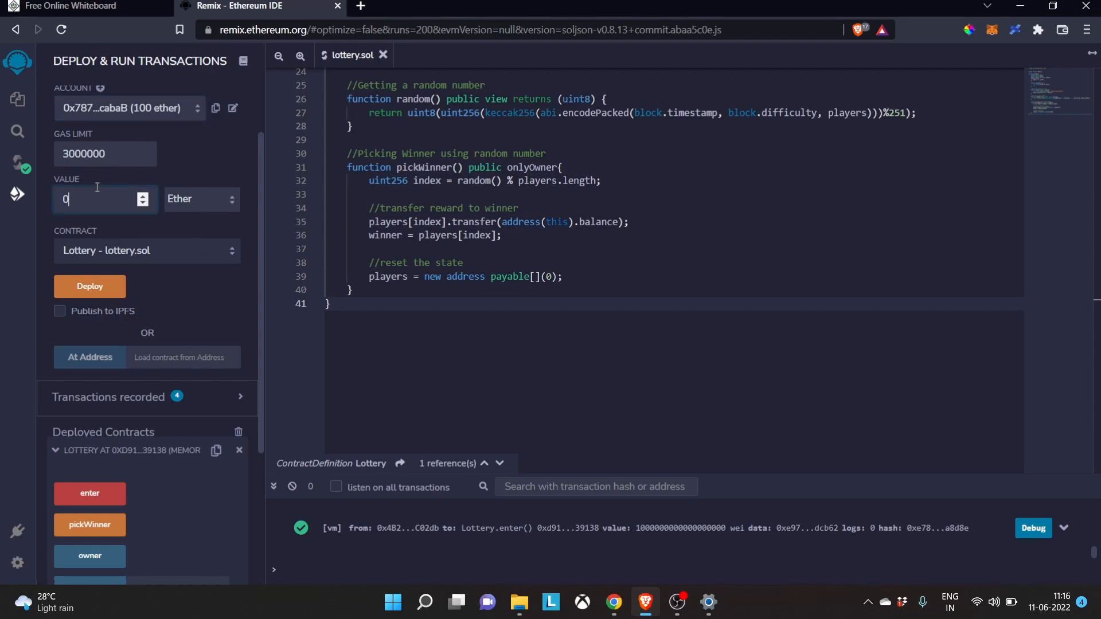
text(1)
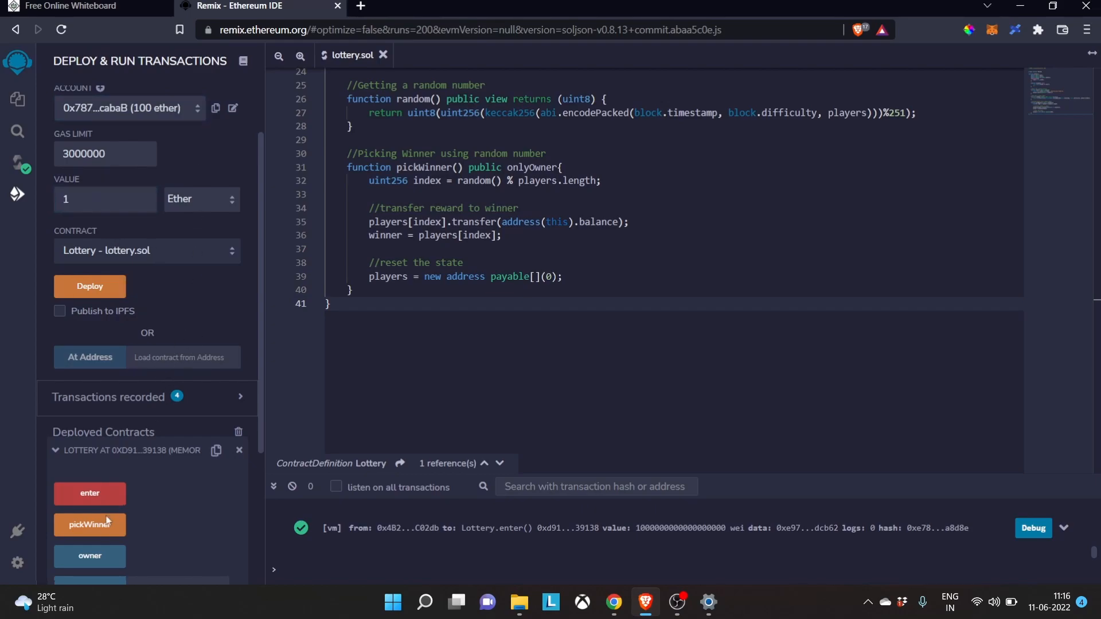
click(90, 493)
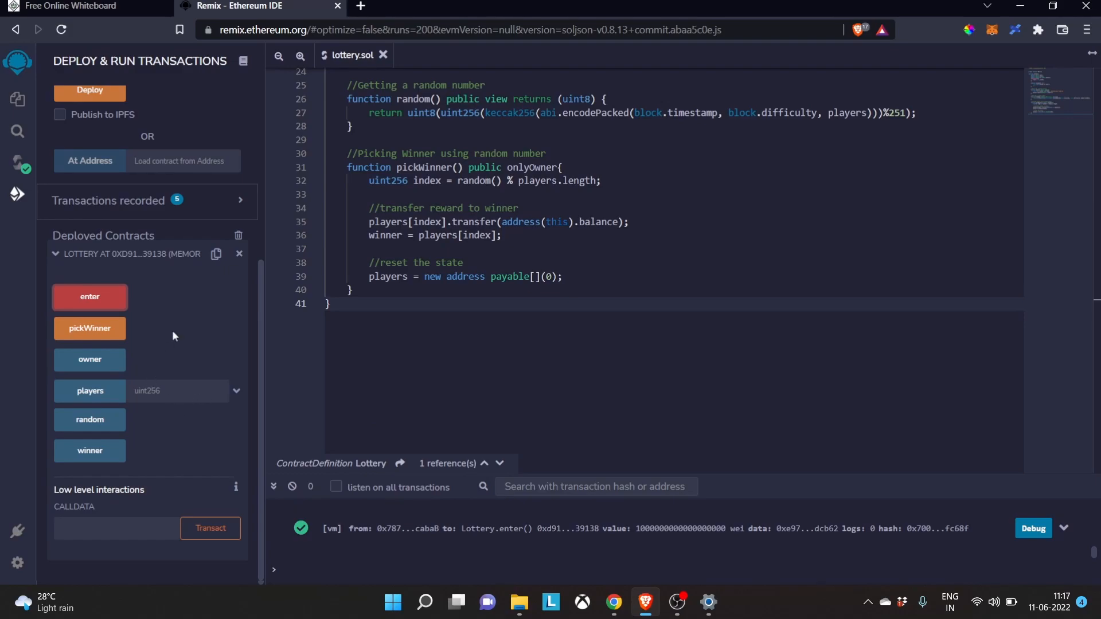
mouse_move(90, 328)
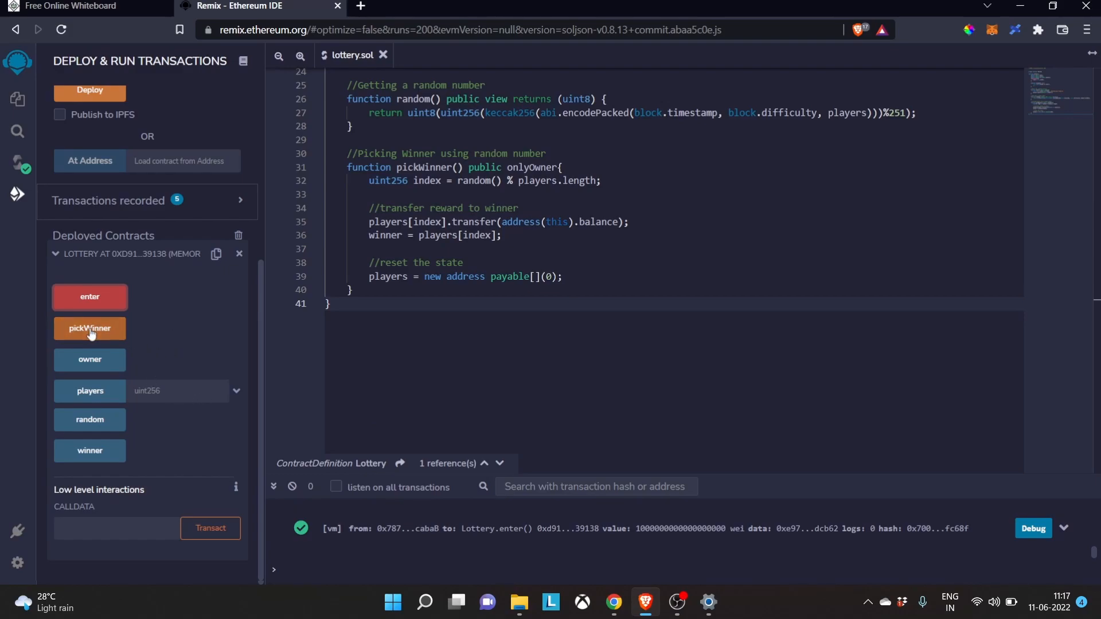
mouse_move(193, 302)
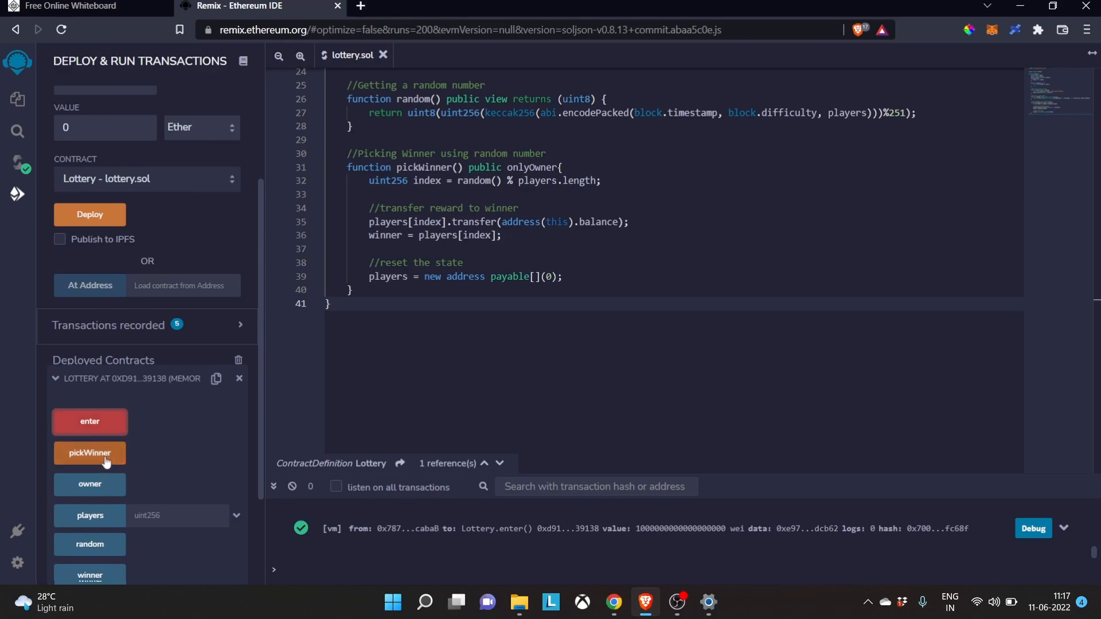
Step: Call pickWinner from a non-owner account, then again as owner 0x5B3...eddC4
click(90, 453)
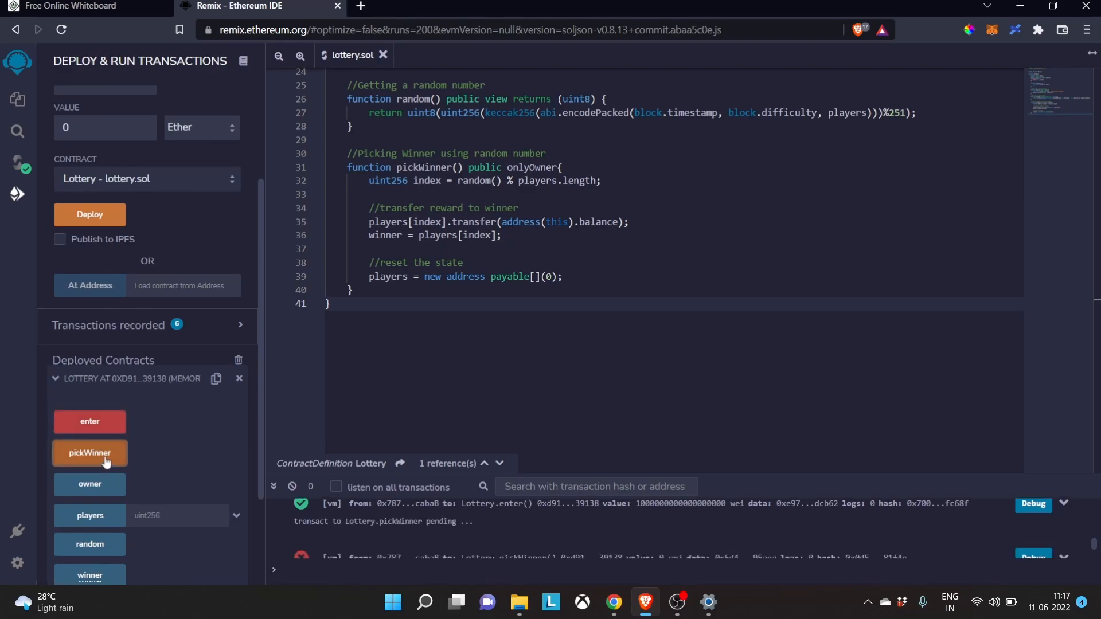
click(90, 453)
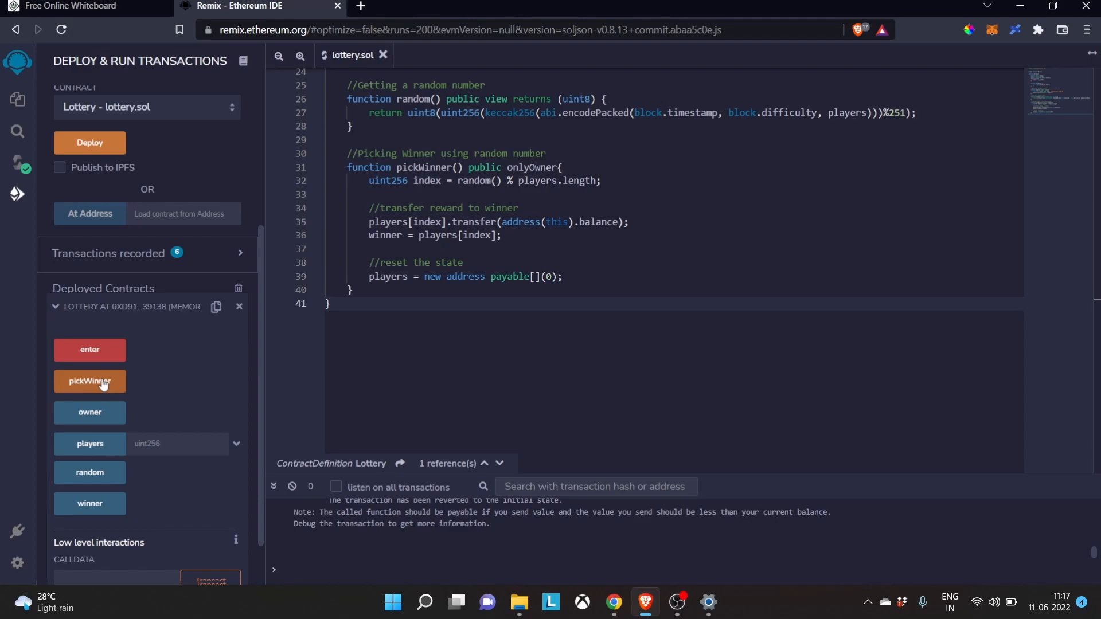
click(89, 381)
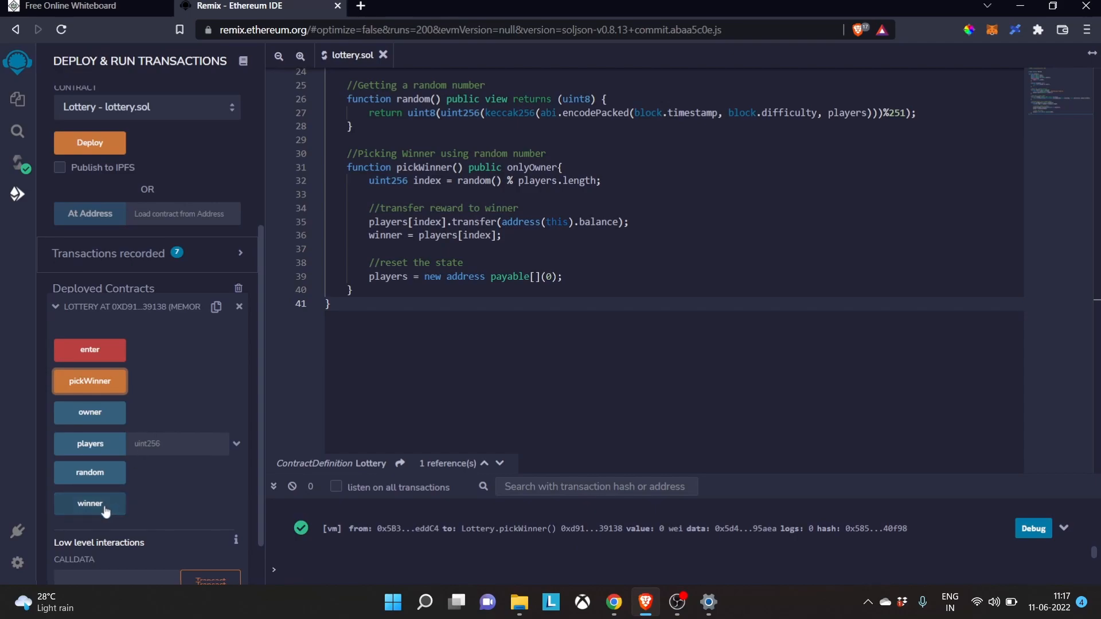
Step: Read the deployed Lottery's winner, then review the players declaration at the top of lottery.sol
click(89, 503)
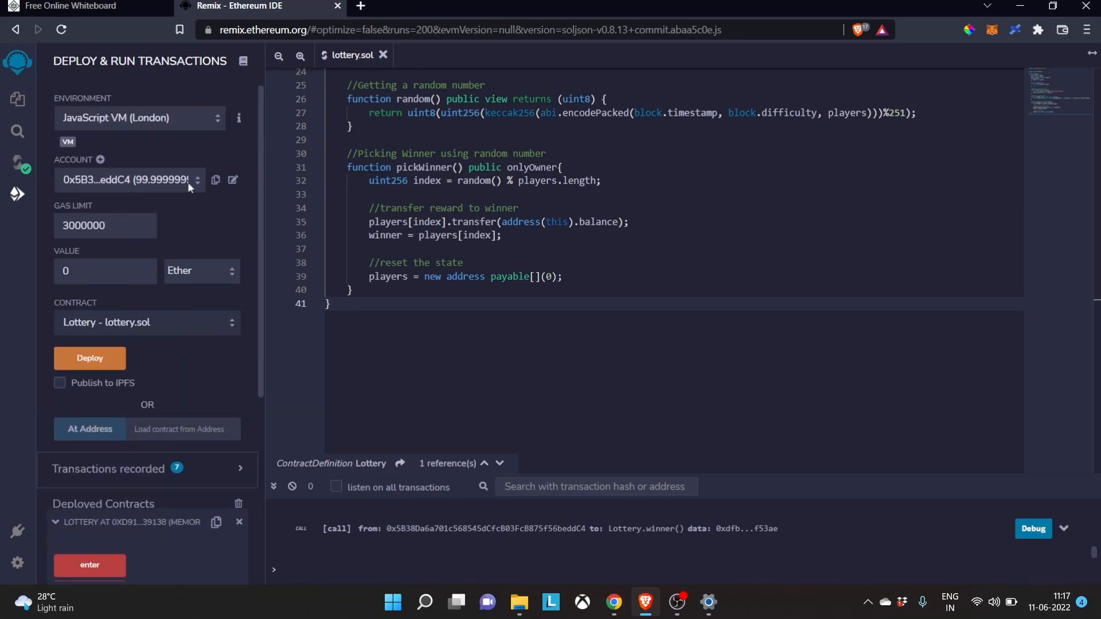
mouse_move(197, 183)
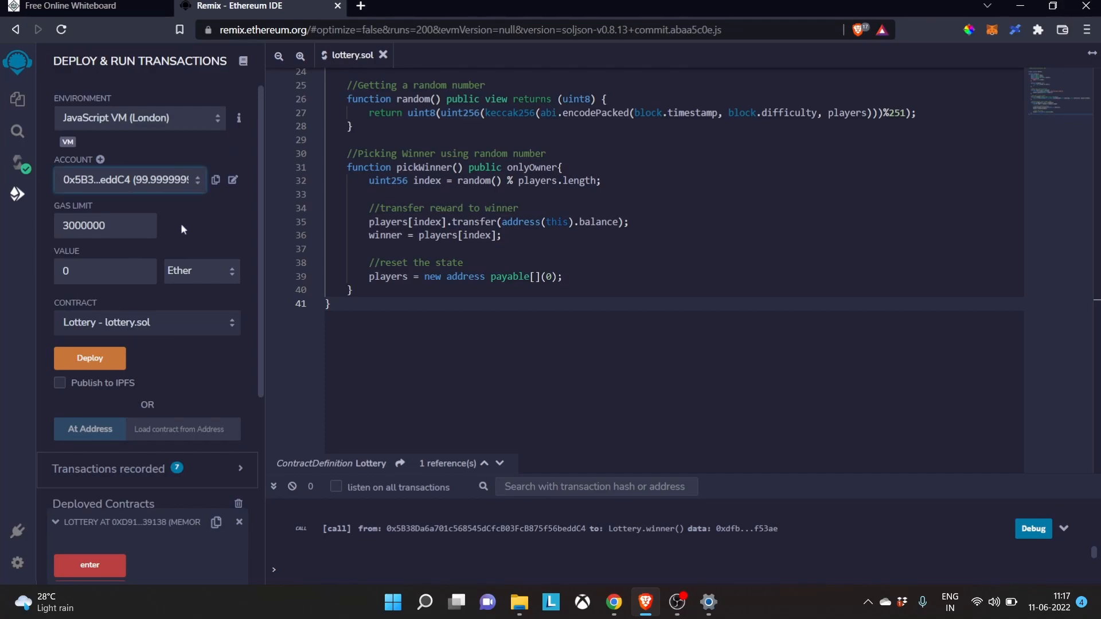
mouse_move(145, 239)
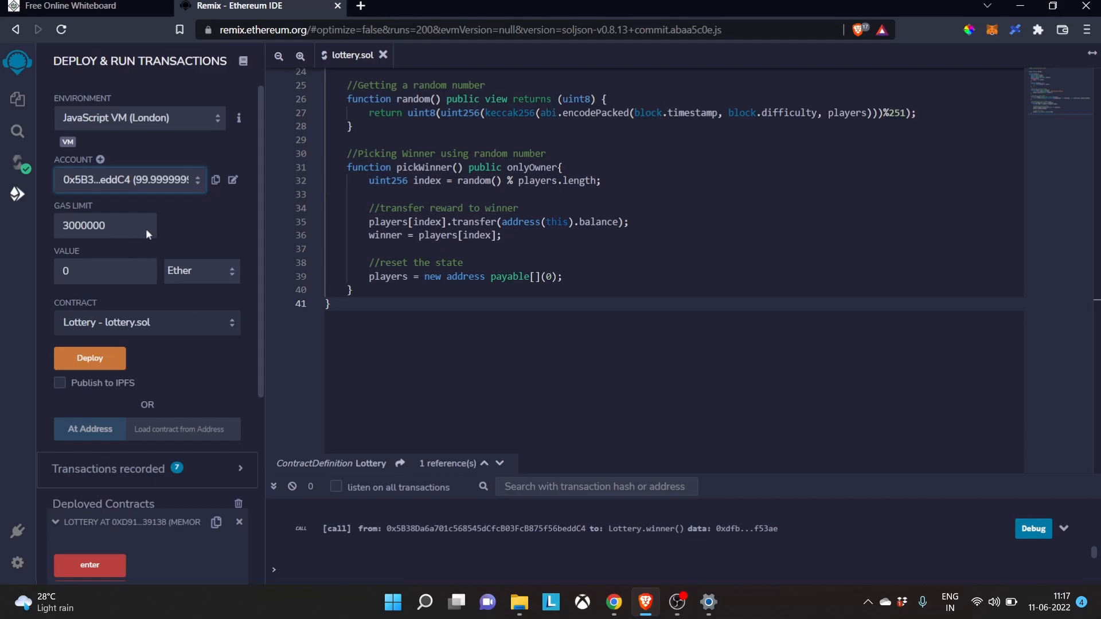
mouse_move(163, 237)
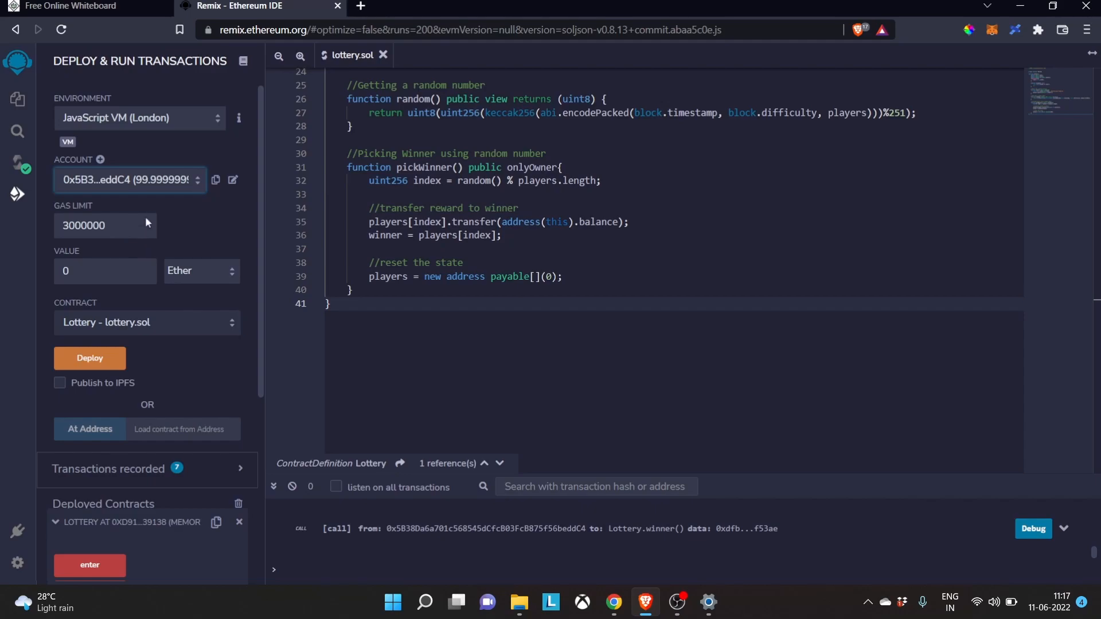
mouse_move(181, 156)
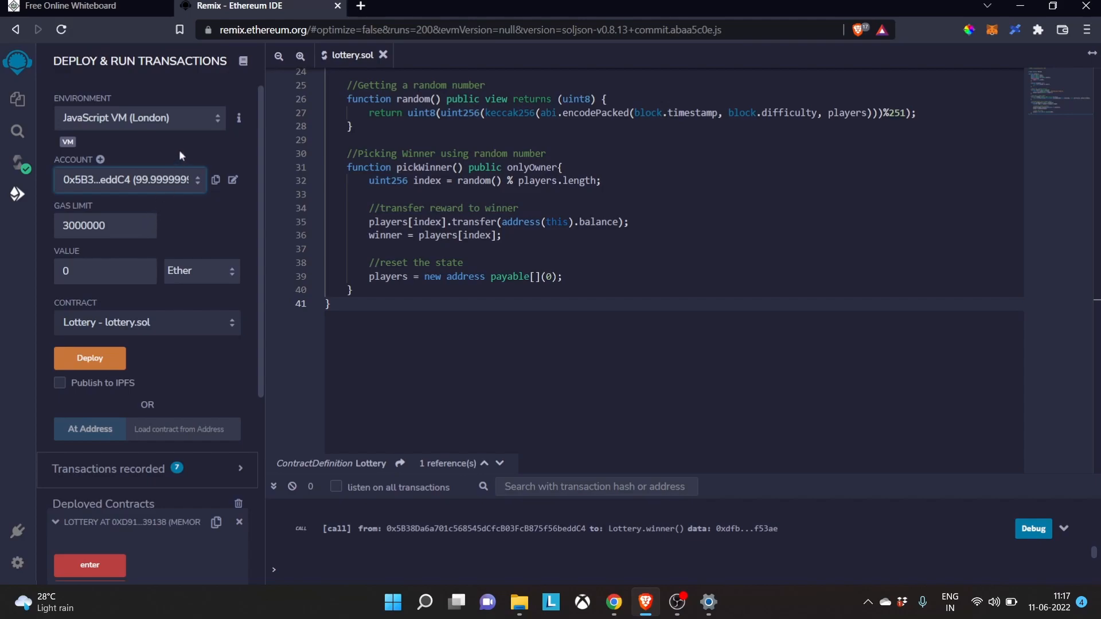
scroll(up, 3)
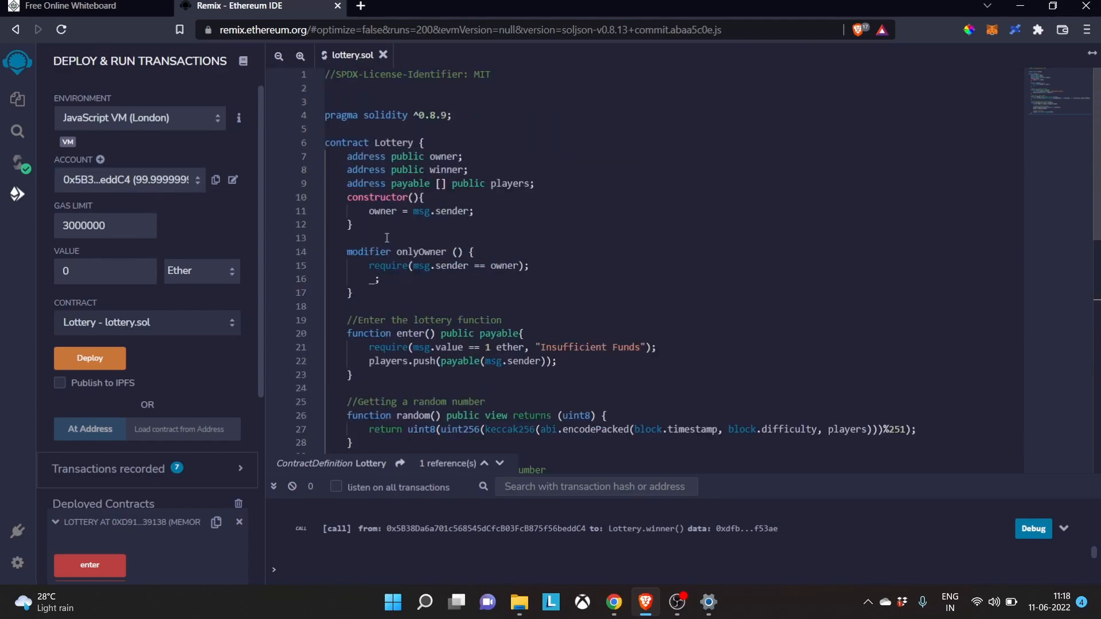
click(535, 183)
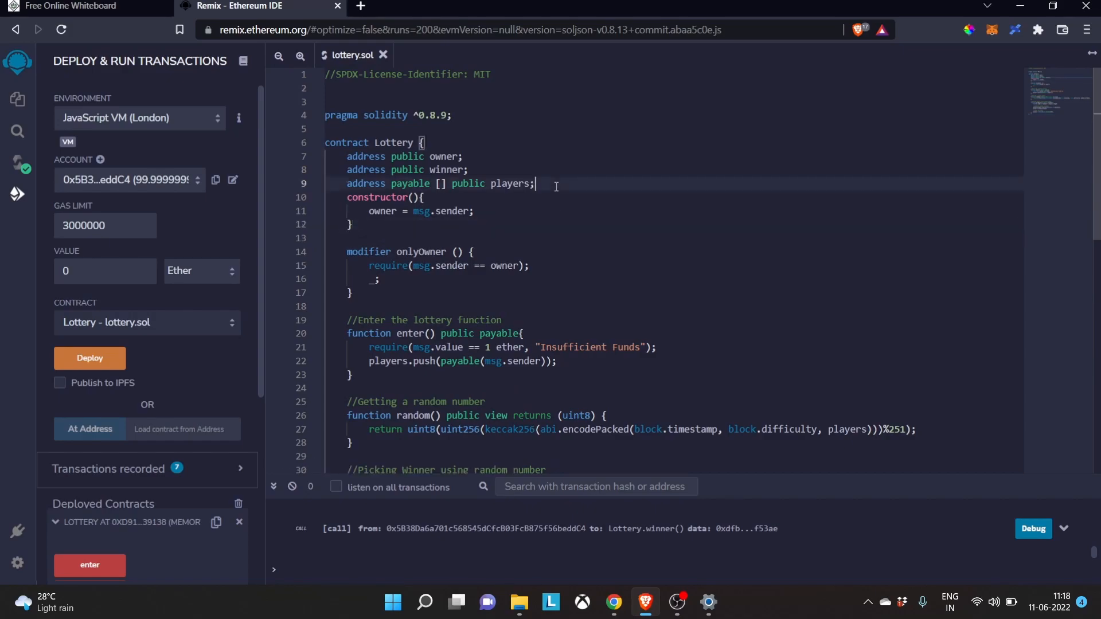